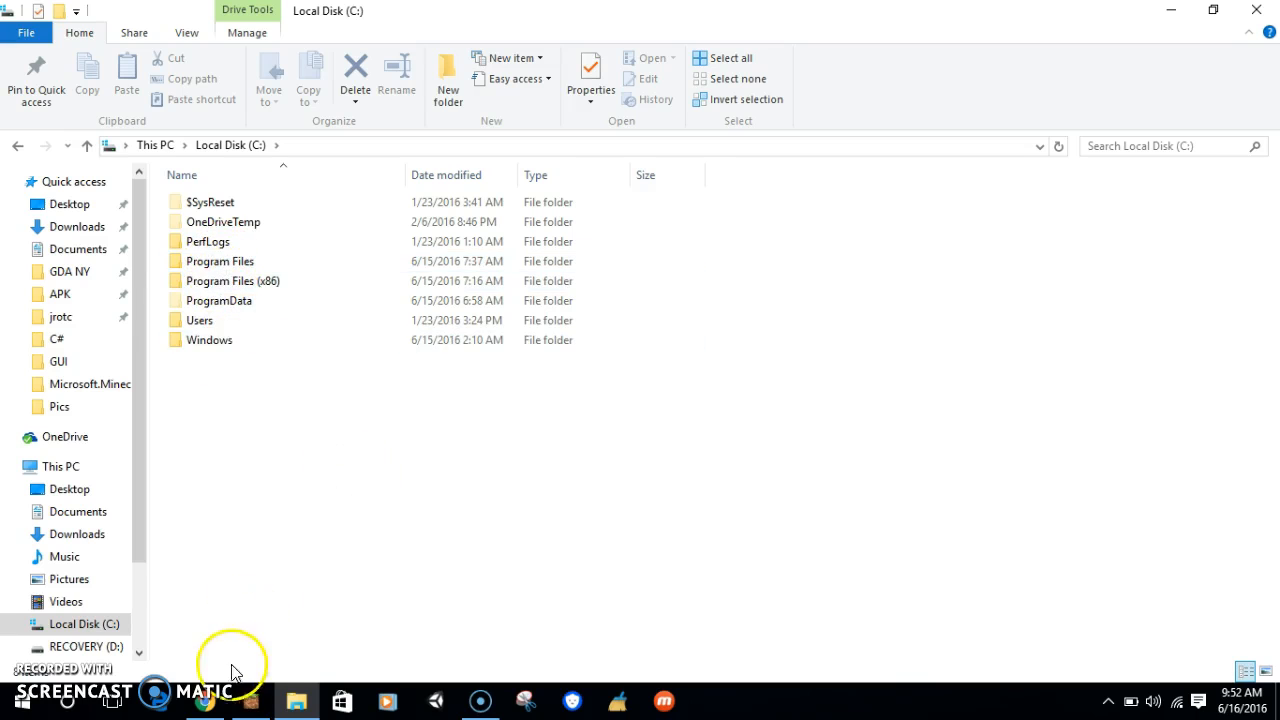
- Open Program Files on Local Disk (C:) and scroll down toward WindowsApps
click(219, 261)
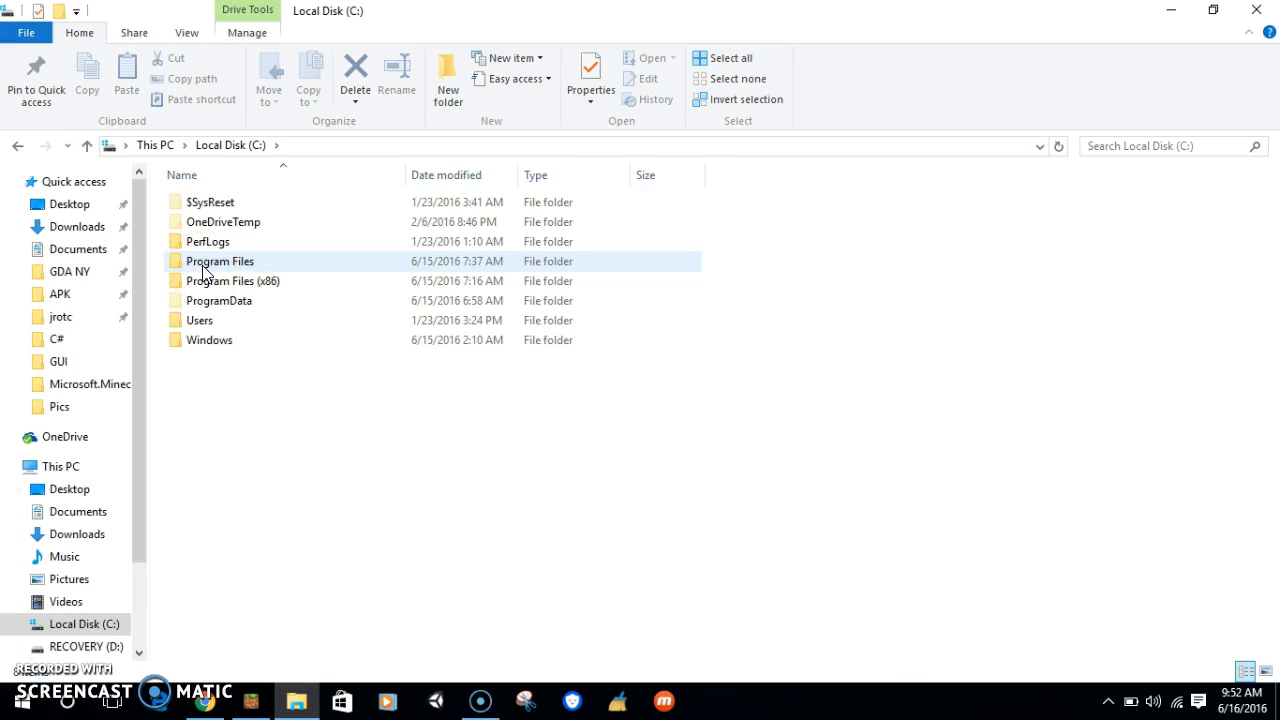
double_click(220, 261)
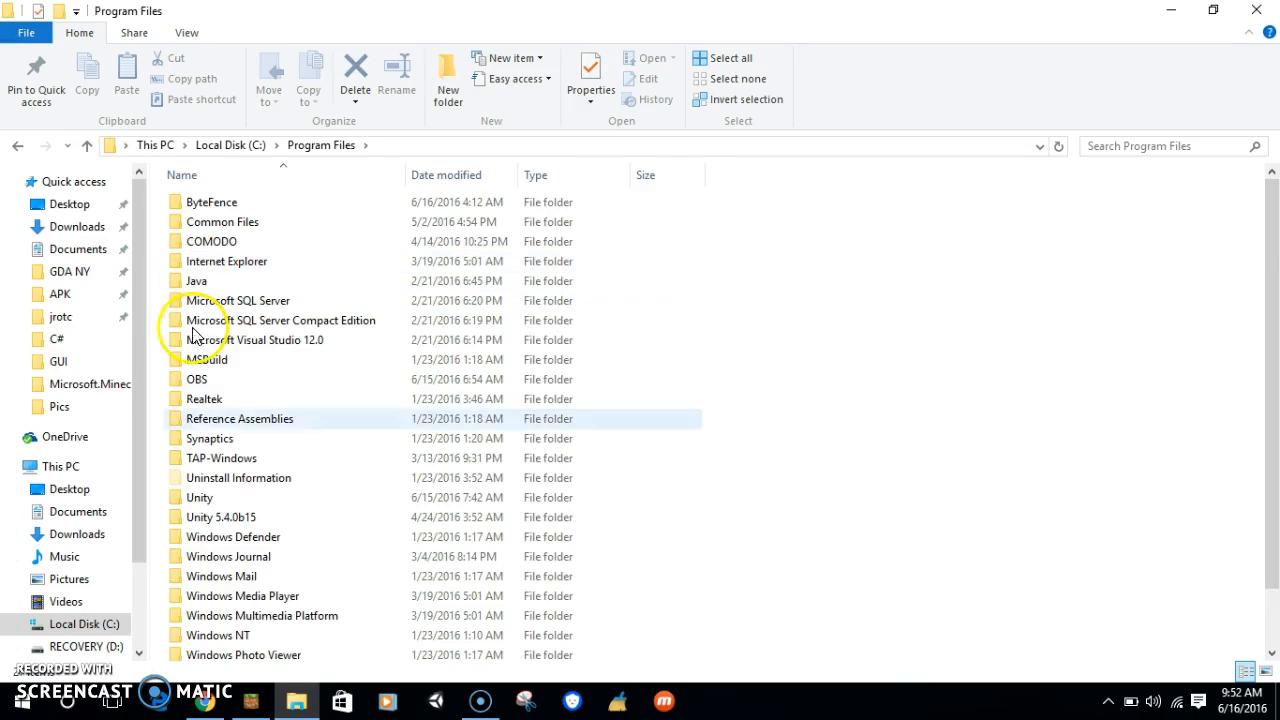
click(237, 300)
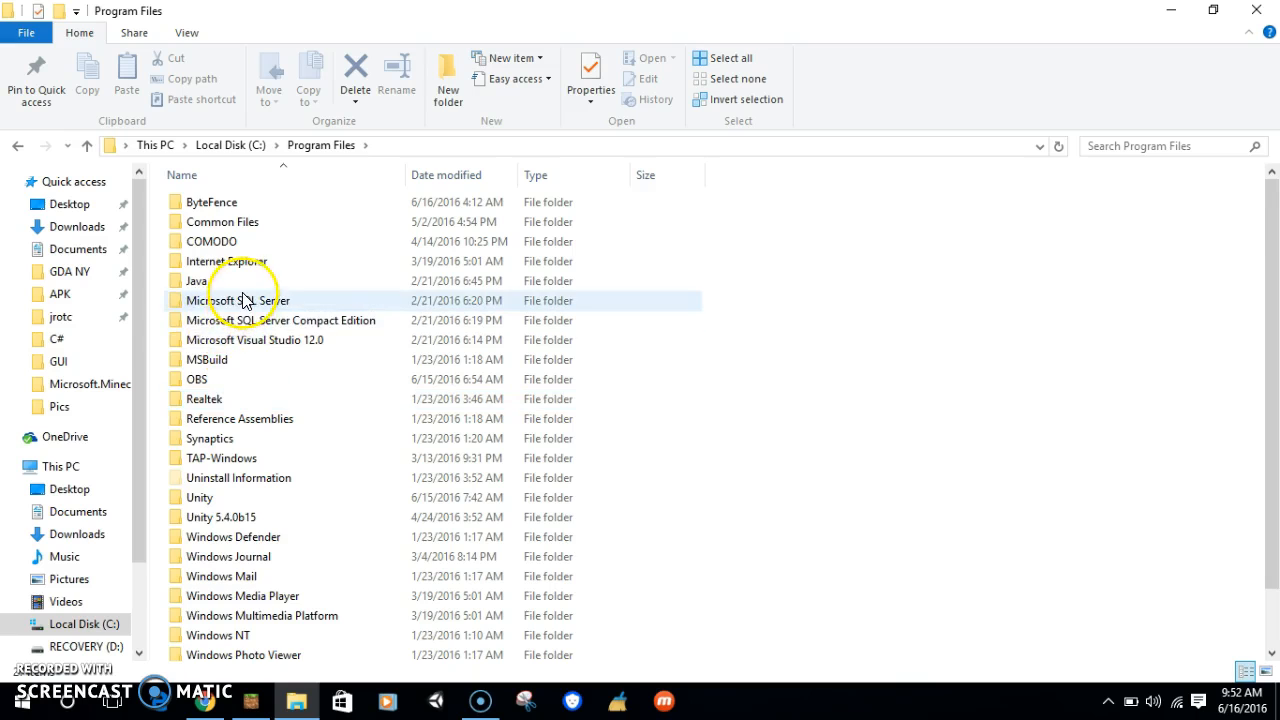
scroll(down, 3)
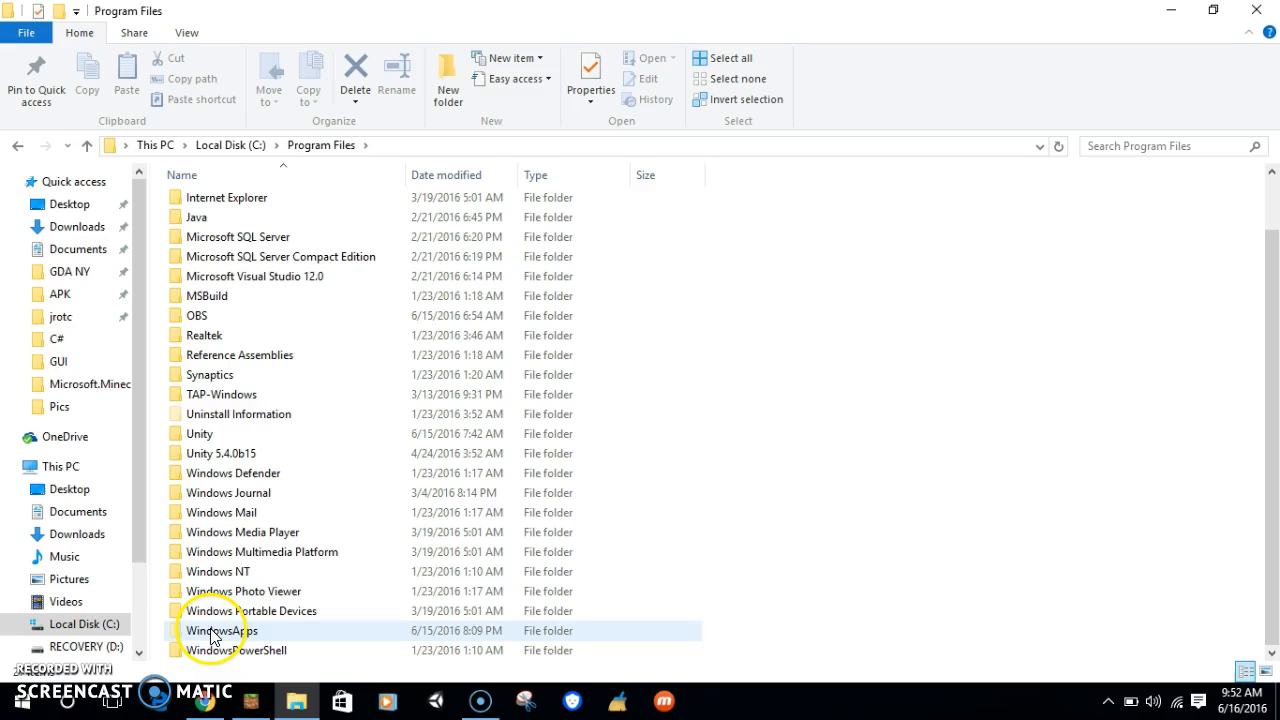
right_click(220, 630)
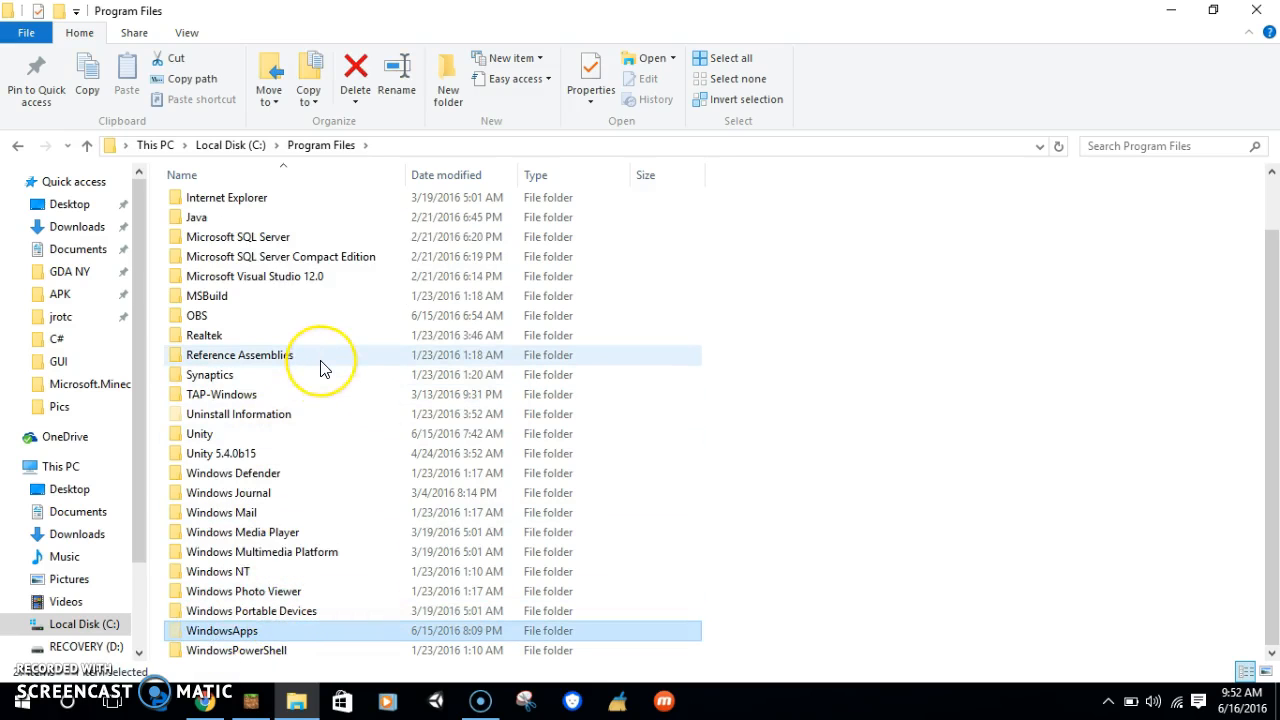
click(590, 78)
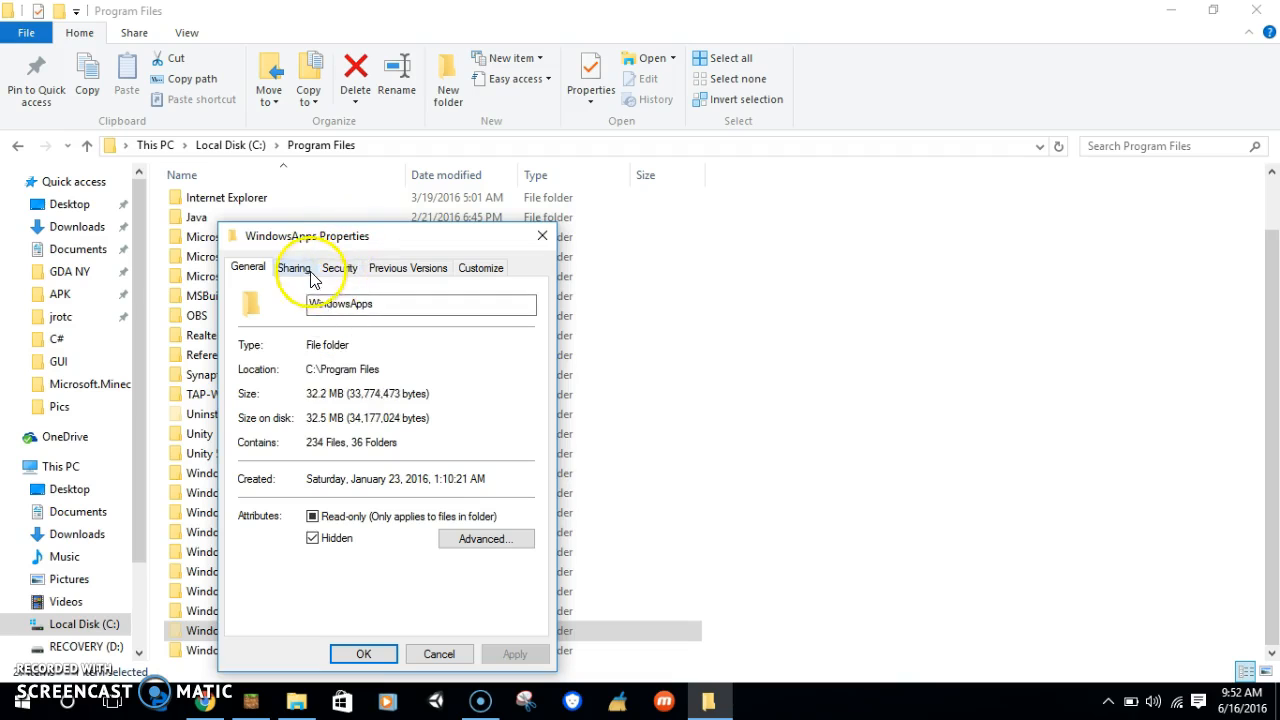
click(339, 267)
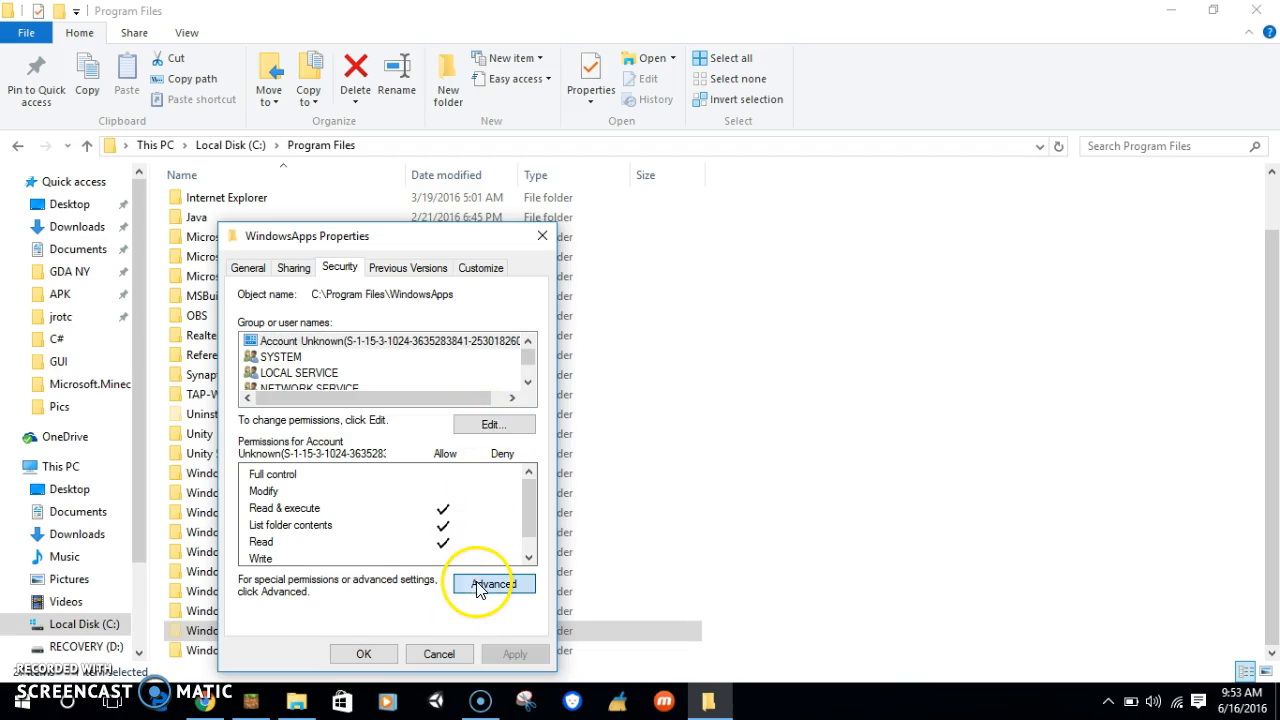
click(491, 583)
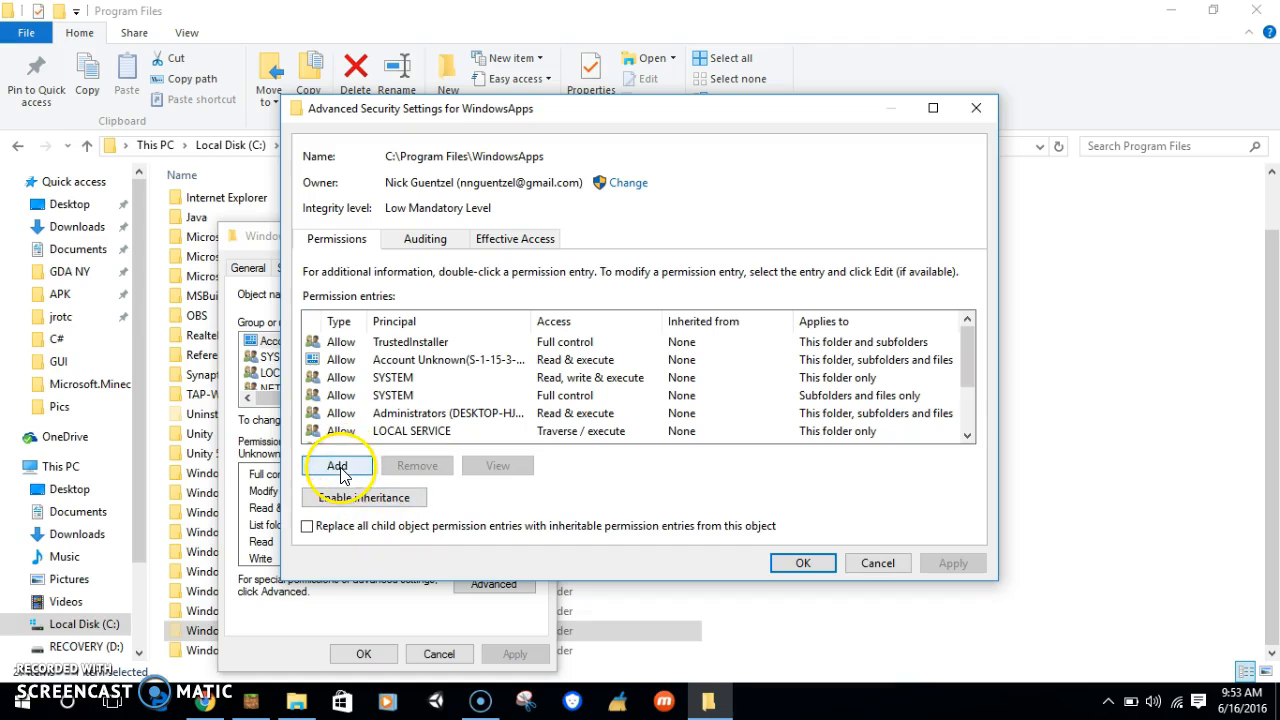
click(338, 466)
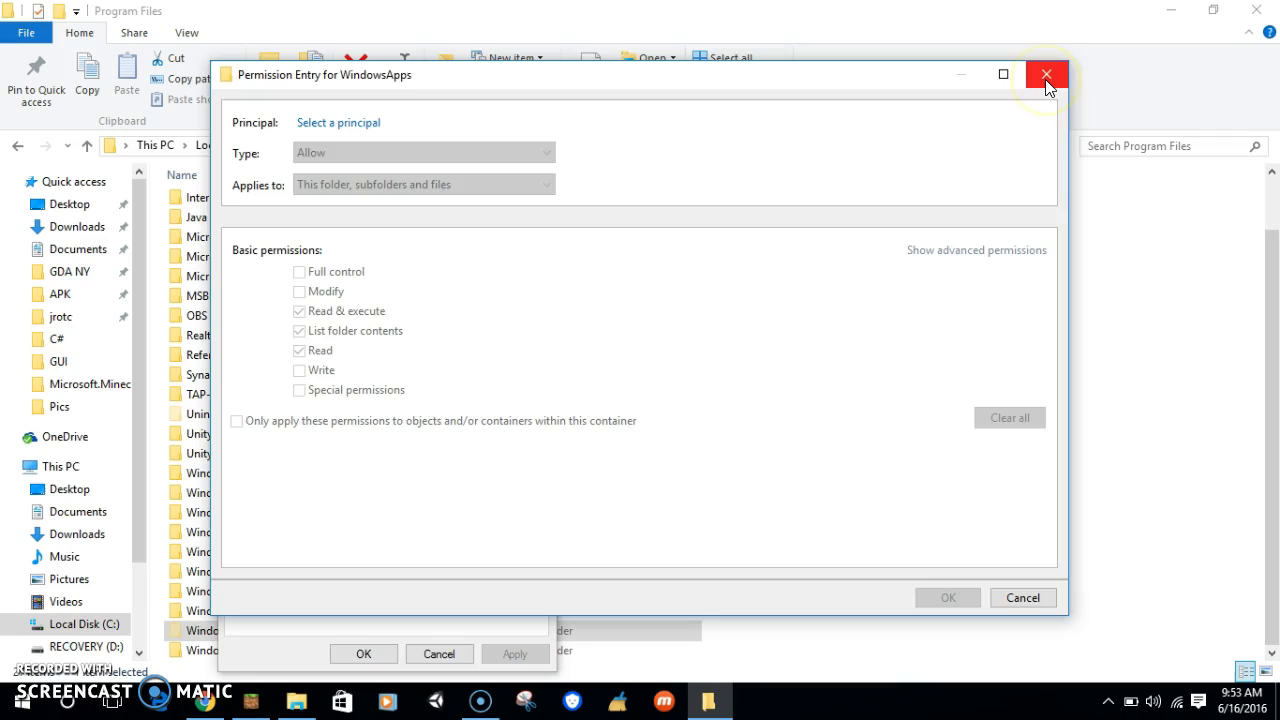
click(1046, 74)
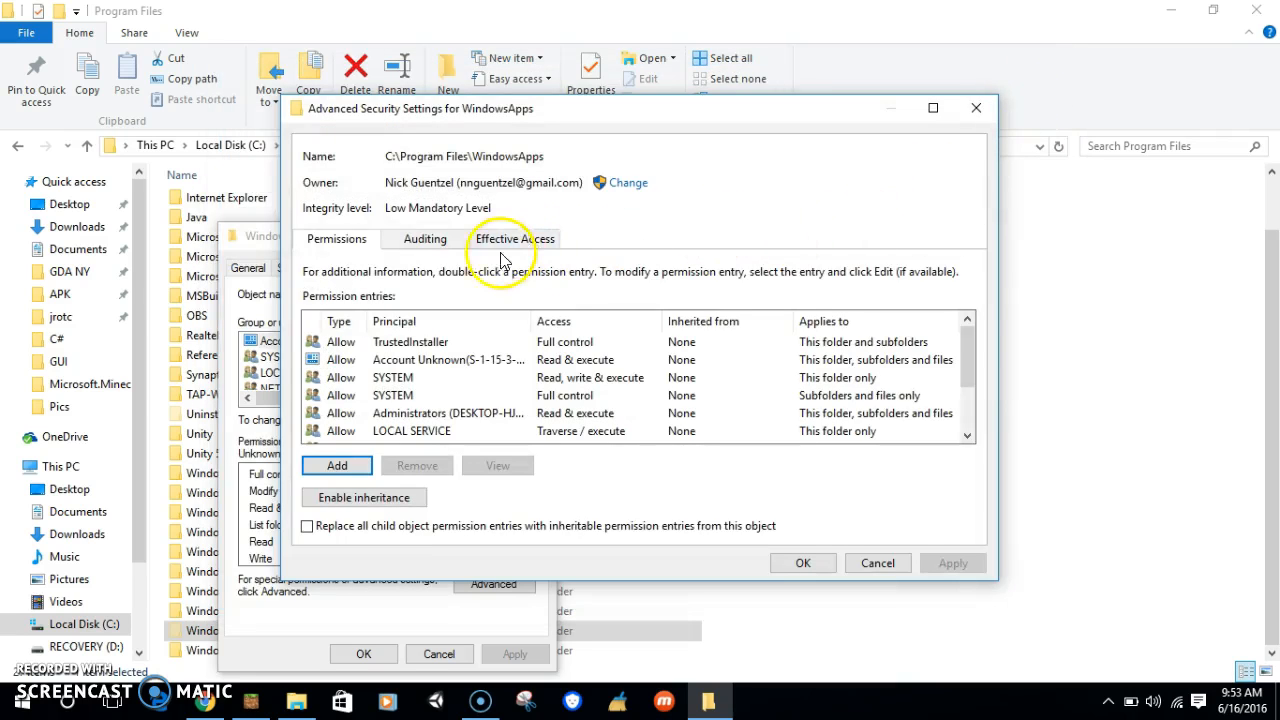
mouse_move(565, 205)
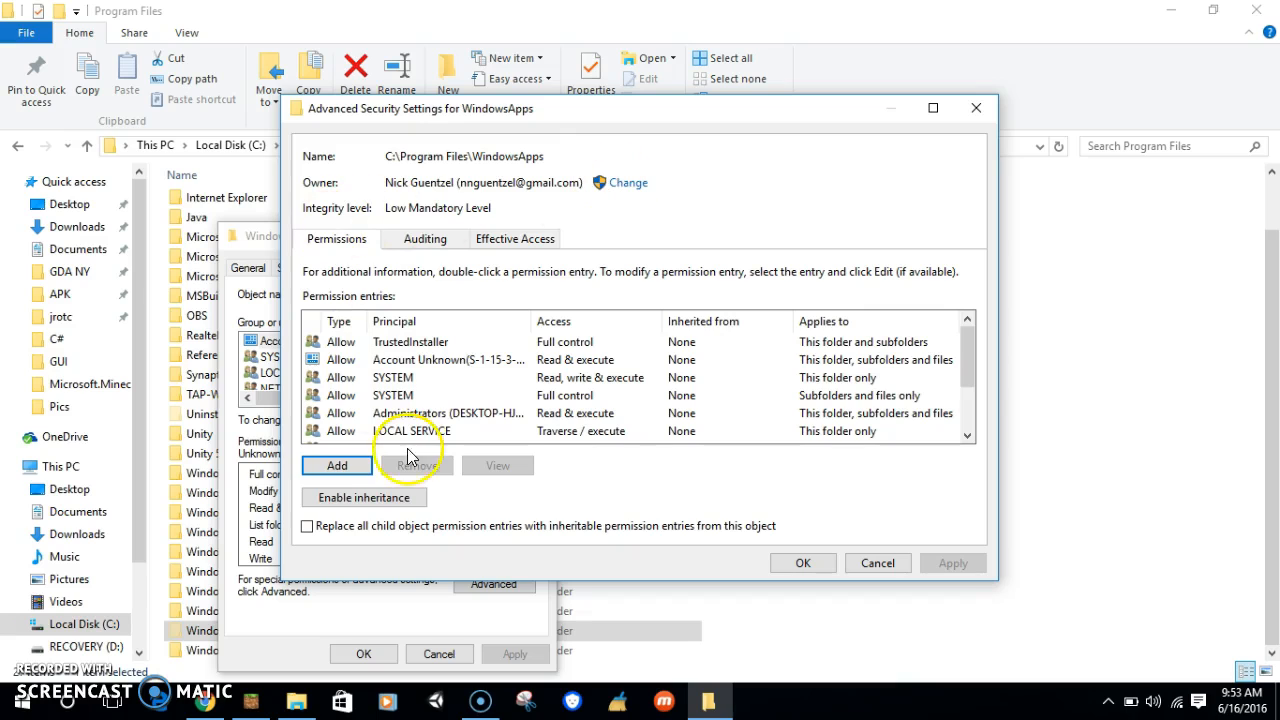
mouse_move(628, 187)
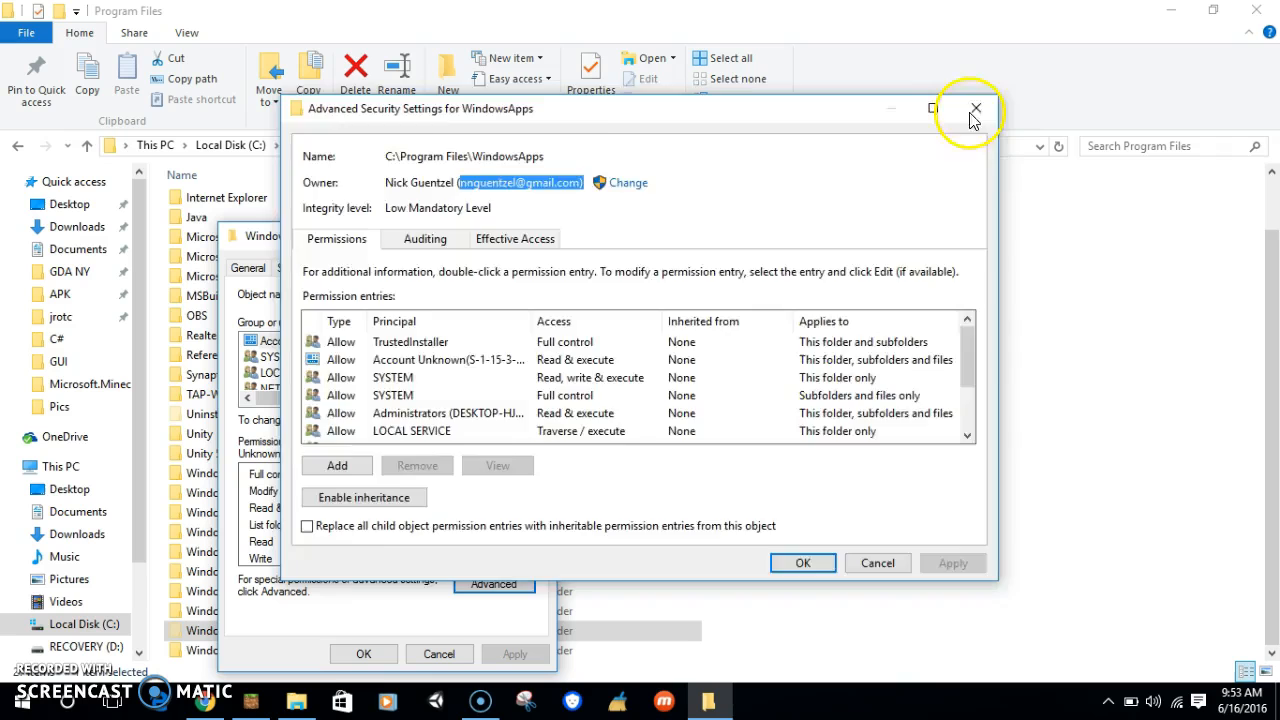
click(975, 108)
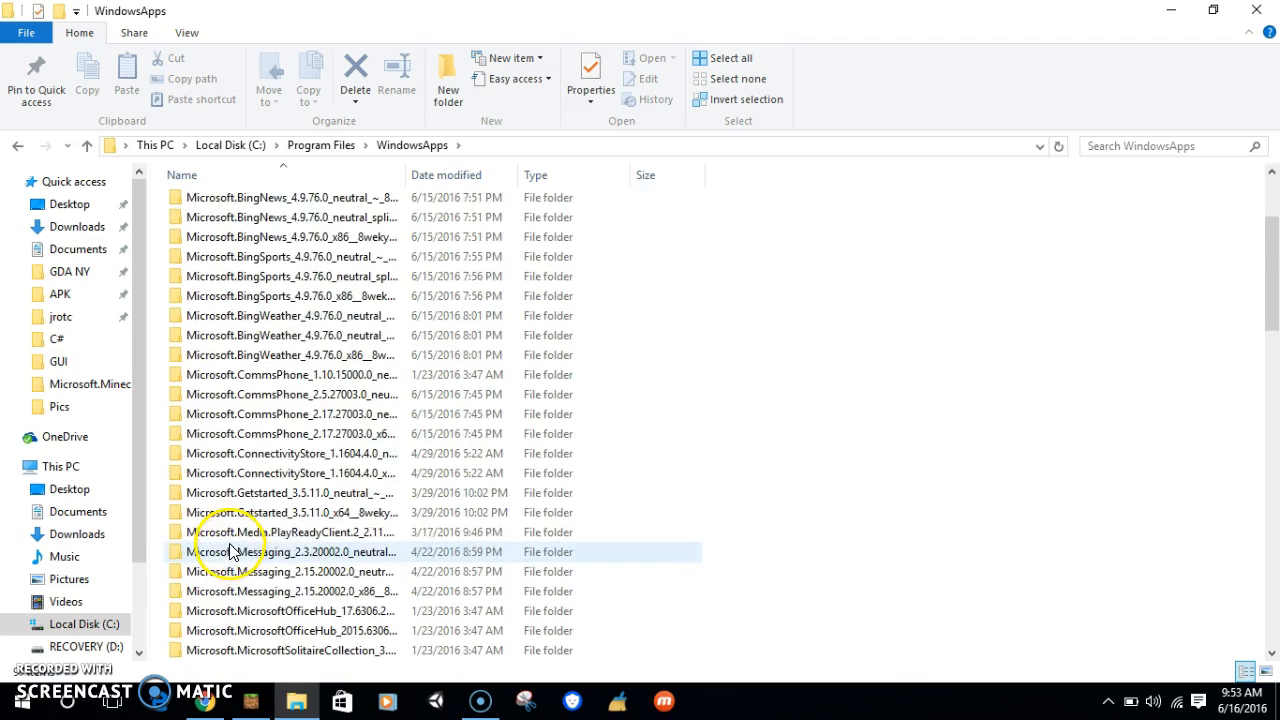
- Browse the Minecraft package's data/resourcepacks folder (city, plastic, vanilla), then return to Local Disk (C:)
scroll(down, 3)
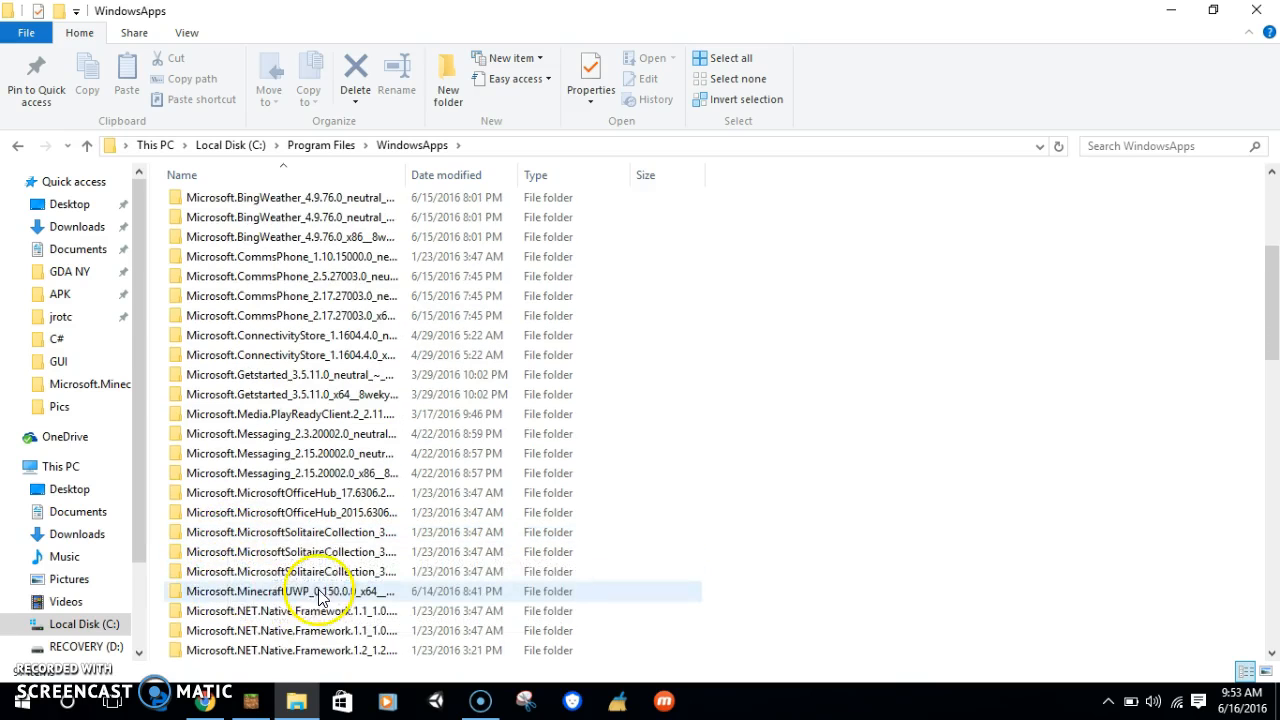
click(290, 591)
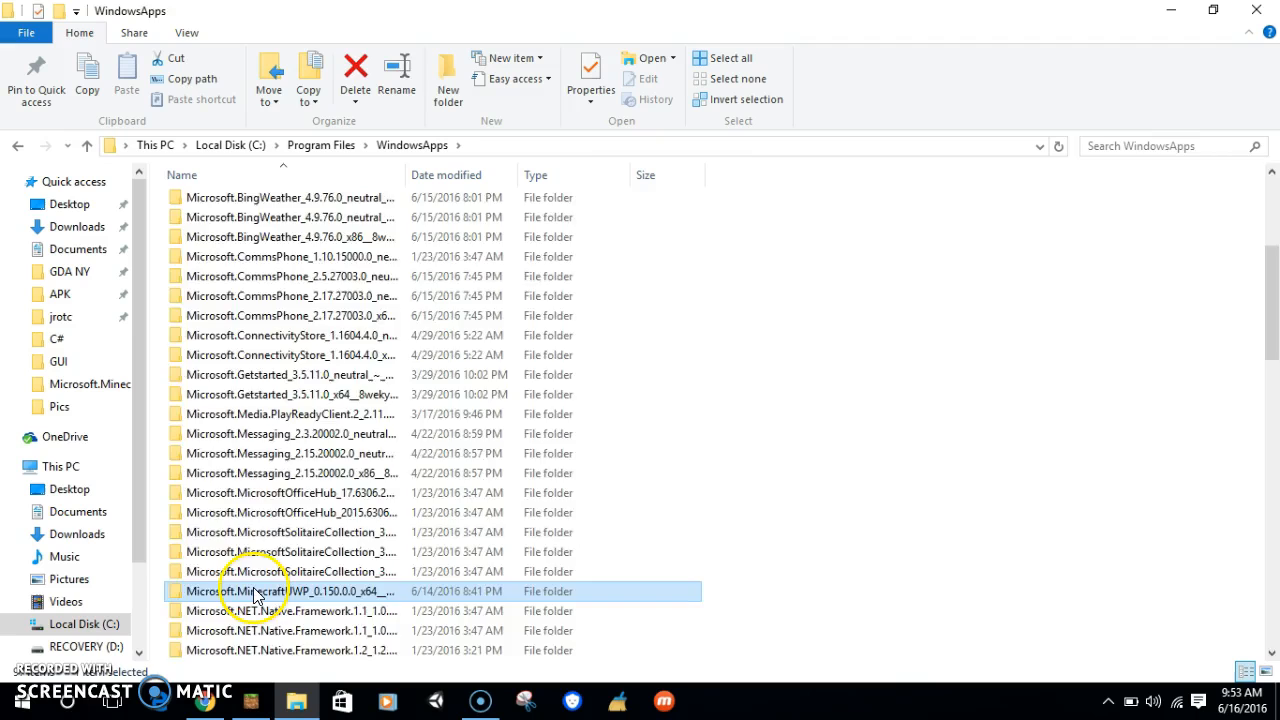
double_click(290, 591)
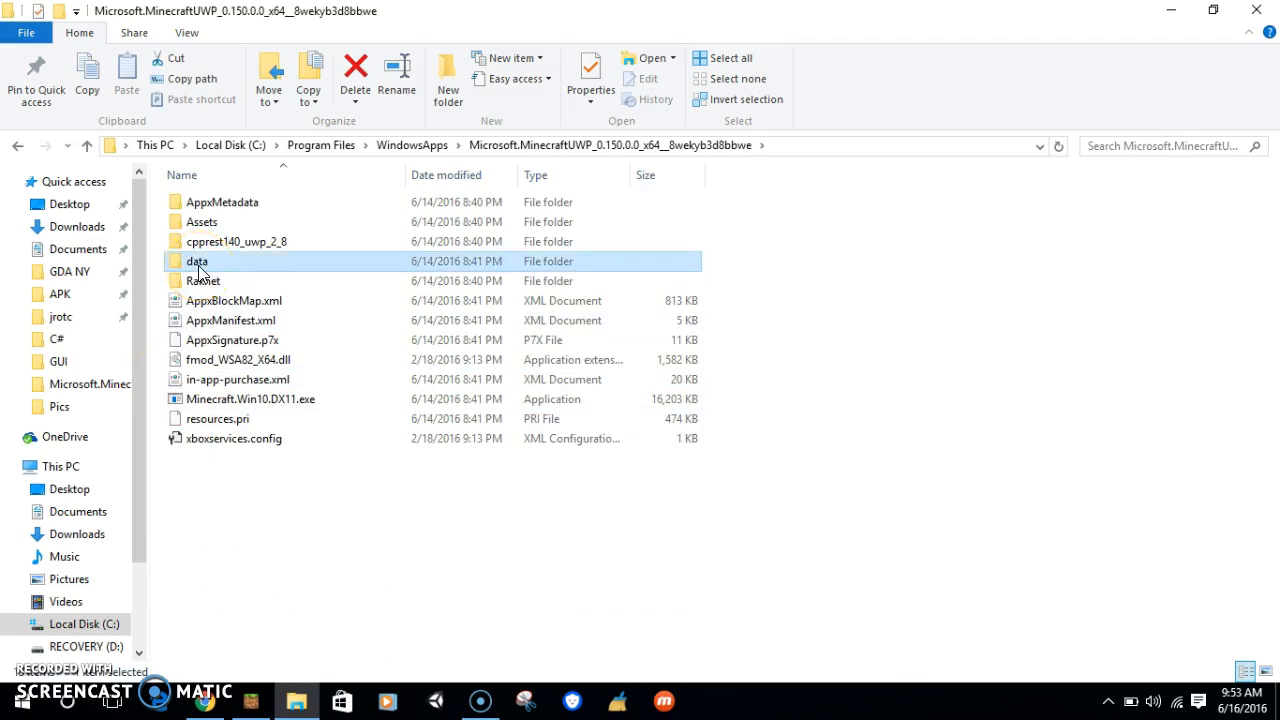
double_click(196, 261)
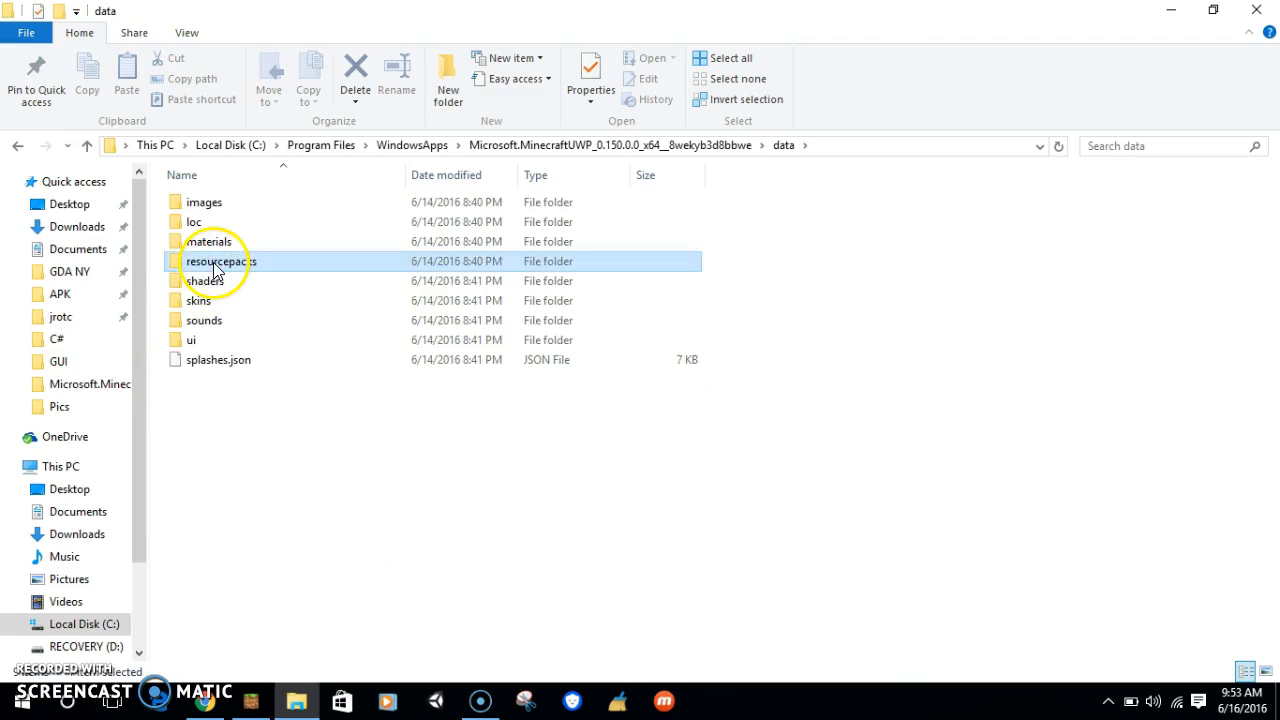
double_click(220, 261)
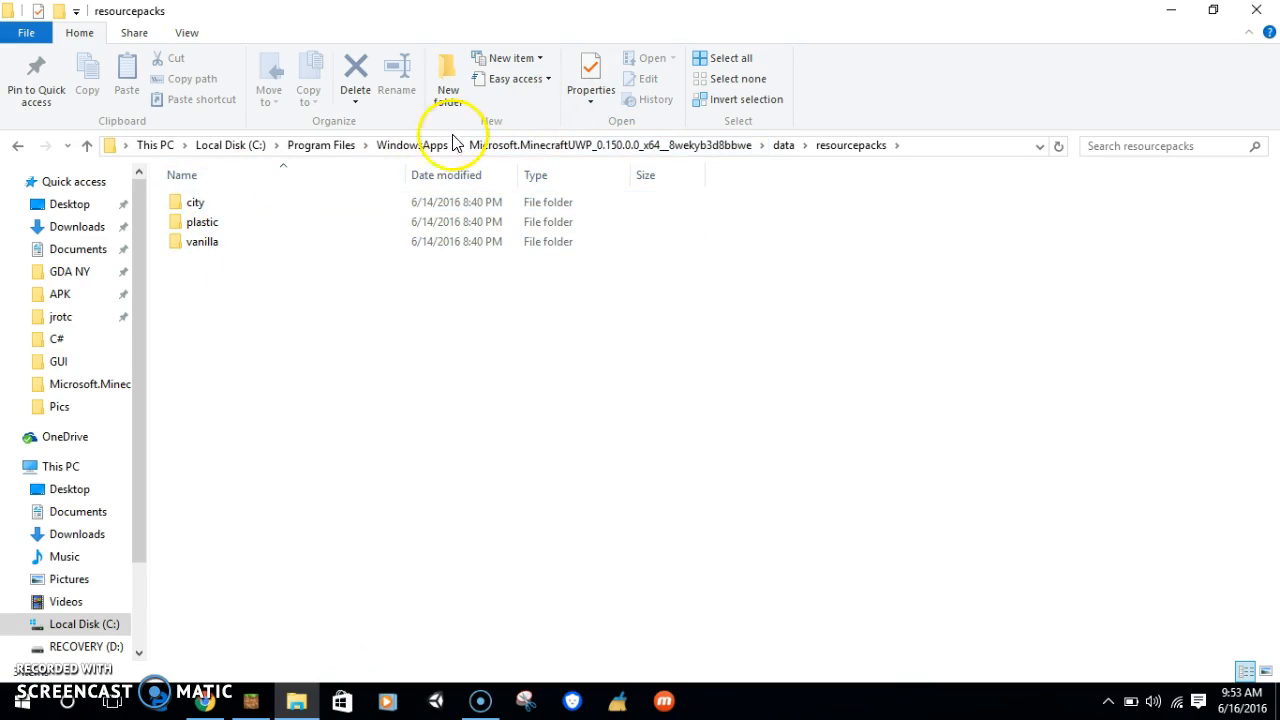
click(230, 145)
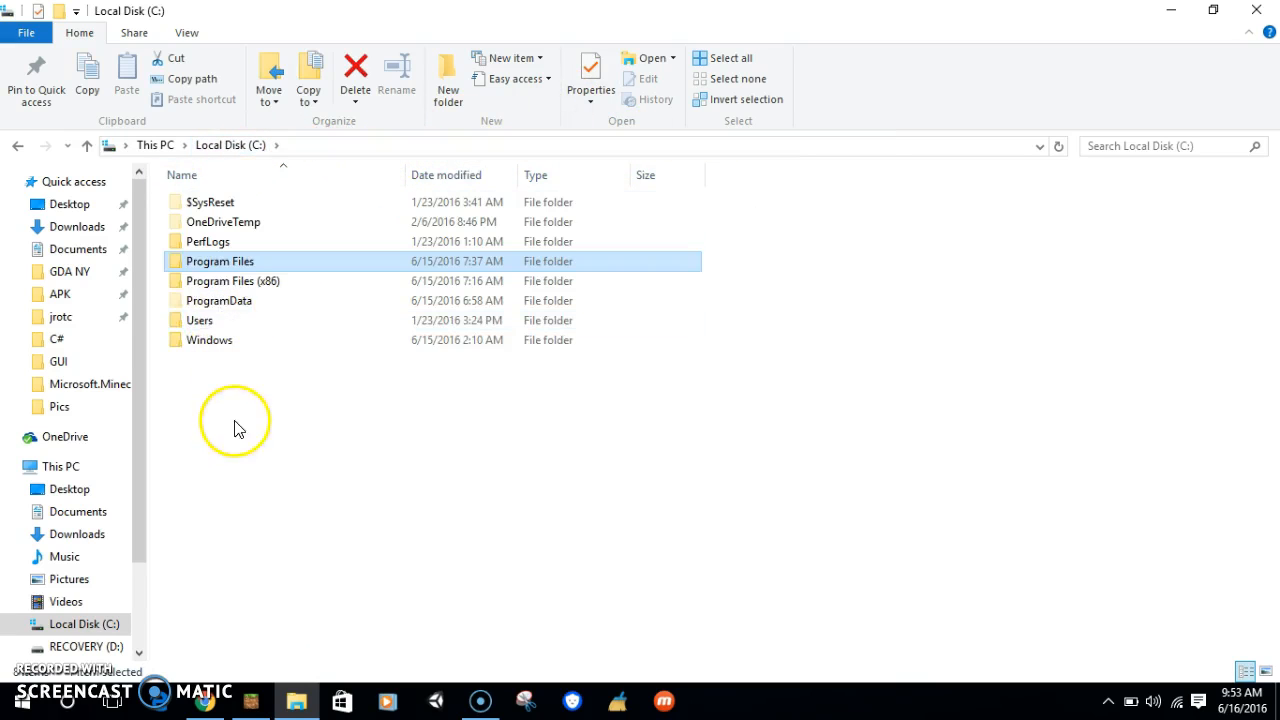
- Drill through Users, profile, AppData, Packages, Minecraft LocalState, games and com.mojang into resource_packs
double_click(199, 320)
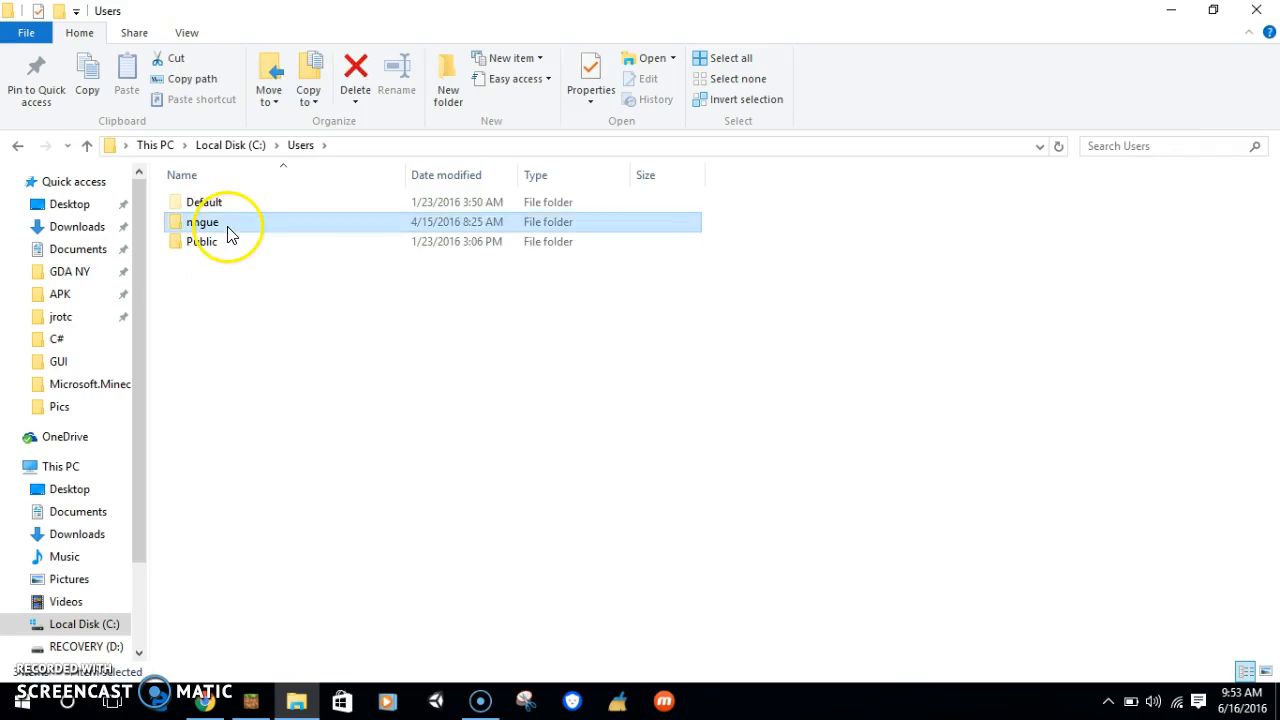
double_click(205, 221)
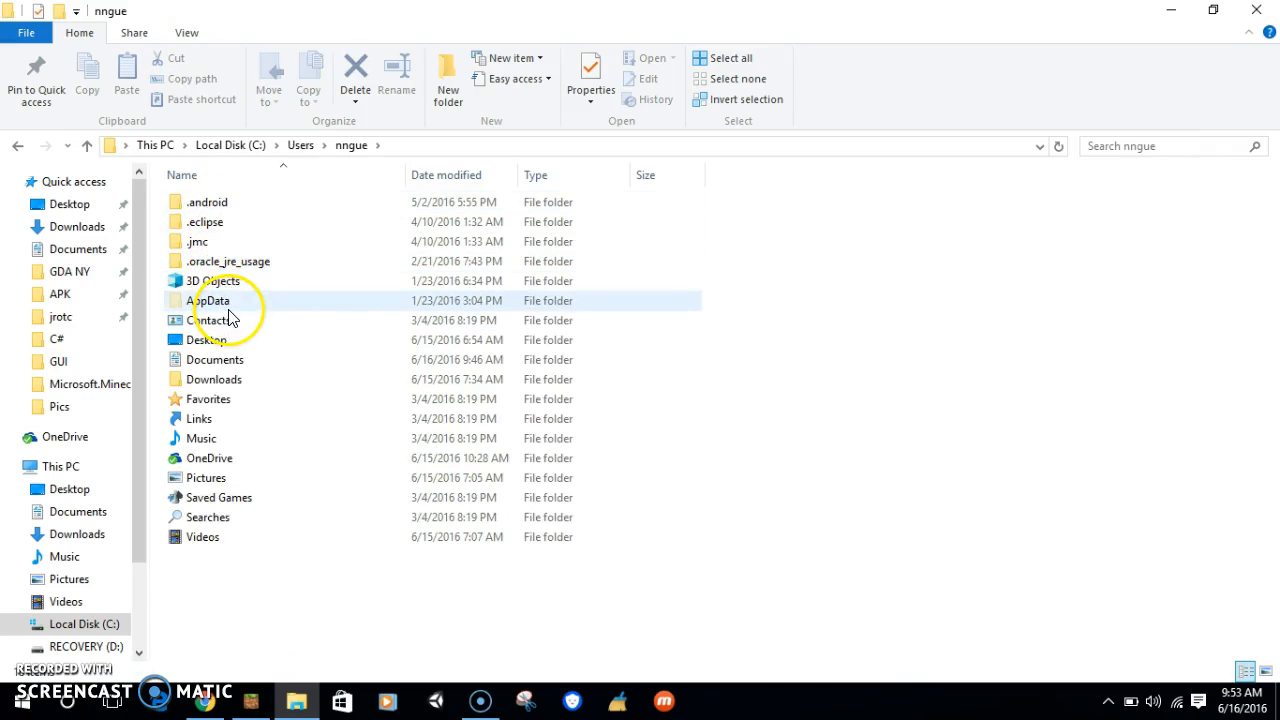
double_click(208, 300)
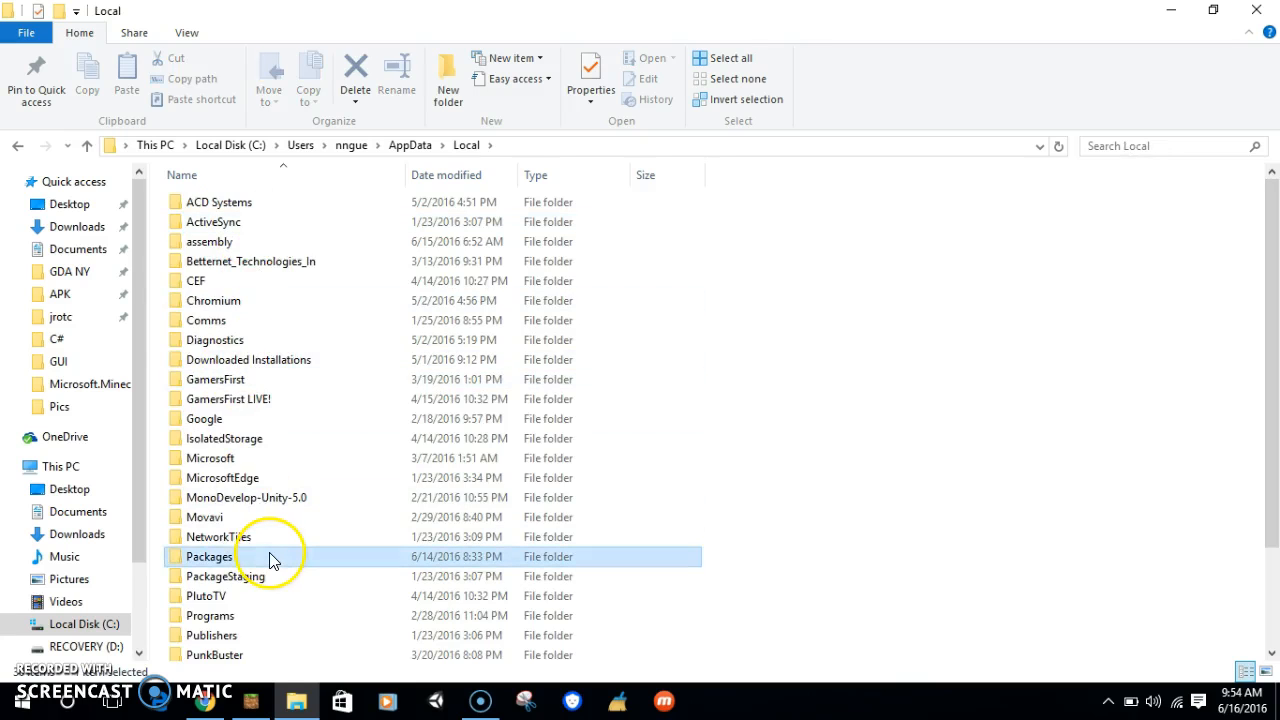
double_click(210, 556)
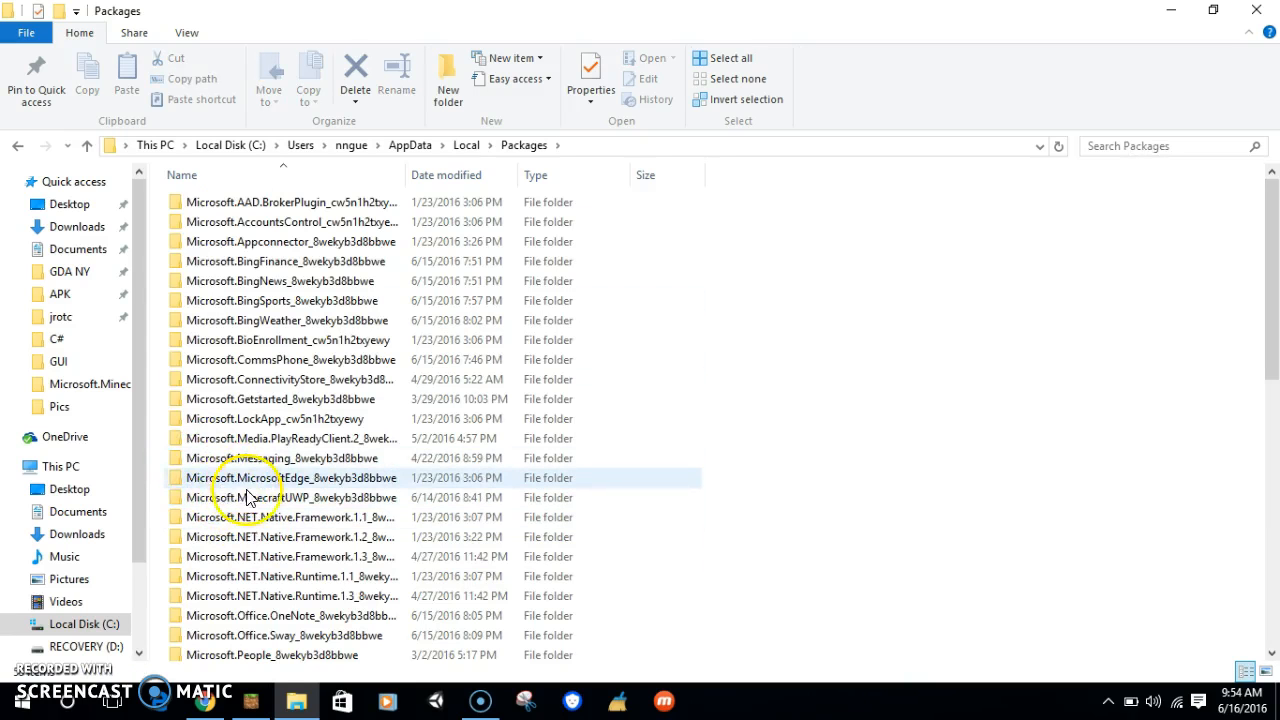
double_click(290, 497)
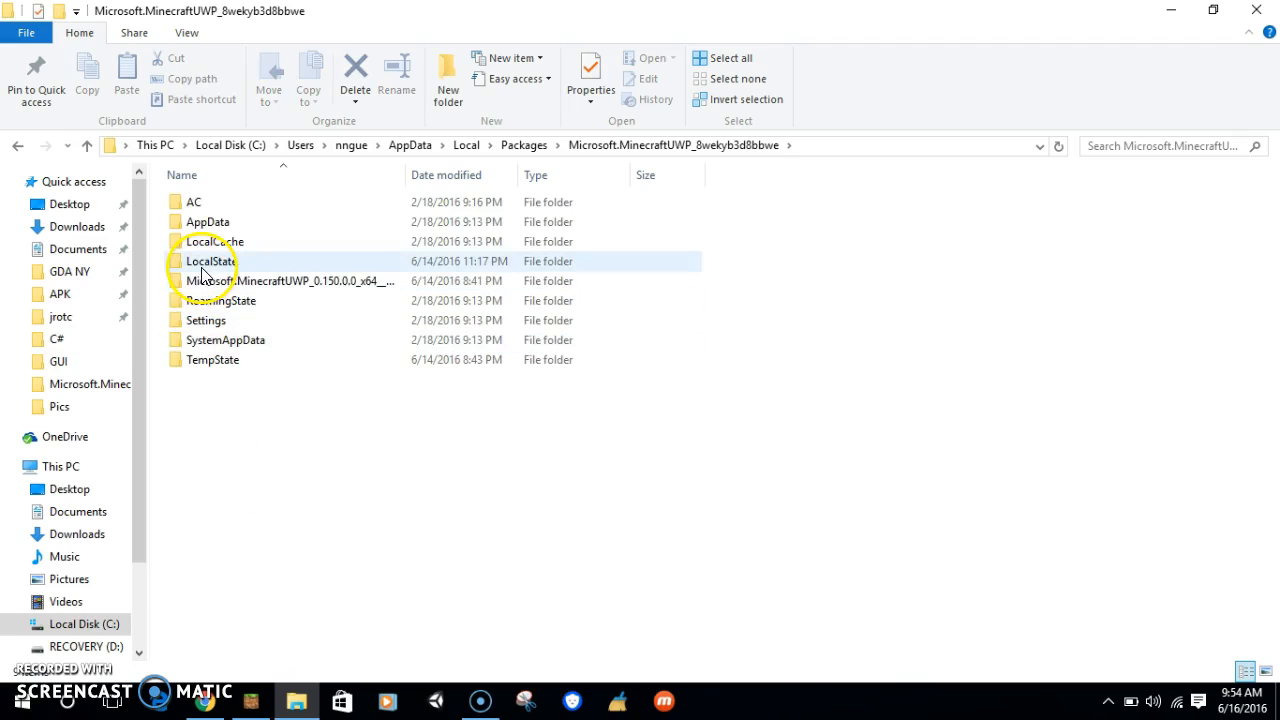
double_click(209, 261)
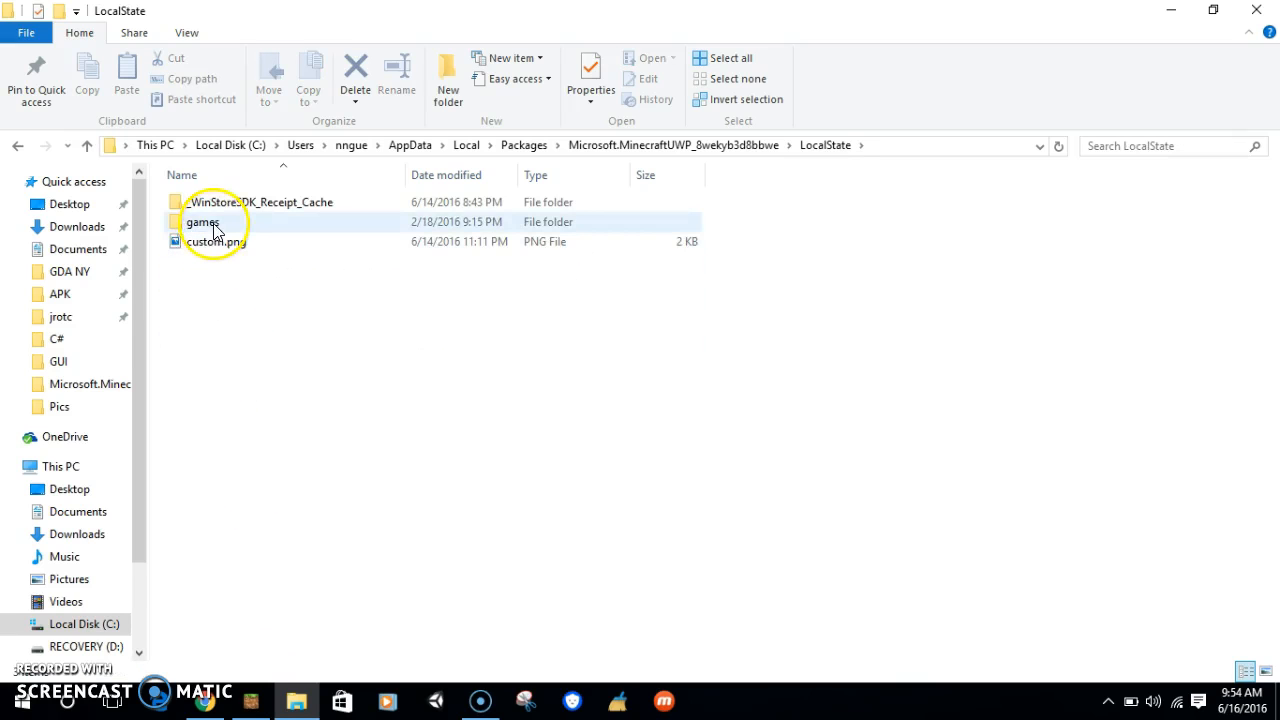
double_click(203, 221)
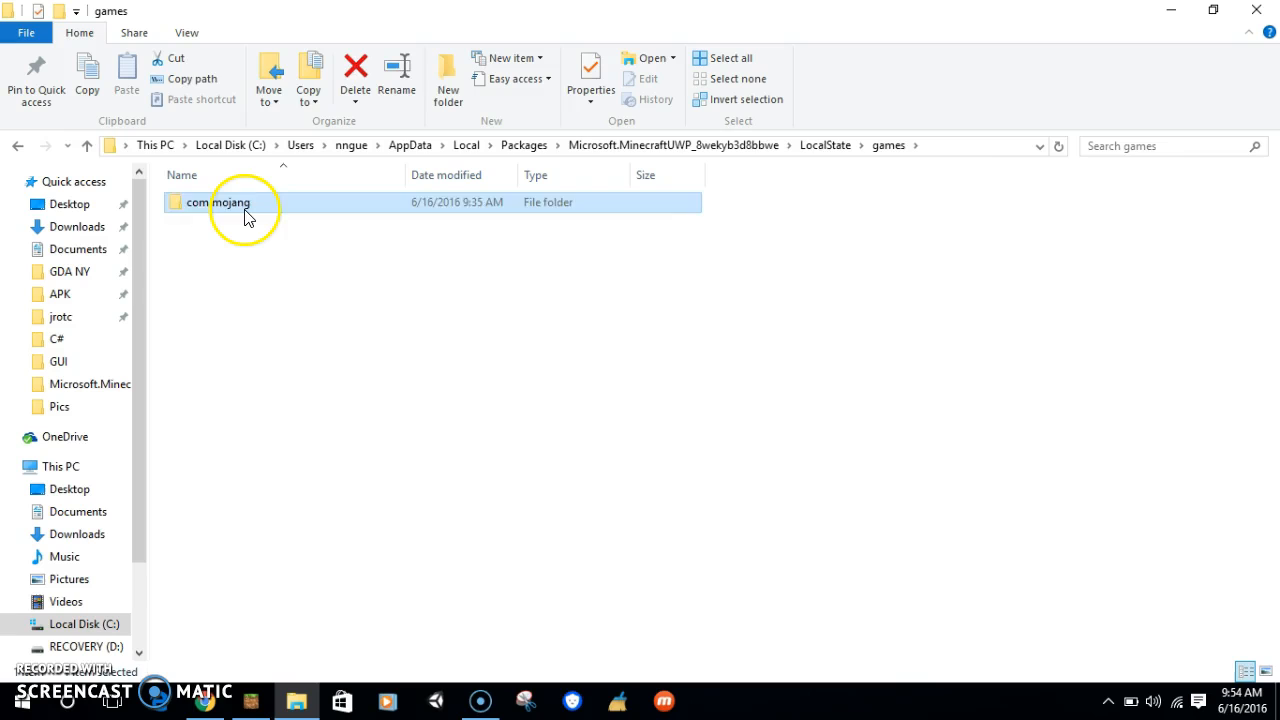
double_click(216, 202)
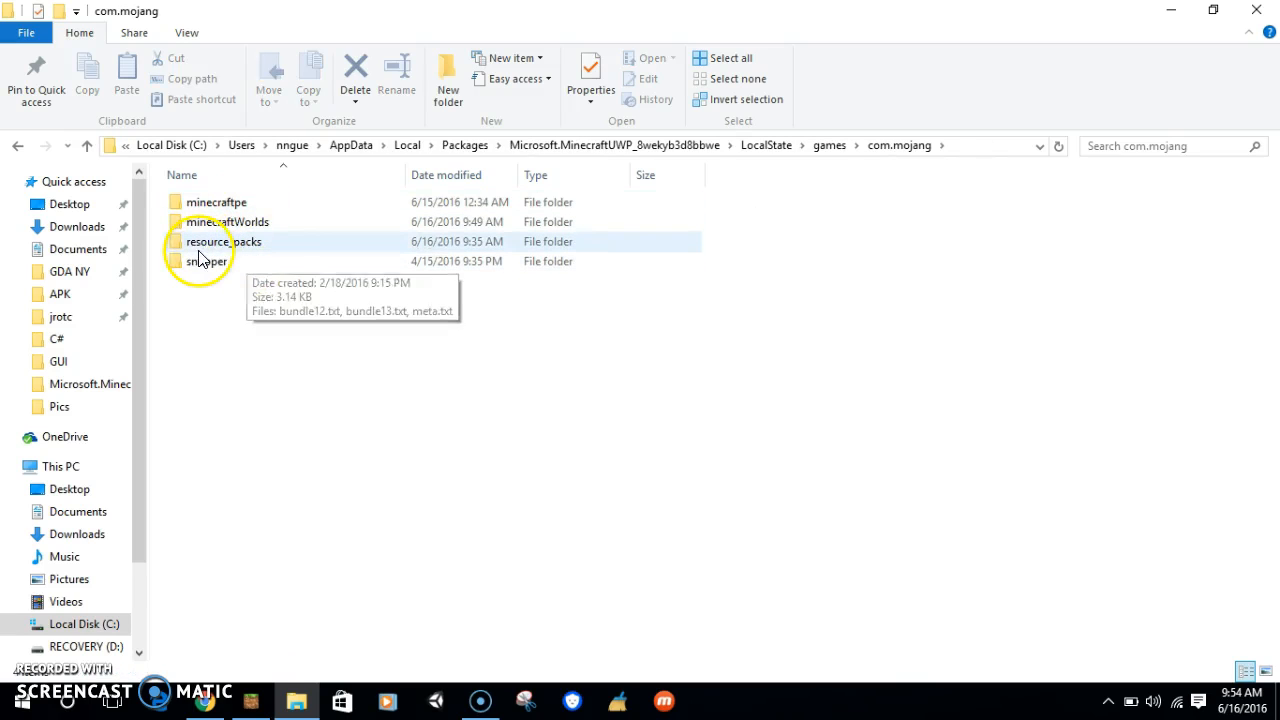
double_click(224, 241)
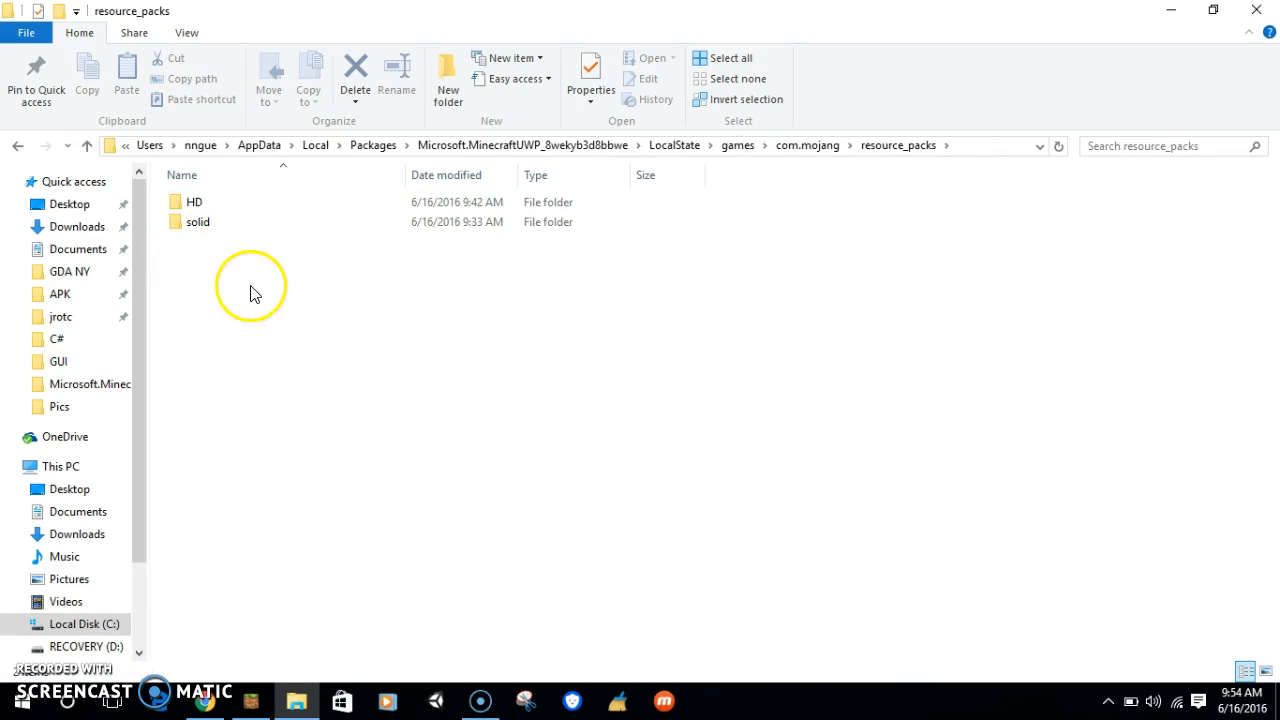
- Move between com.mojang and resource_packs, picking out the solid and HD pack folders
click(197, 221)
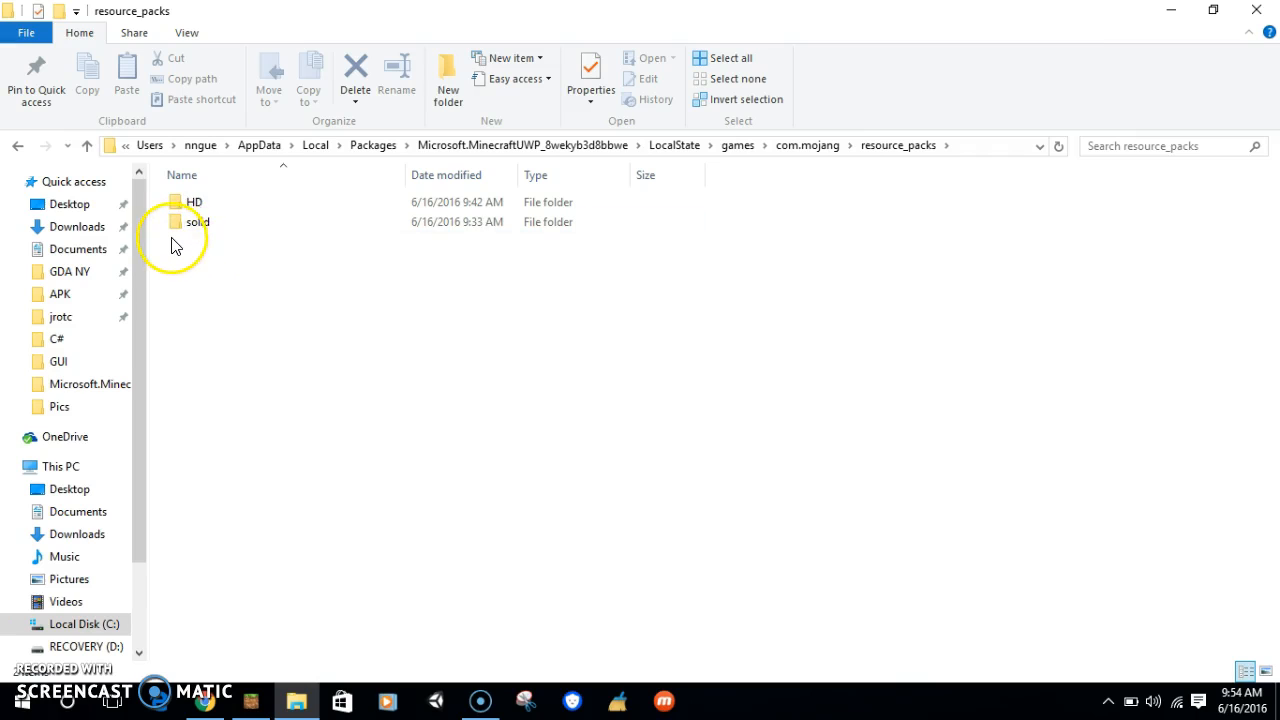
mouse_move(298, 262)
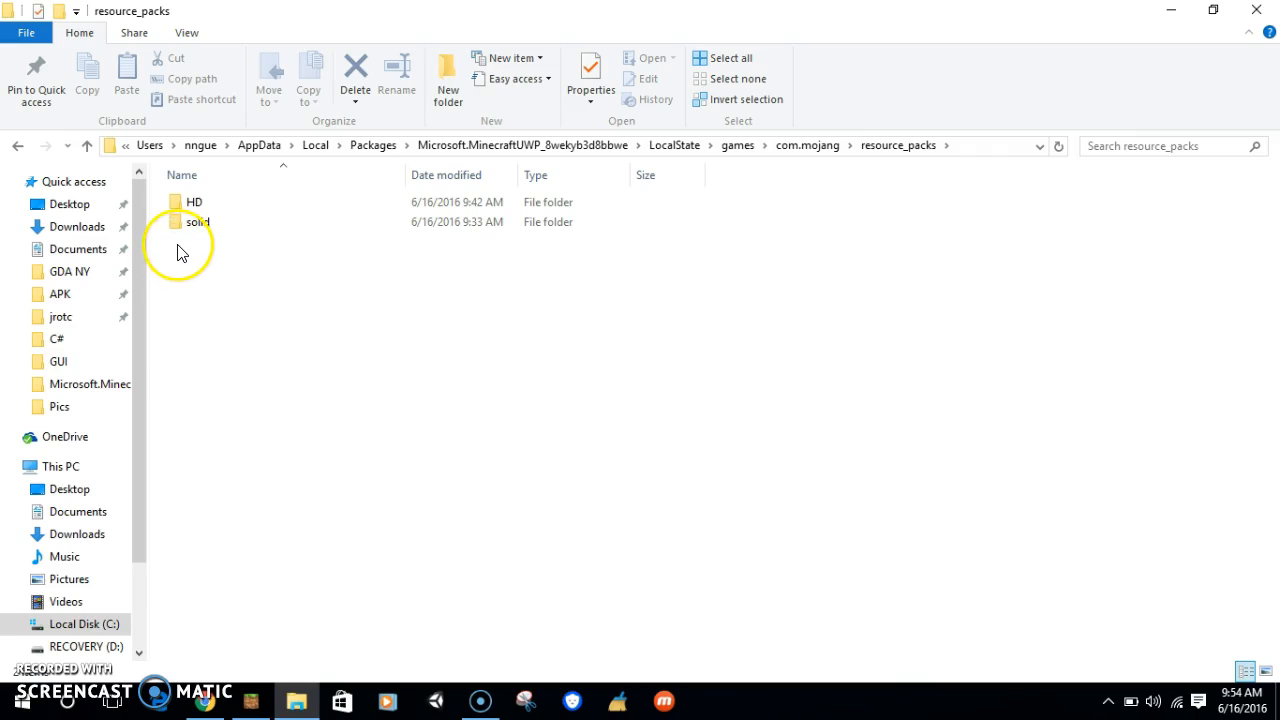
click(197, 221)
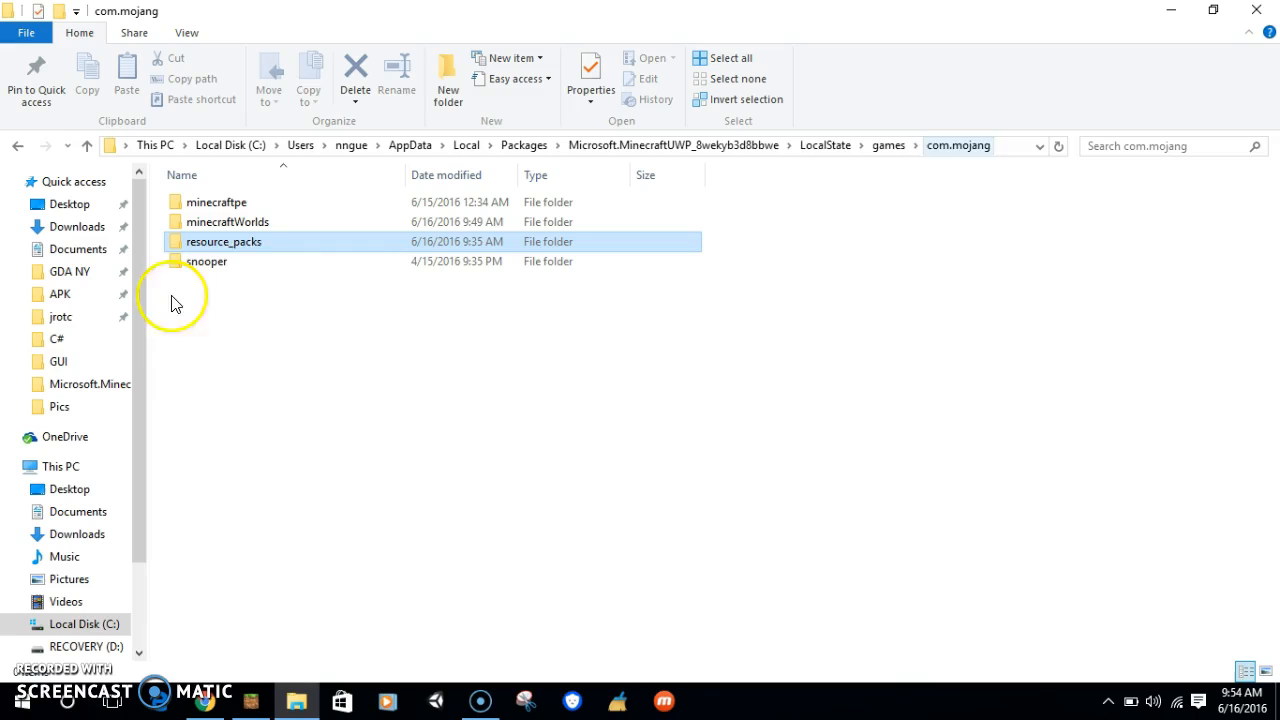
double_click(223, 241)
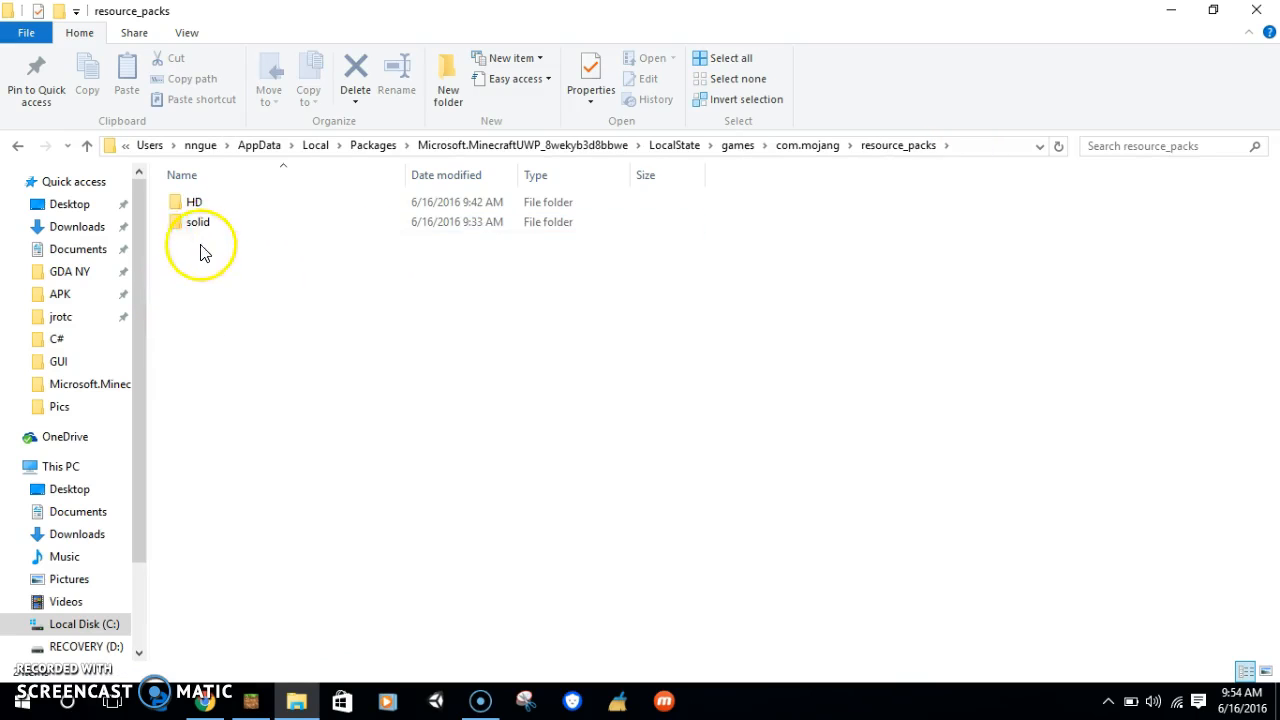
mouse_move(203, 253)
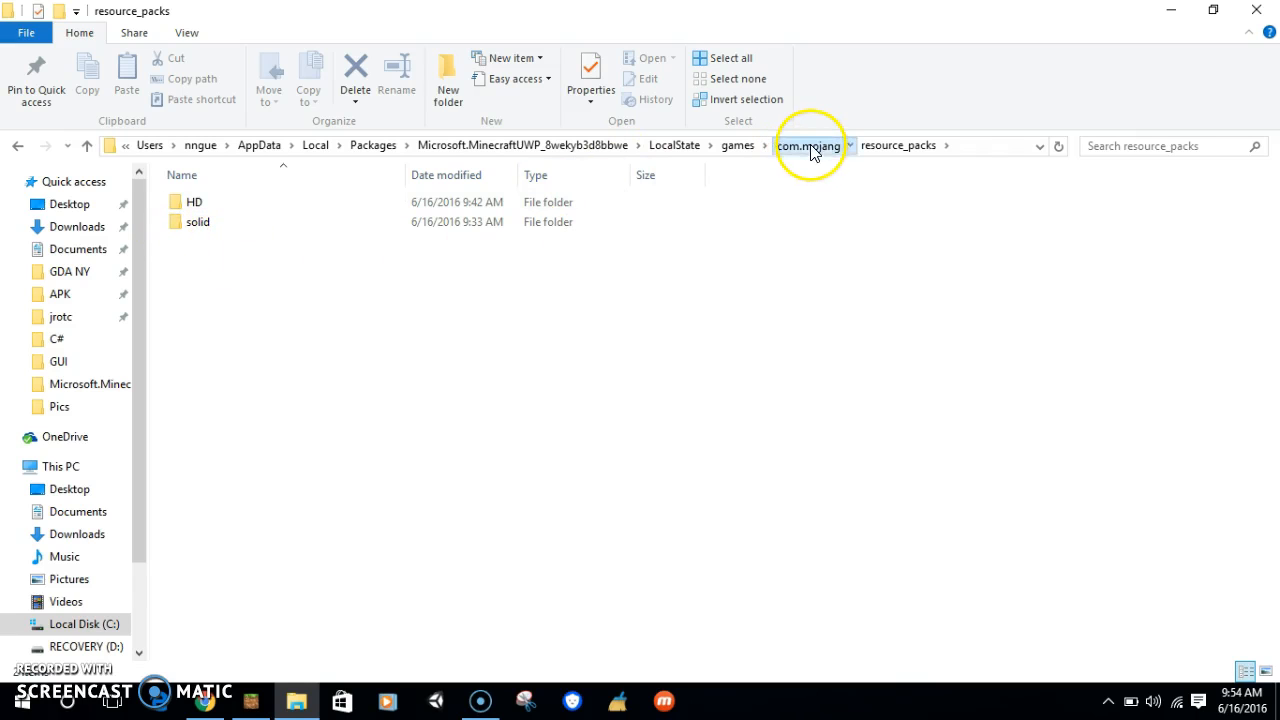
click(808, 145)
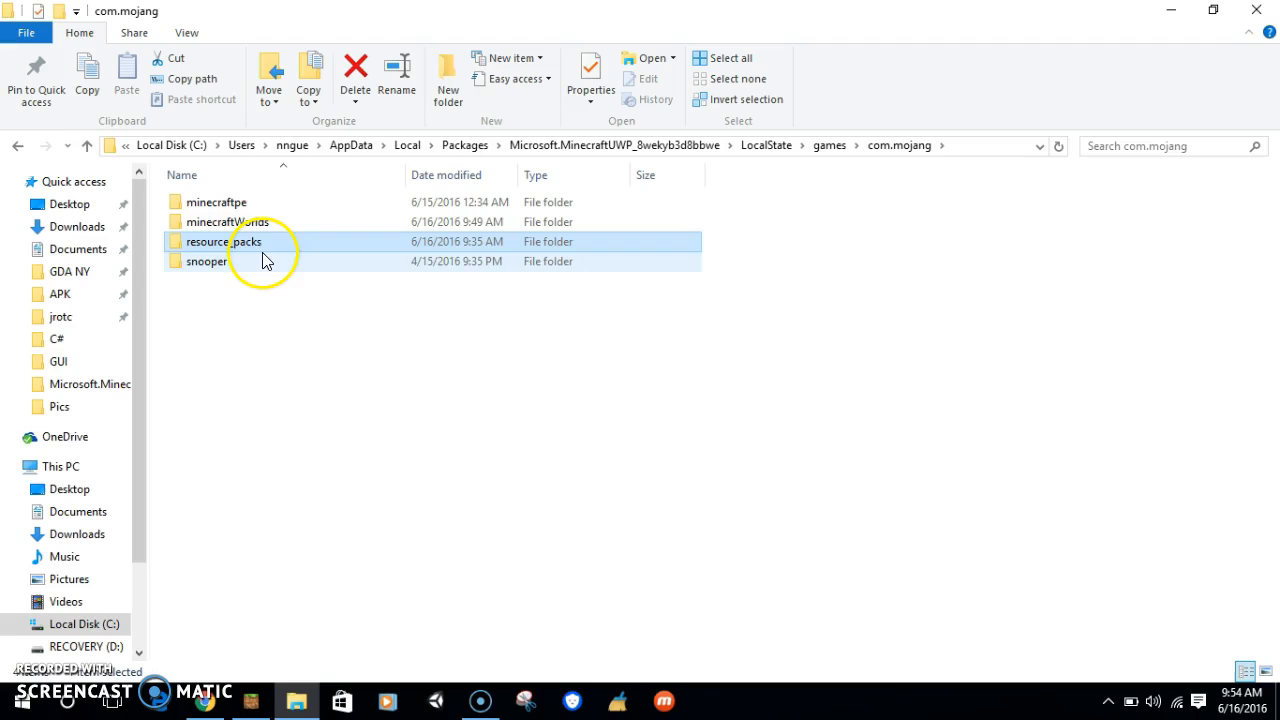
double_click(223, 241)
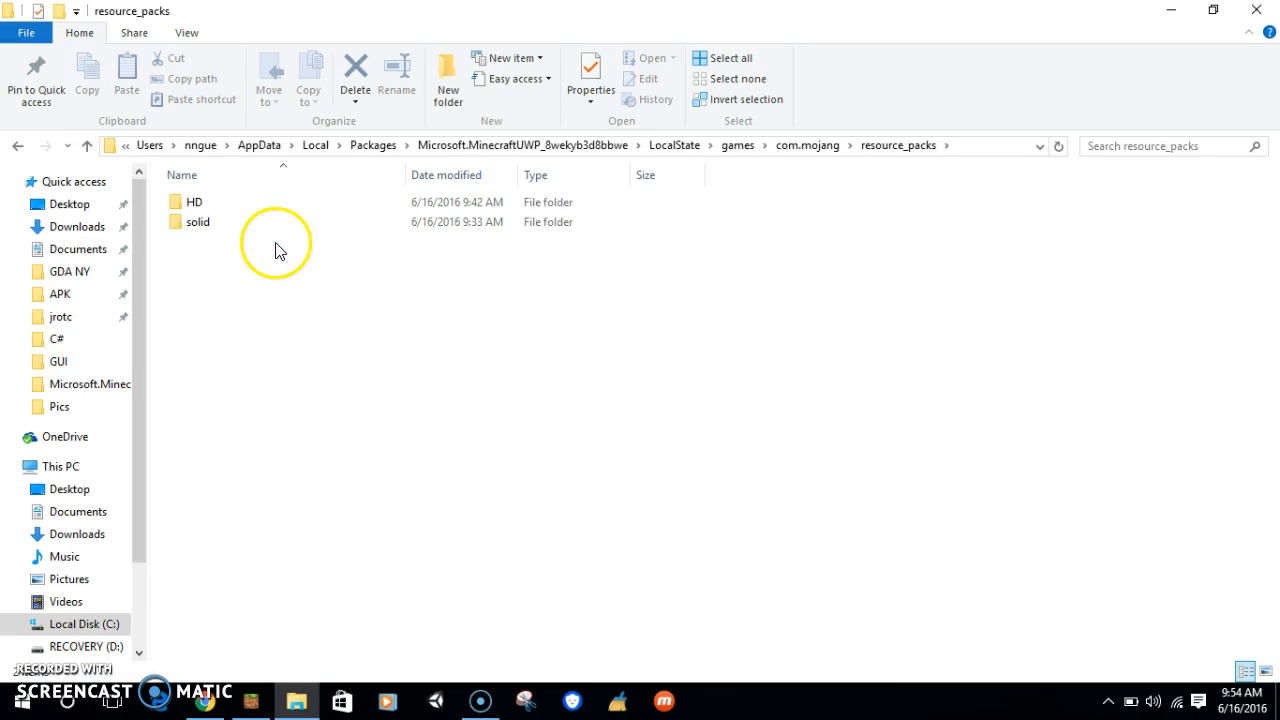
mouse_move(267, 283)
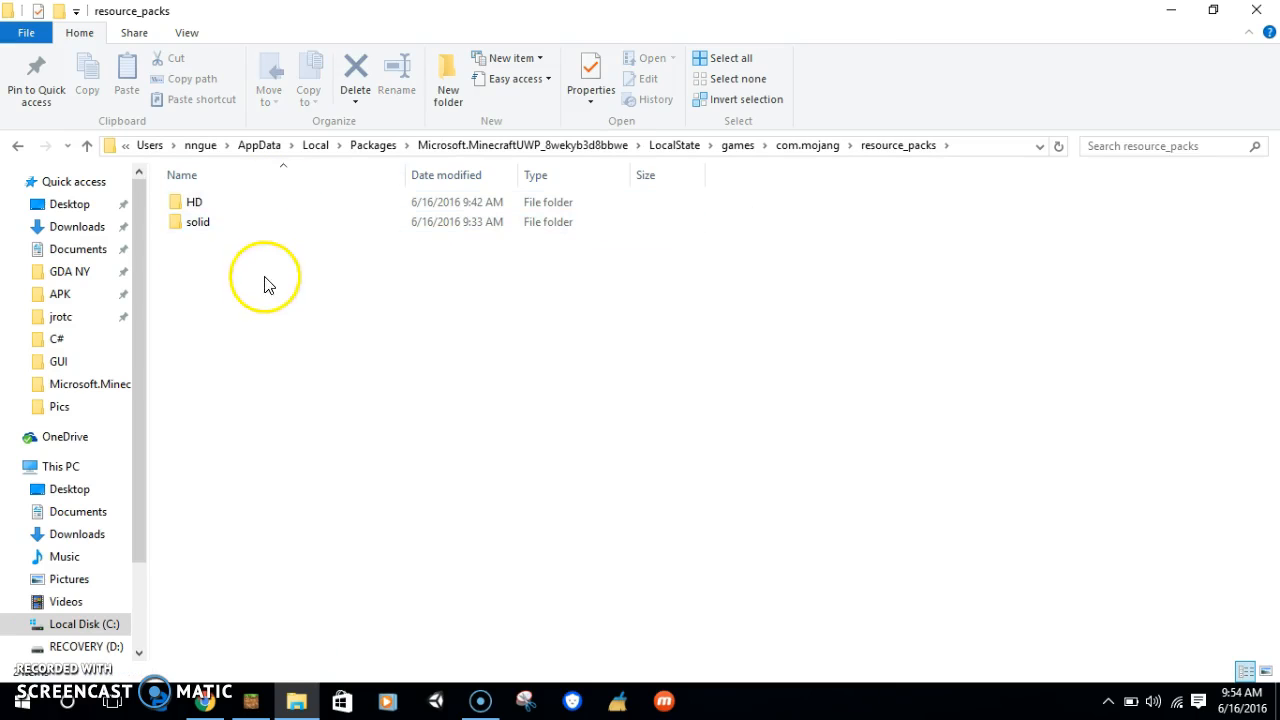
click(197, 221)
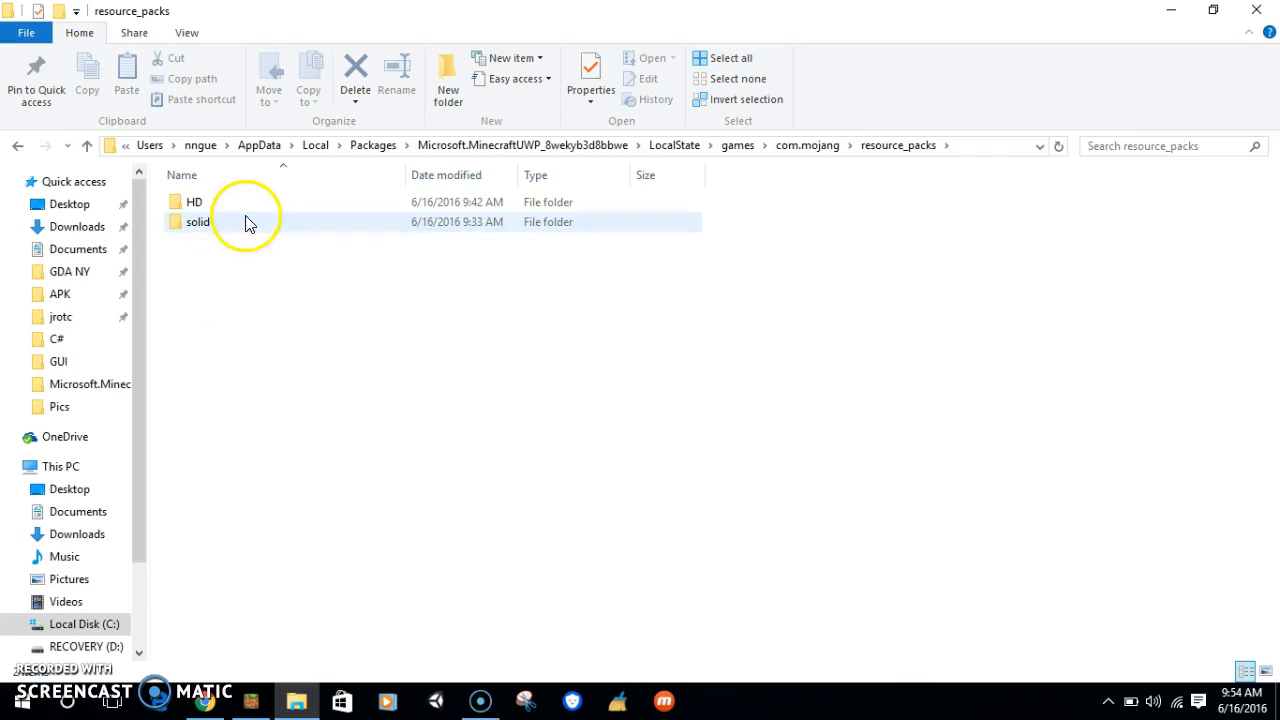
mouse_move(253, 233)
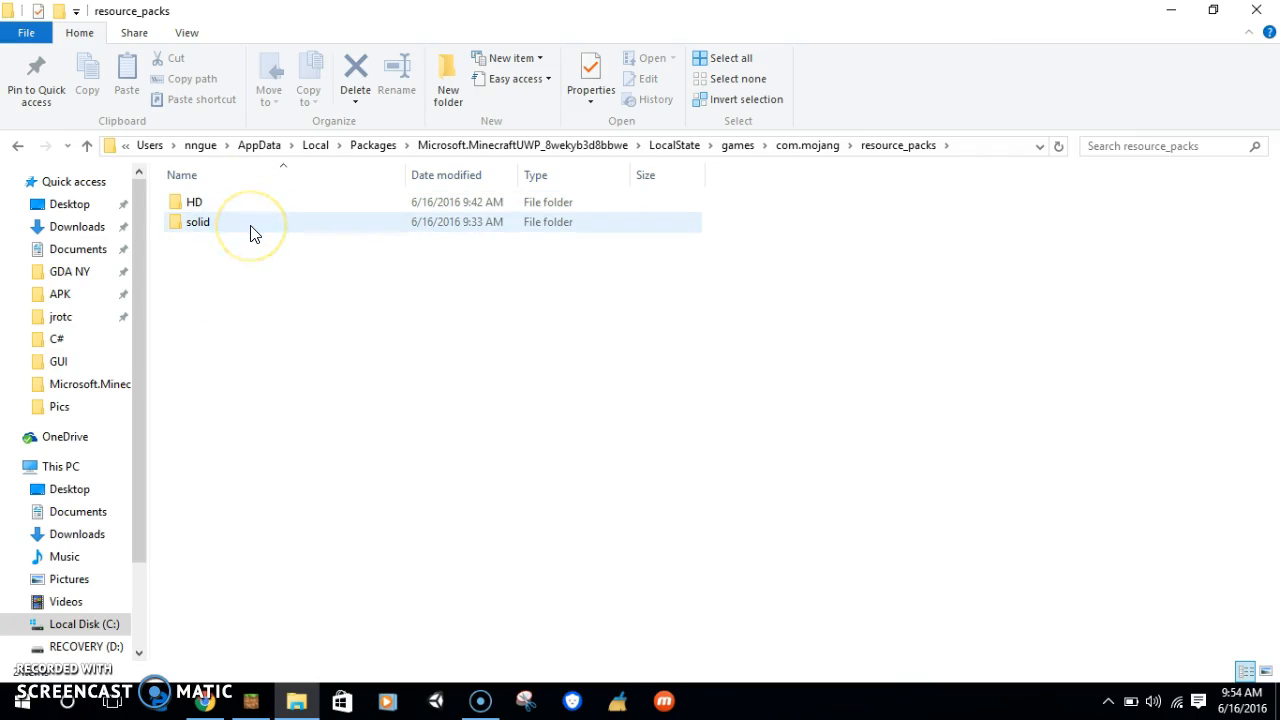
click(194, 201)
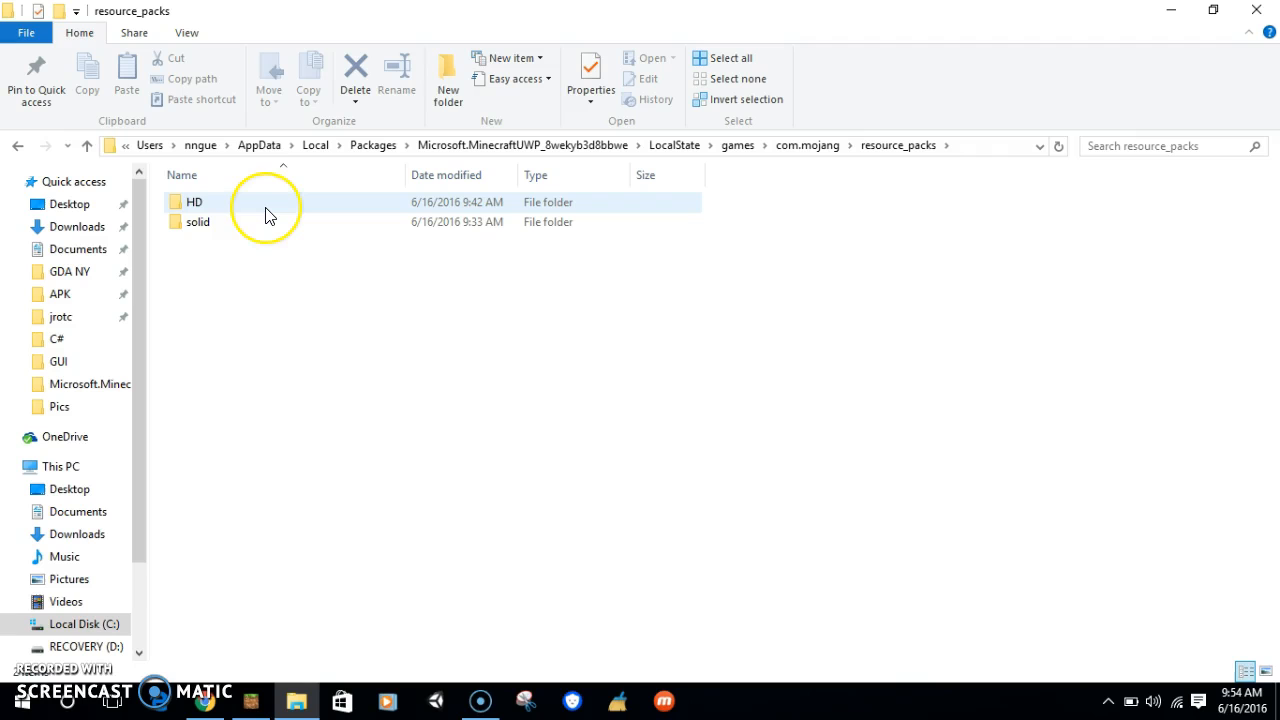
- Look inside the HD pack, then go back and open the solid pack folder
double_click(194, 201)
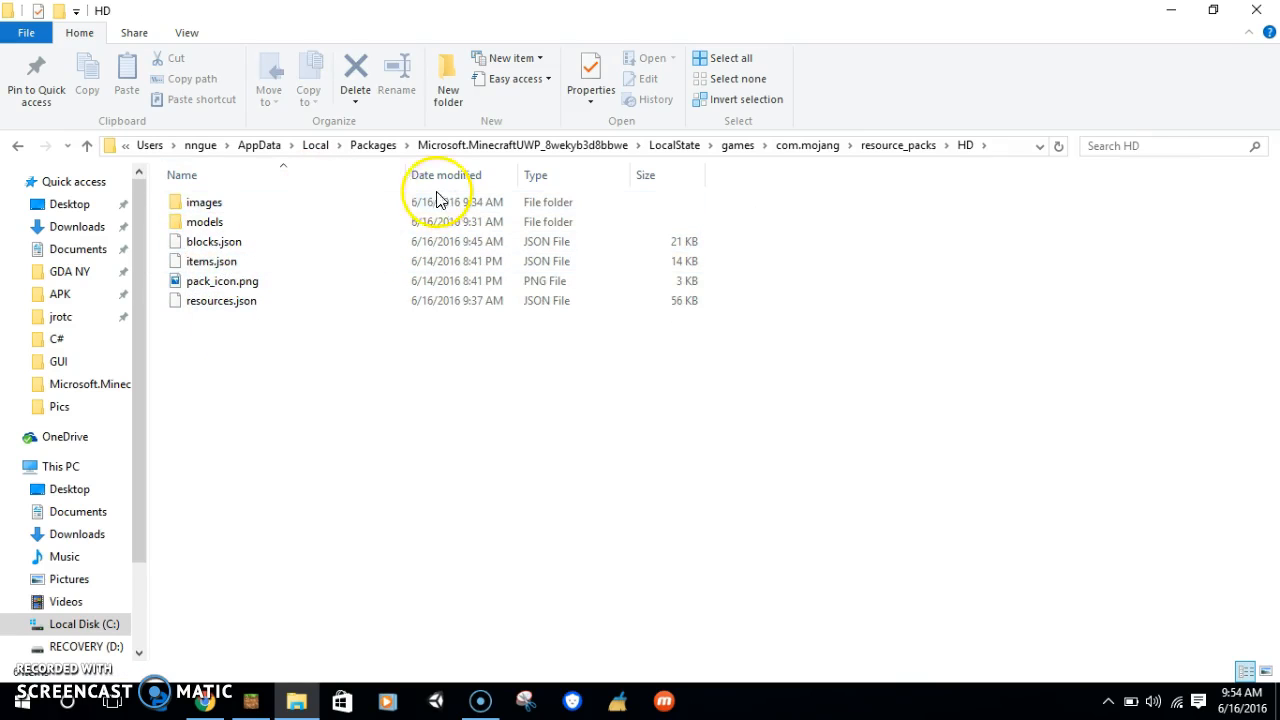
mouse_move(204, 201)
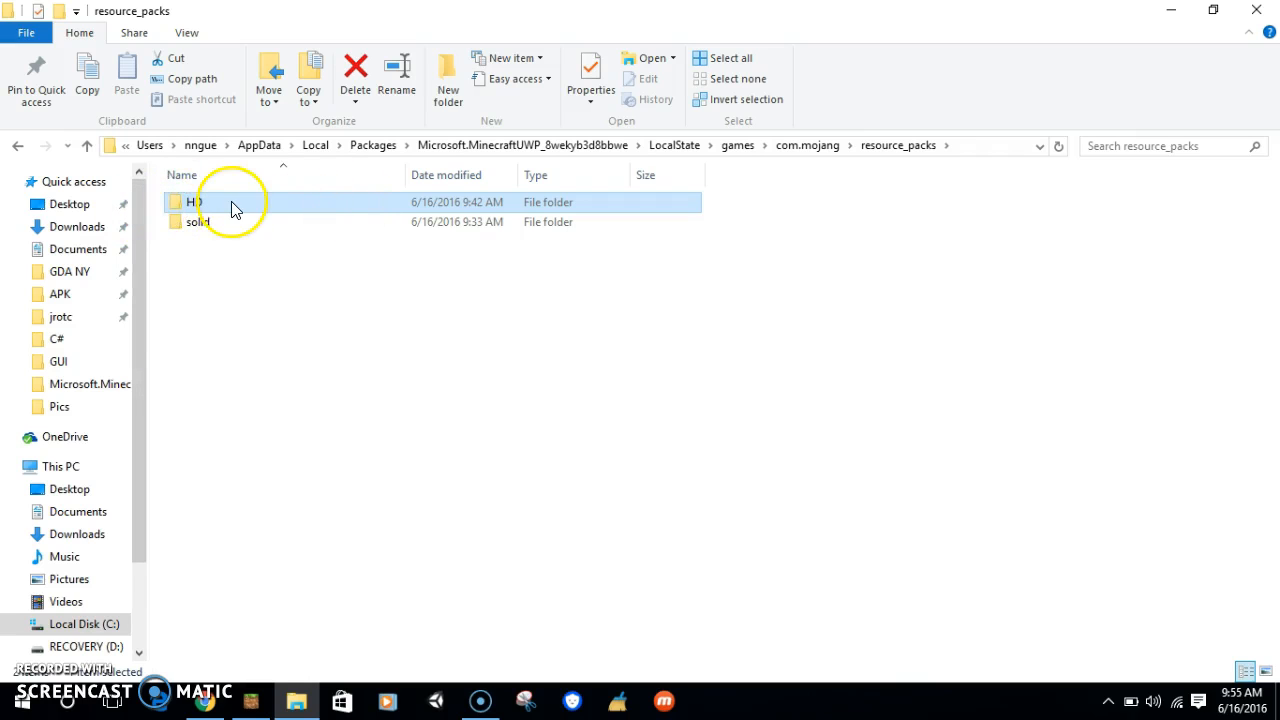
double_click(193, 202)
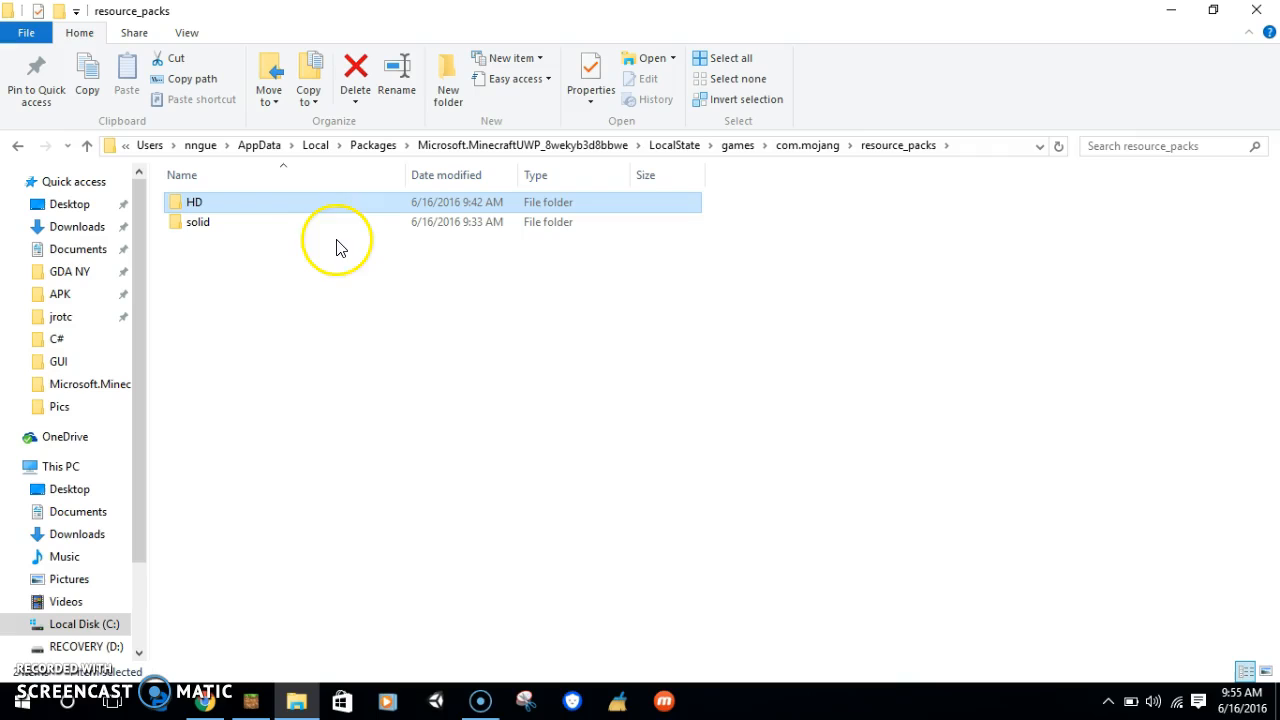
mouse_move(288, 250)
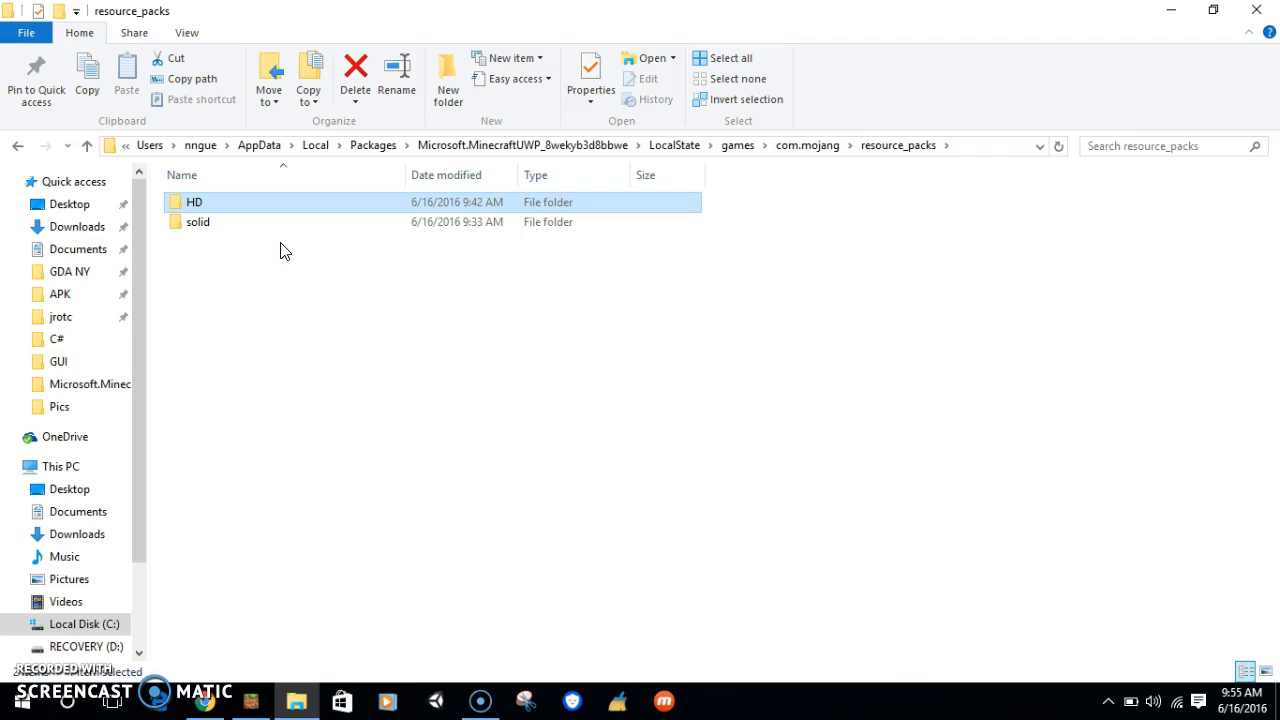
double_click(198, 221)
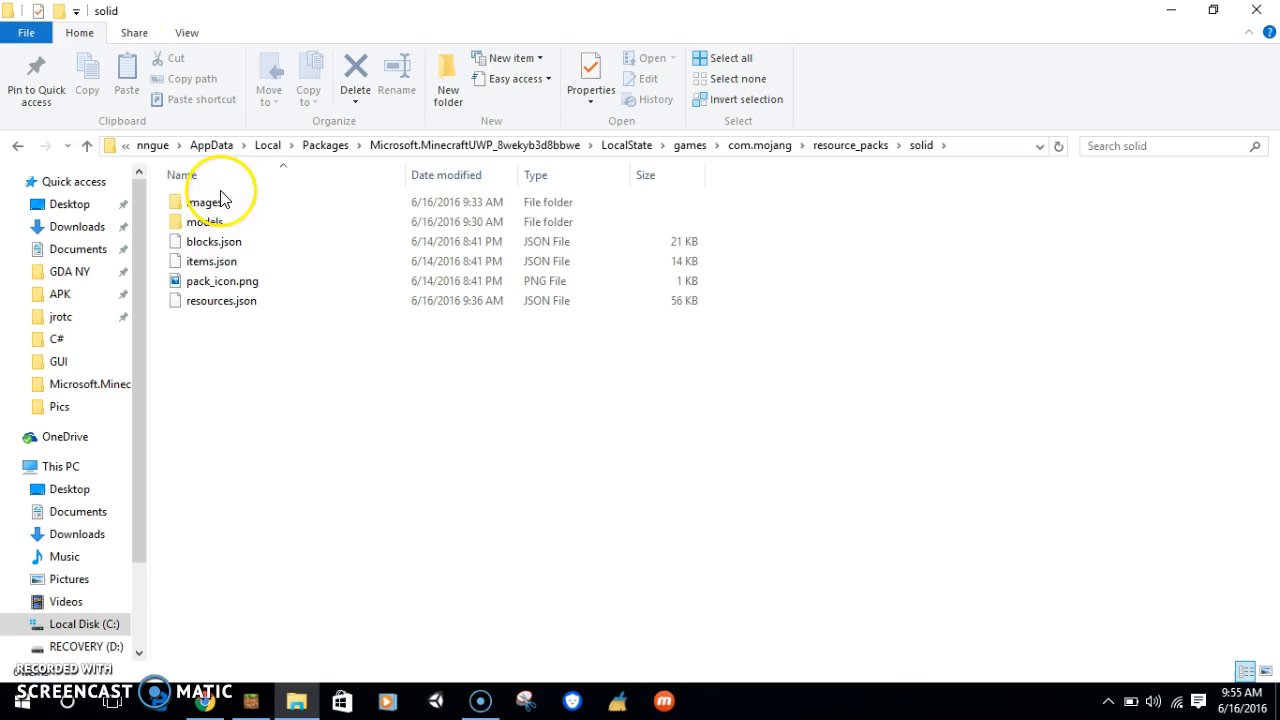
click(205, 202)
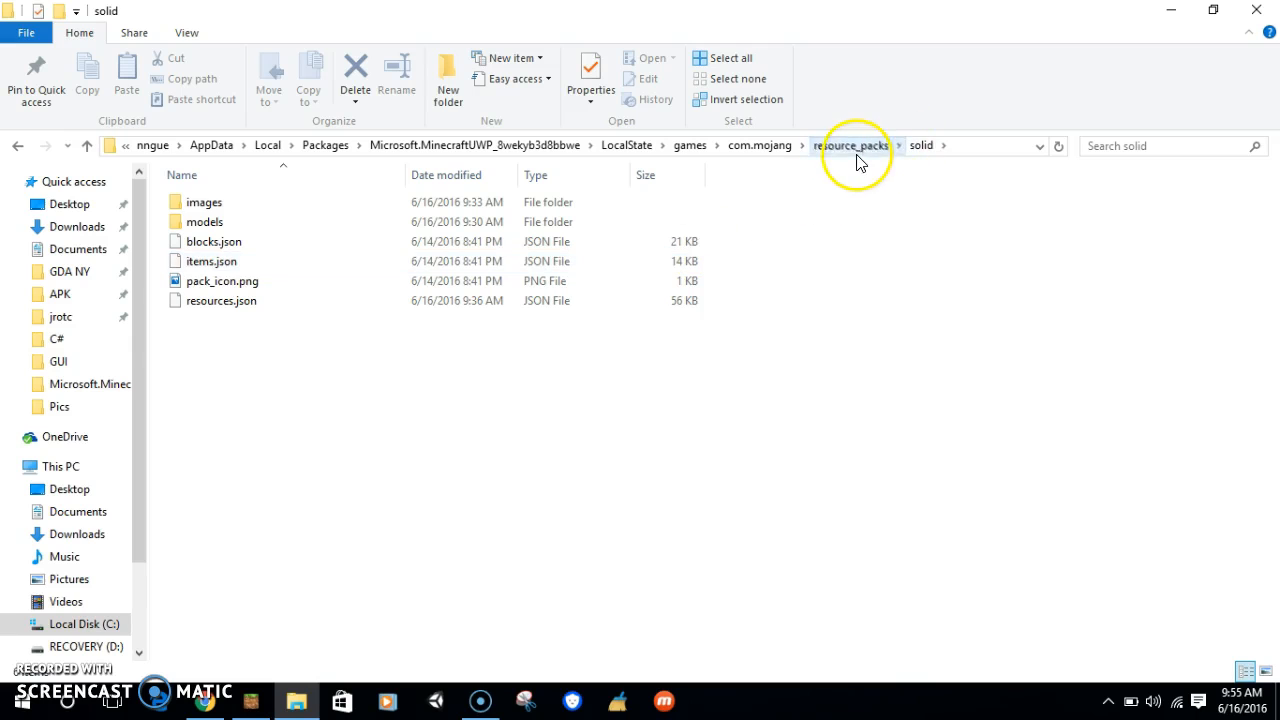
click(852, 145)
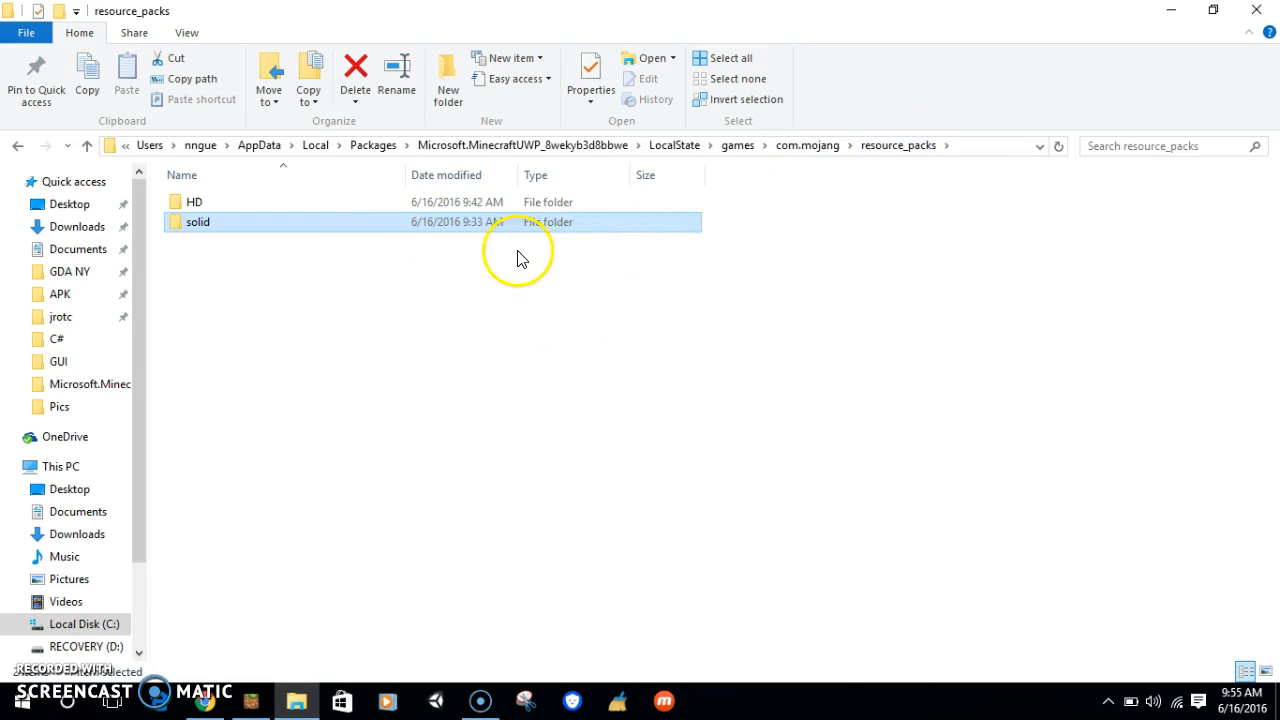
mouse_move(420, 225)
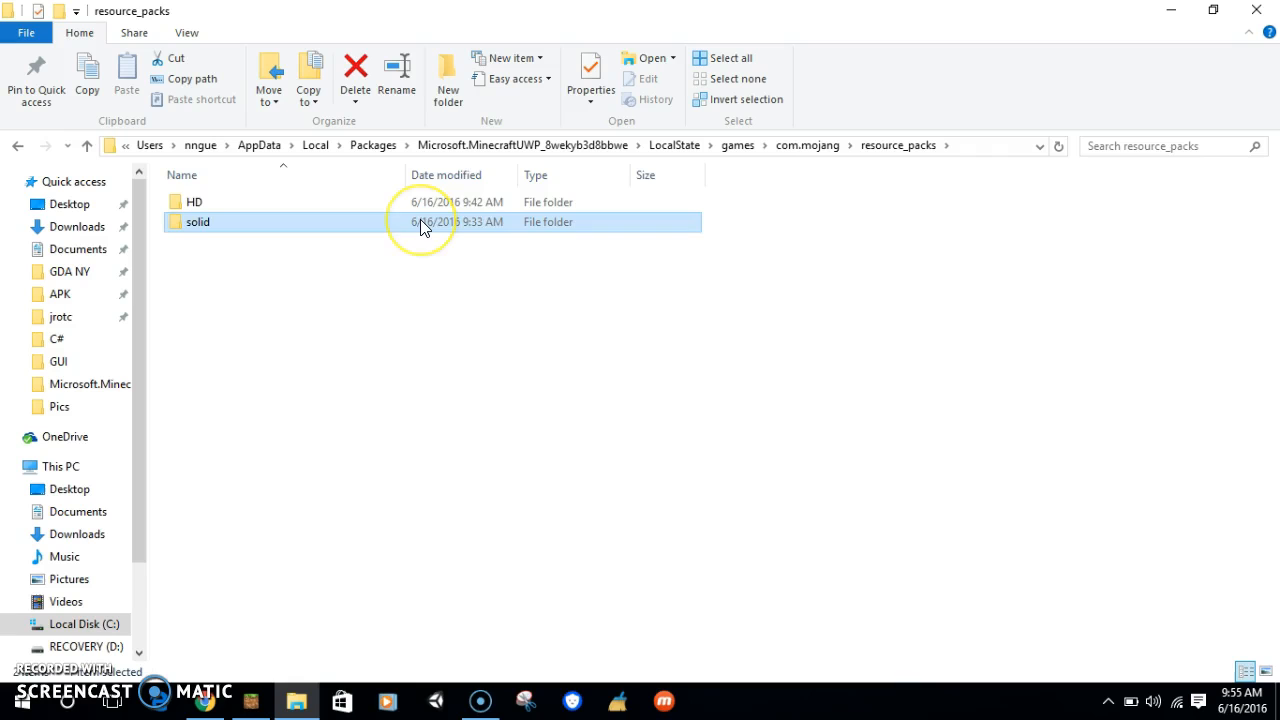
double_click(197, 221)
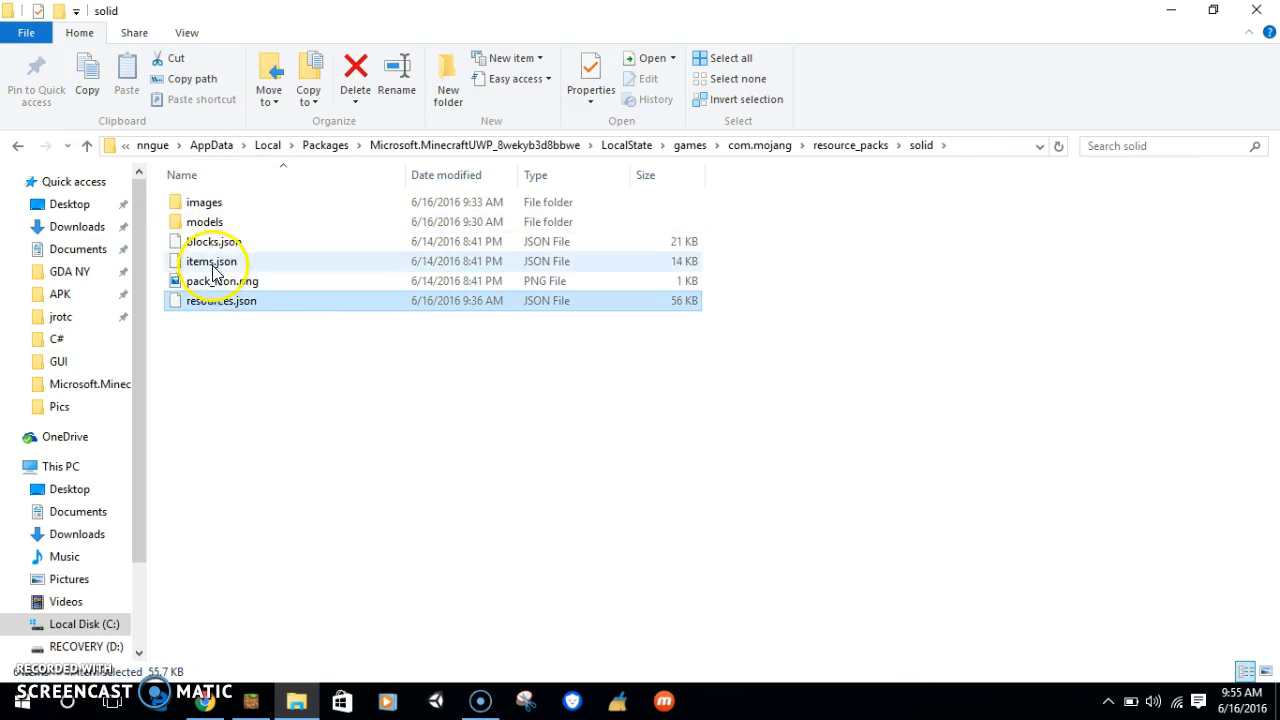
- Open the solid pack's resources.json in Notepad
double_click(221, 300)
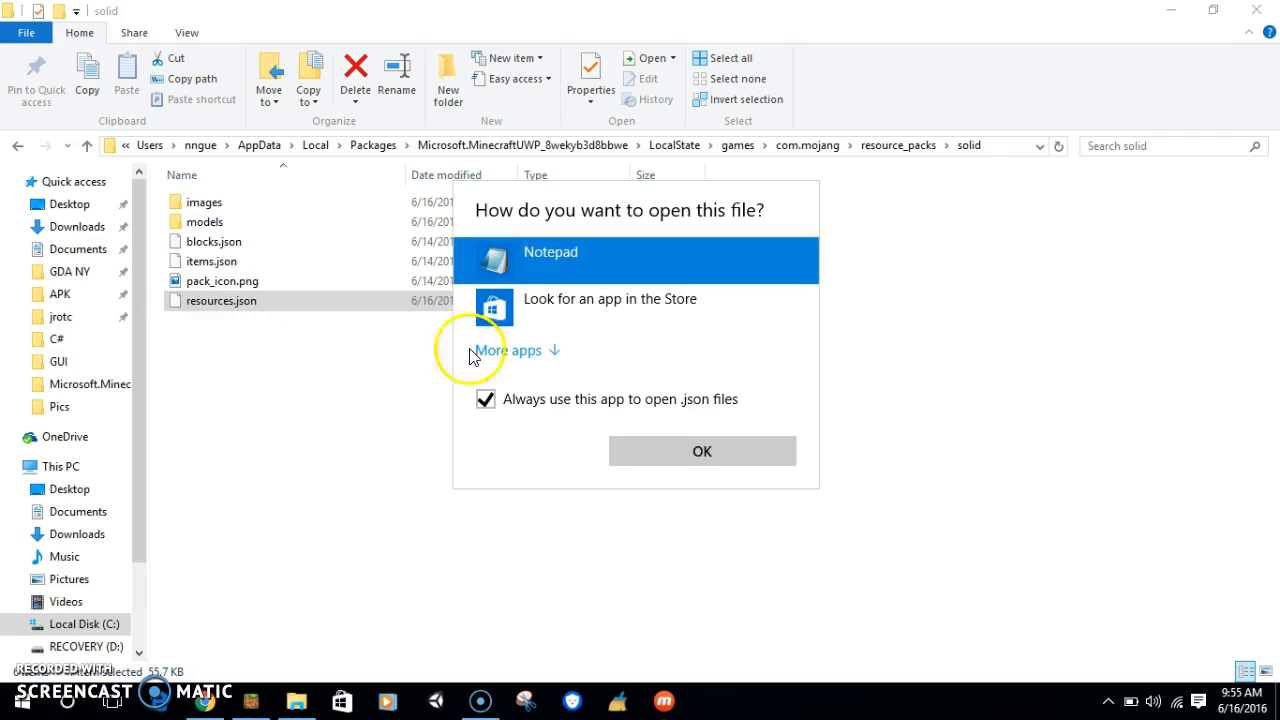
click(701, 451)
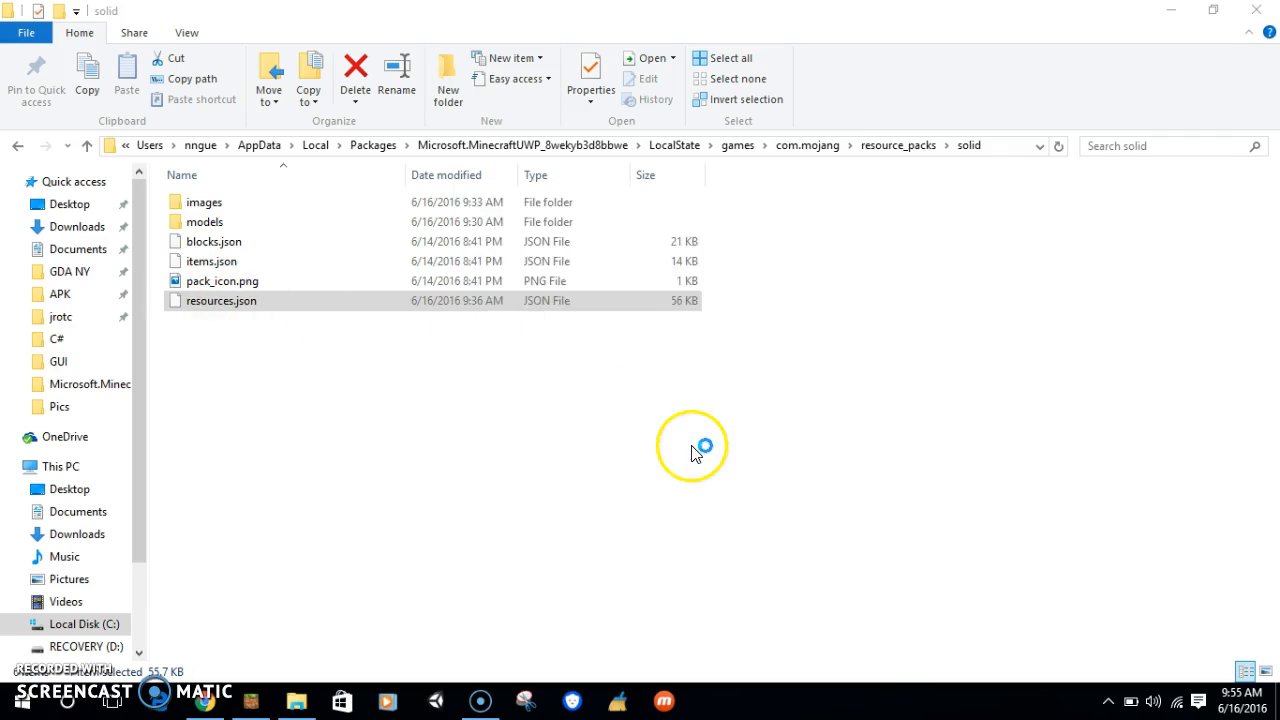
double_click(221, 300)
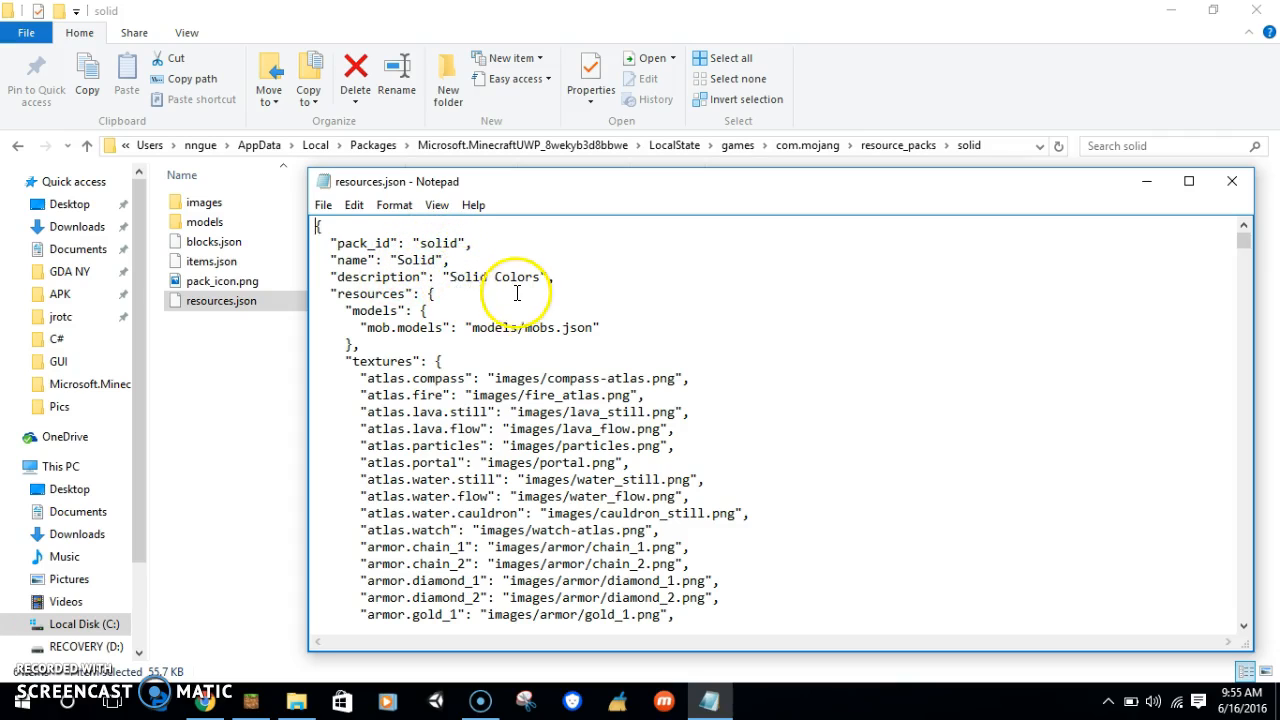
- Scroll down through the block and item texture path mappings
scroll(down, 3)
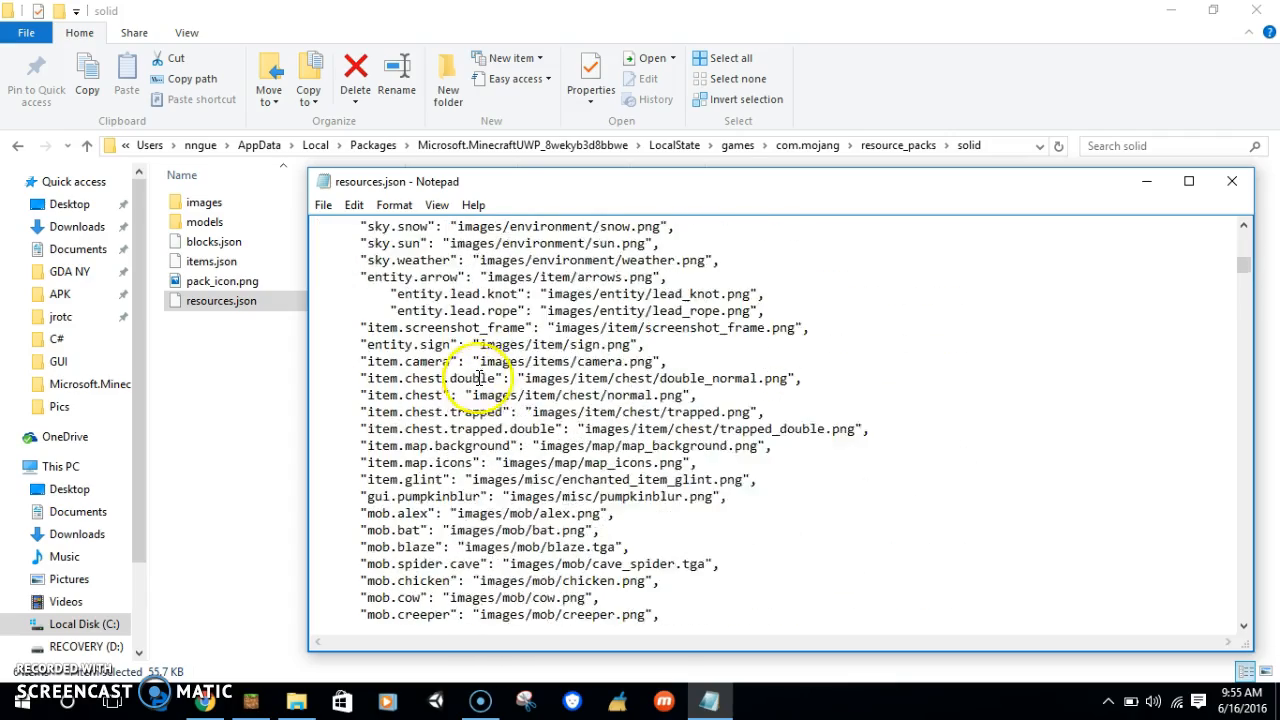
scroll(down, 3)
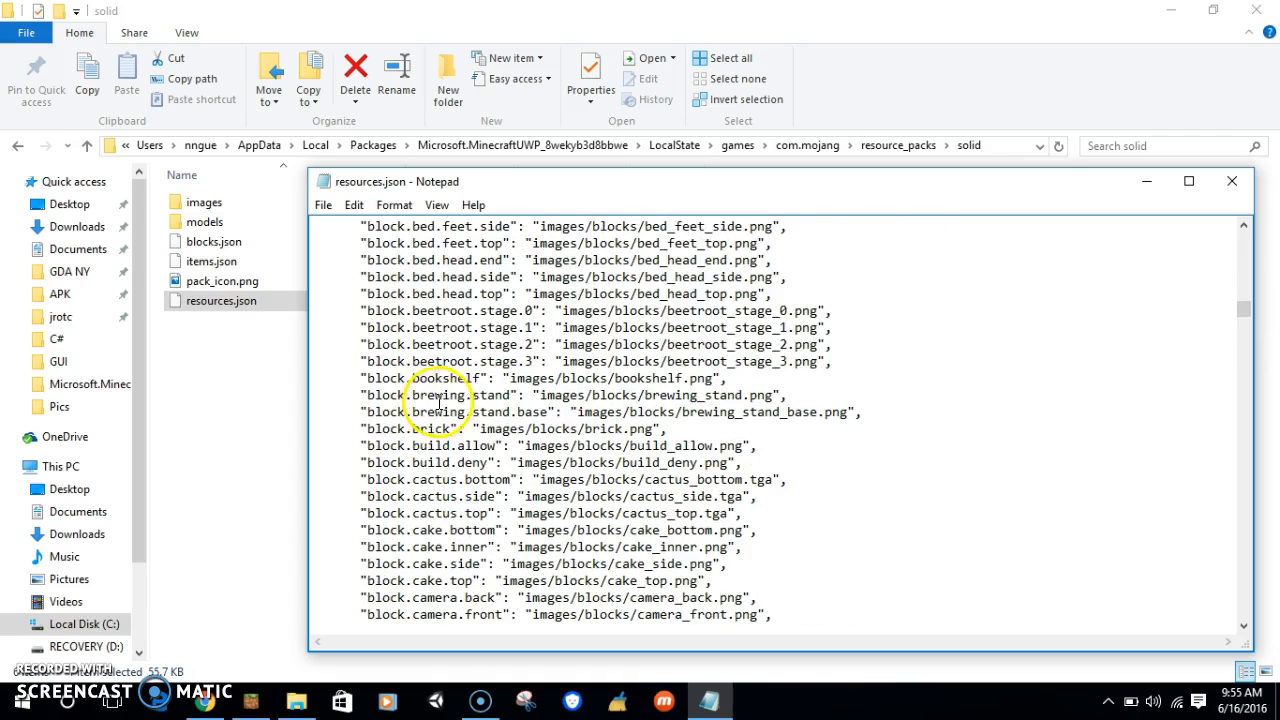
scroll(down, 3)
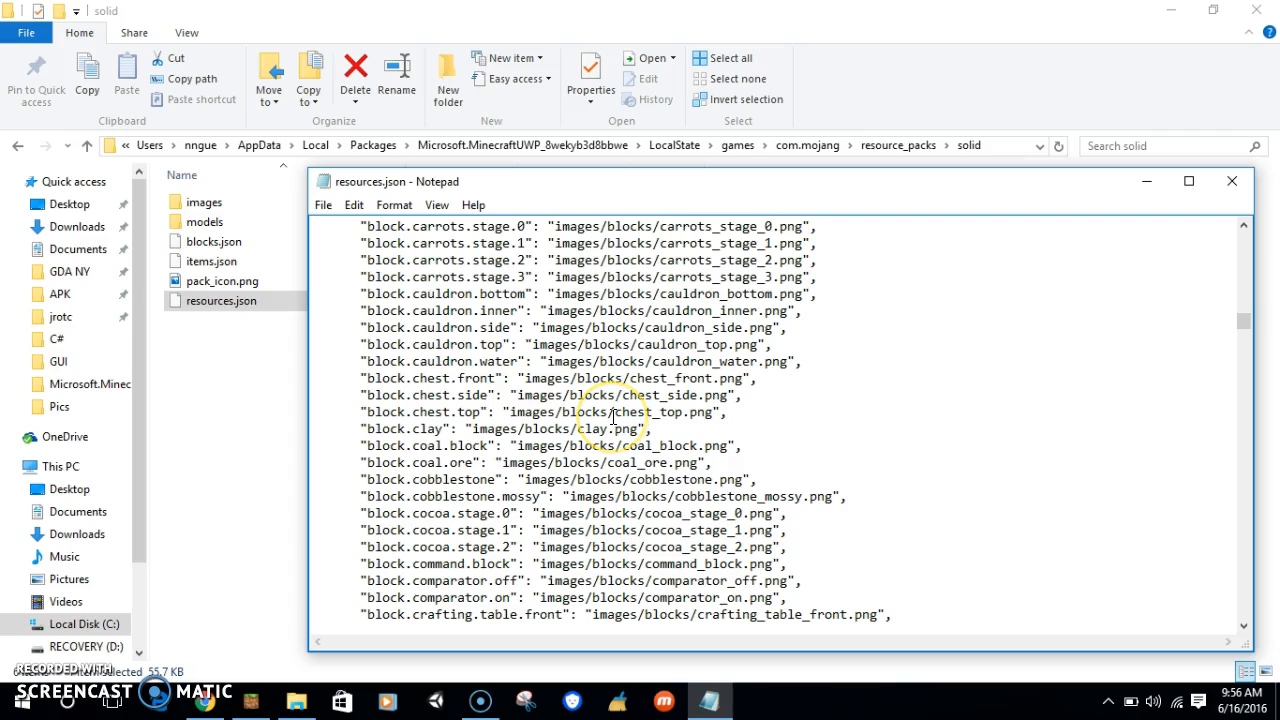
scroll(down, 3)
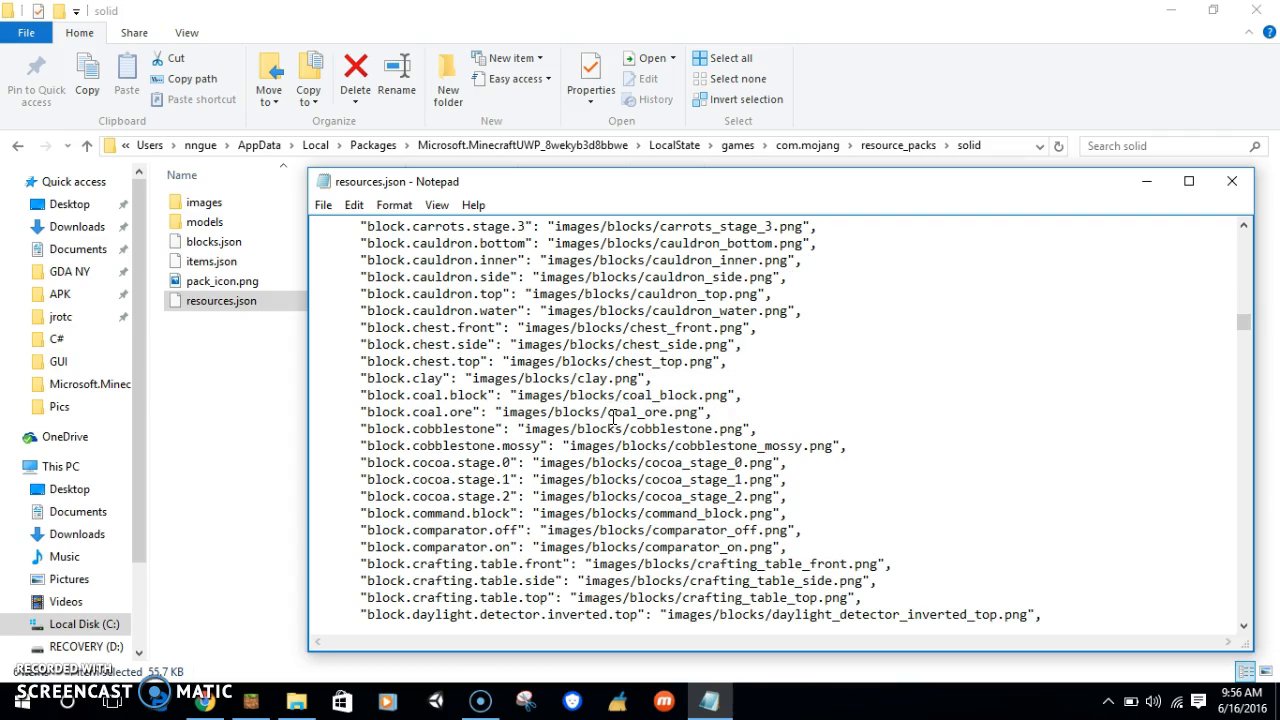
scroll(down, 3)
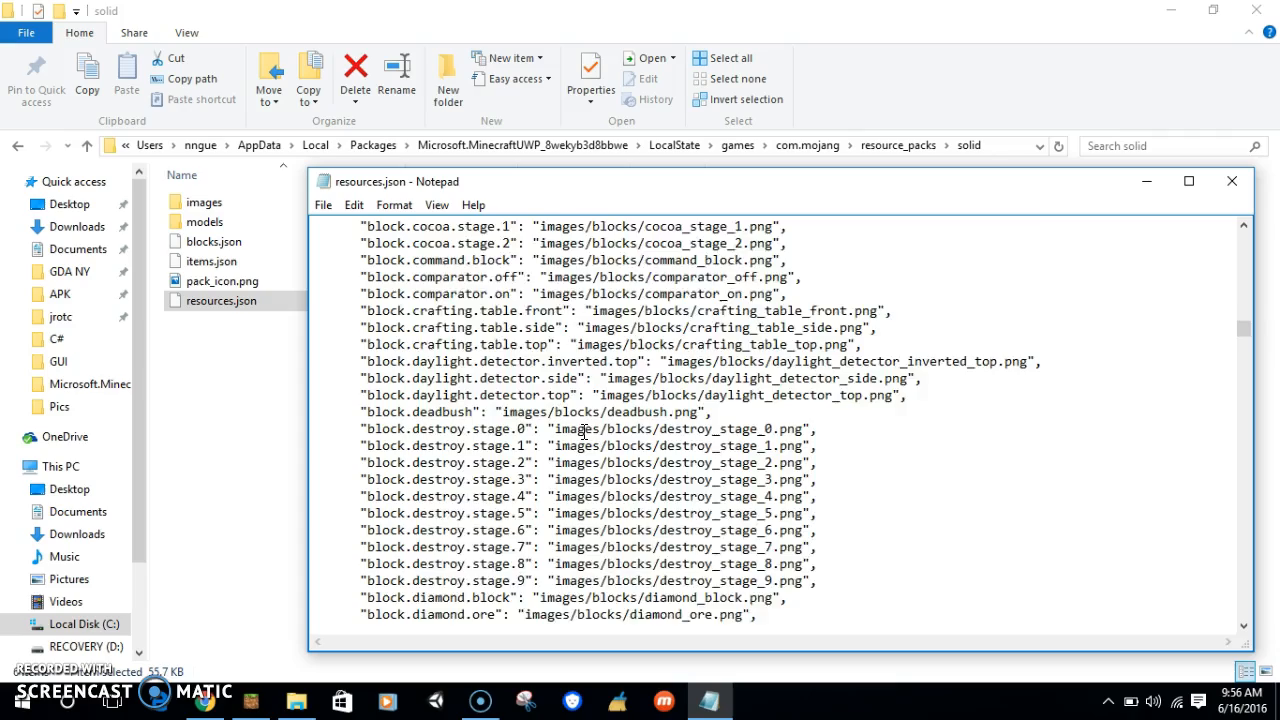
scroll(down, 3)
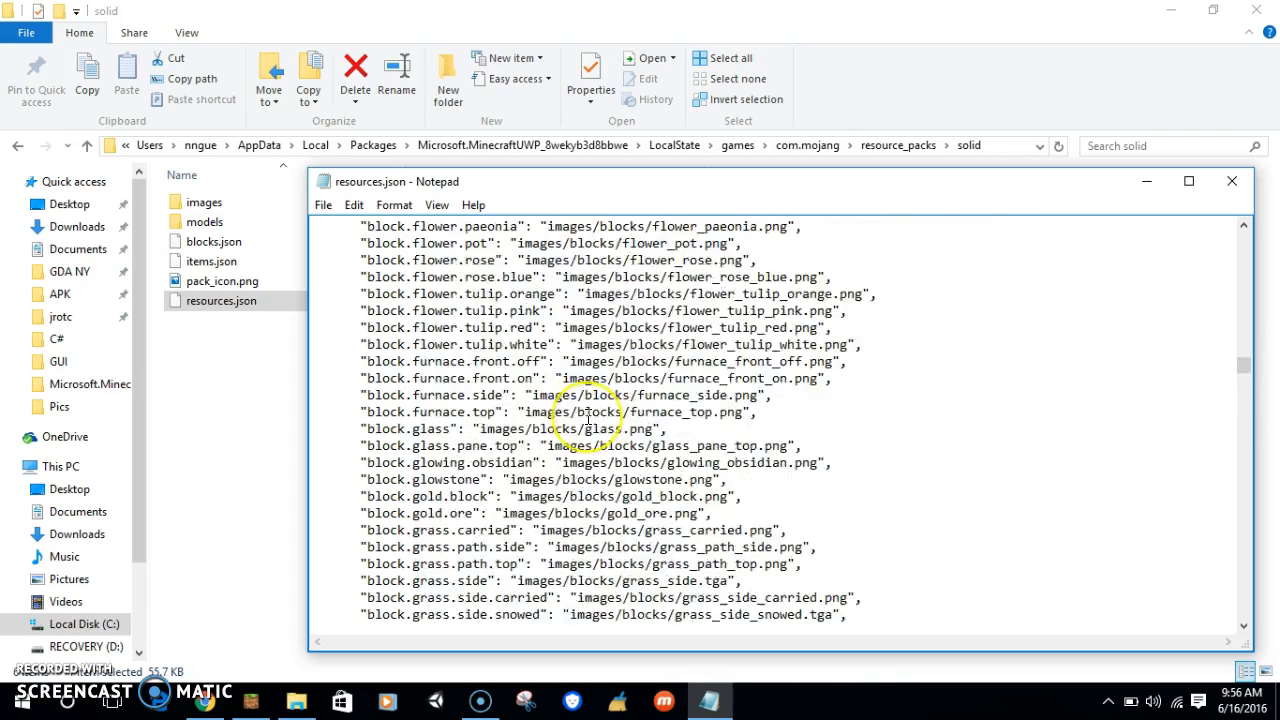
scroll(down, 3)
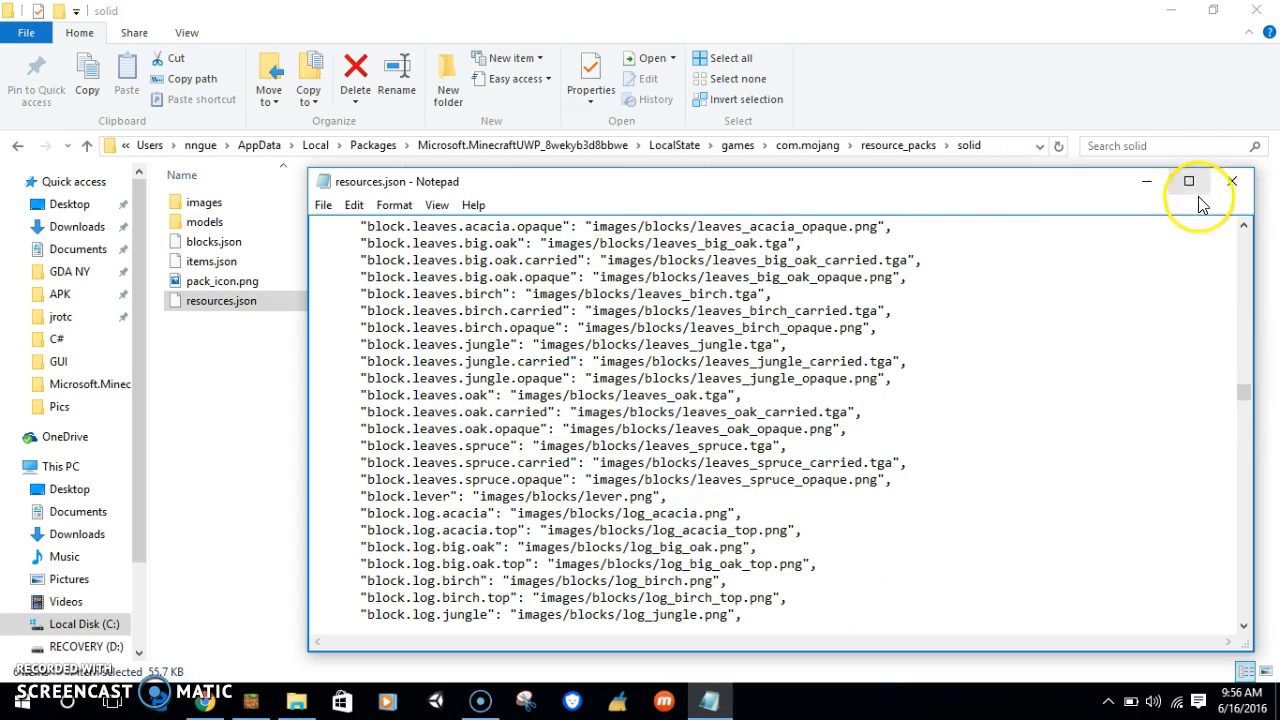
- Close resources.json and briefly view the solid pack's images folder
click(1232, 181)
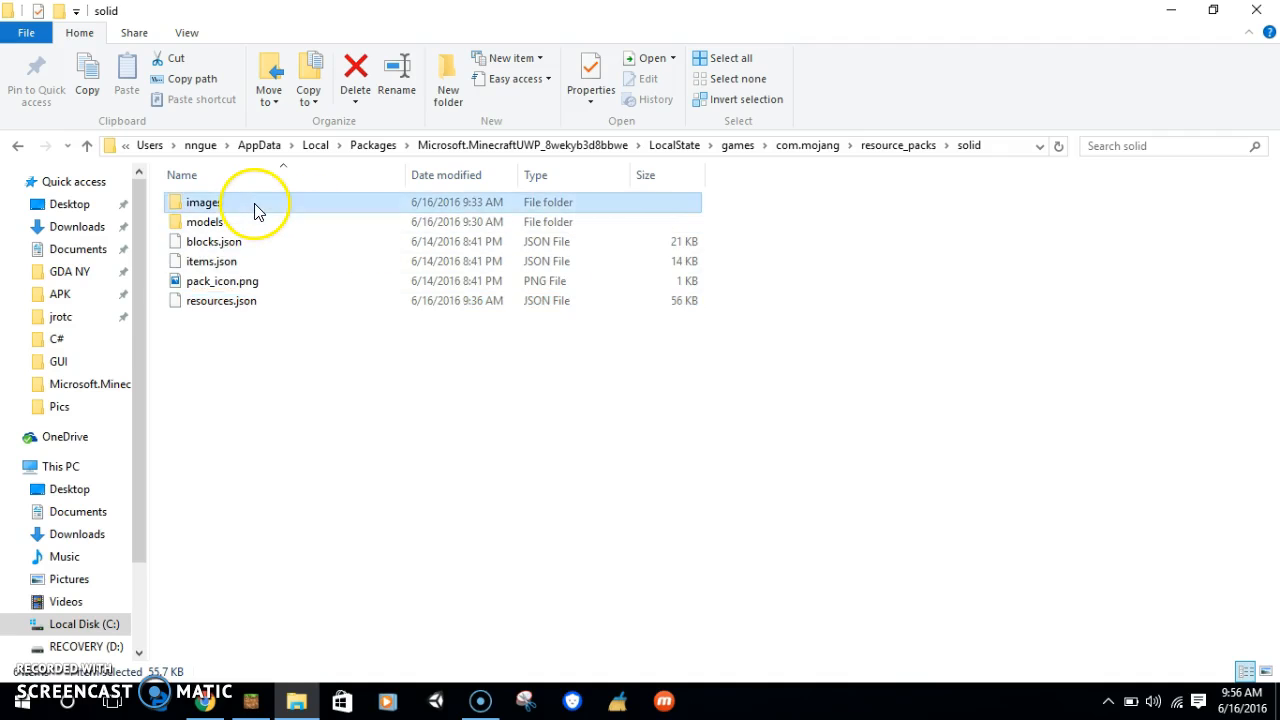
double_click(202, 202)
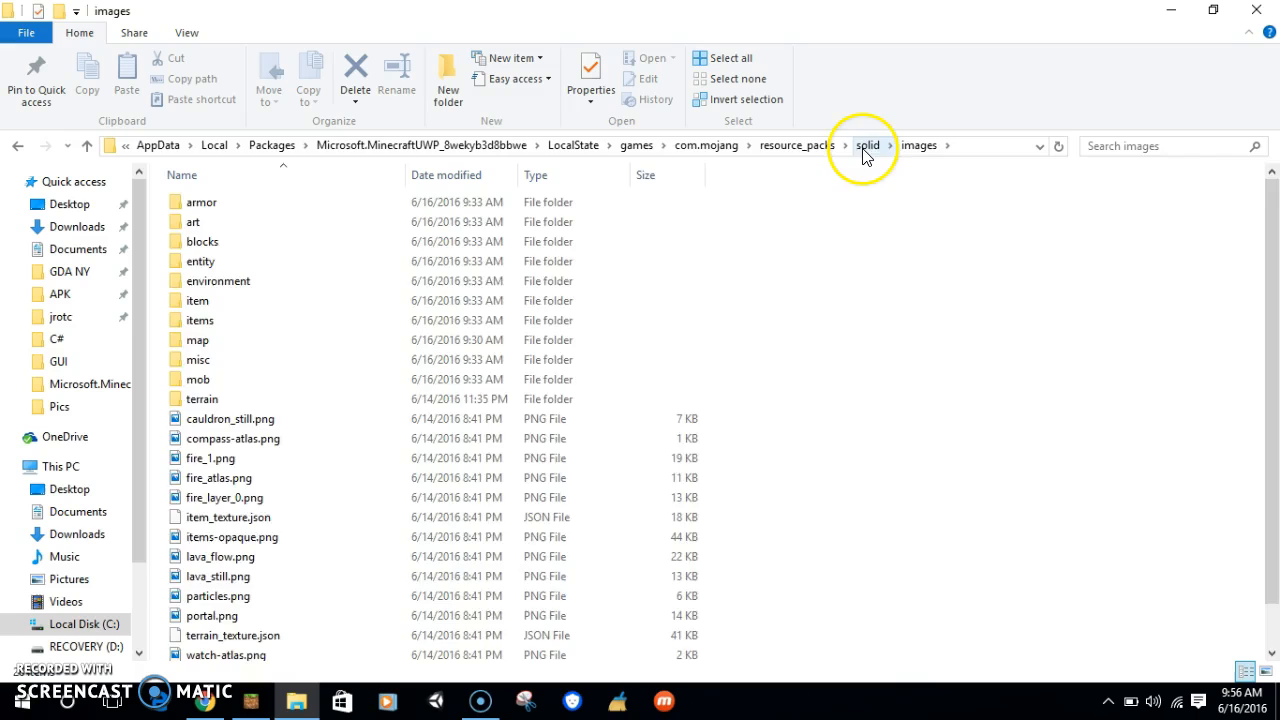
click(869, 145)
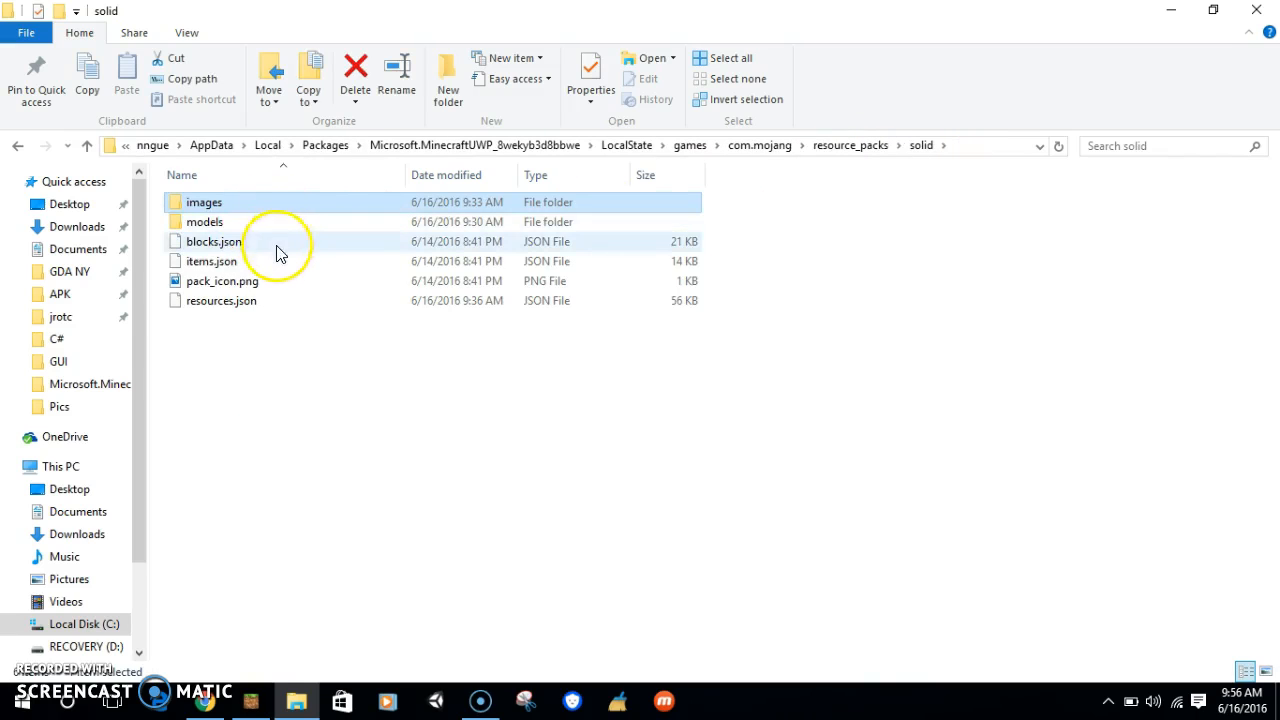
- Open the solid pack's blocks.json with Notepad
click(213, 241)
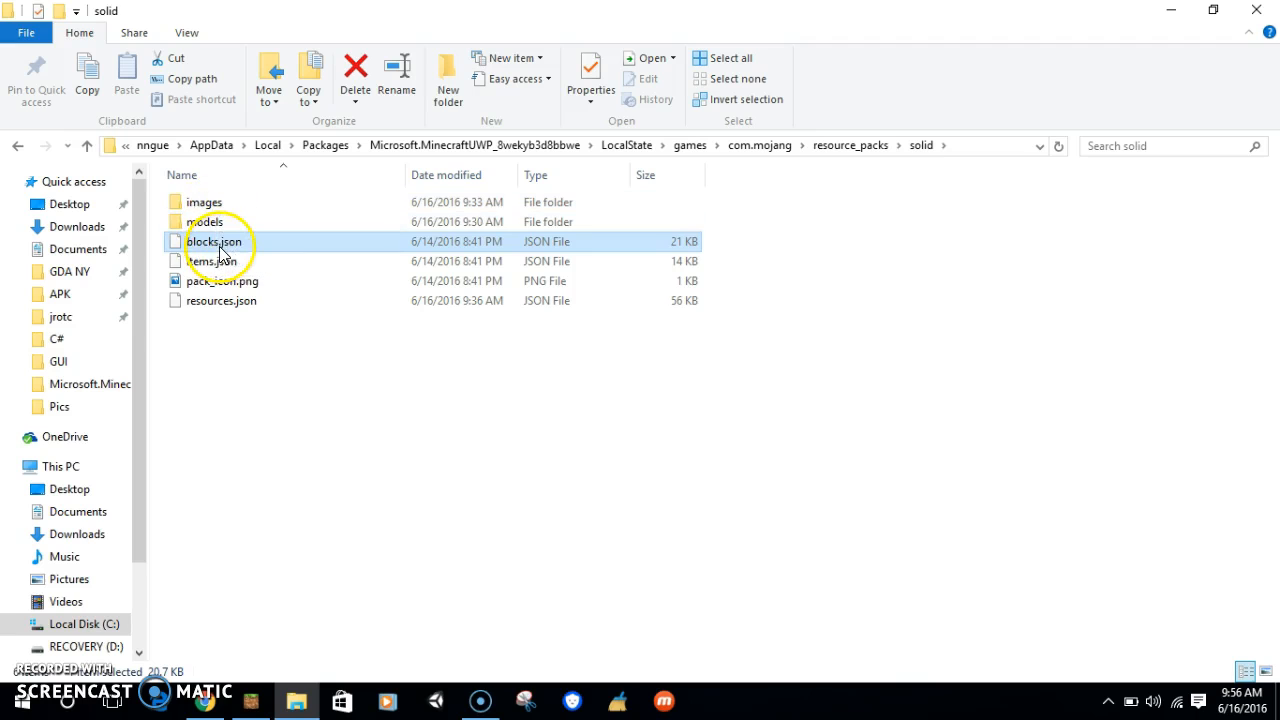
double_click(214, 241)
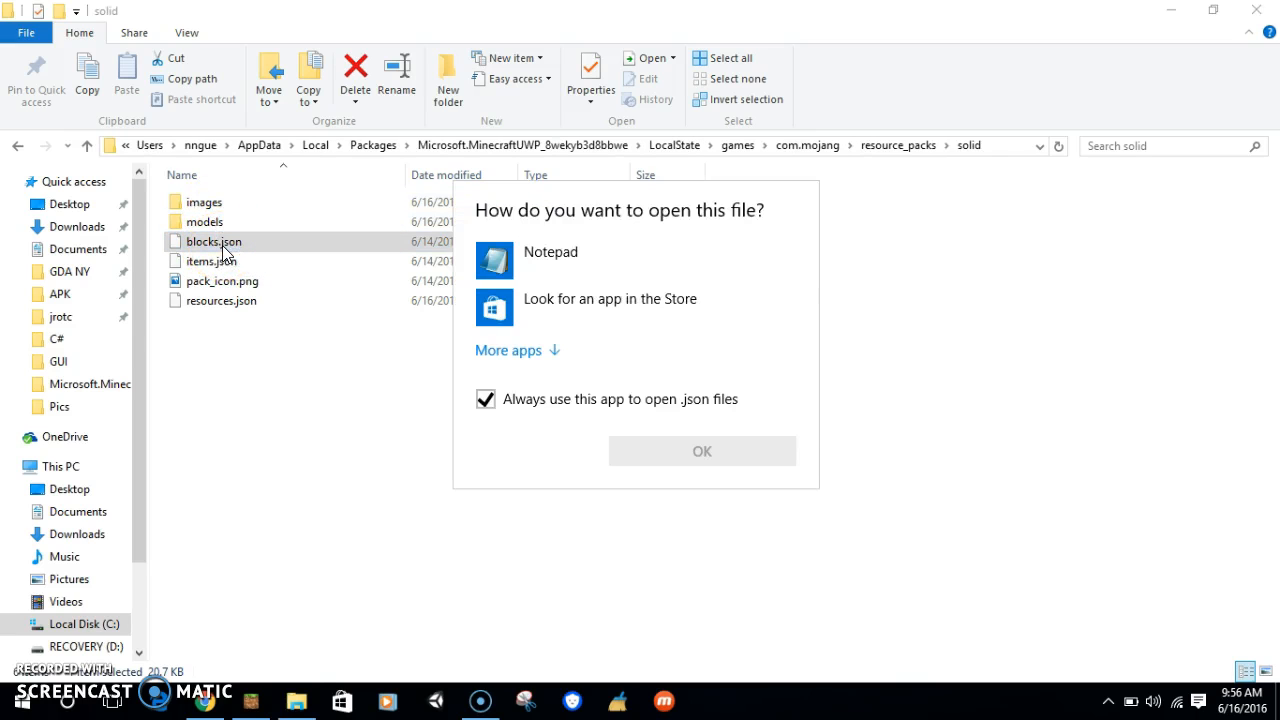
click(550, 252)
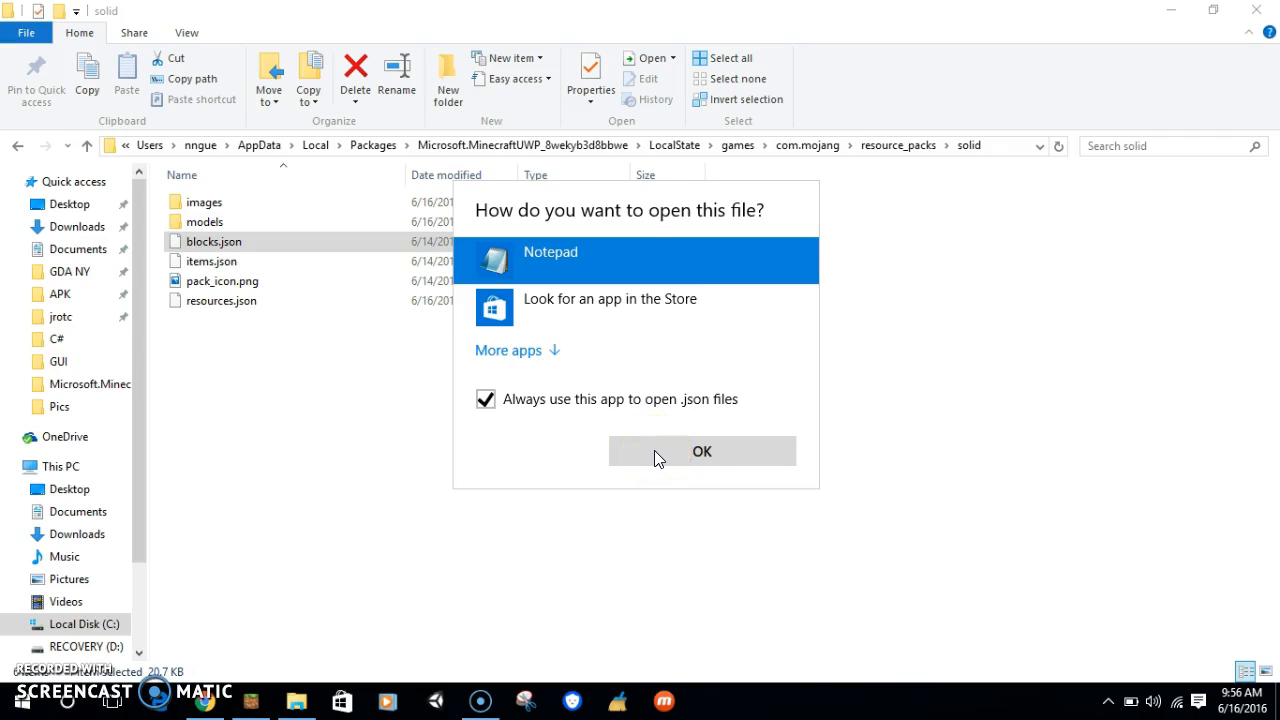
click(701, 451)
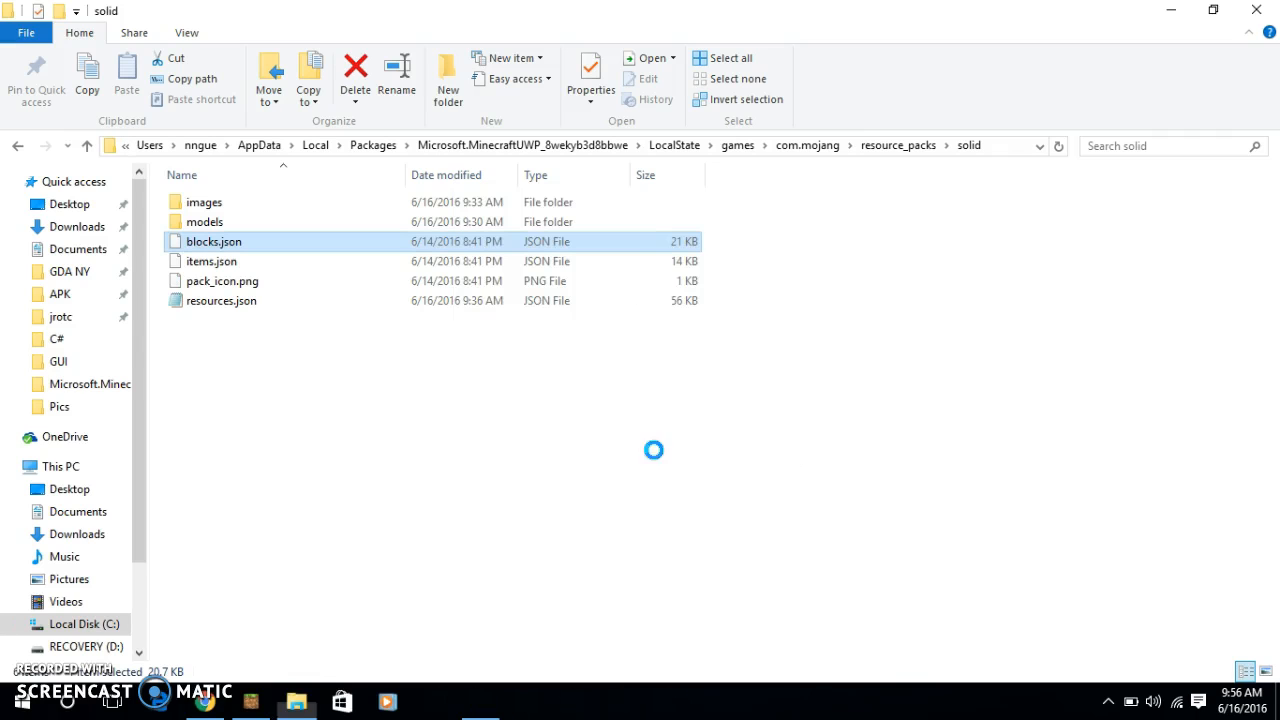
double_click(213, 241)
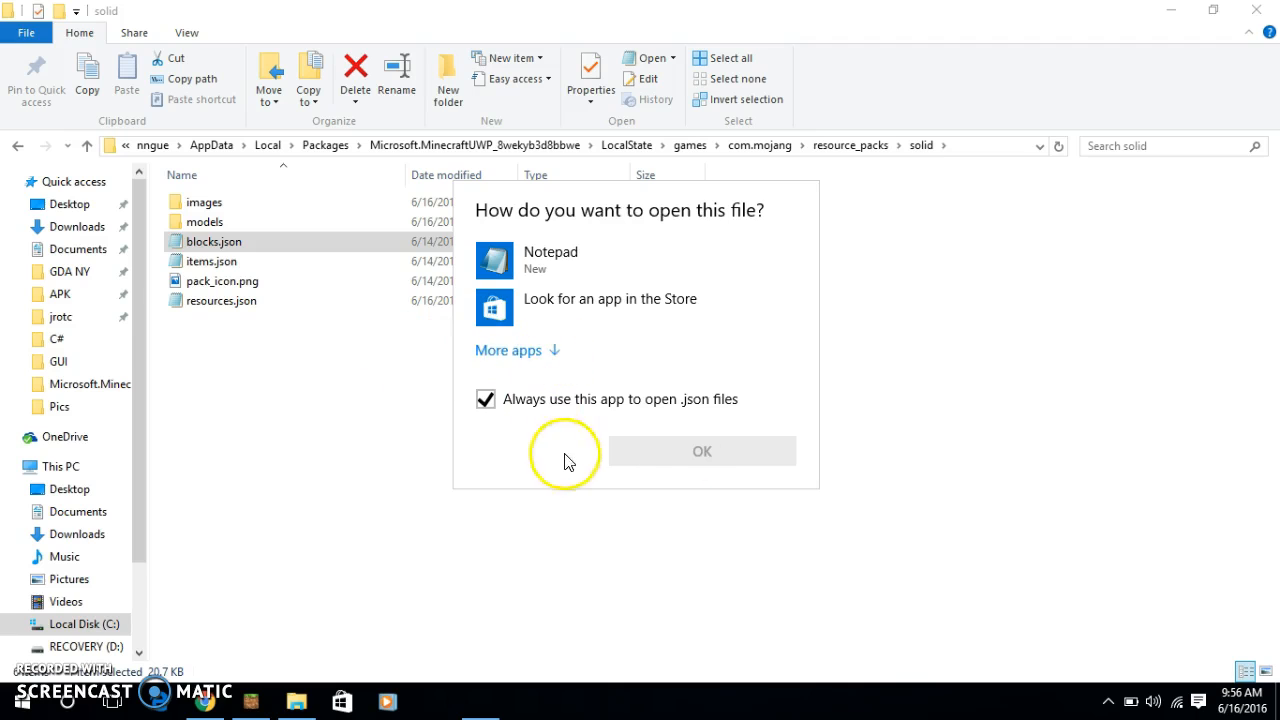
mouse_move(605, 307)
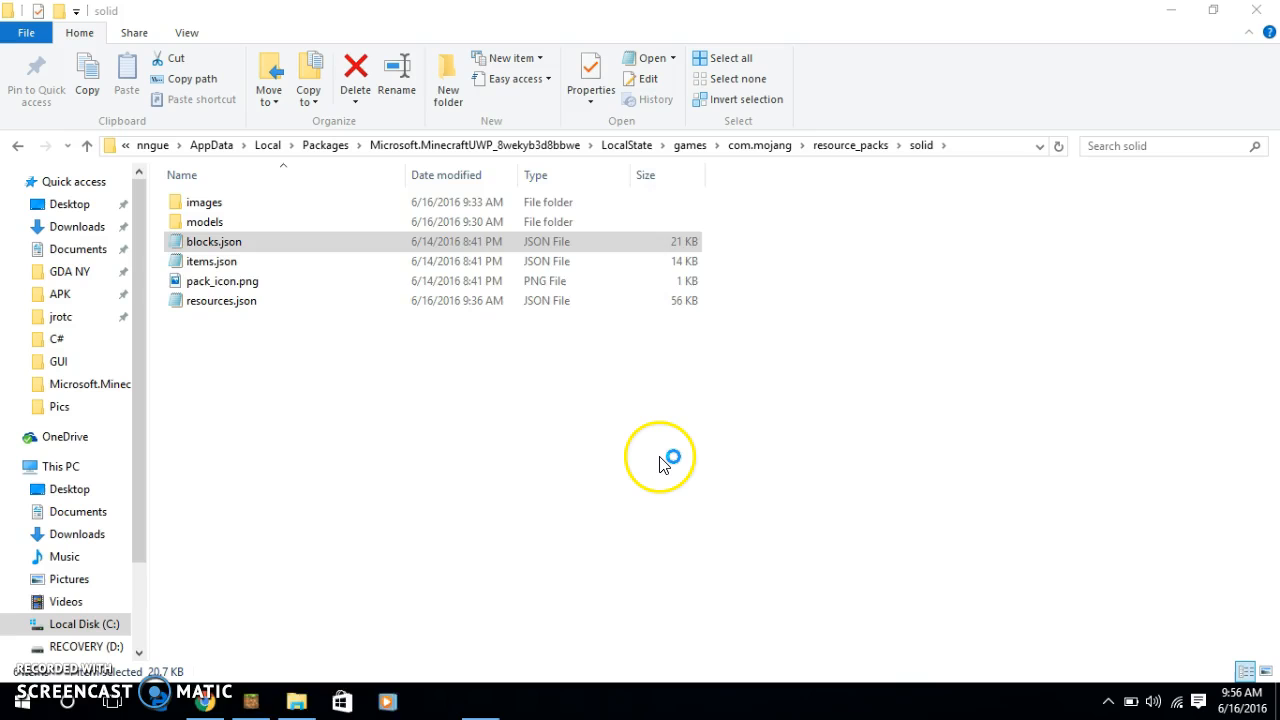
- In the chest entry, replace the chest_inventory texture names with chest_top, chest_side and chest_front
double_click(214, 241)
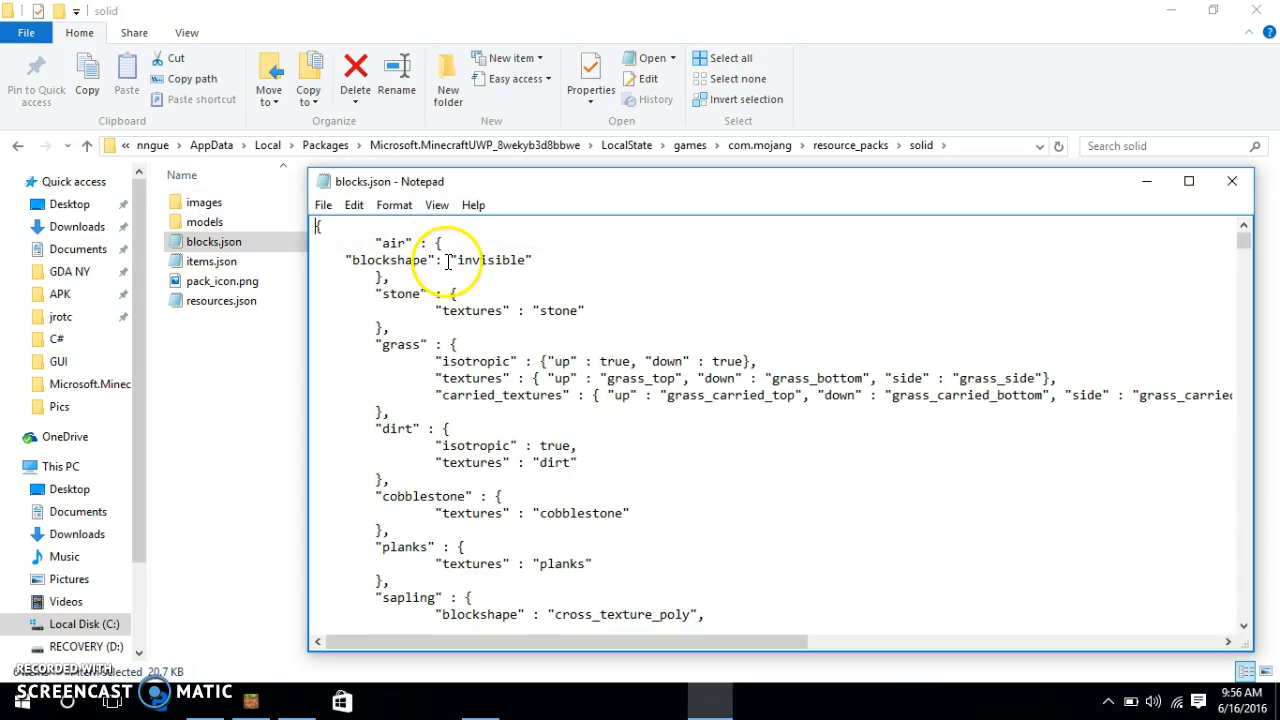
scroll(down, 3)
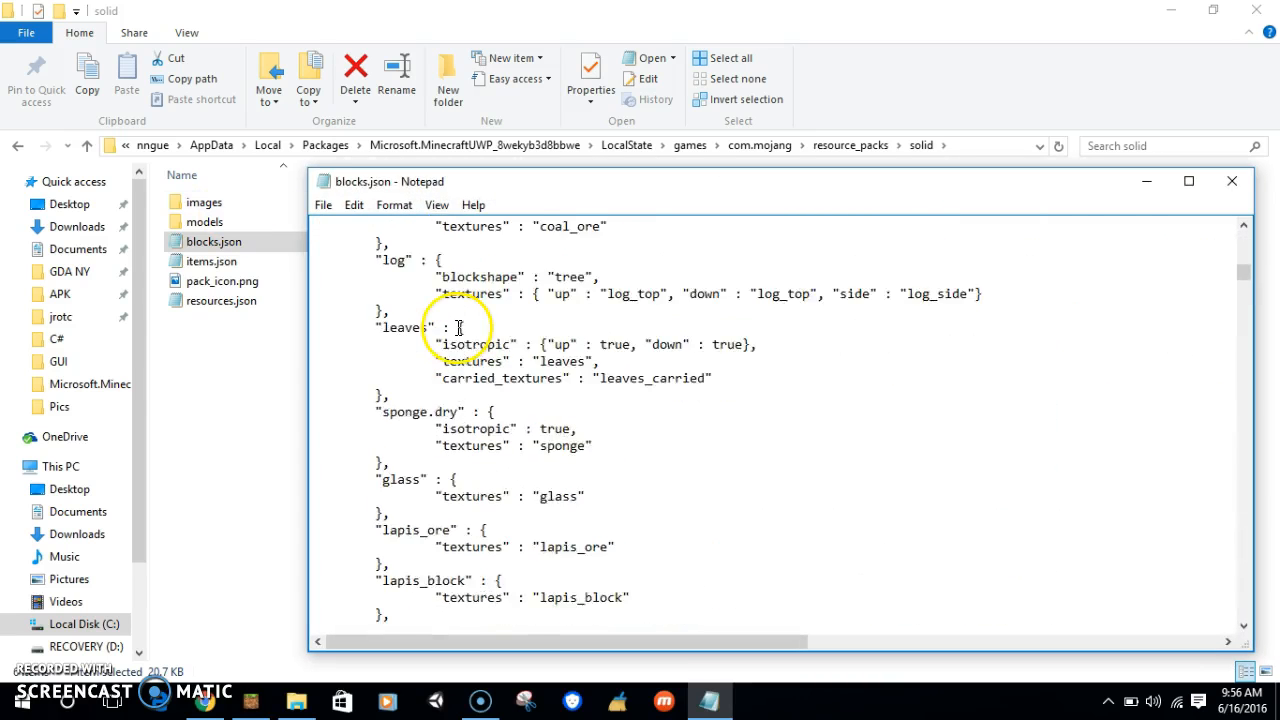
scroll(down, 3)
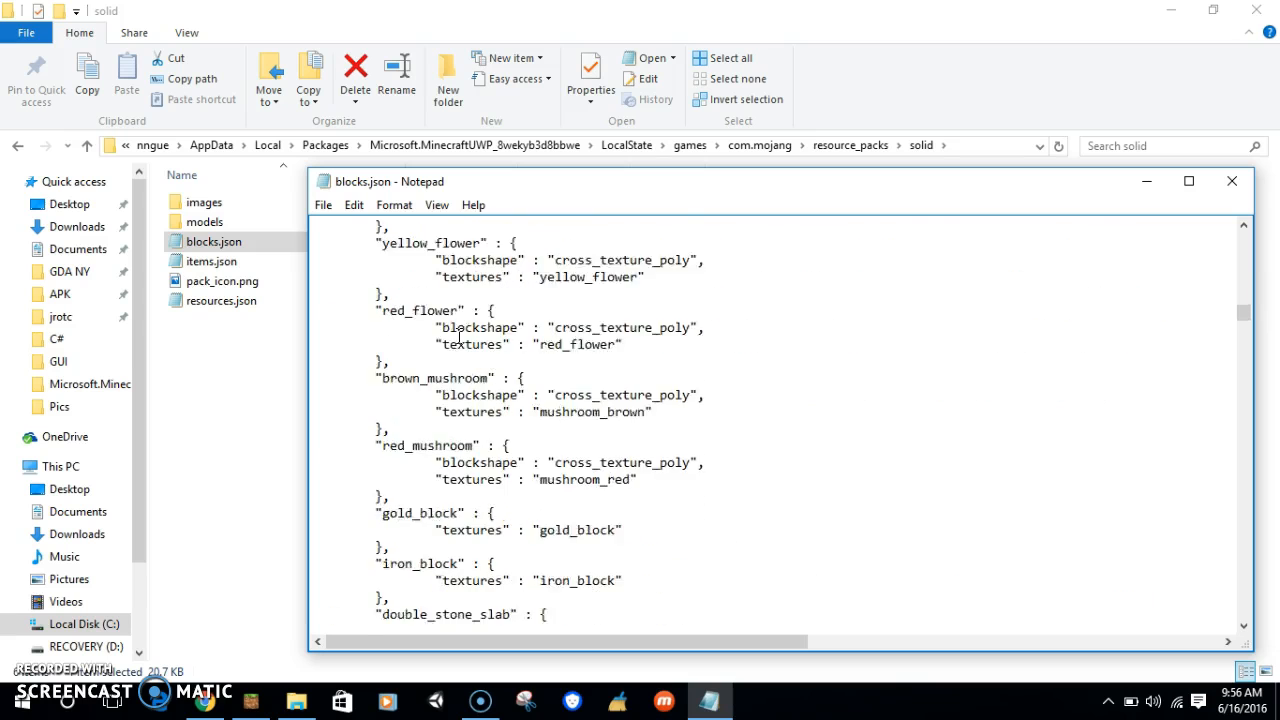
scroll(down, 3)
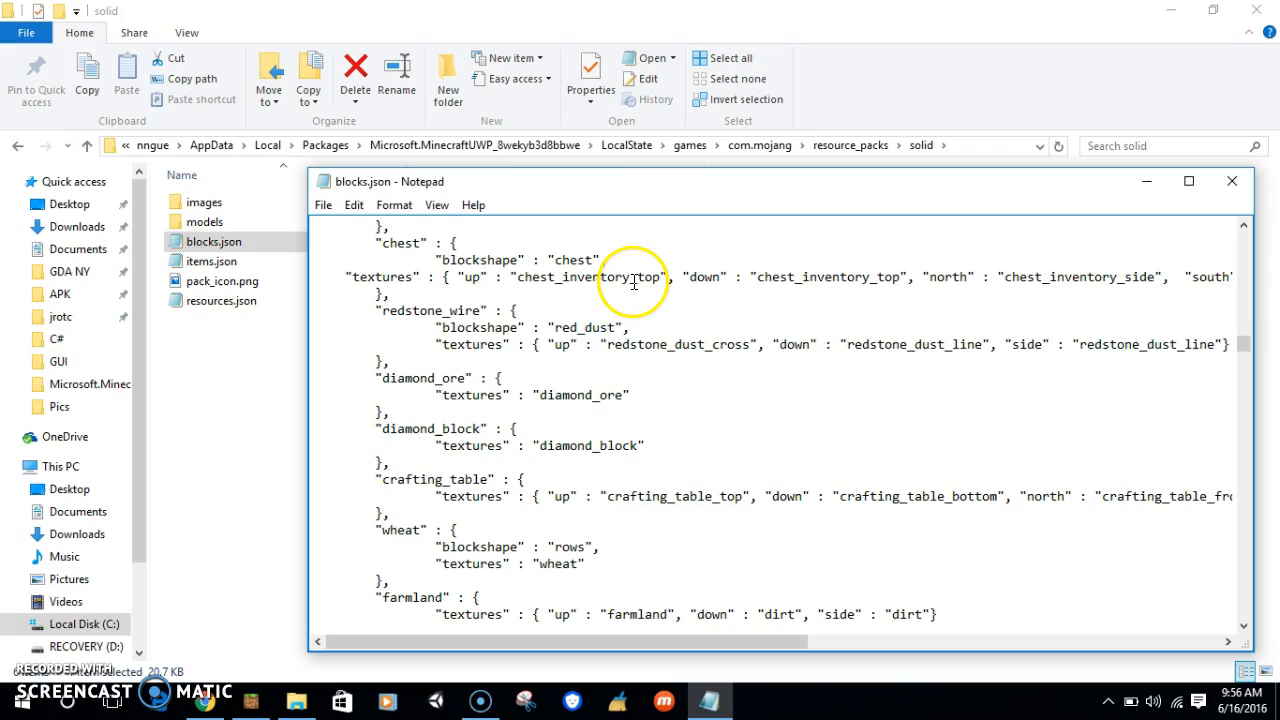
double_click(590, 277)
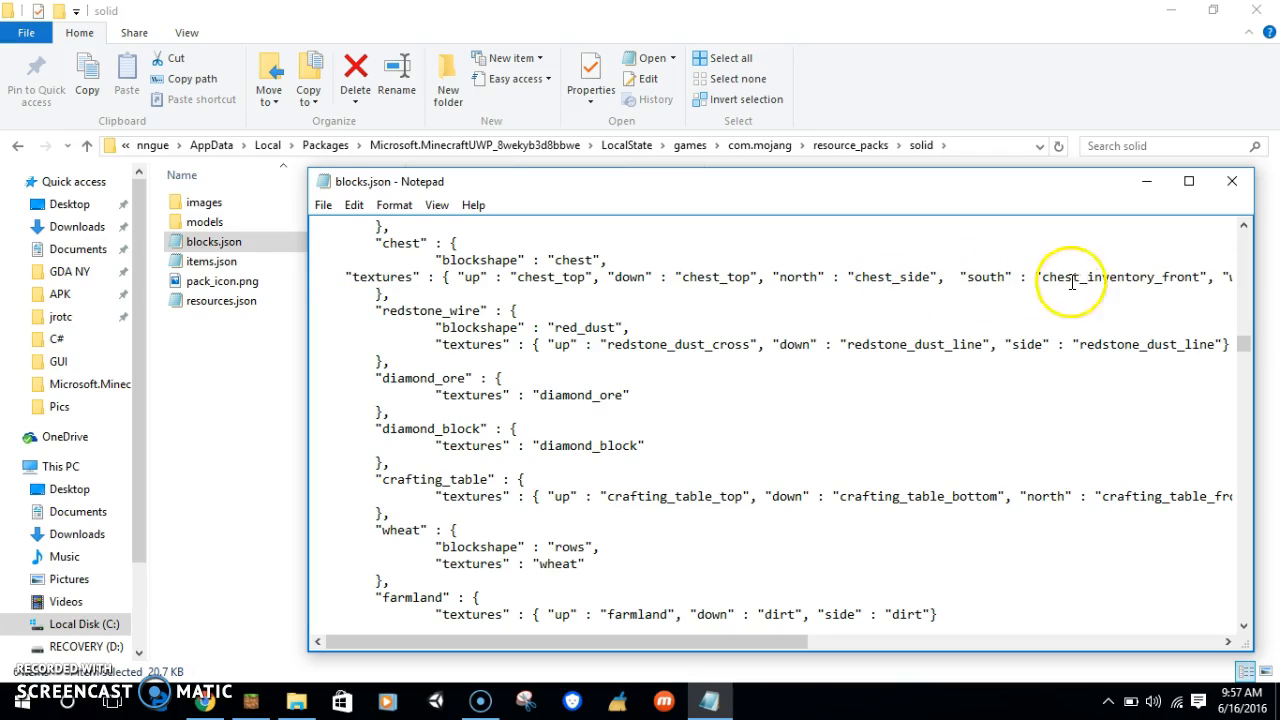
double_click(1116, 277)
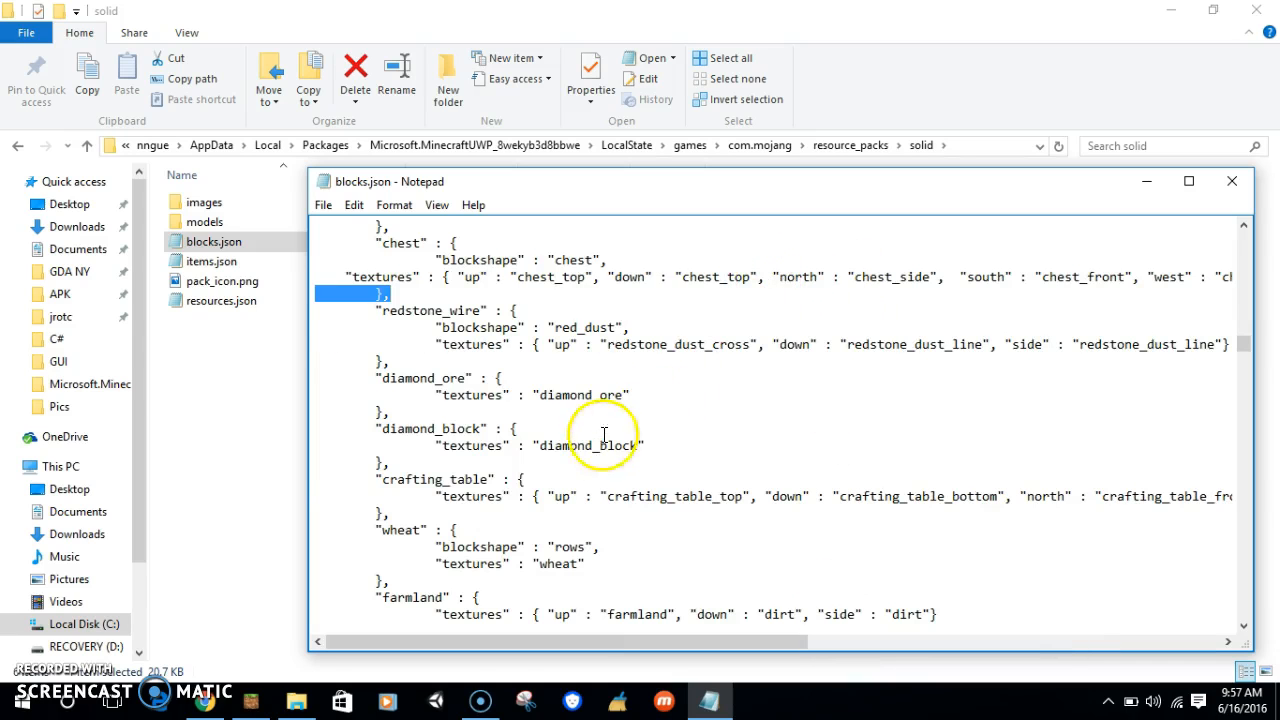
scroll(right, 3)
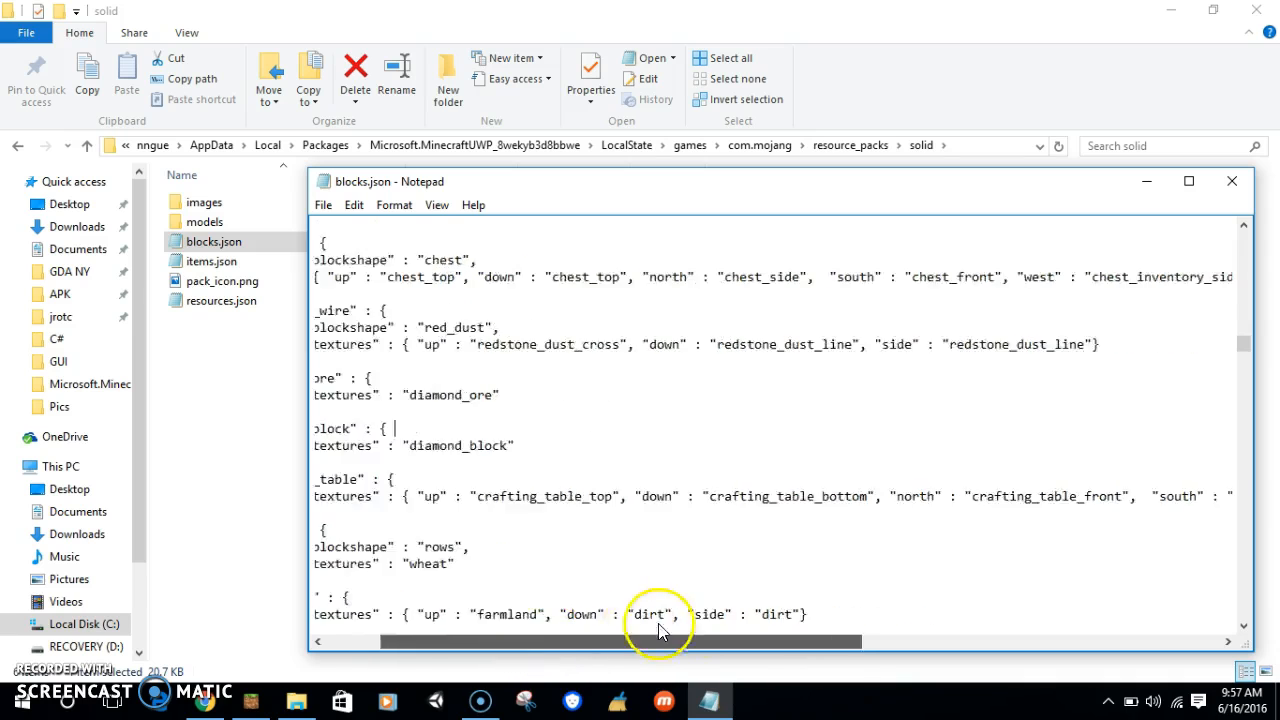
scroll(right, 3)
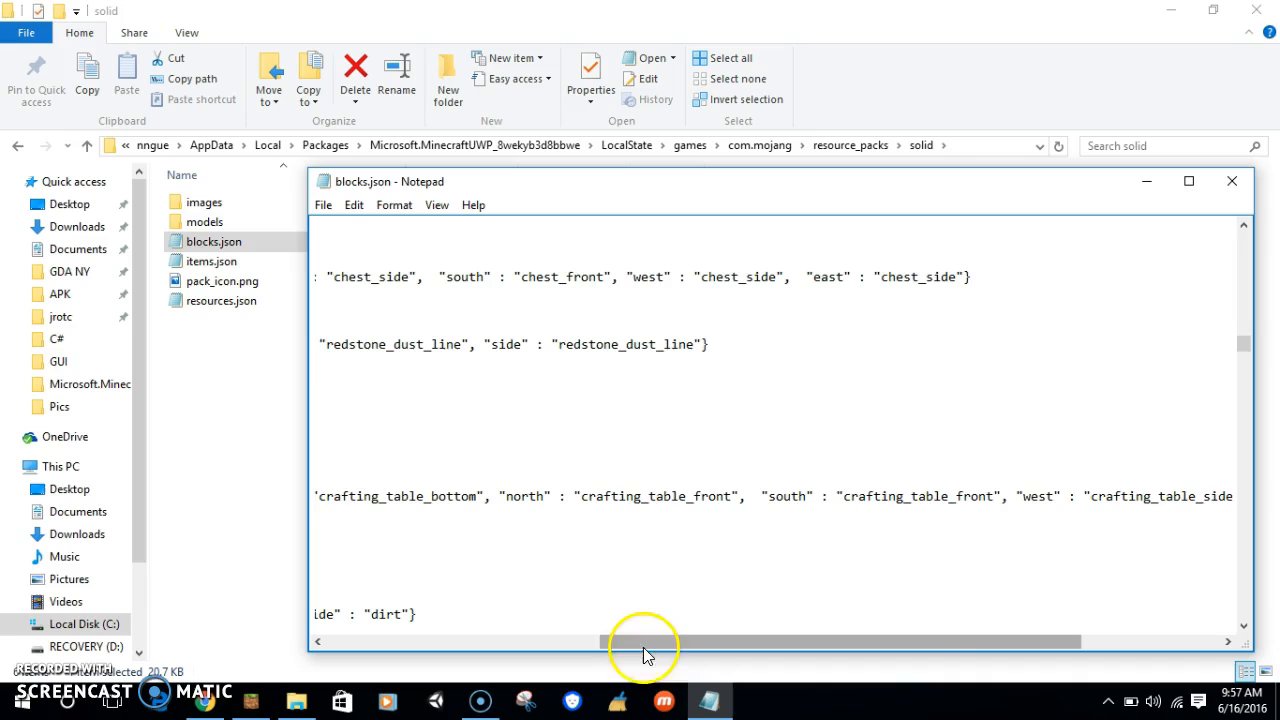
drag(645, 641, 625, 641)
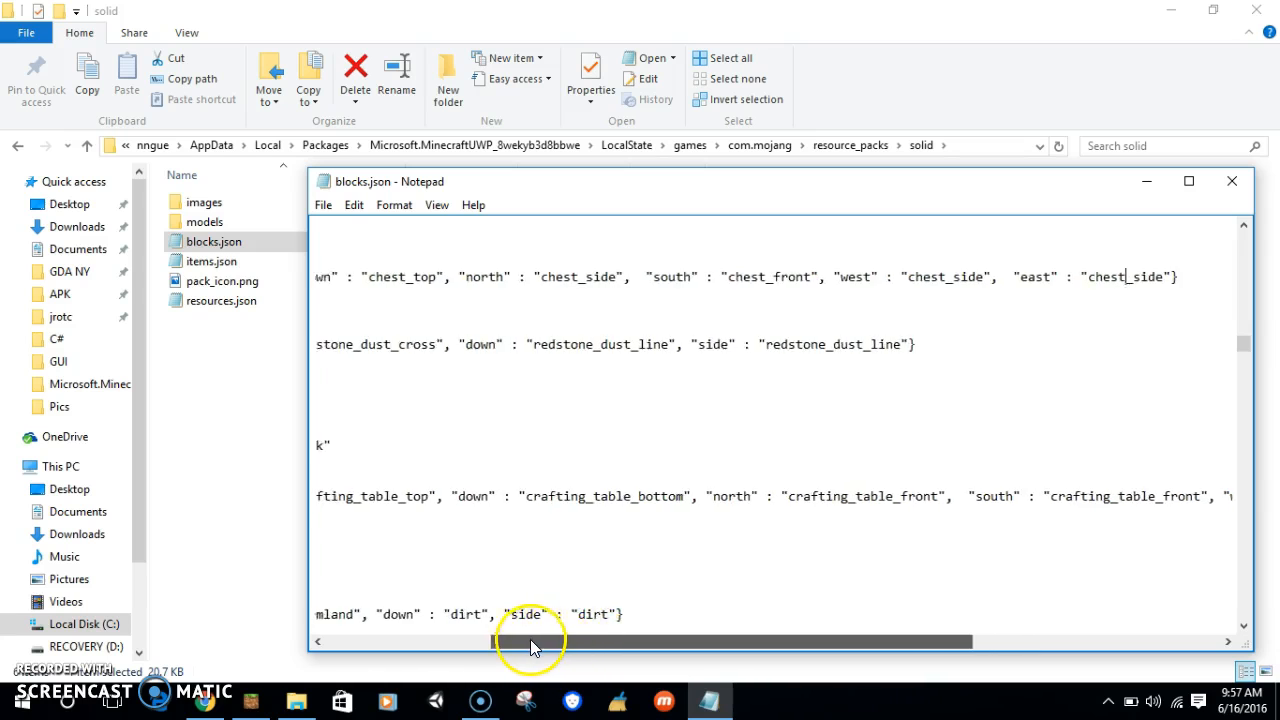
drag(530, 641, 350, 641)
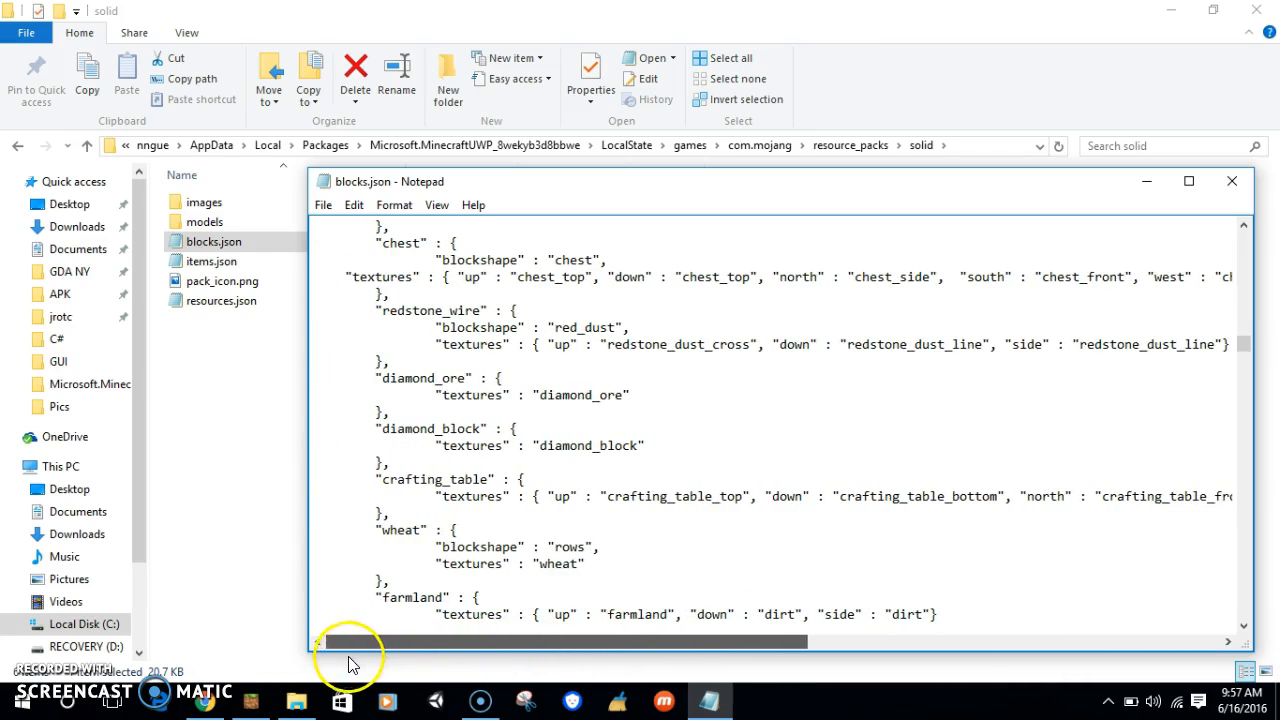
- Save blocks.json, then browse solid's images/blocks folder listing chest_front, chest_side and chest_top
click(1231, 181)
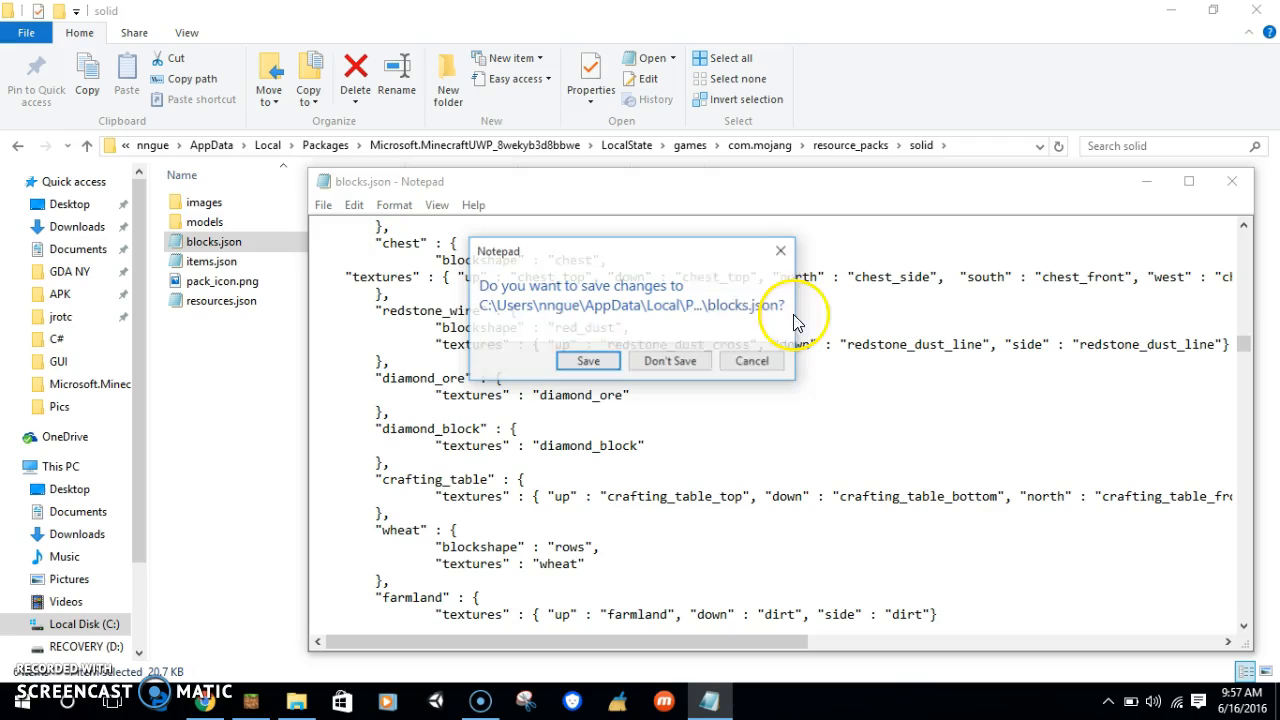
click(669, 361)
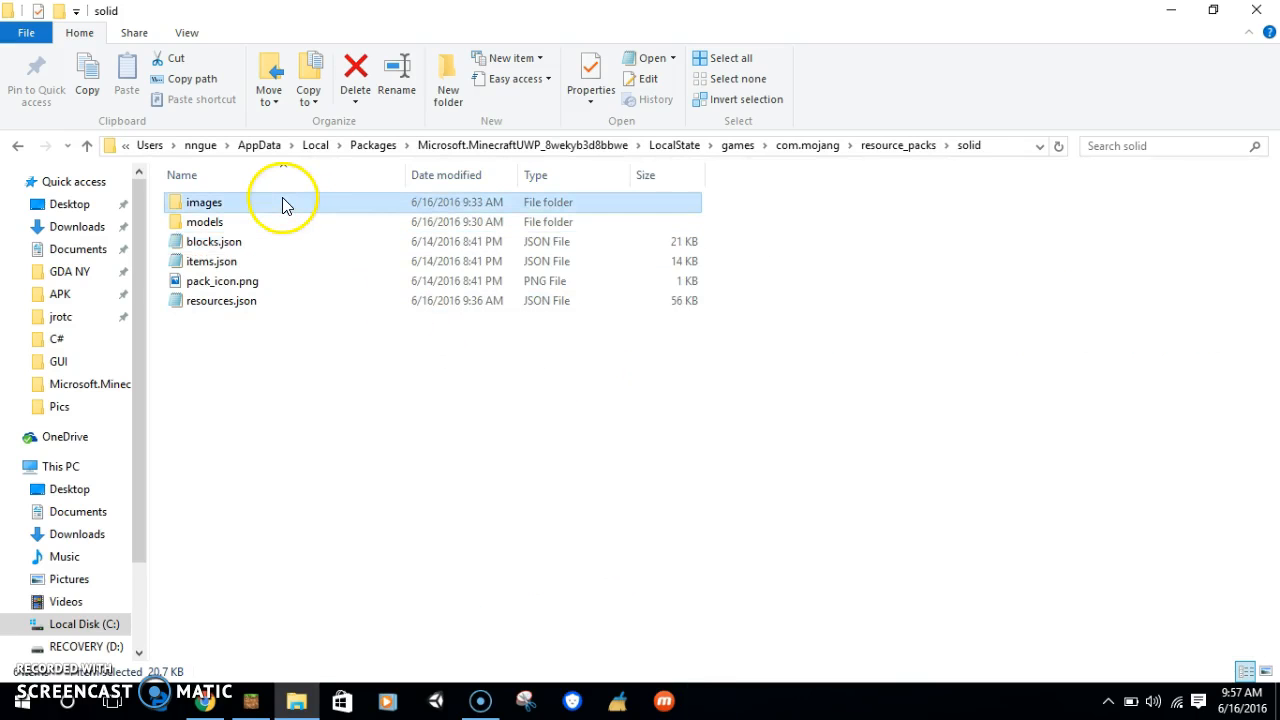
double_click(204, 202)
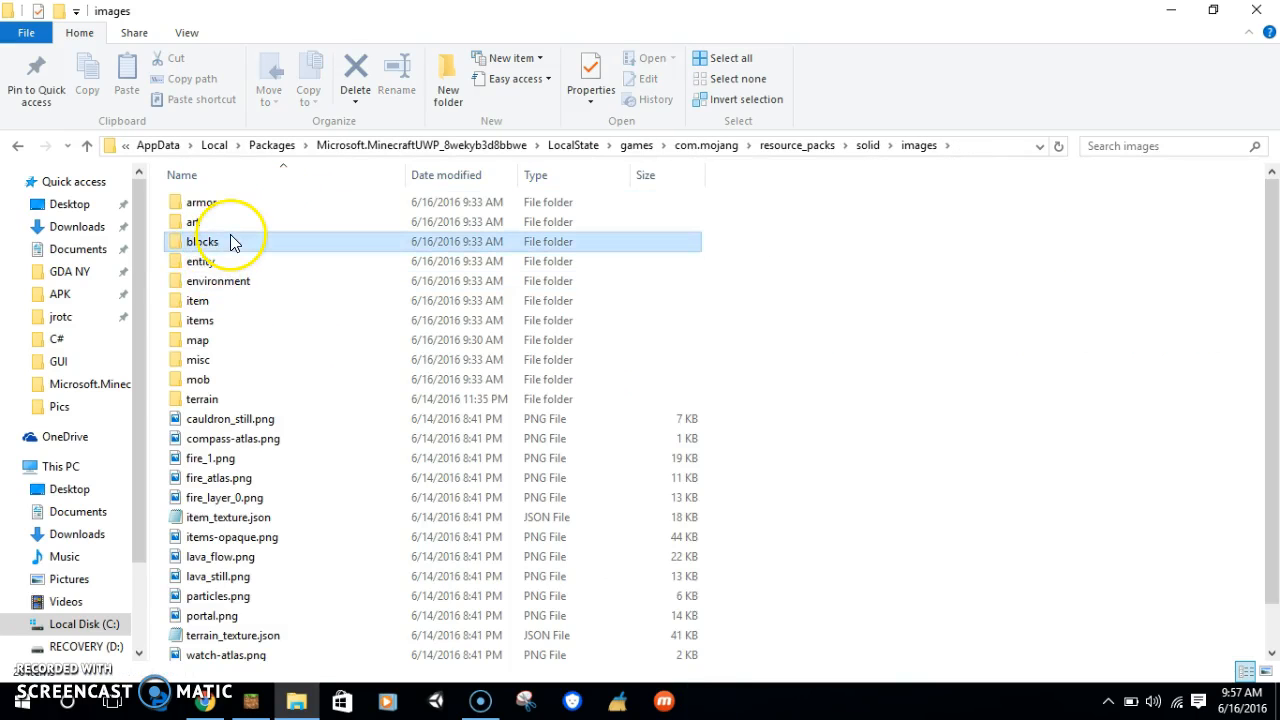
double_click(204, 241)
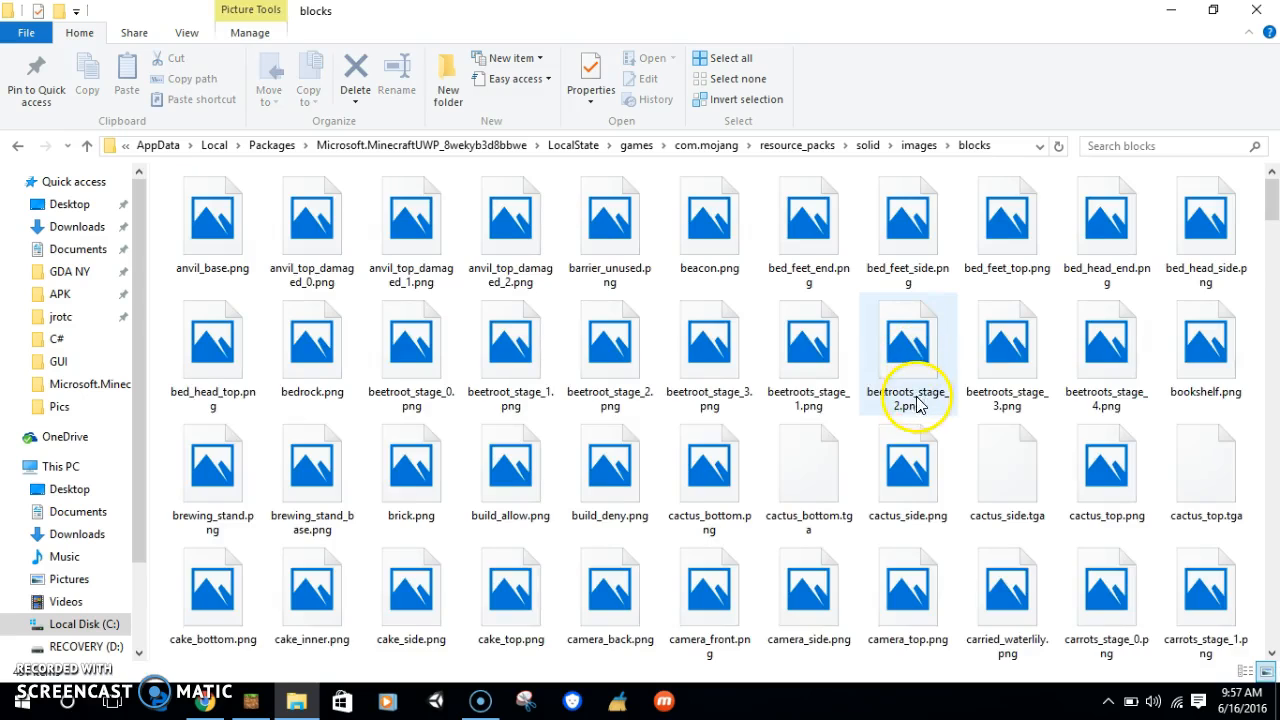
scroll(down, 3)
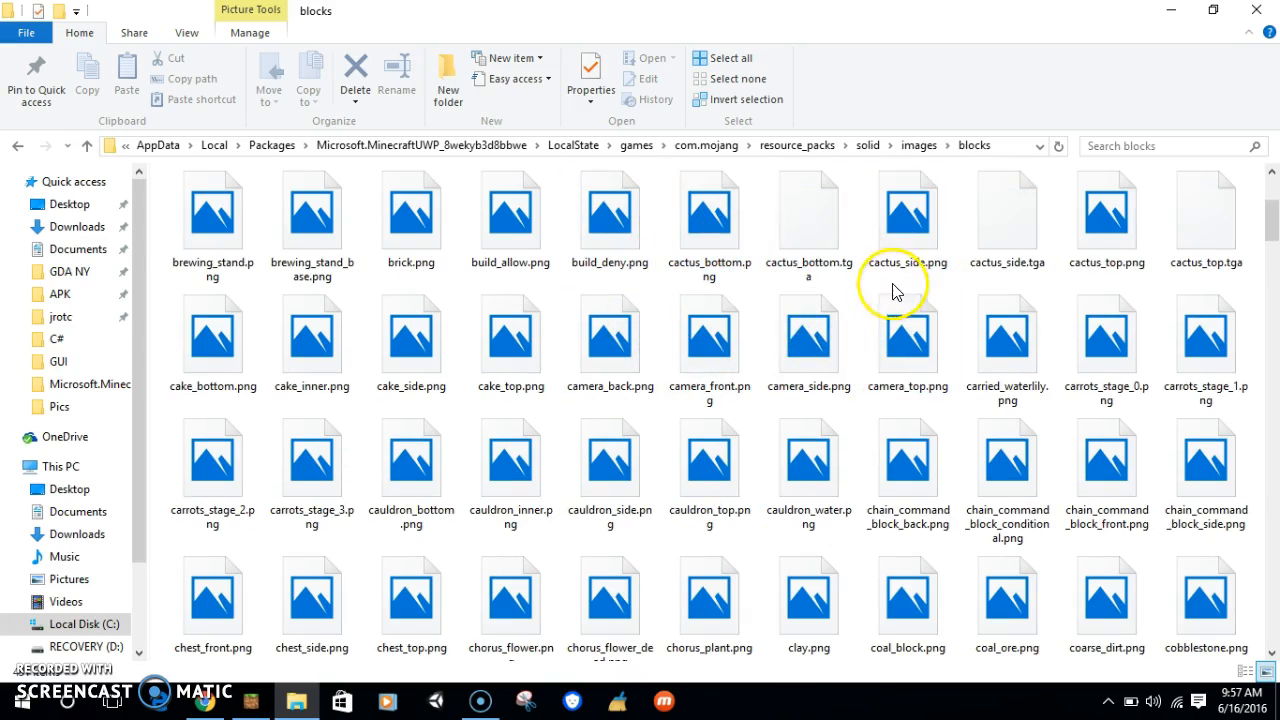
scroll(down, 3)
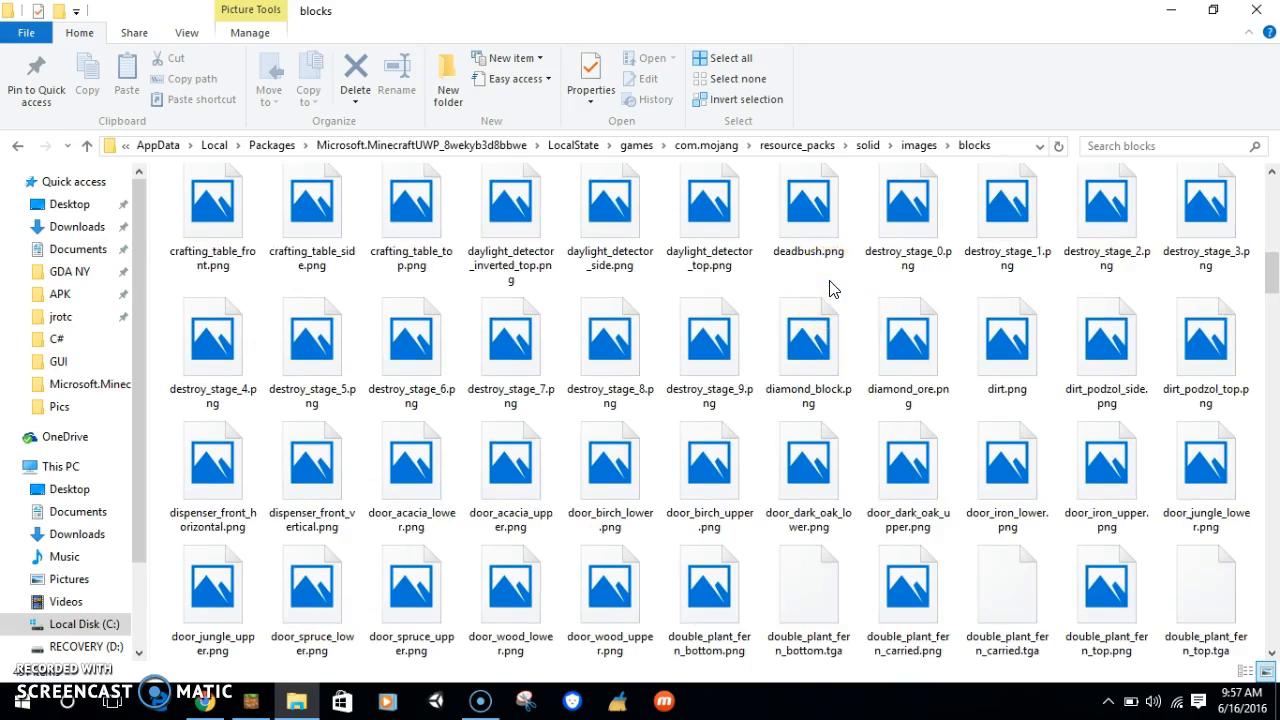
scroll(down, 3)
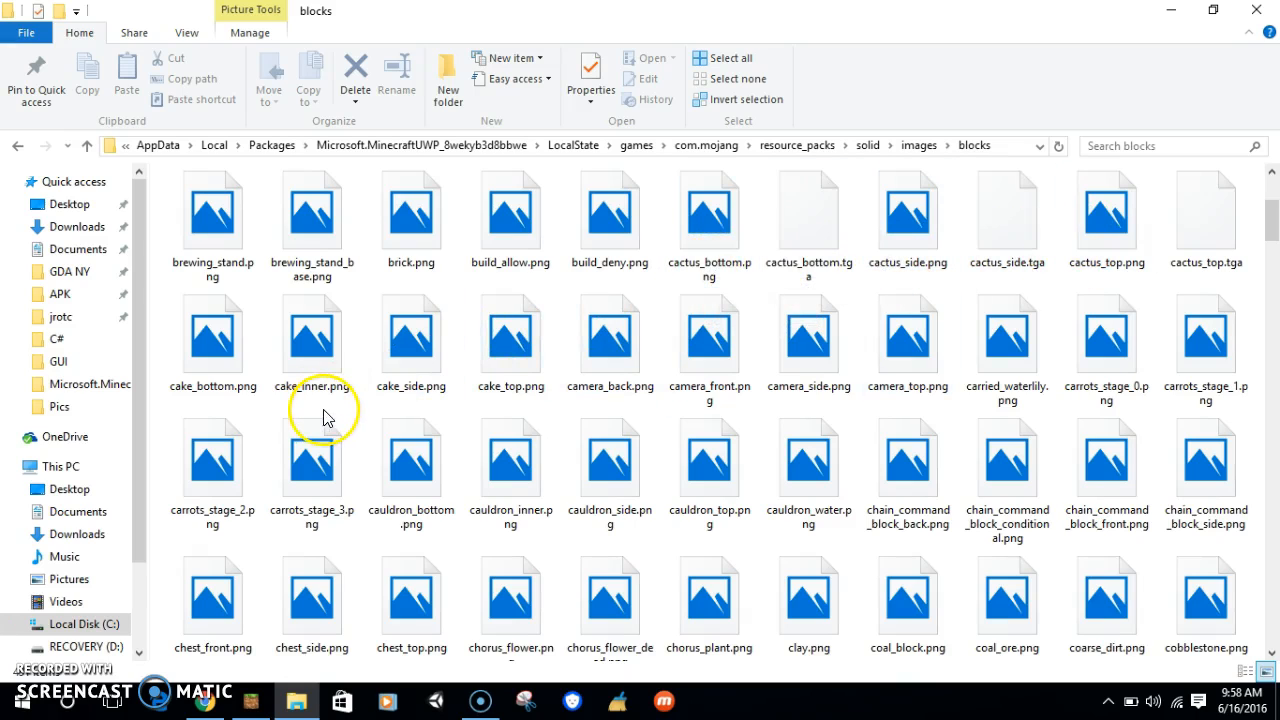
mouse_move(511, 340)
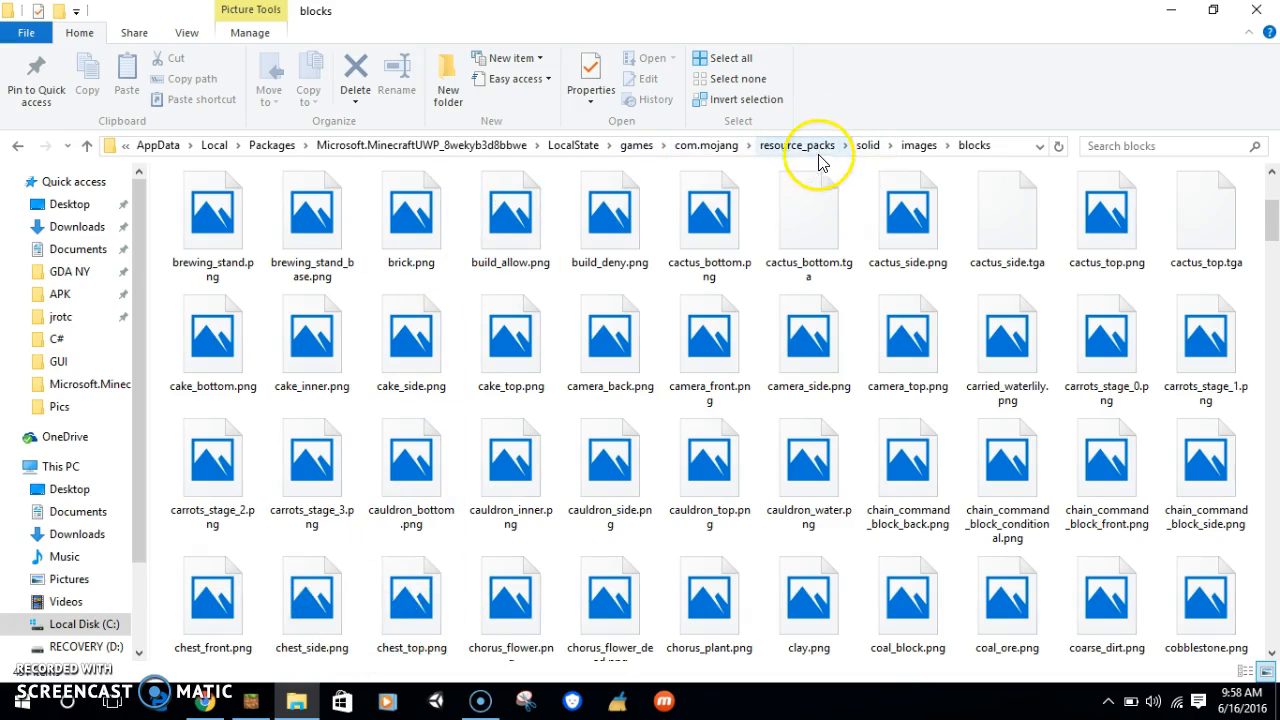
- Go back to resource_packs, open the HD pack and select its blocks.json
click(799, 145)
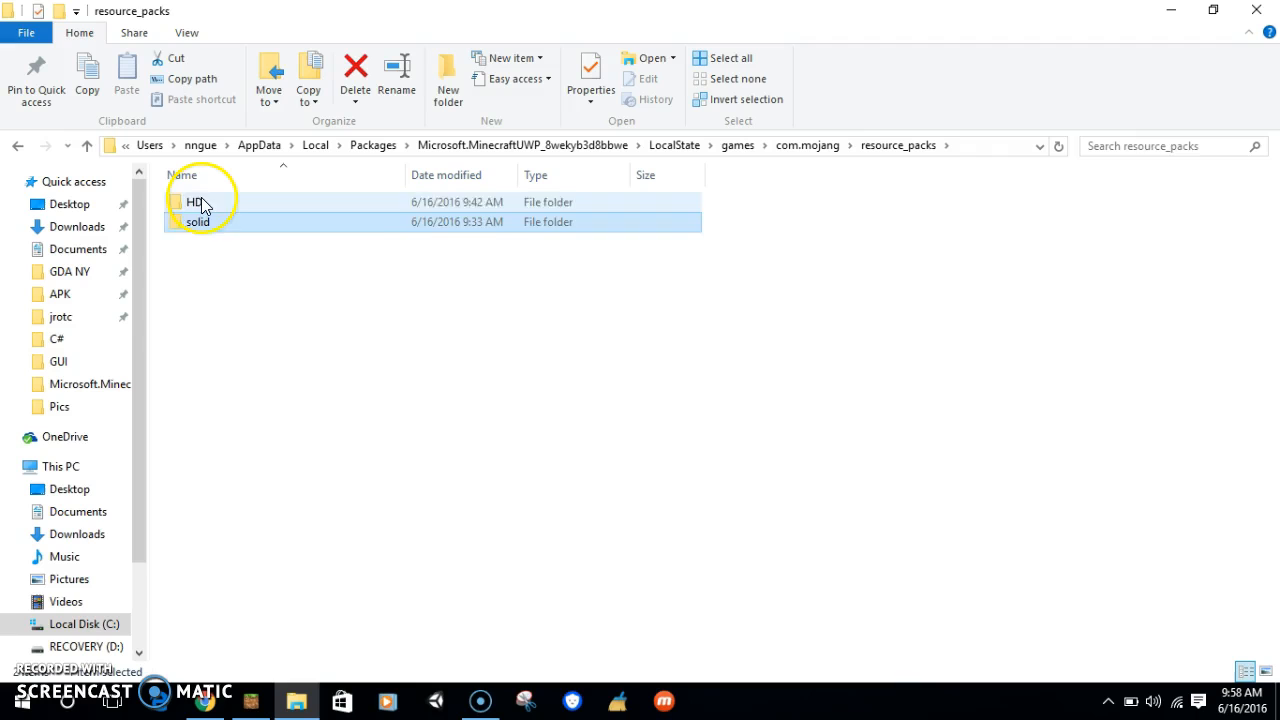
double_click(195, 201)
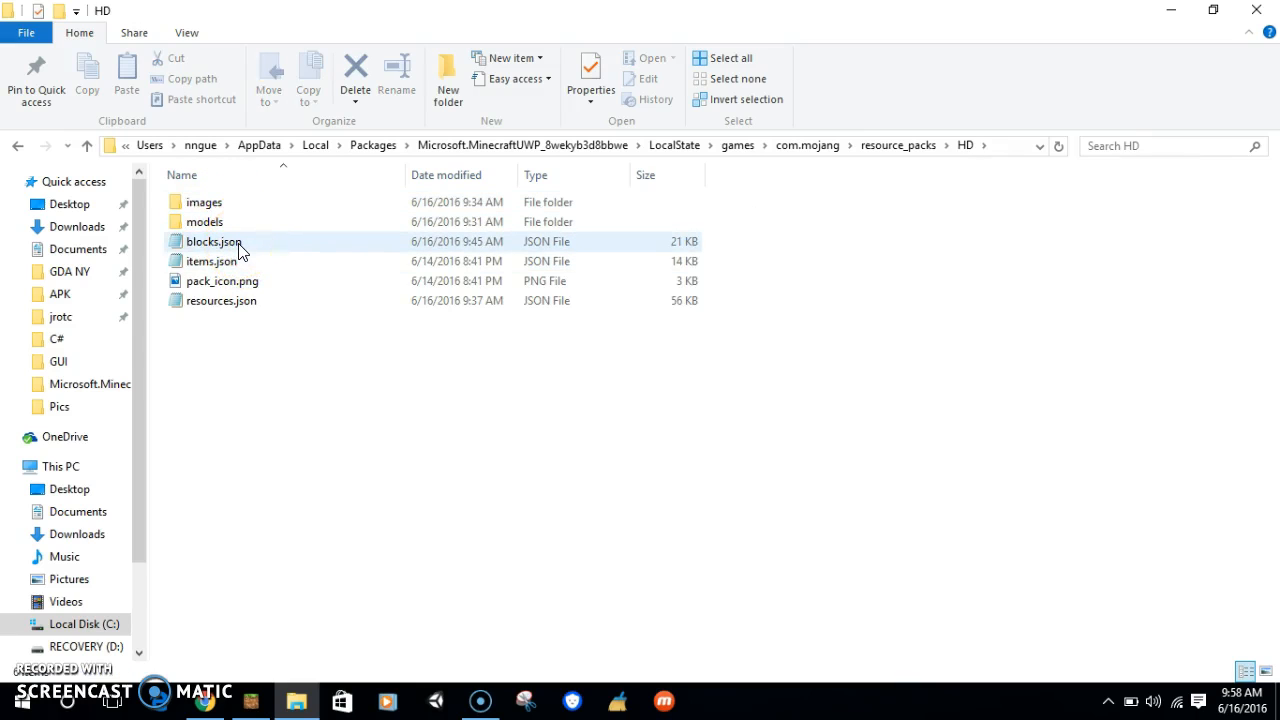
click(213, 241)
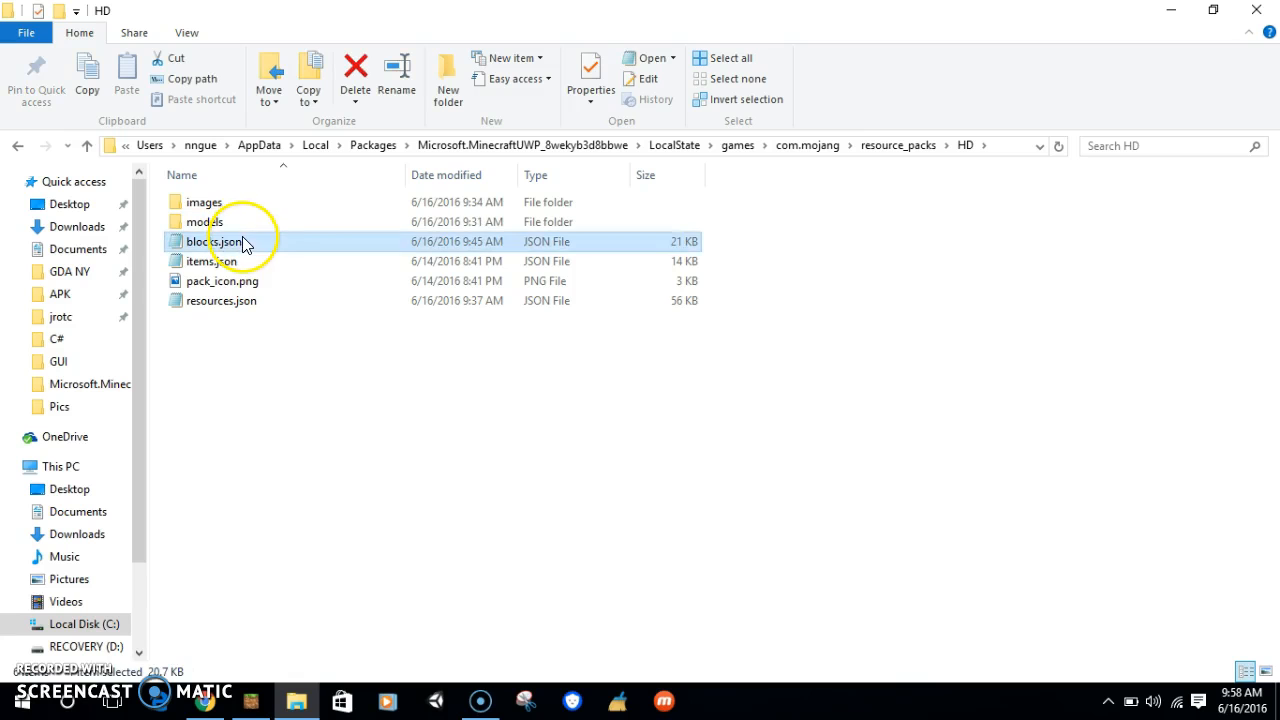
- Change the HD chest's west and east faces from chest_inventory_side to chest_side and save
double_click(214, 241)
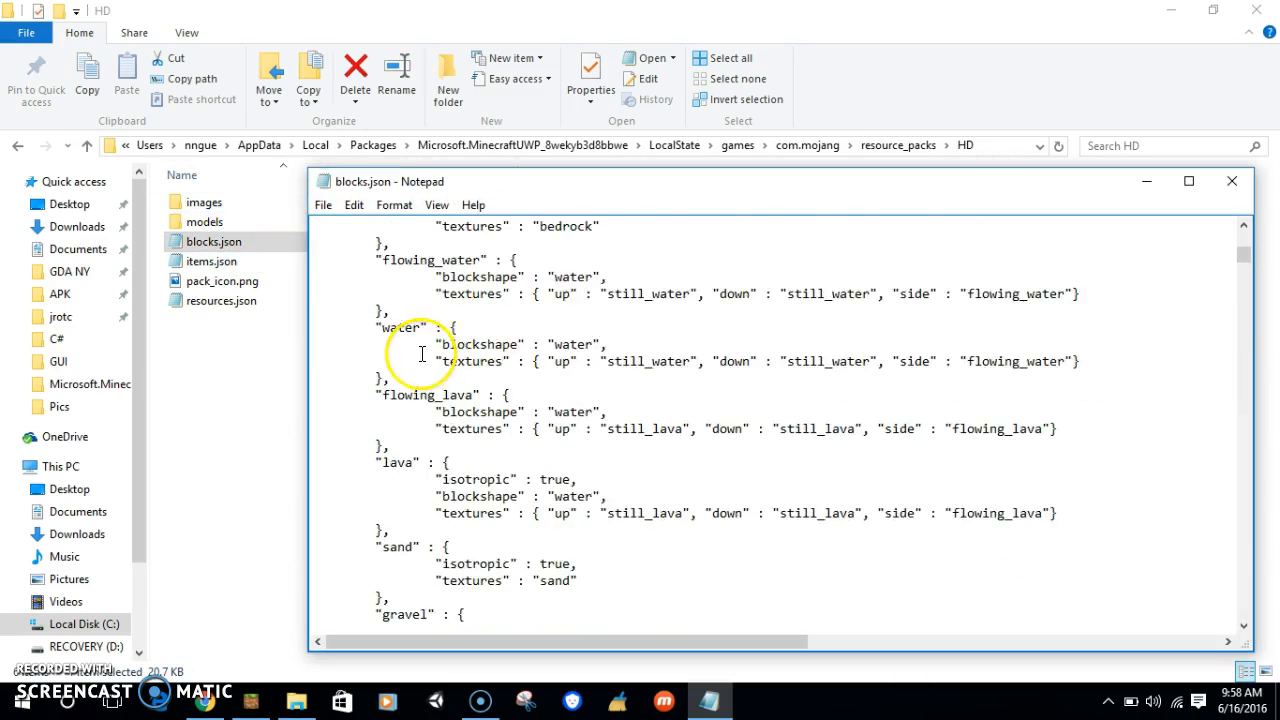
scroll(down, 3)
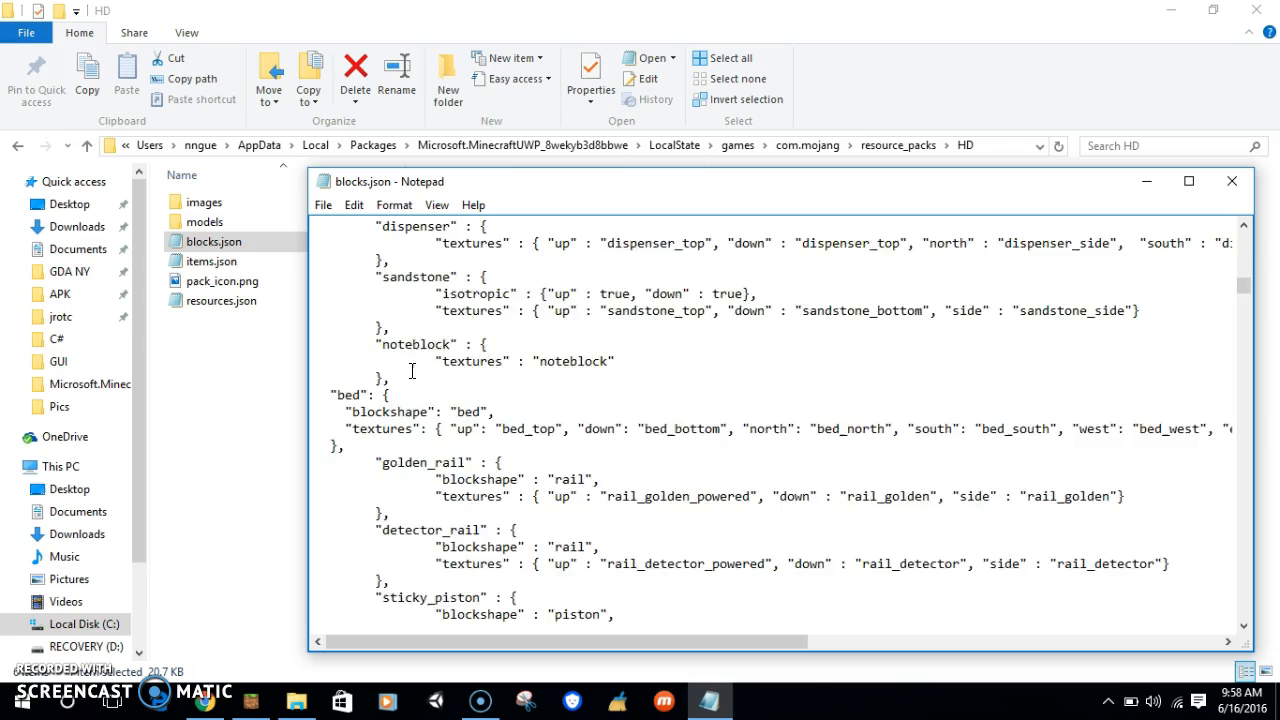
scroll(down, 3)
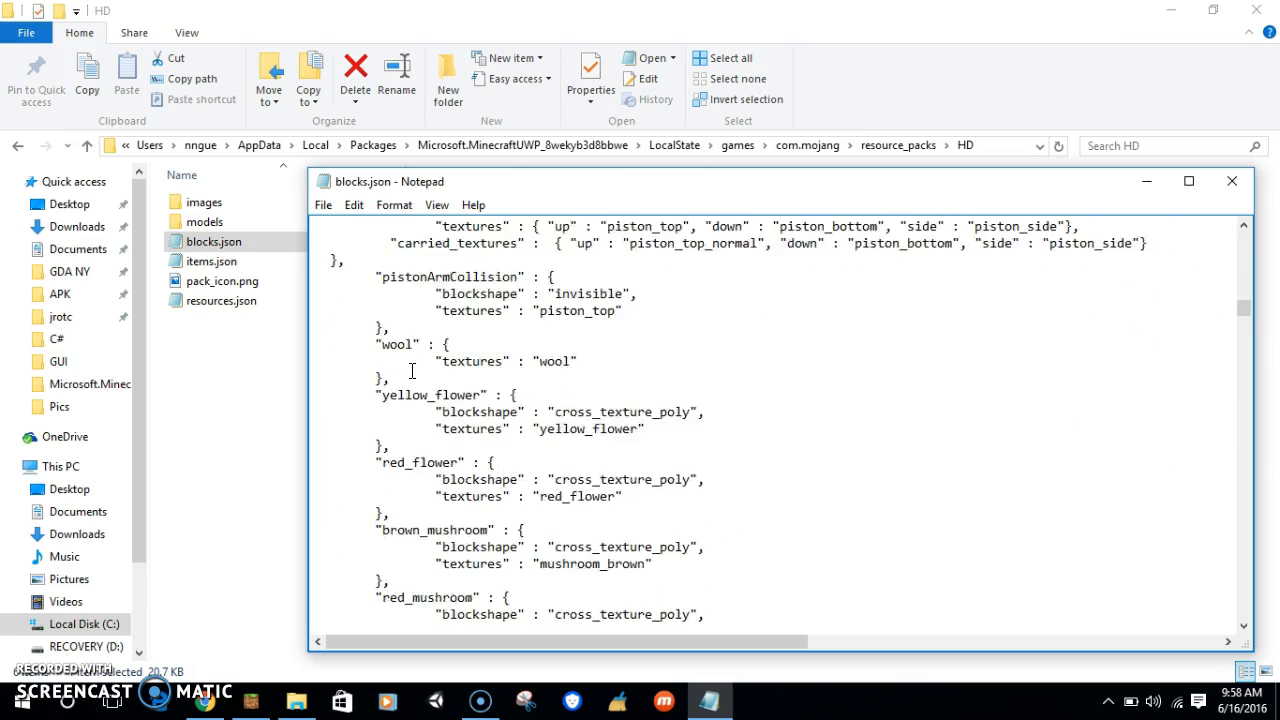
scroll(down, 3)
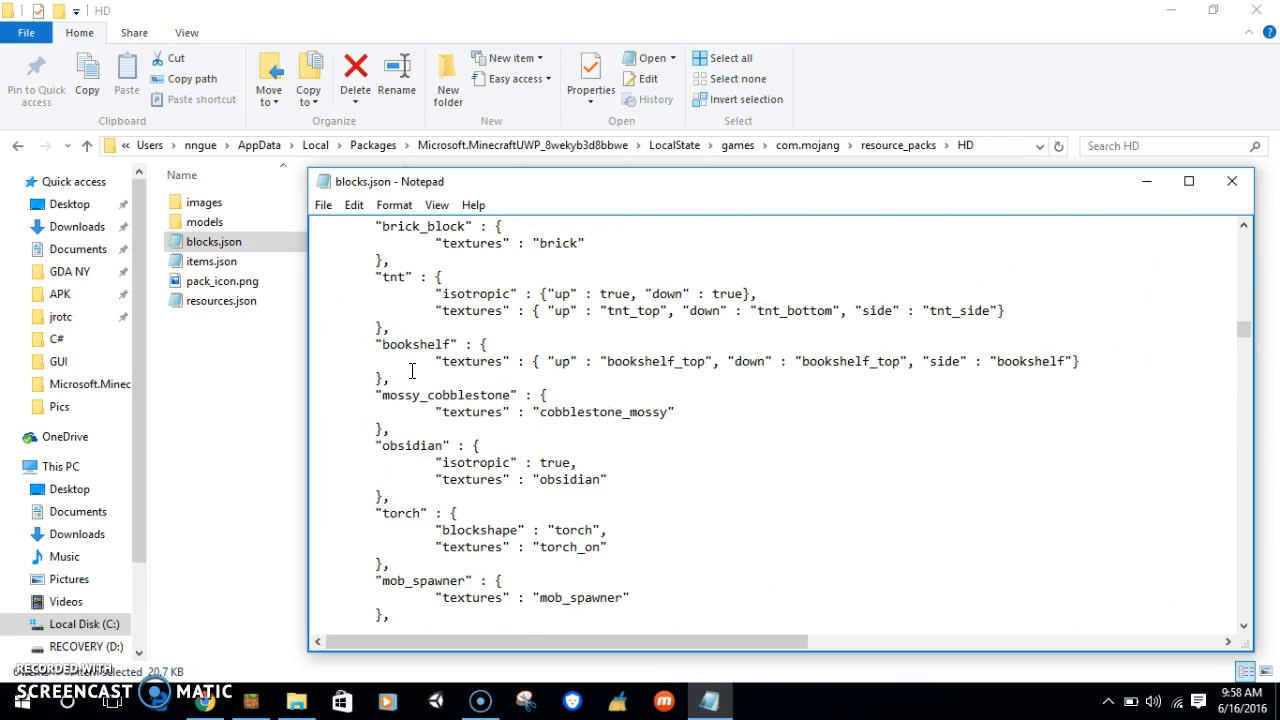
scroll(down, 3)
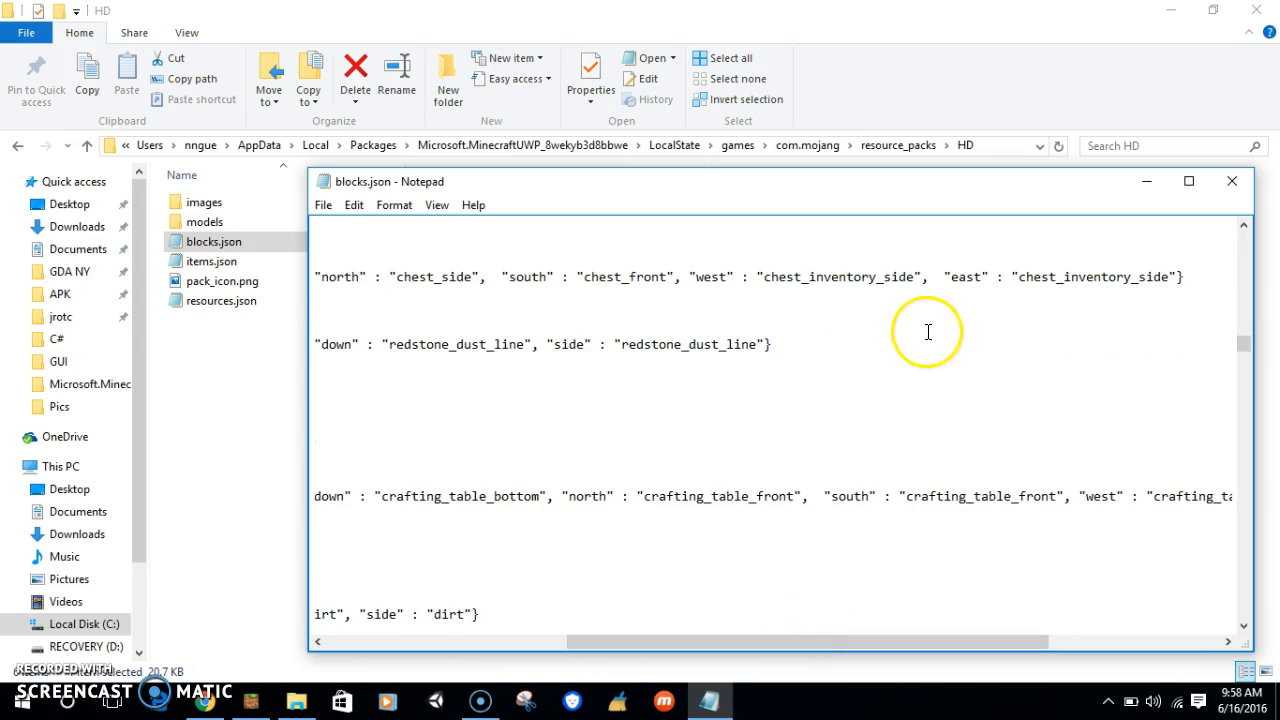
mouse_move(1133, 286)
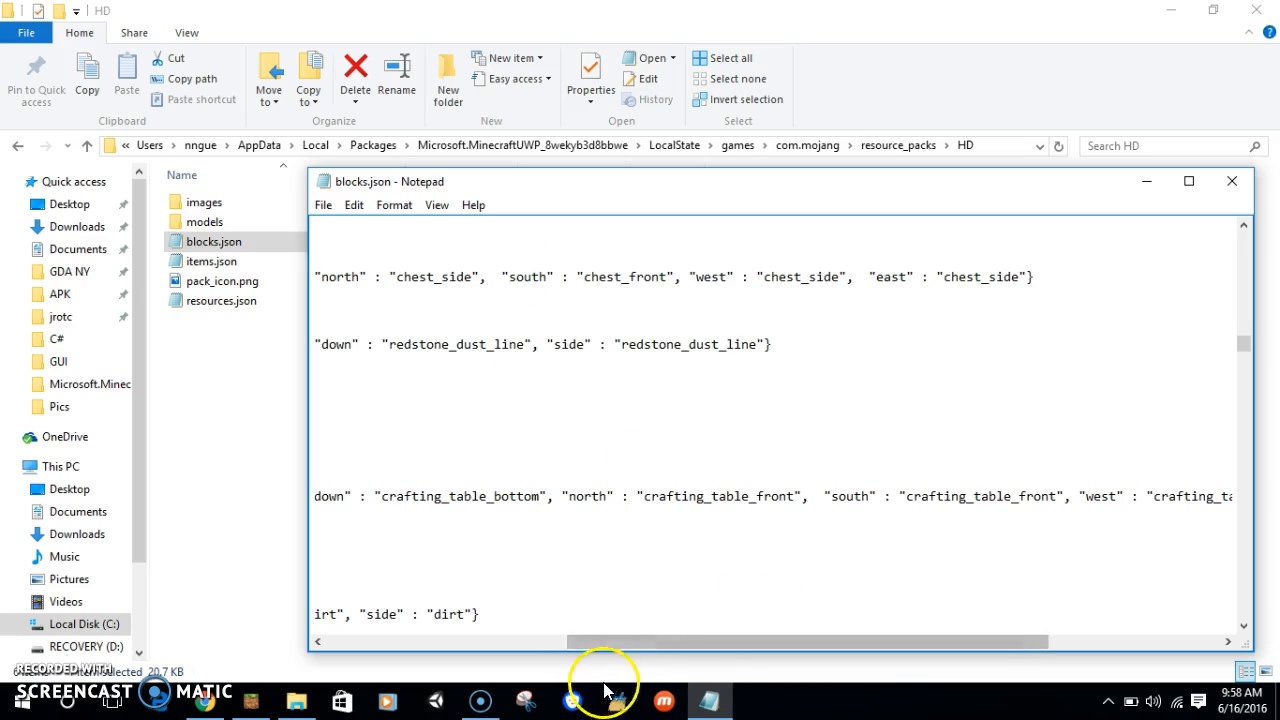
click(1232, 181)
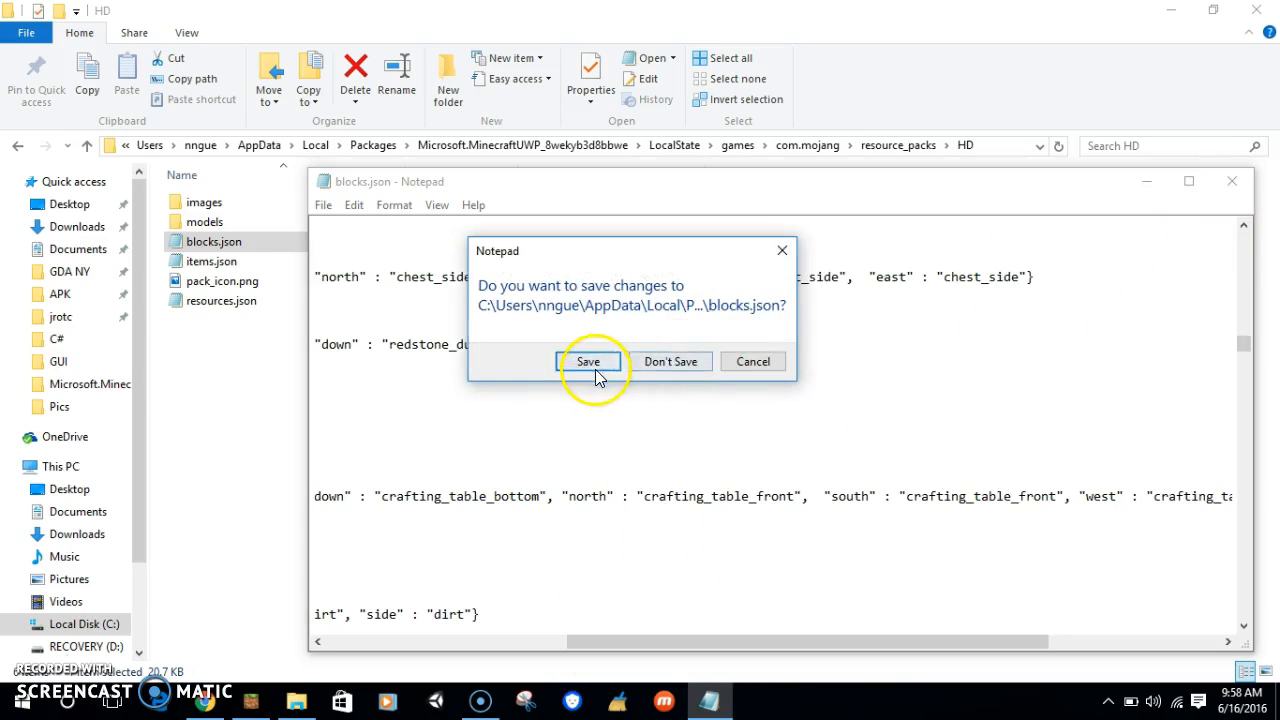
click(588, 361)
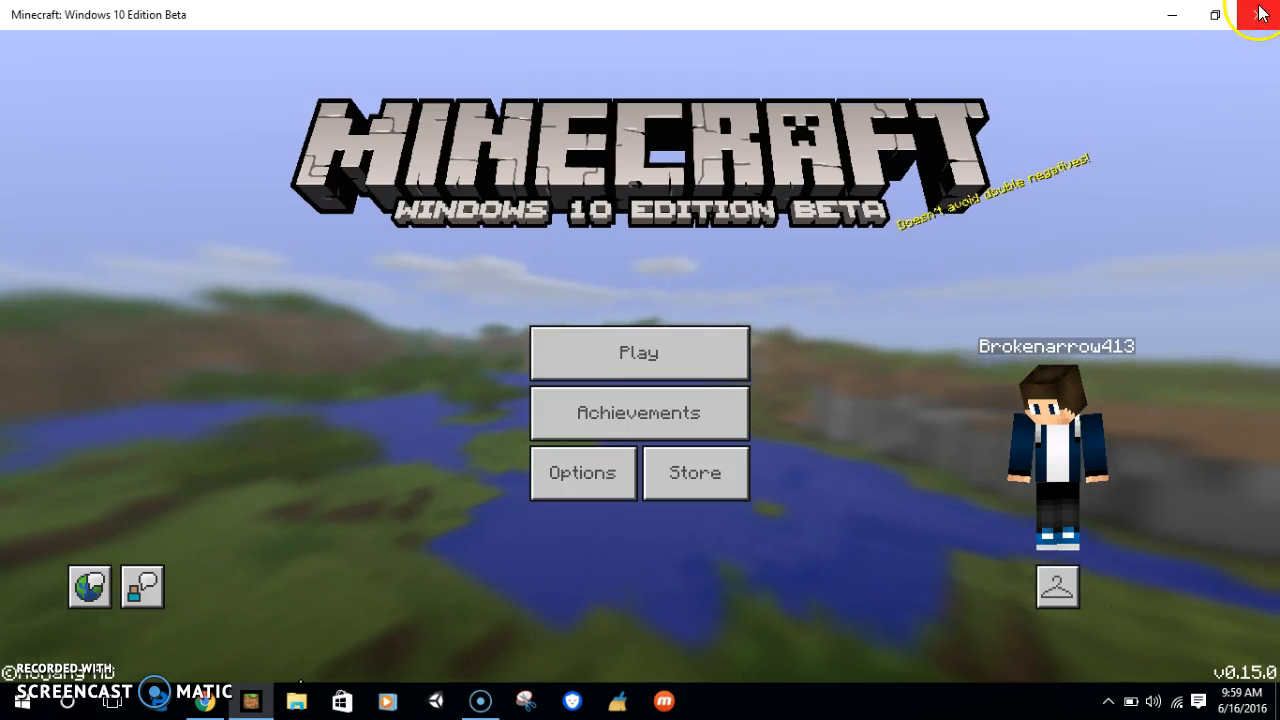
- Restart Minecraft to reload packs, view a large chest in the world, then quit
click(1252, 14)
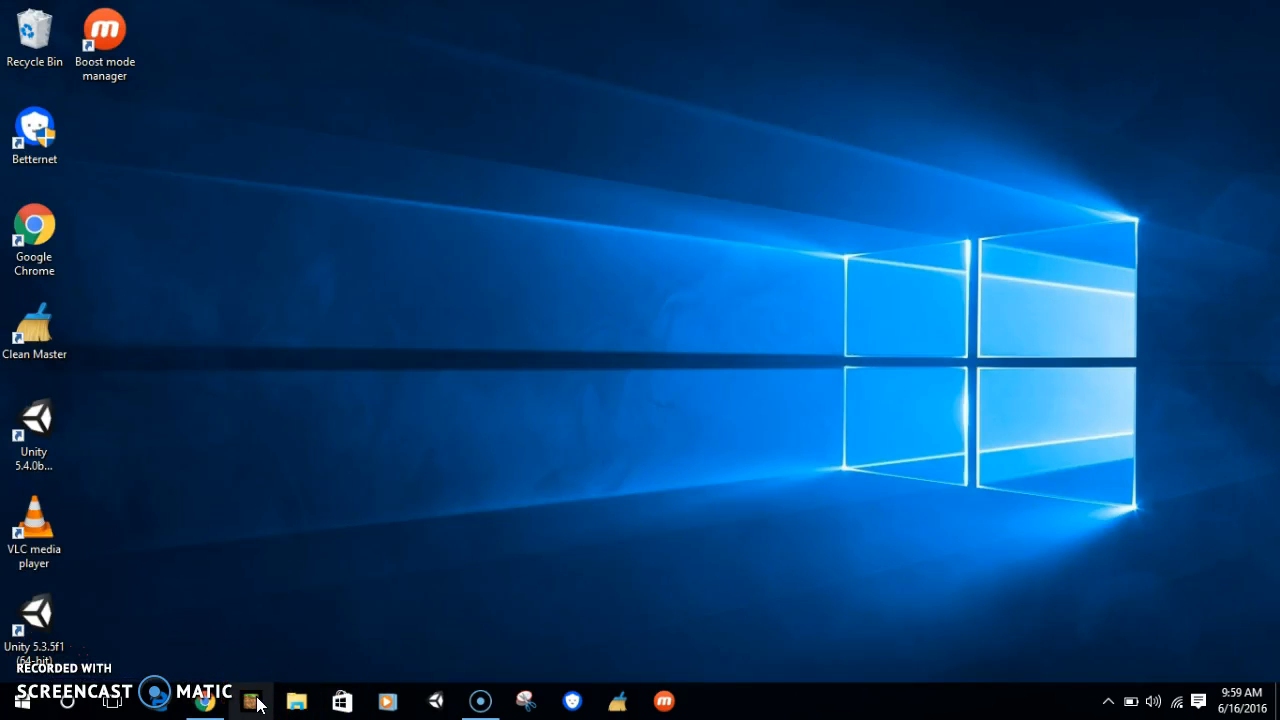
mouse_move(250, 705)
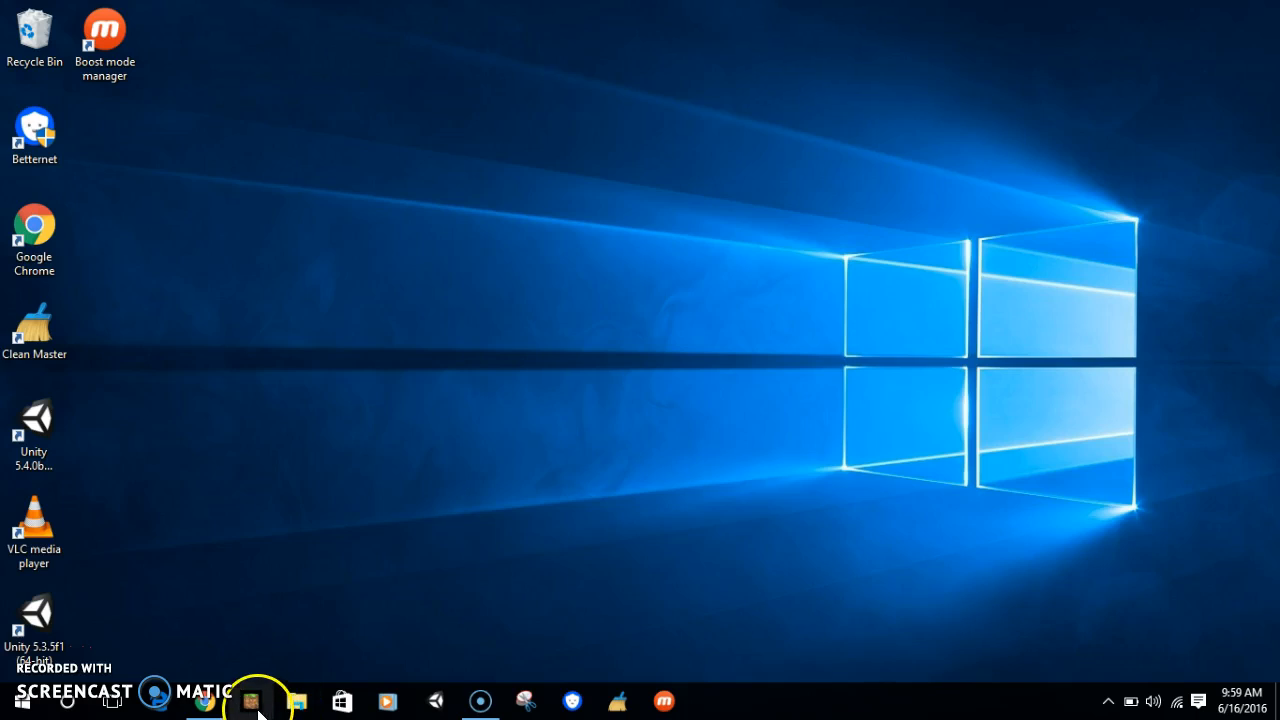
click(250, 700)
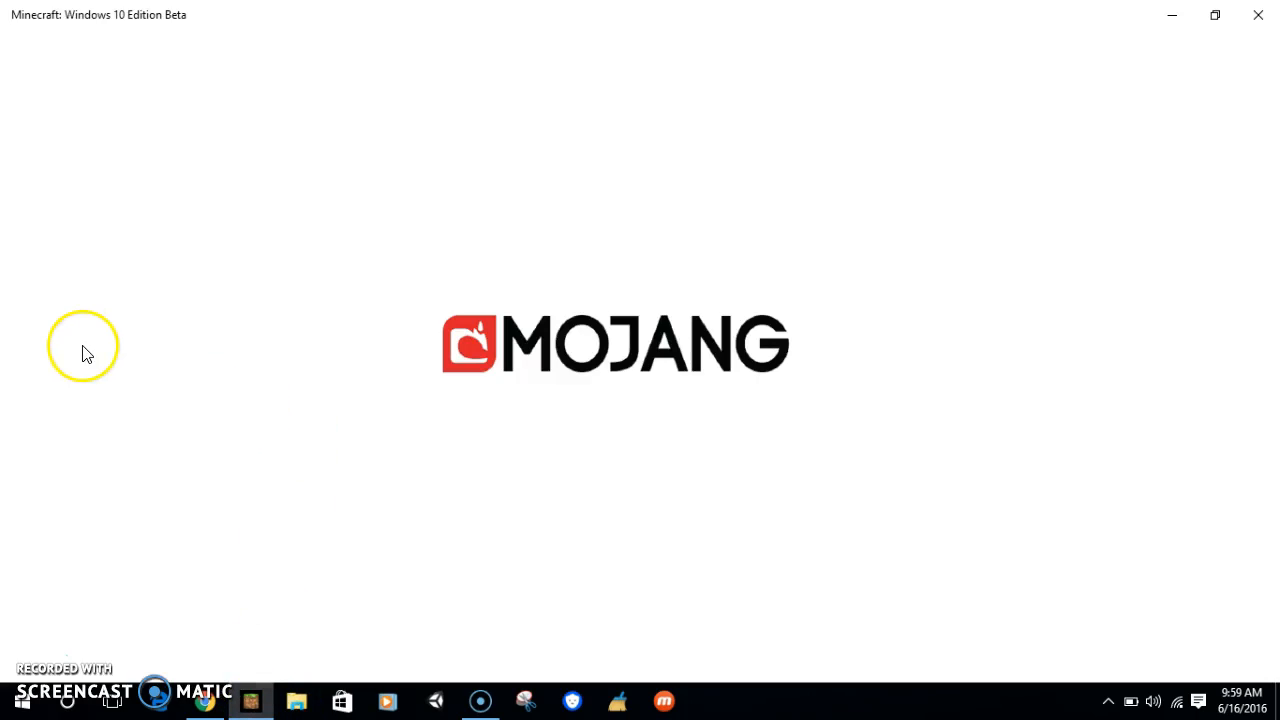
mouse_move(90, 383)
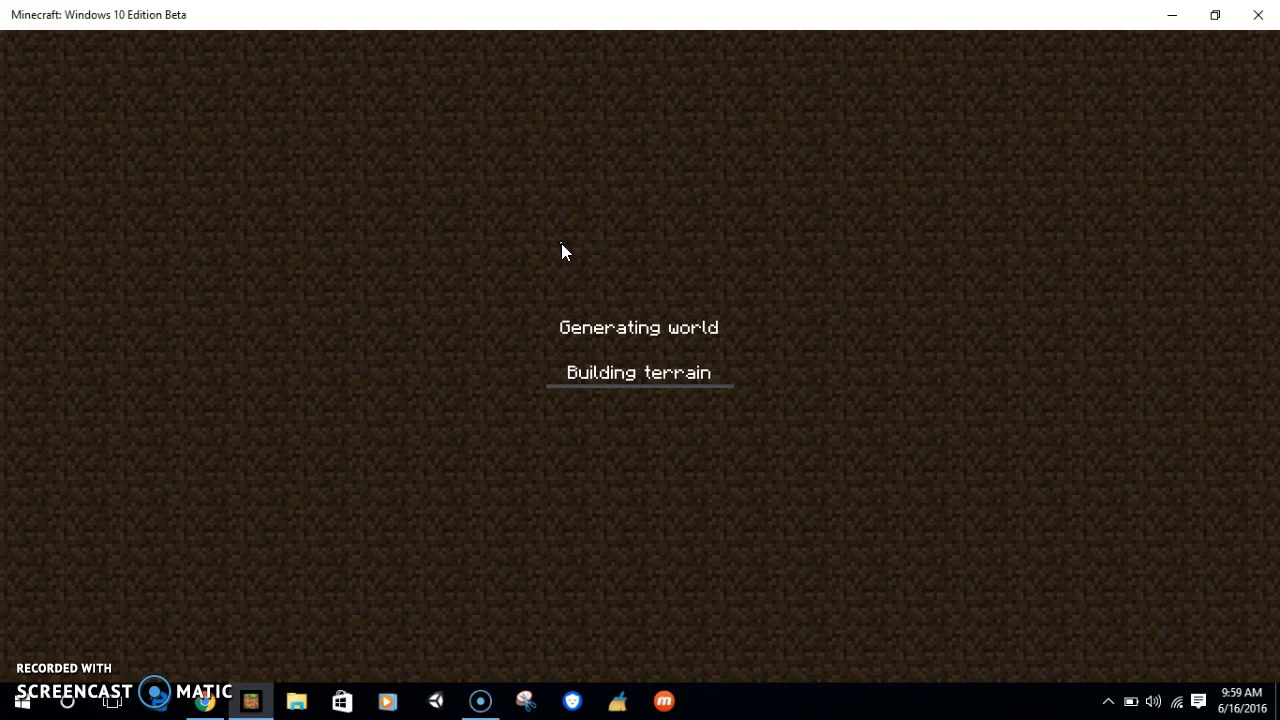
mouse_move(610, 410)
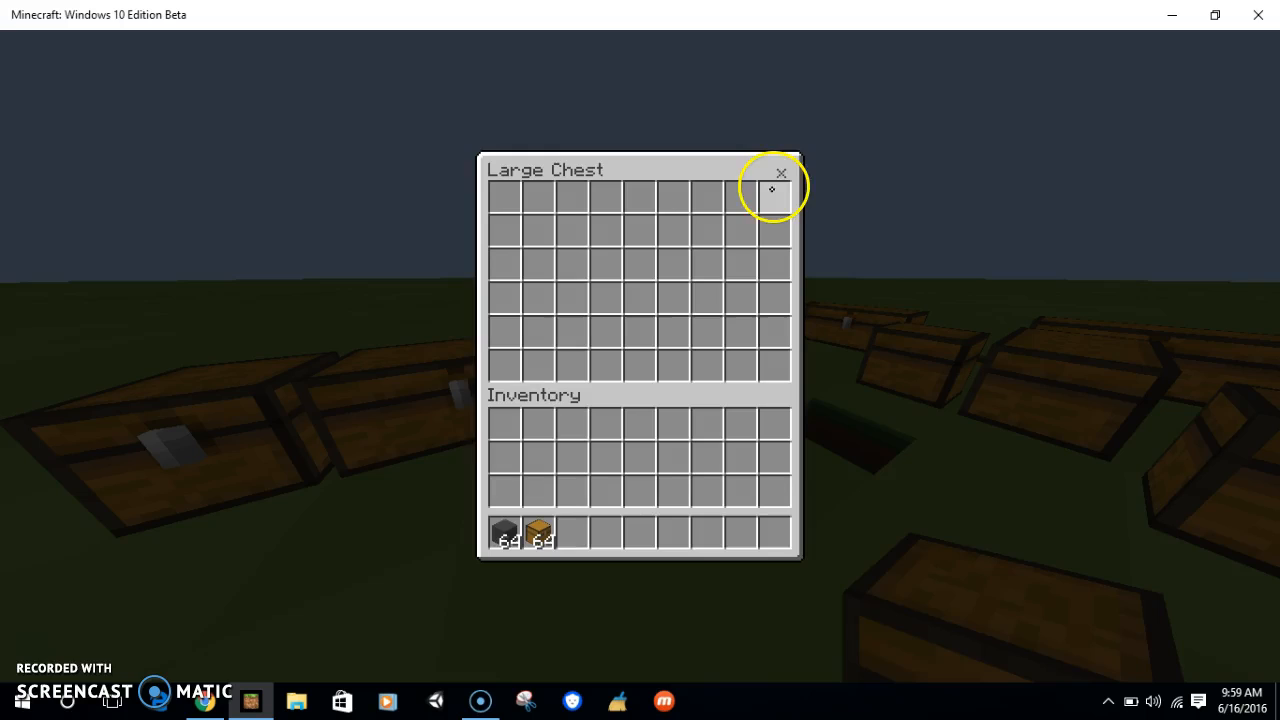
click(781, 173)
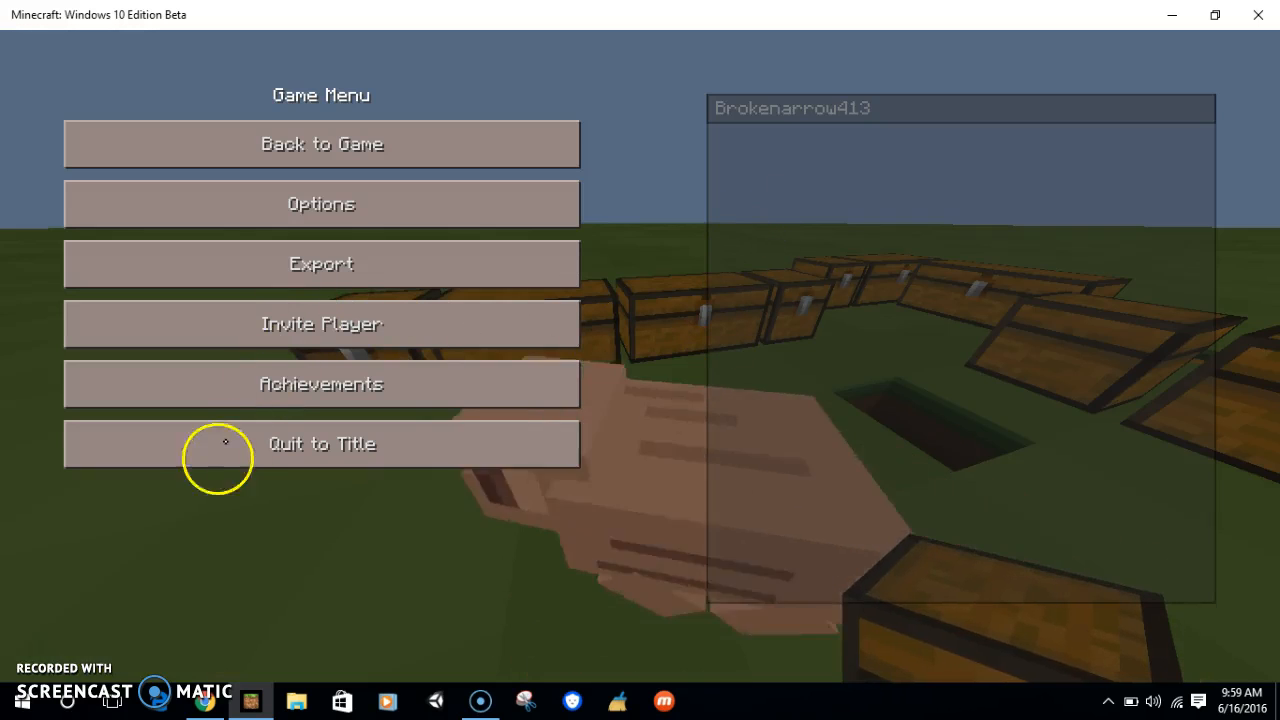
click(321, 444)
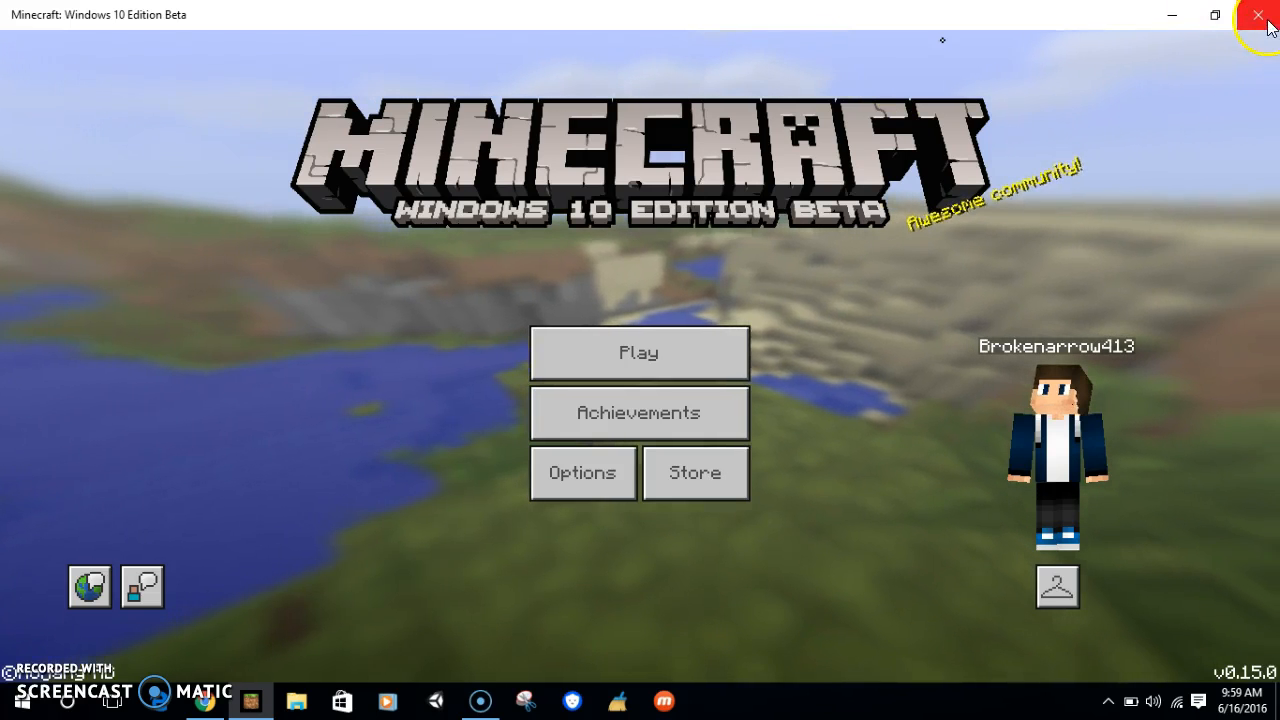
click(1258, 15)
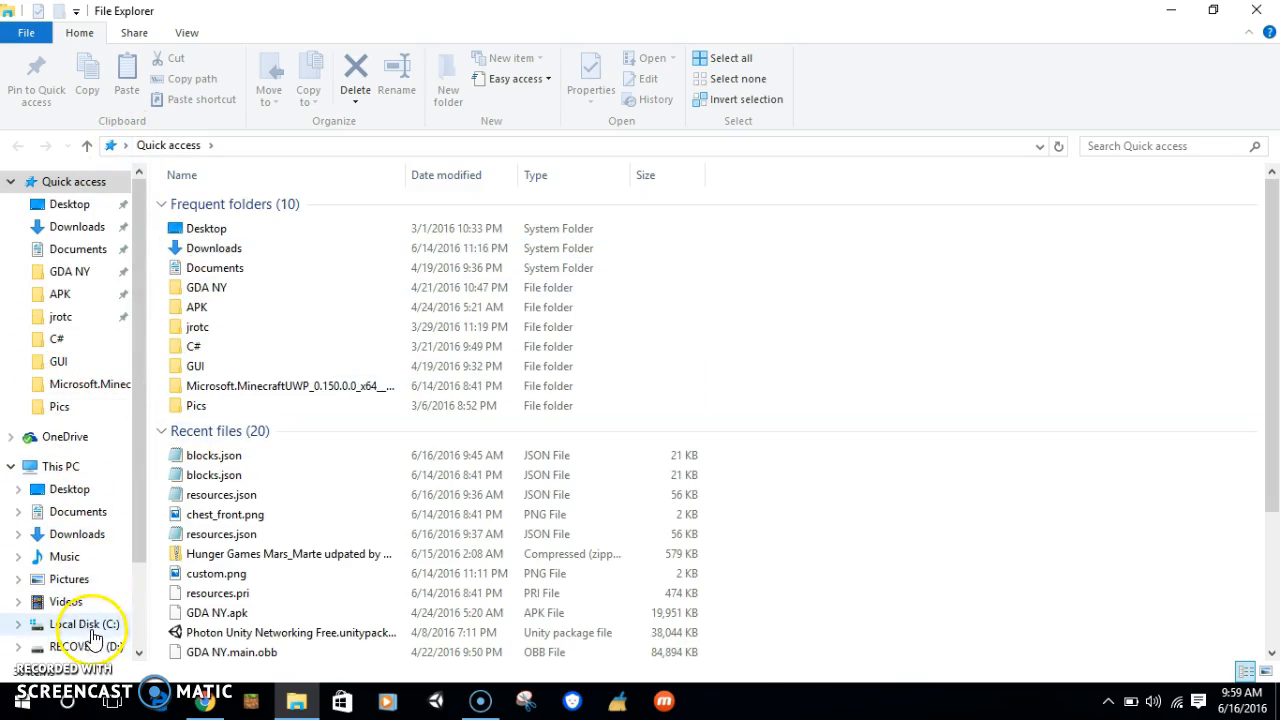
- Browse C:\Users\AppData\Local\Packages to Minecraft's resource_packs\solid and open blocks.json
click(85, 623)
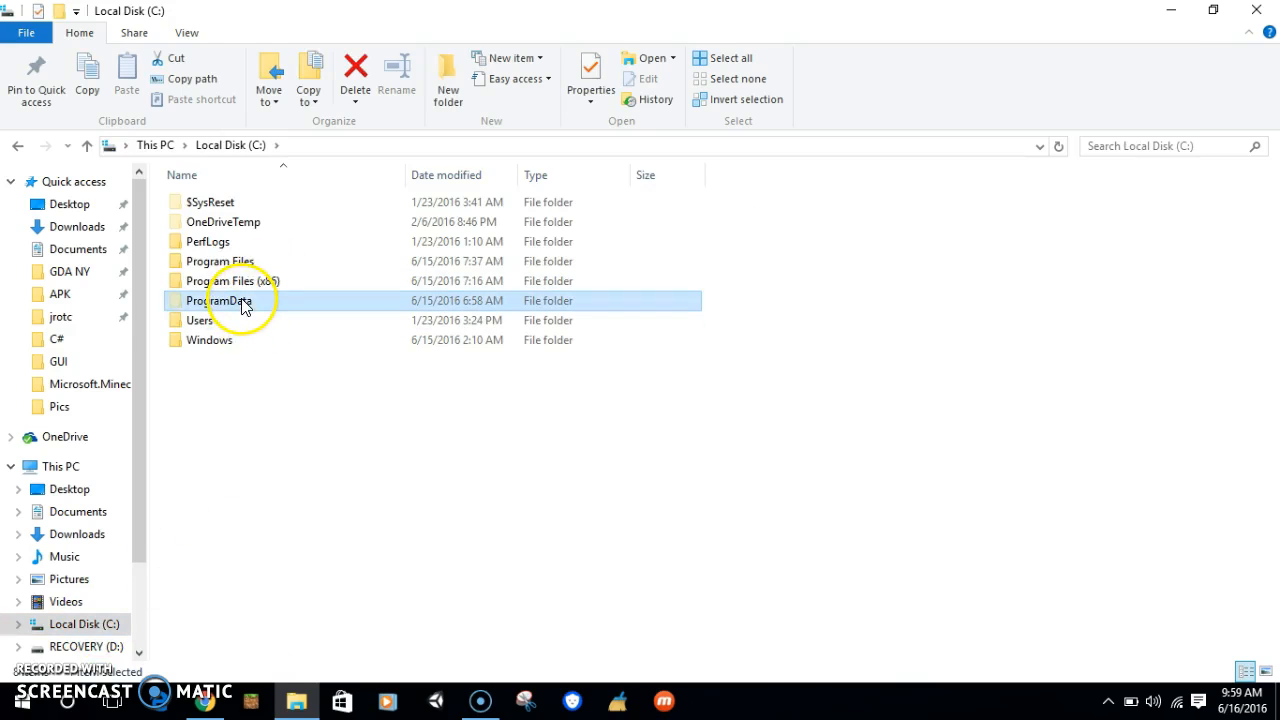
double_click(199, 320)
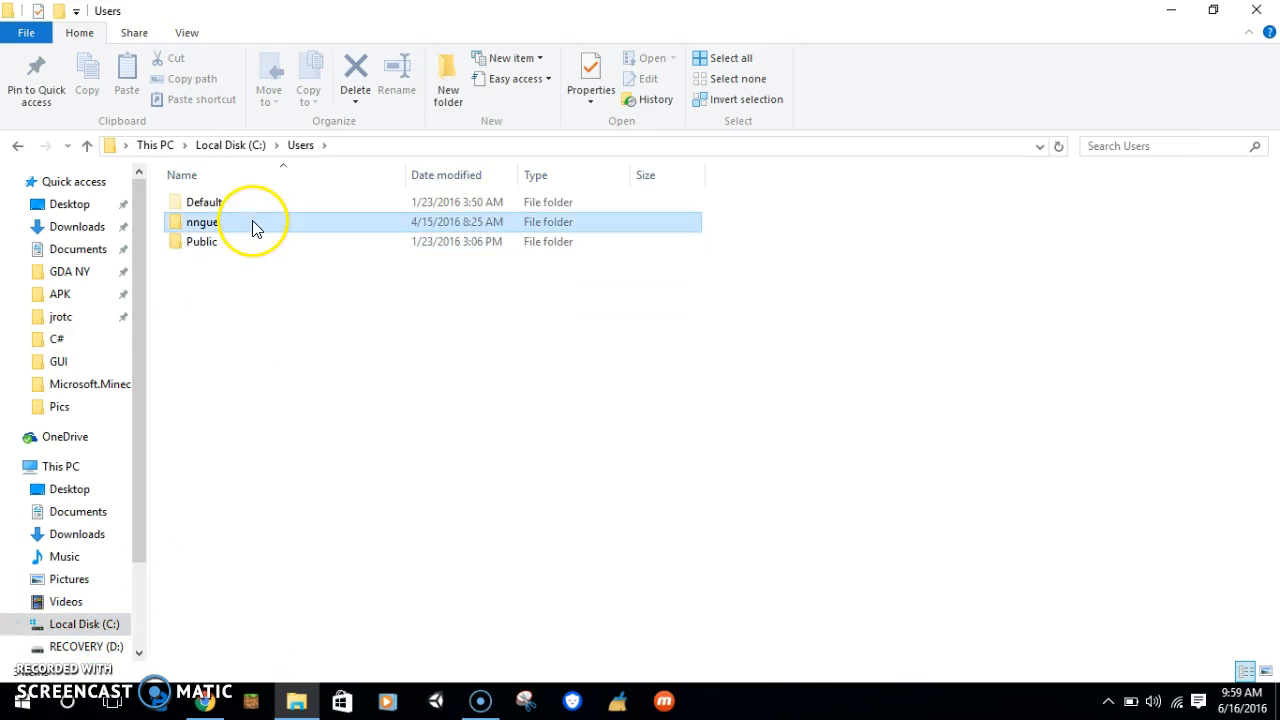
double_click(202, 221)
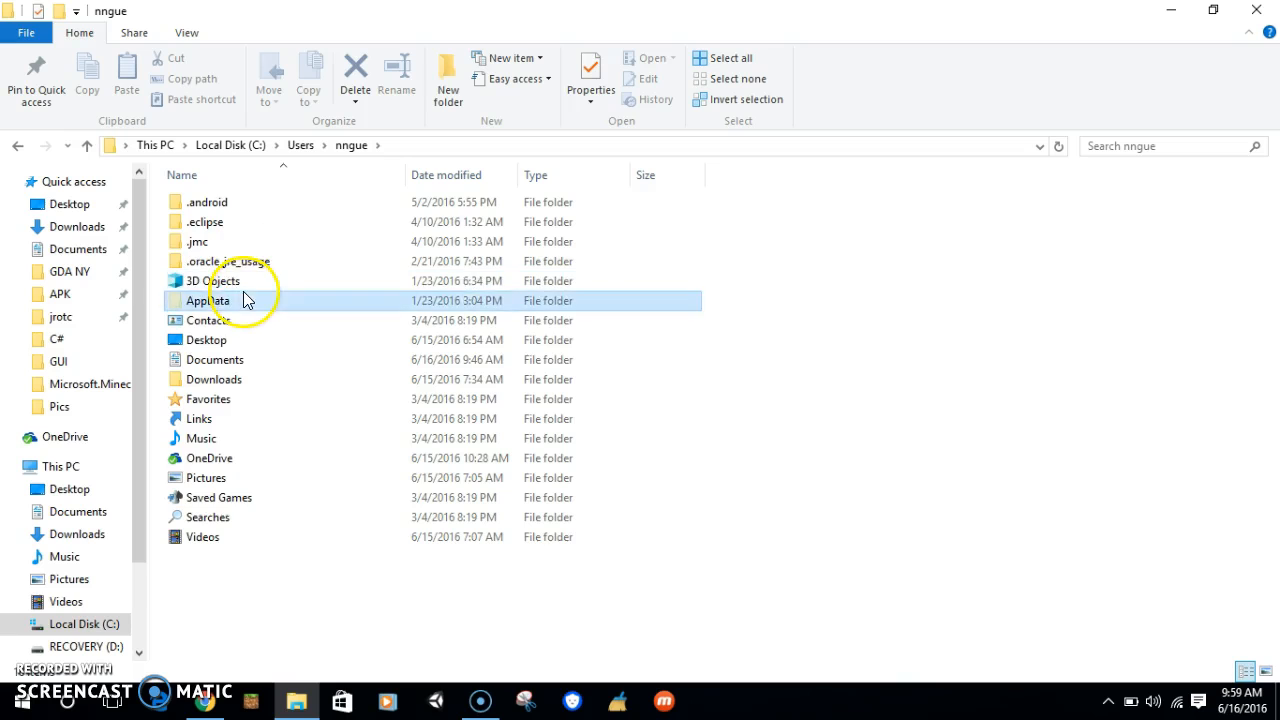
double_click(207, 300)
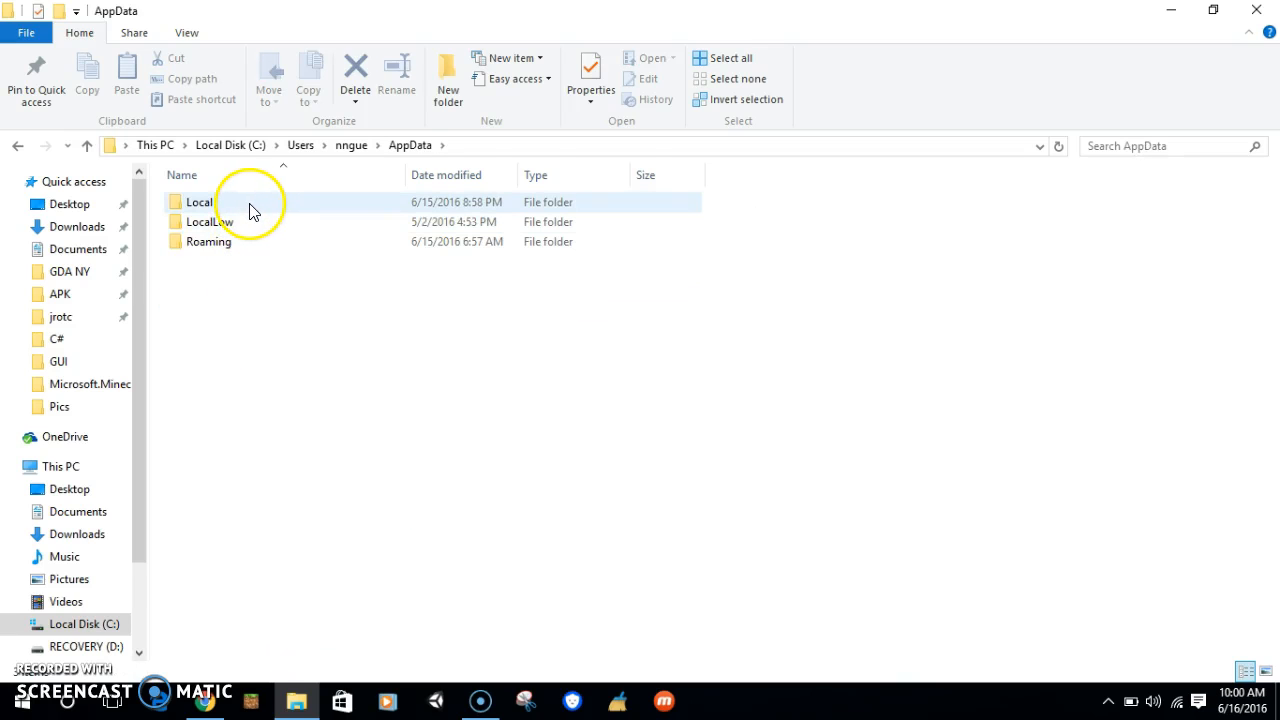
double_click(199, 201)
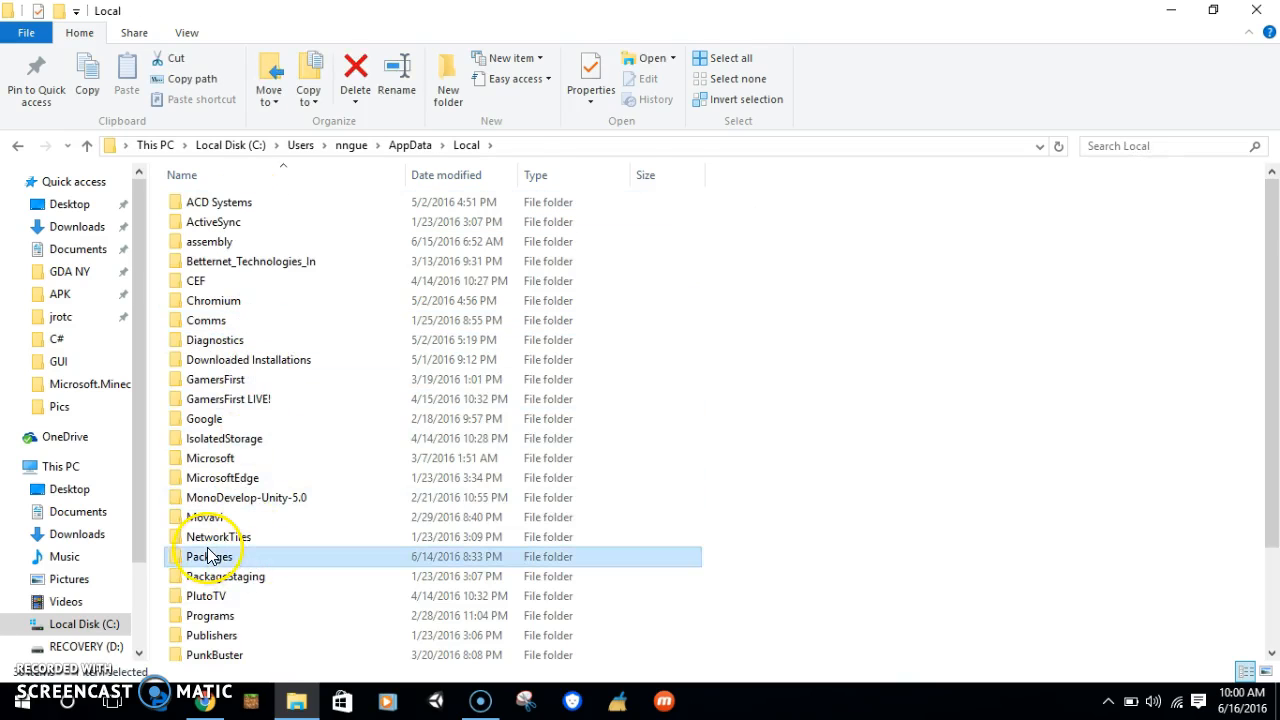
double_click(210, 556)
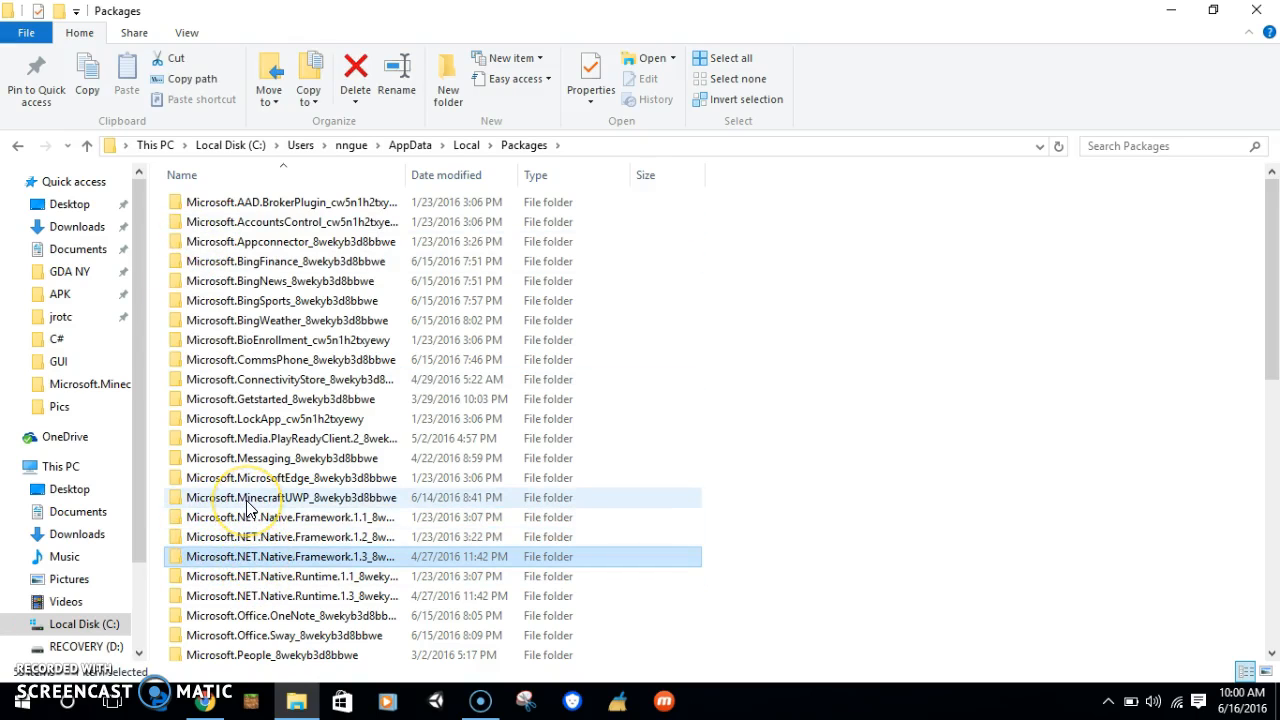
double_click(290, 497)
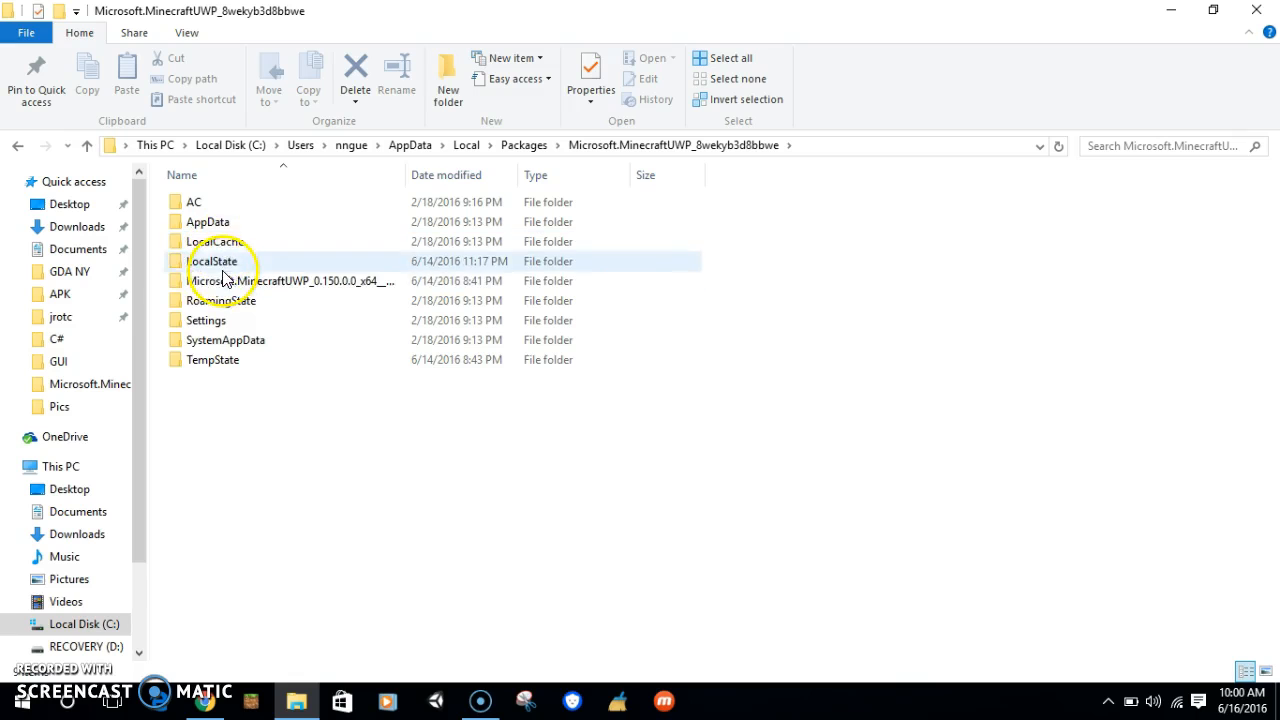
double_click(212, 261)
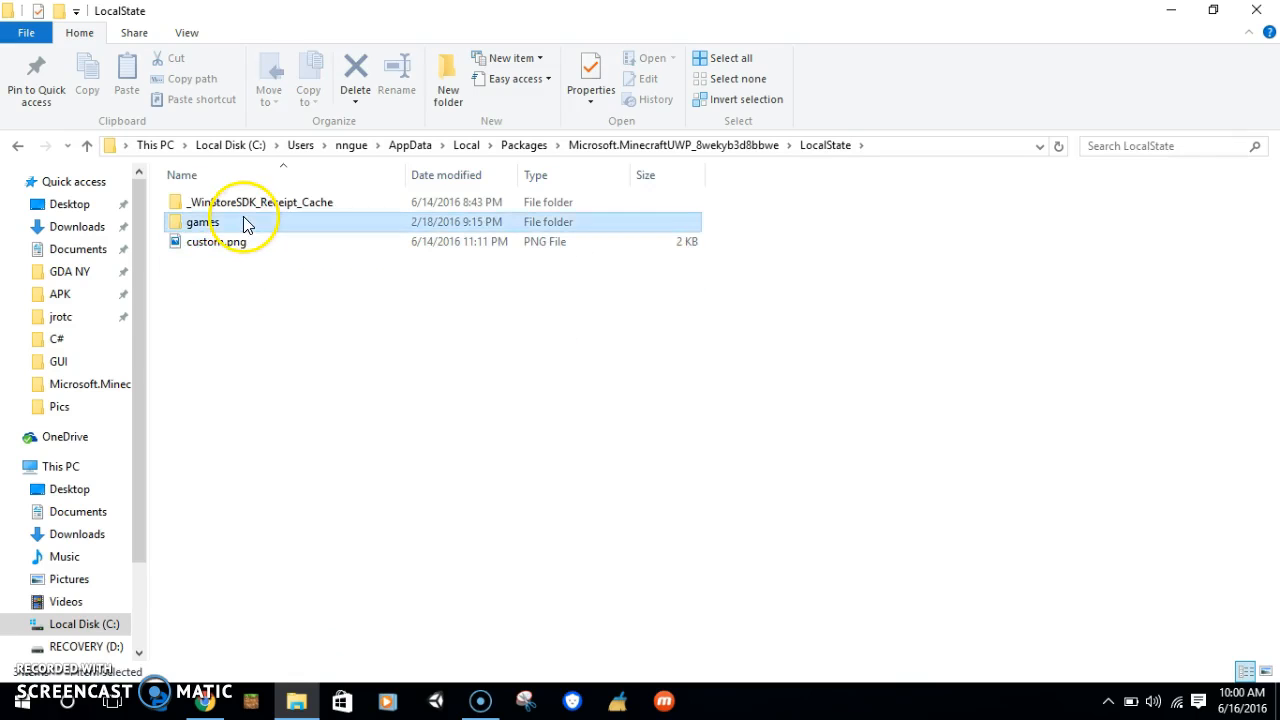
double_click(202, 221)
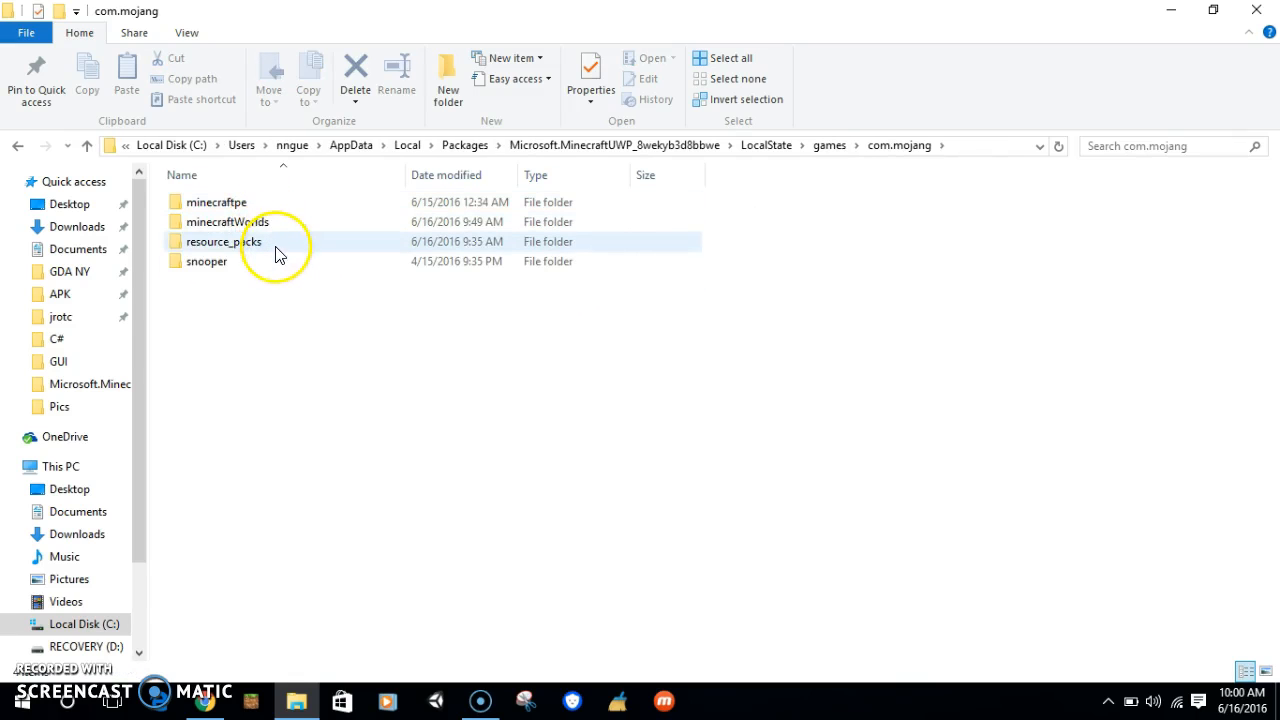
double_click(222, 241)
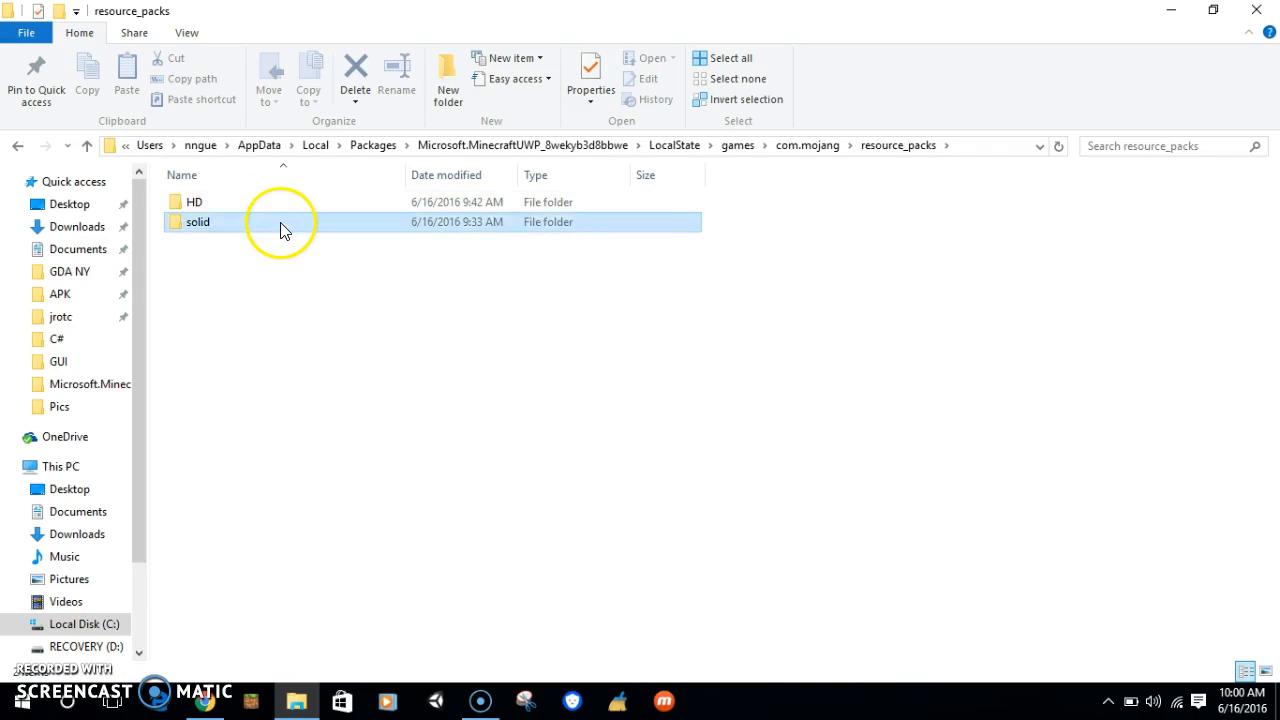
double_click(198, 221)
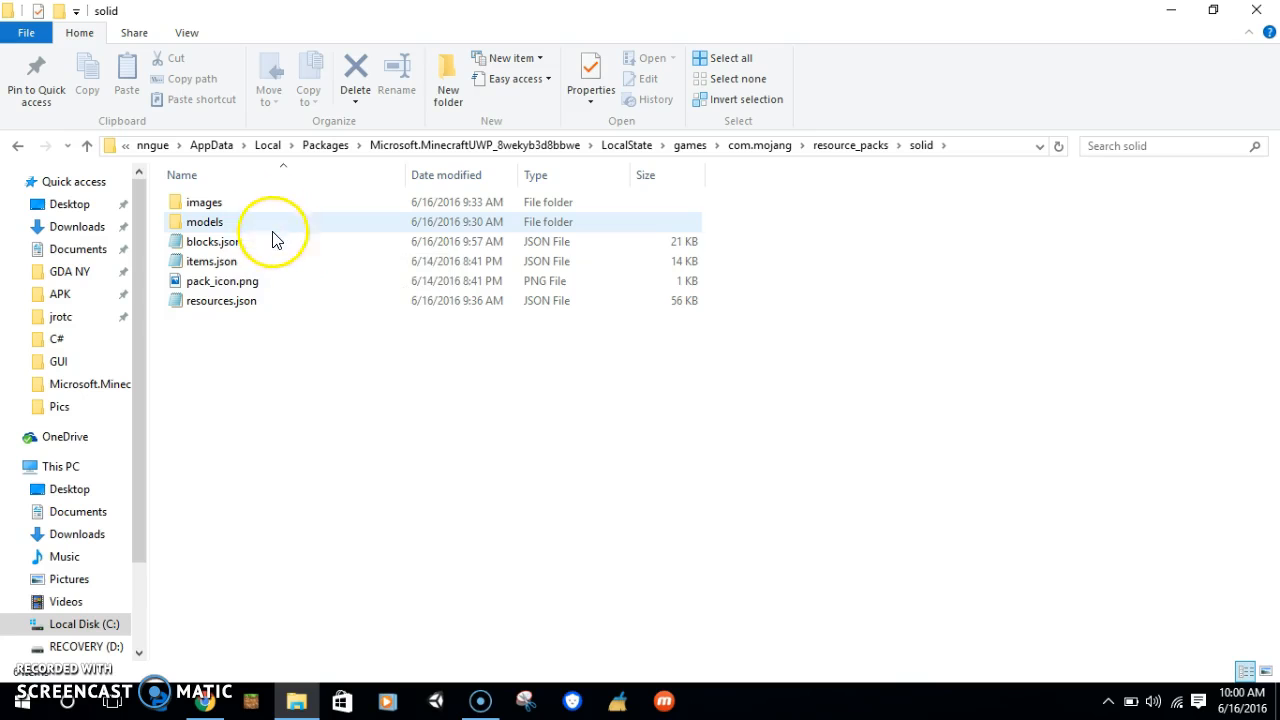
double_click(210, 241)
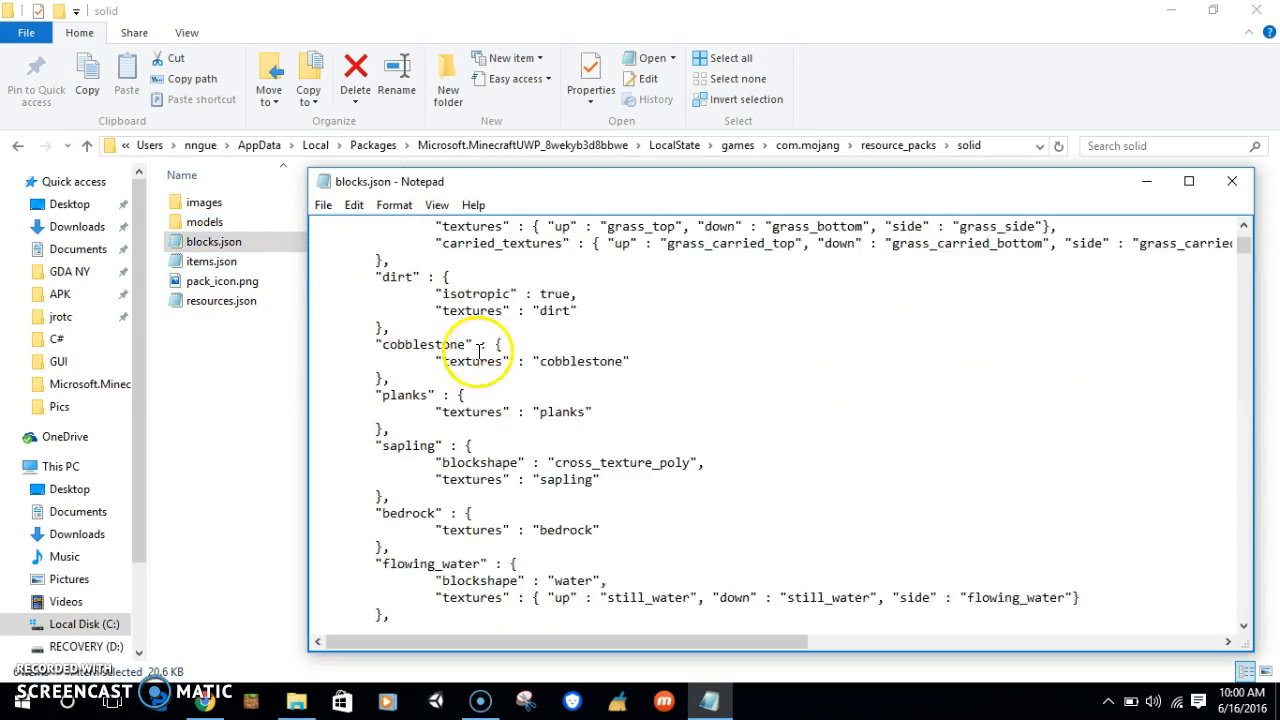
- Scroll blocks.json down past the chest entry's textures line, then close Notepad
scroll(down, 3)
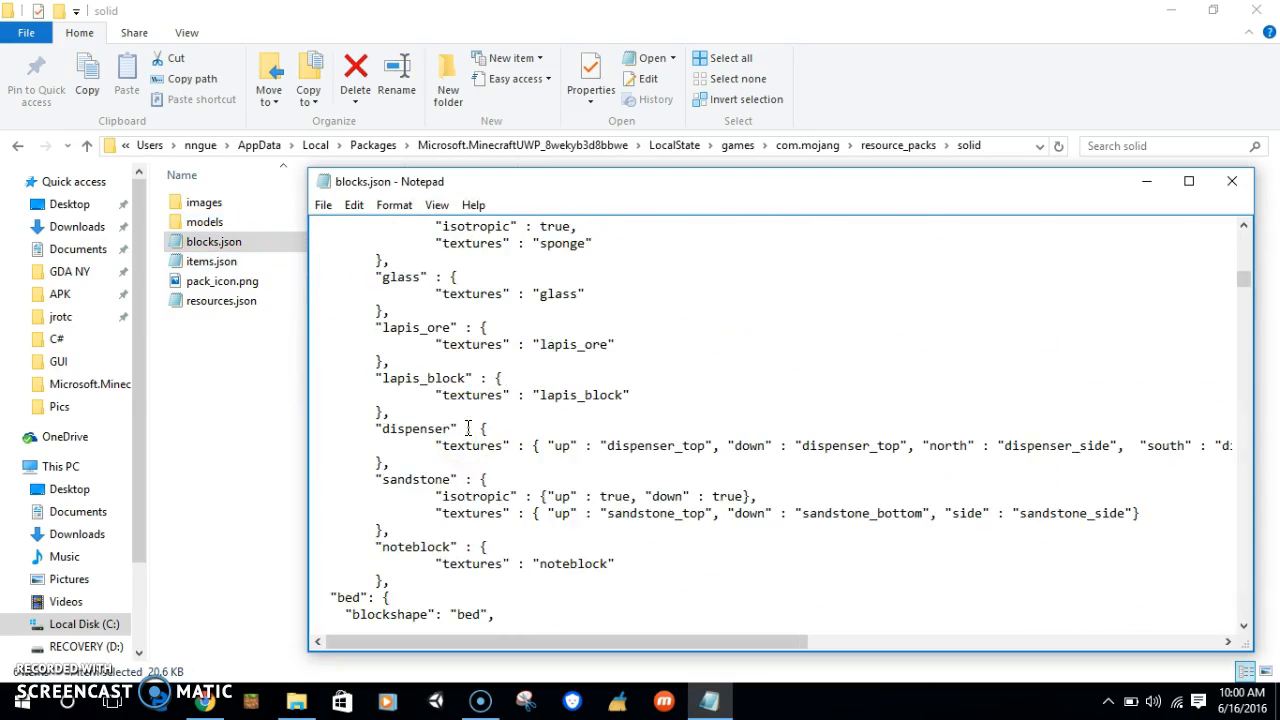
scroll(down, 3)
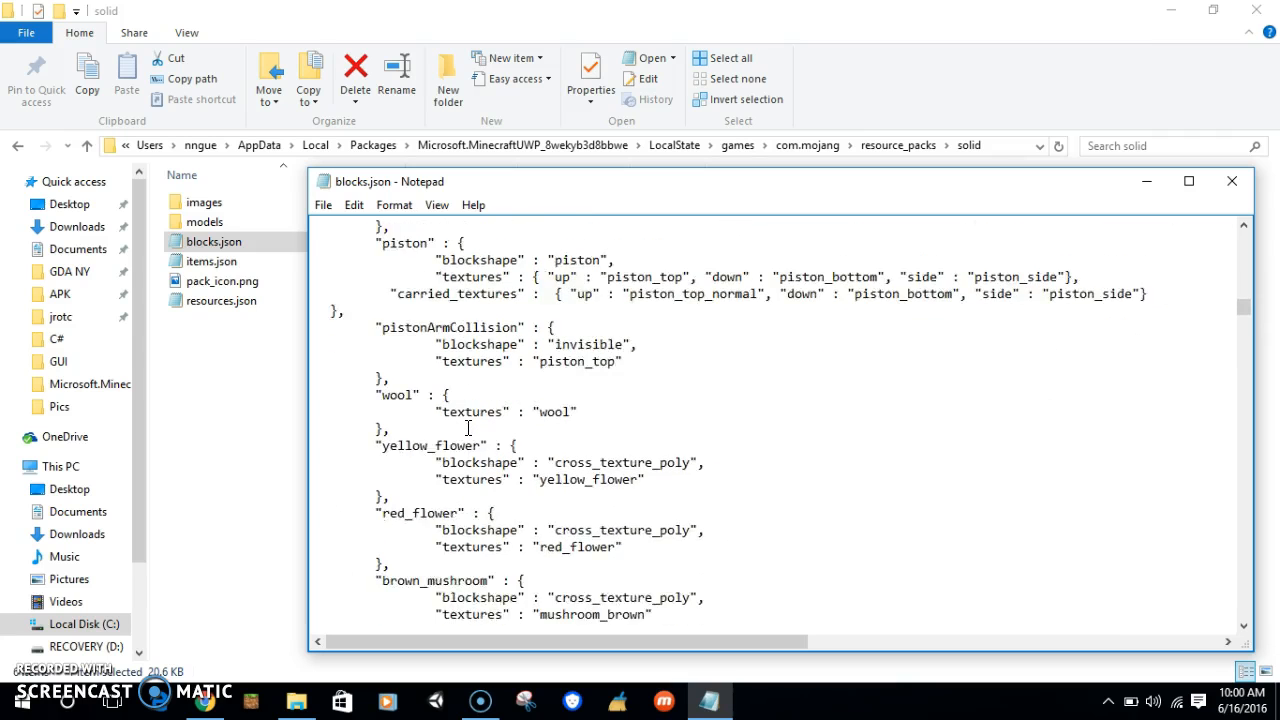
scroll(down, 3)
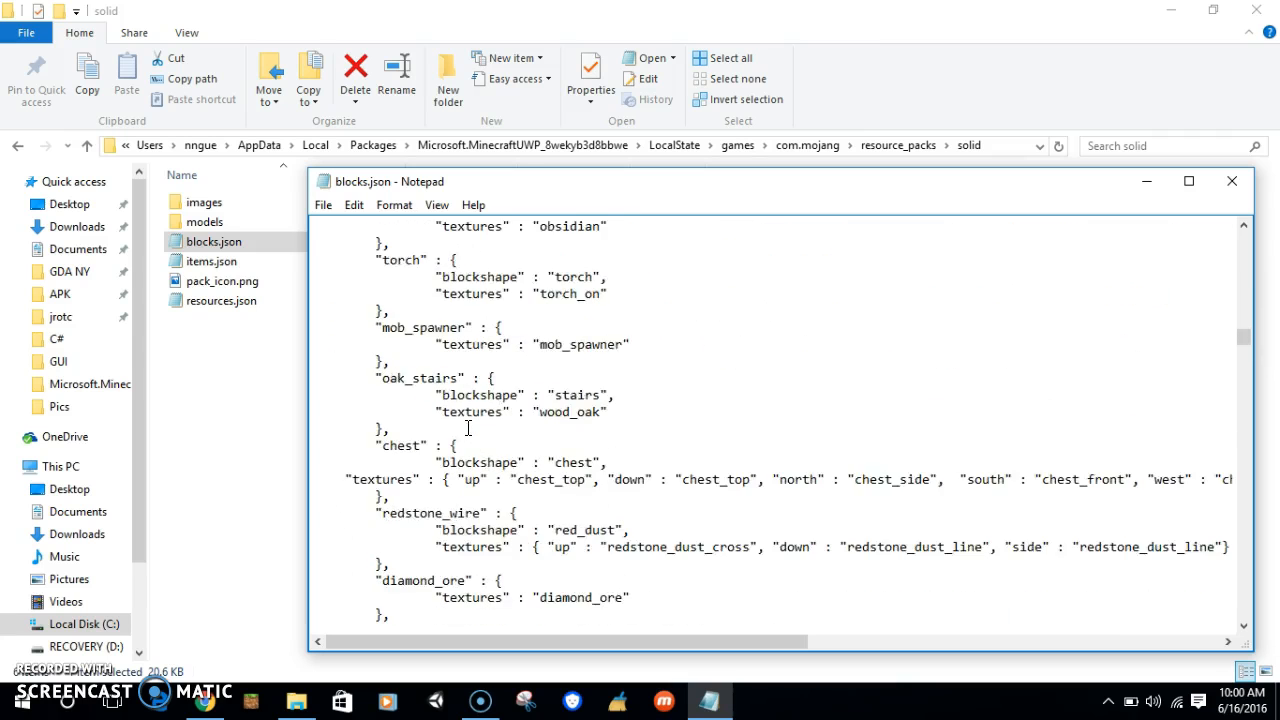
scroll(down, 3)
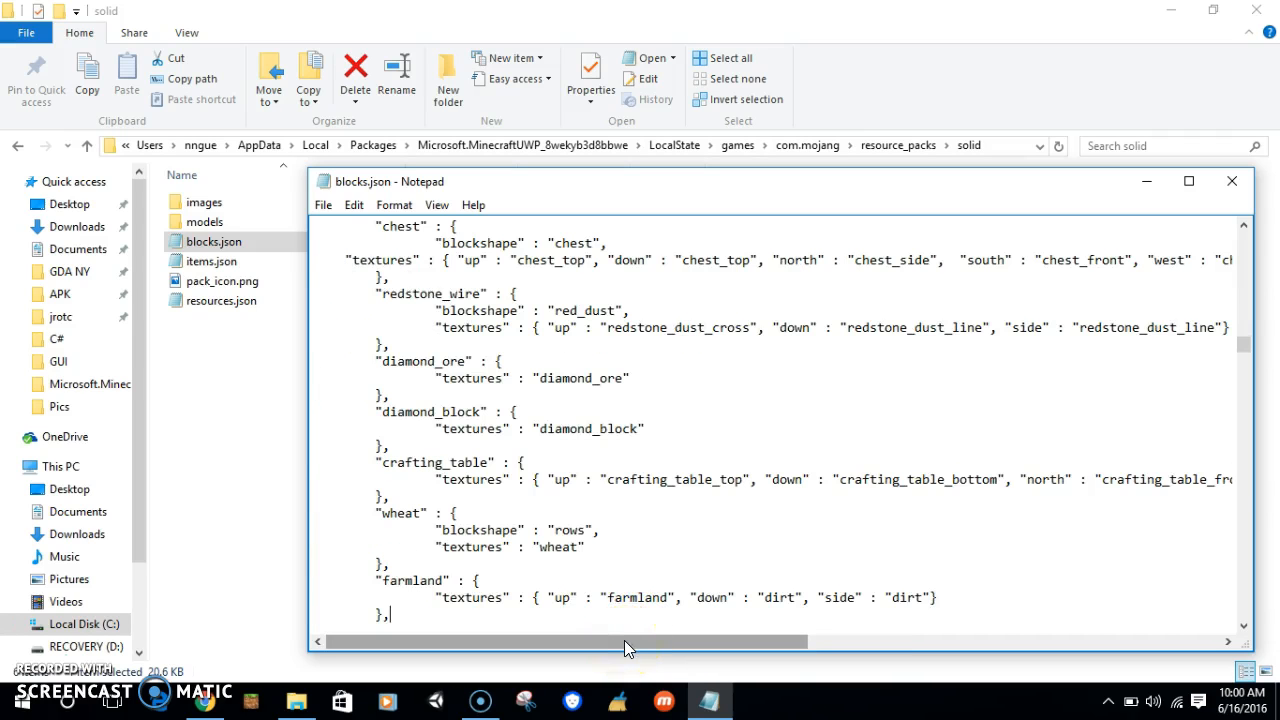
click(1231, 181)
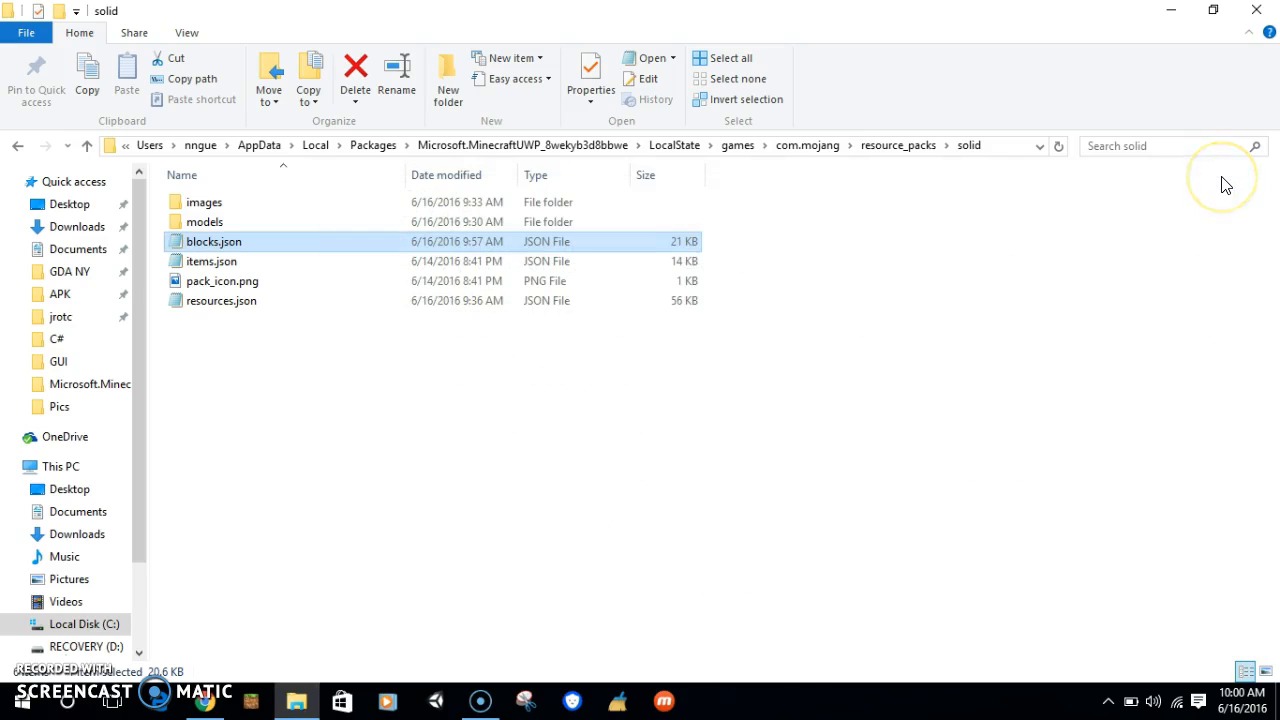
mouse_move(595, 222)
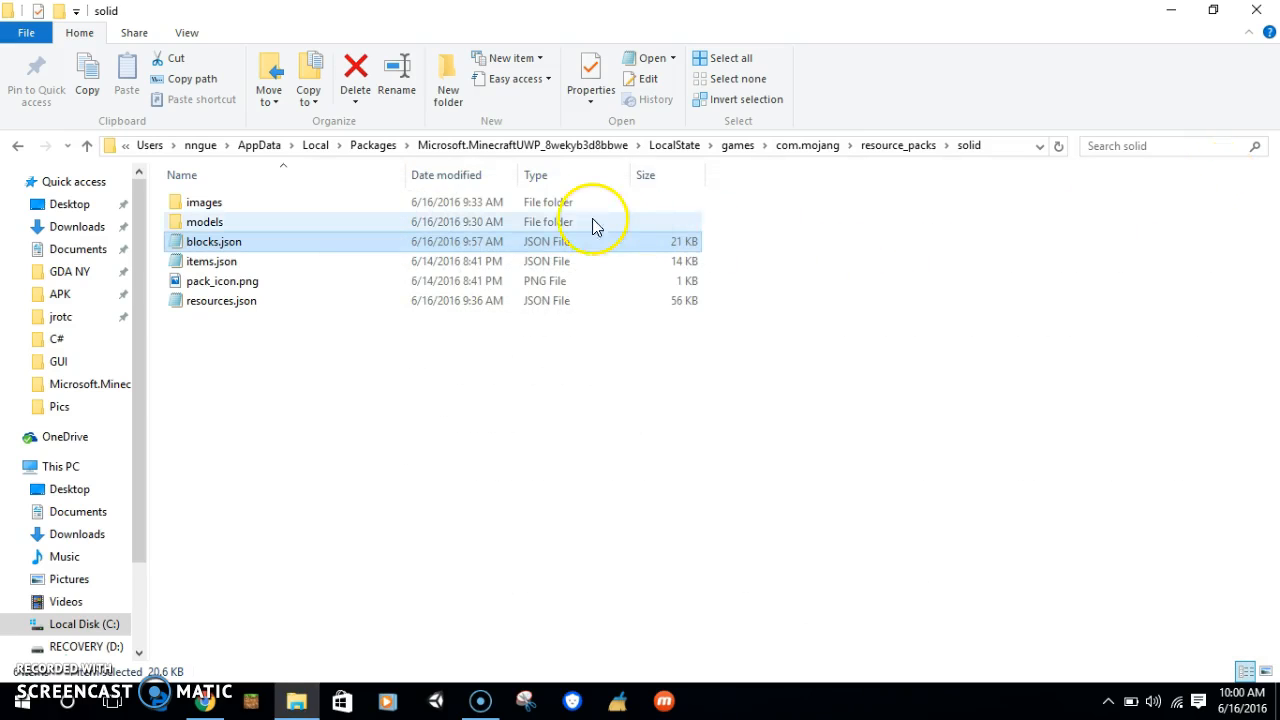
- Browse the solid pack's images\environment and images\entity folders, then open images\item
double_click(204, 201)
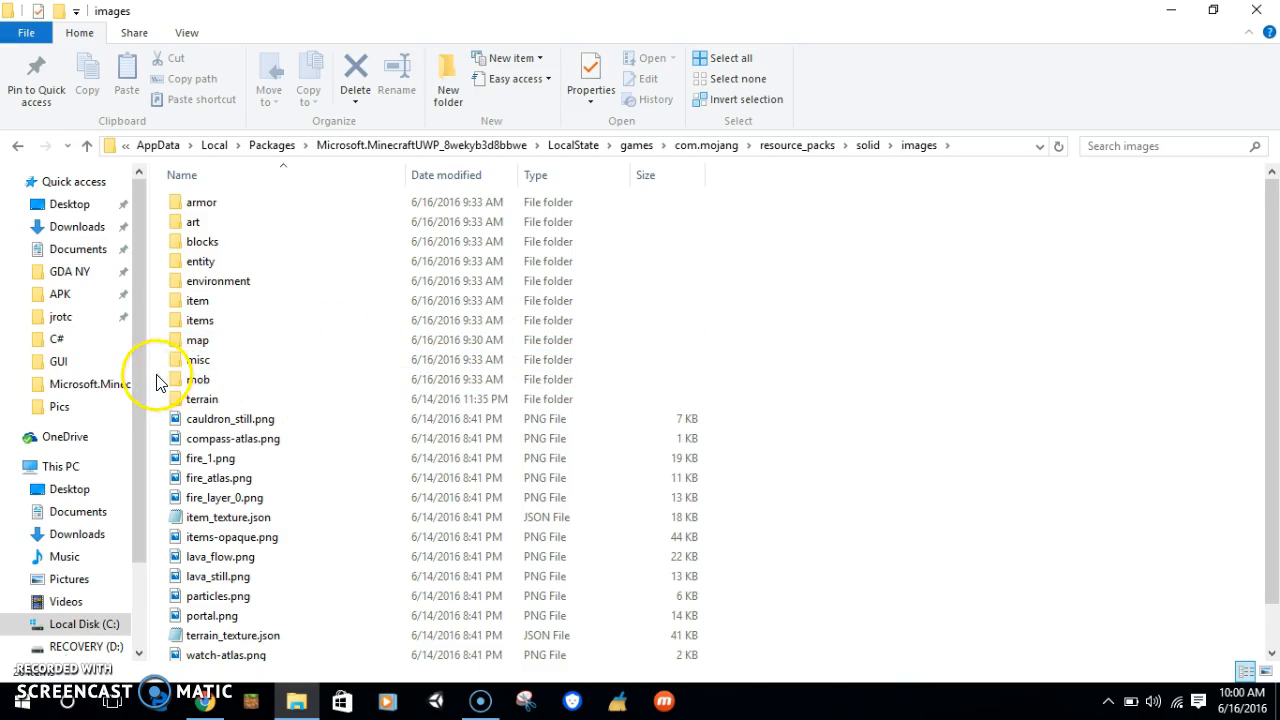
click(198, 379)
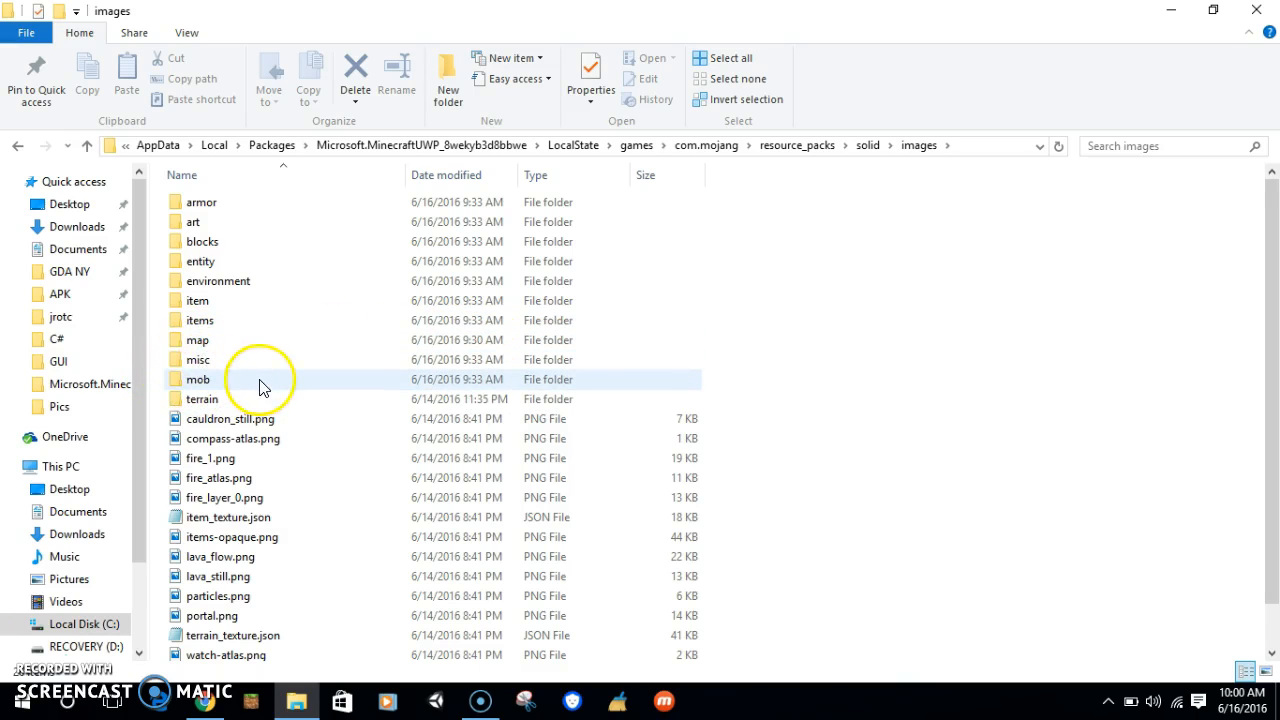
click(218, 281)
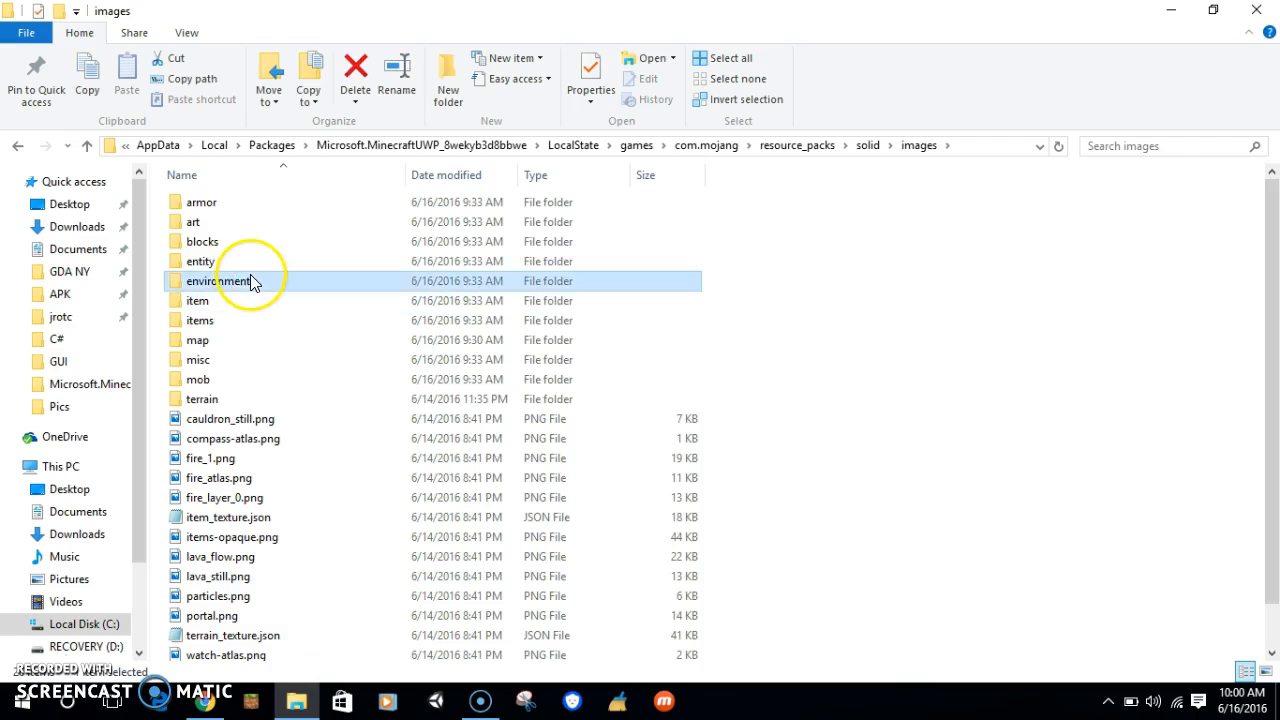
double_click(217, 281)
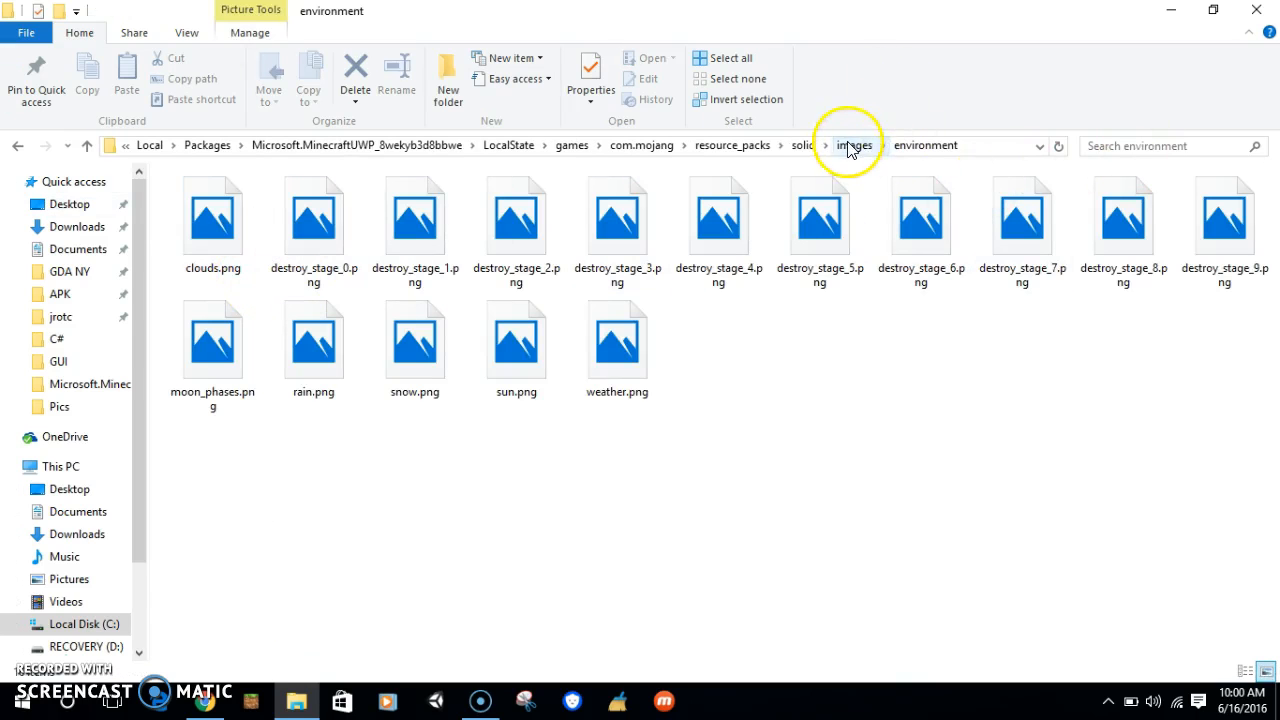
click(847, 145)
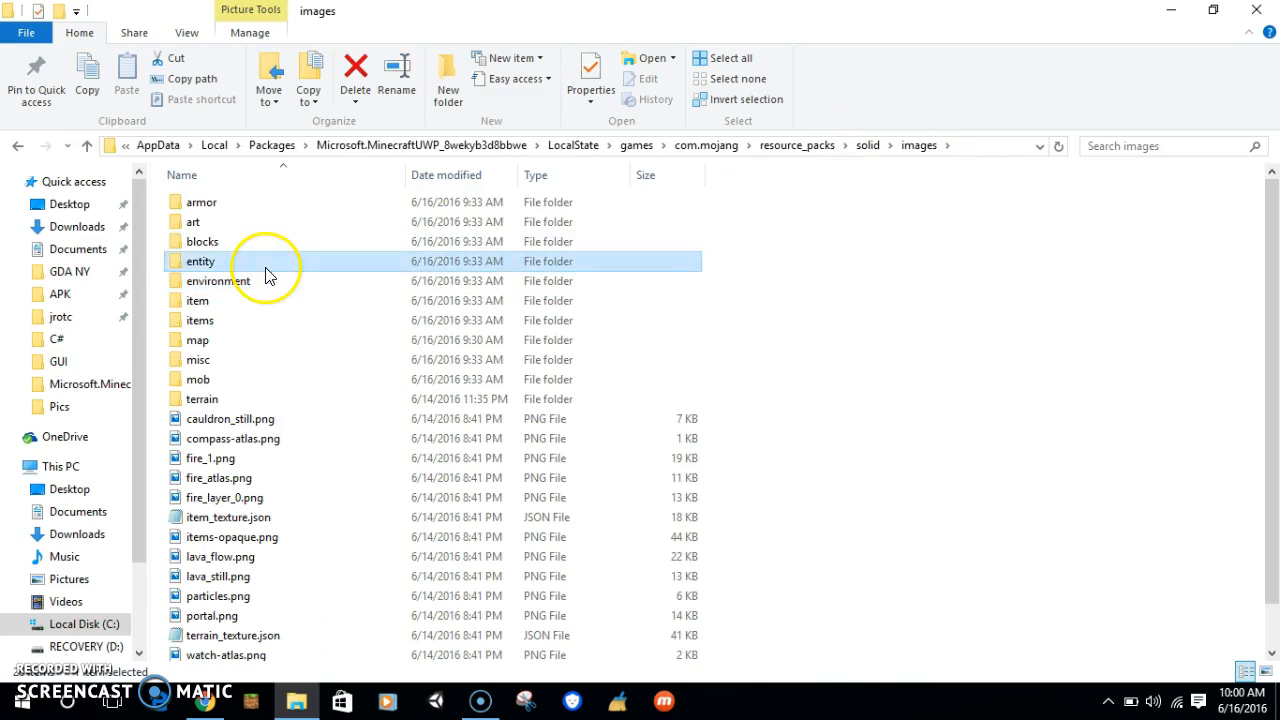
double_click(200, 261)
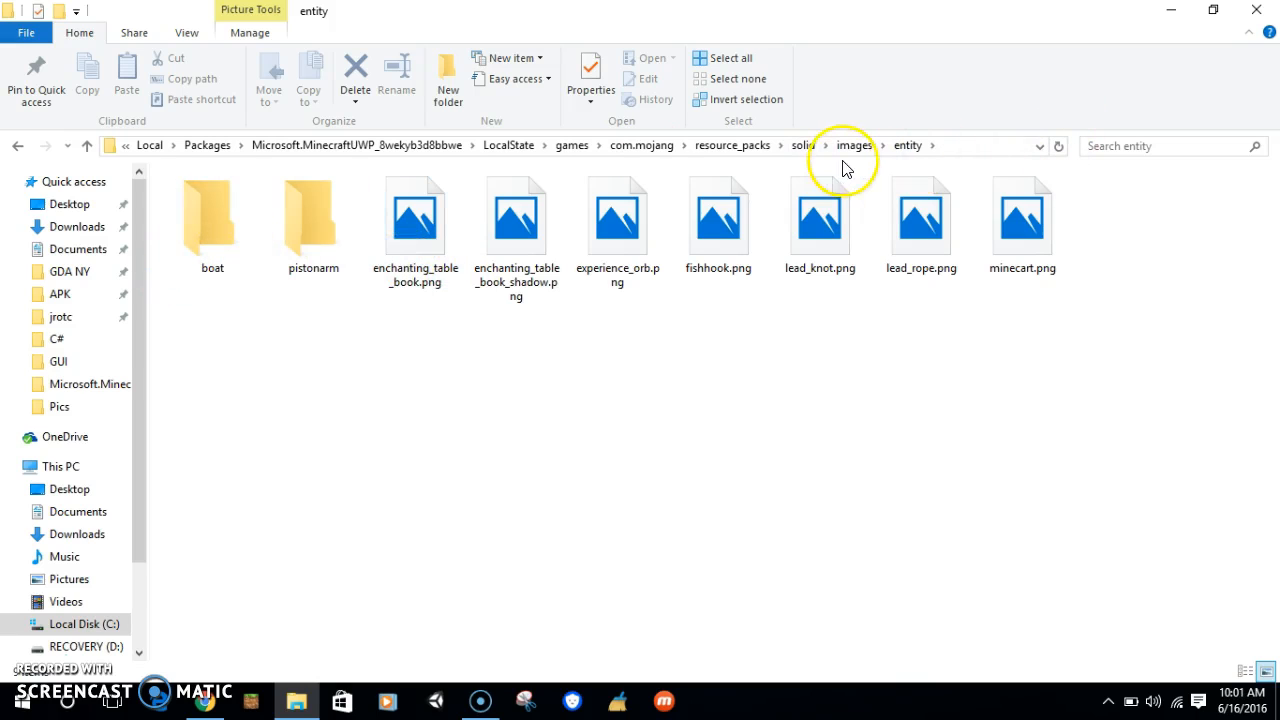
click(853, 145)
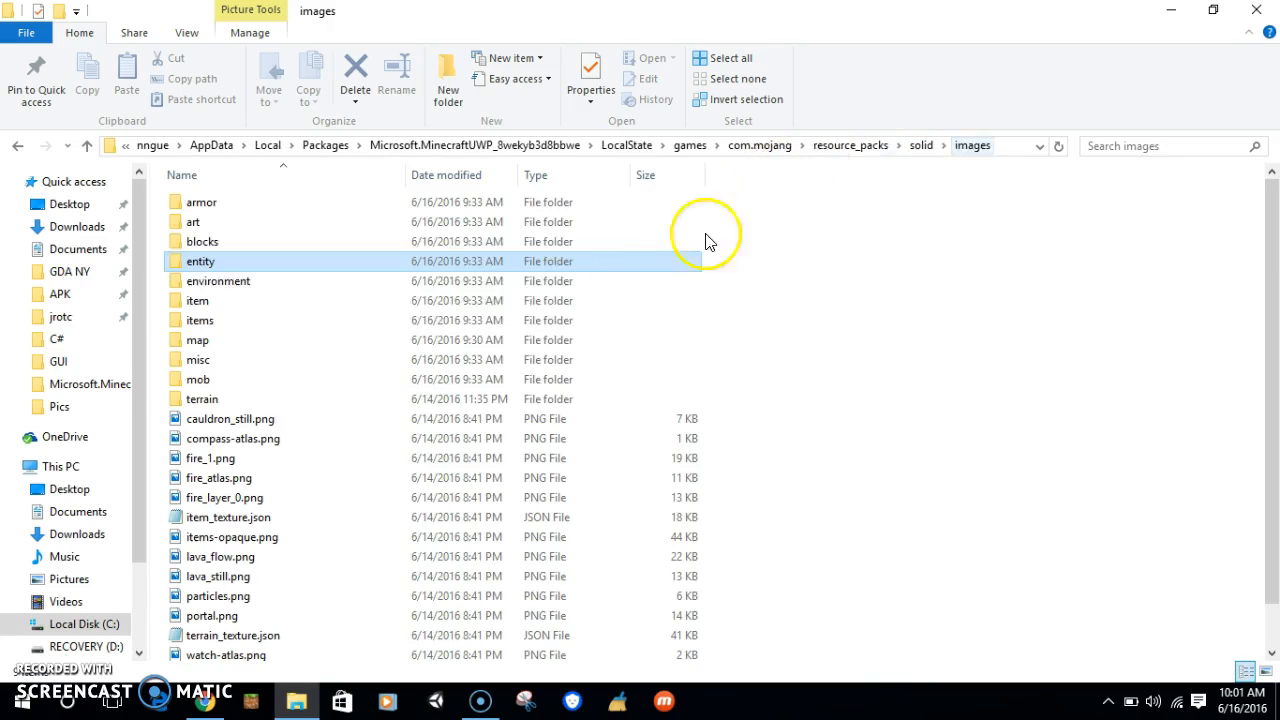
double_click(197, 300)
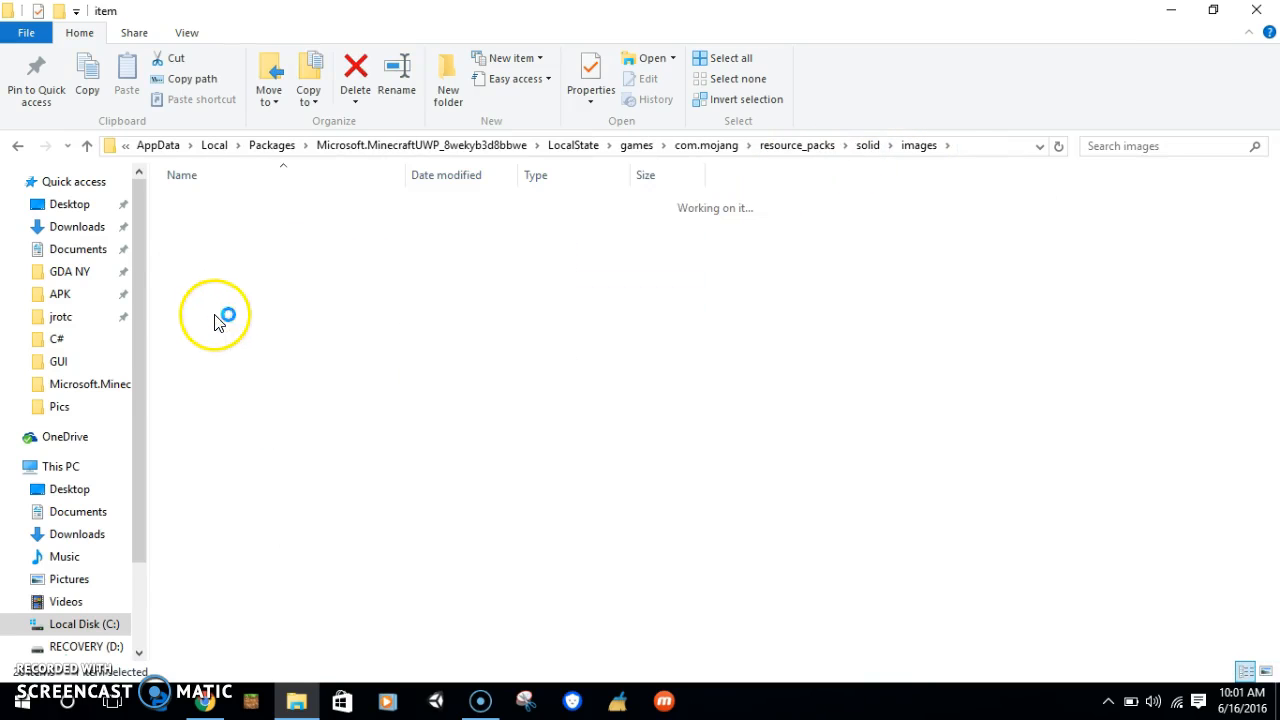
- Open item\chest and view double_normal.png in Photos
double_click(515, 215)
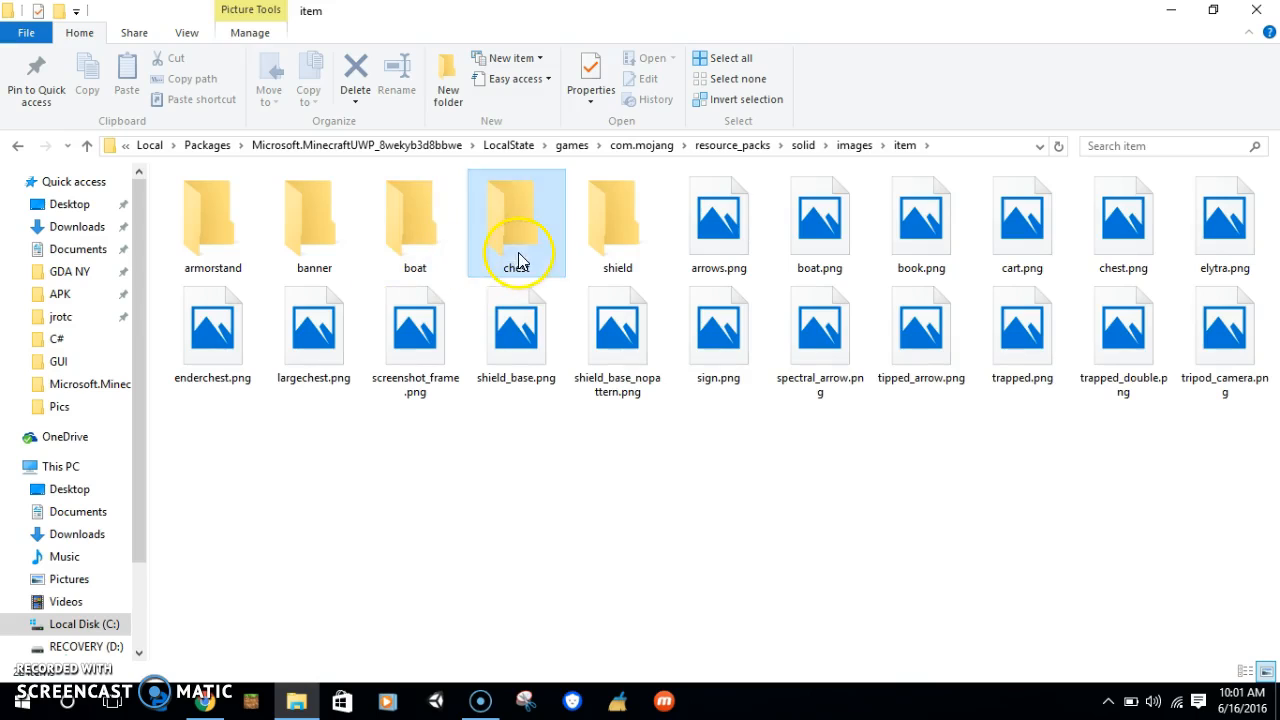
double_click(515, 220)
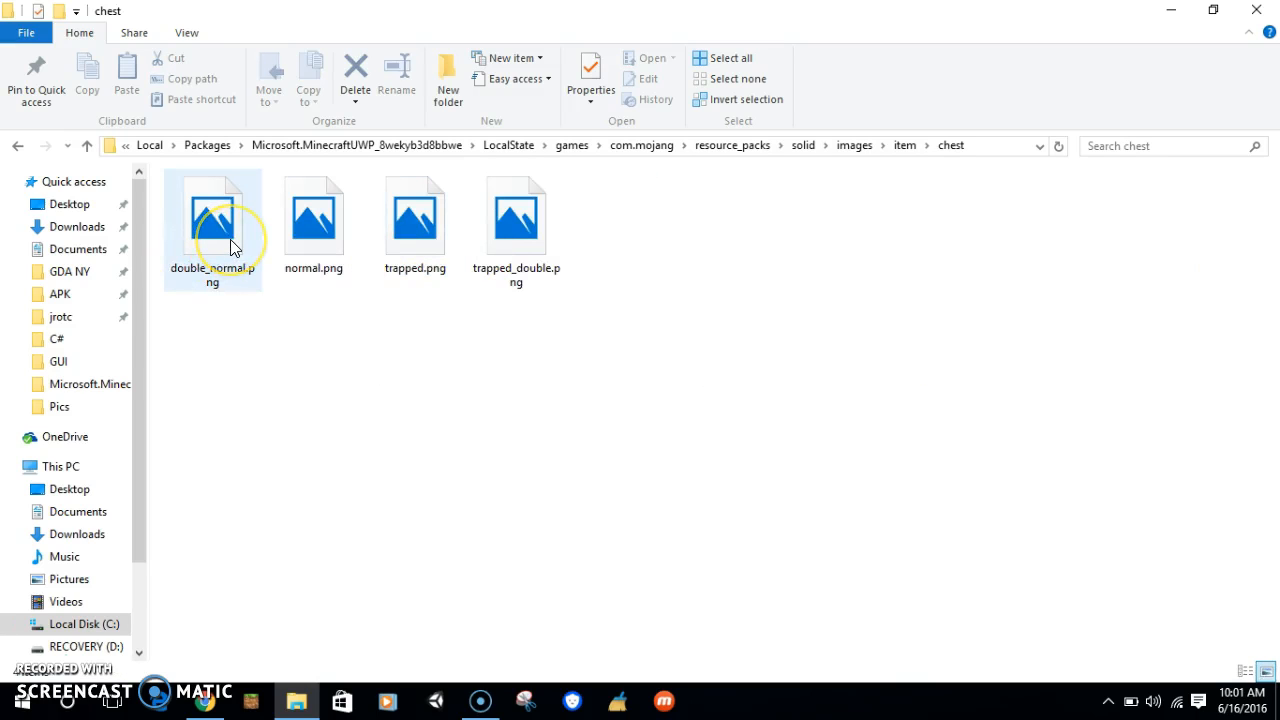
double_click(212, 215)
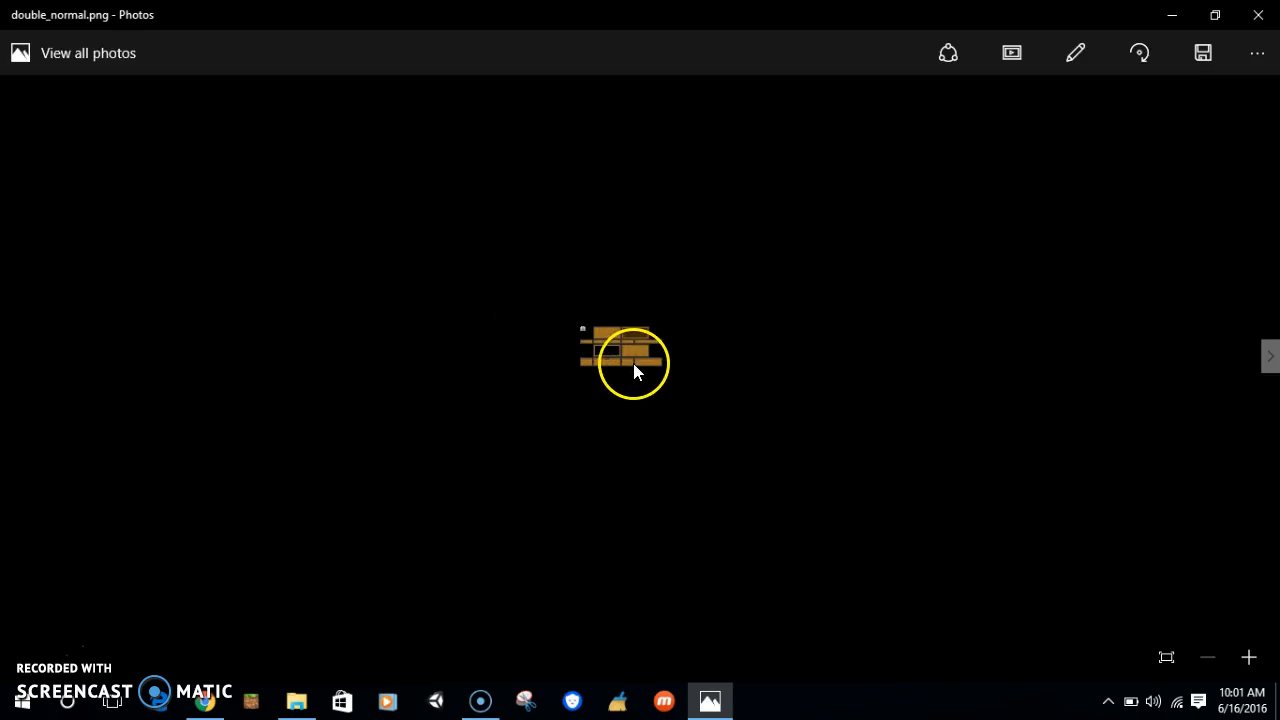
mouse_move(1128, 178)
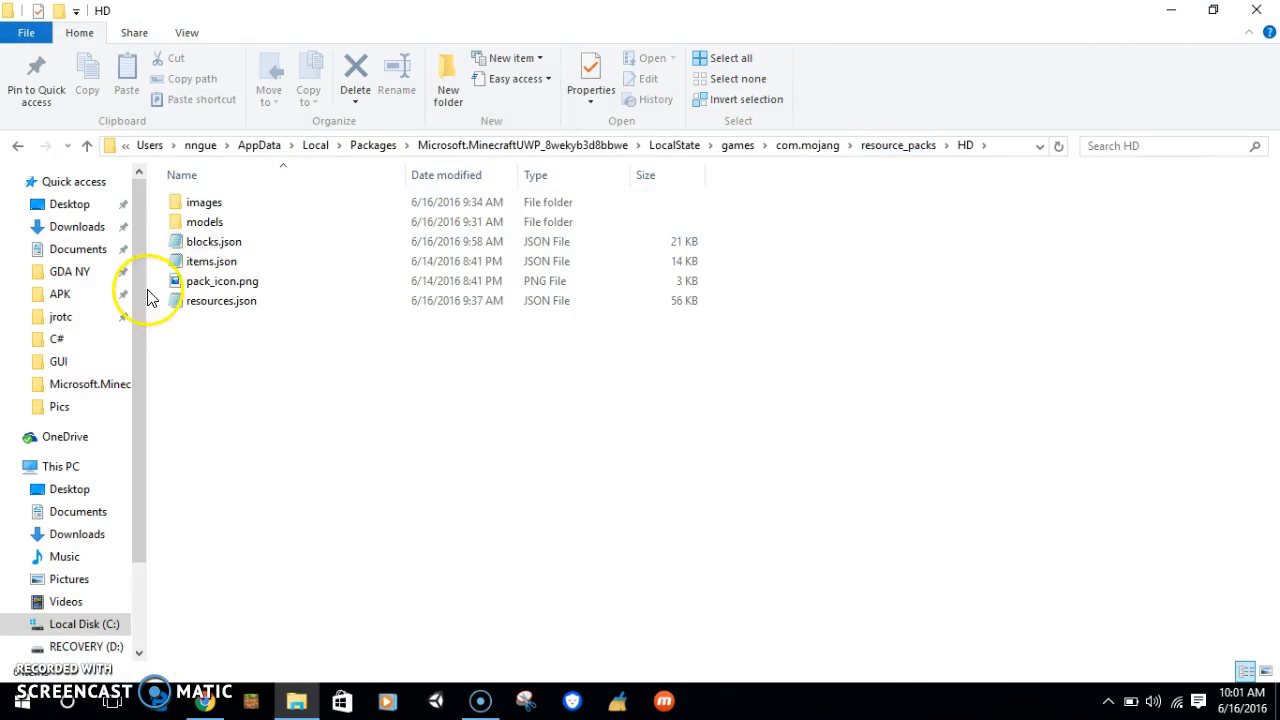
double_click(204, 201)
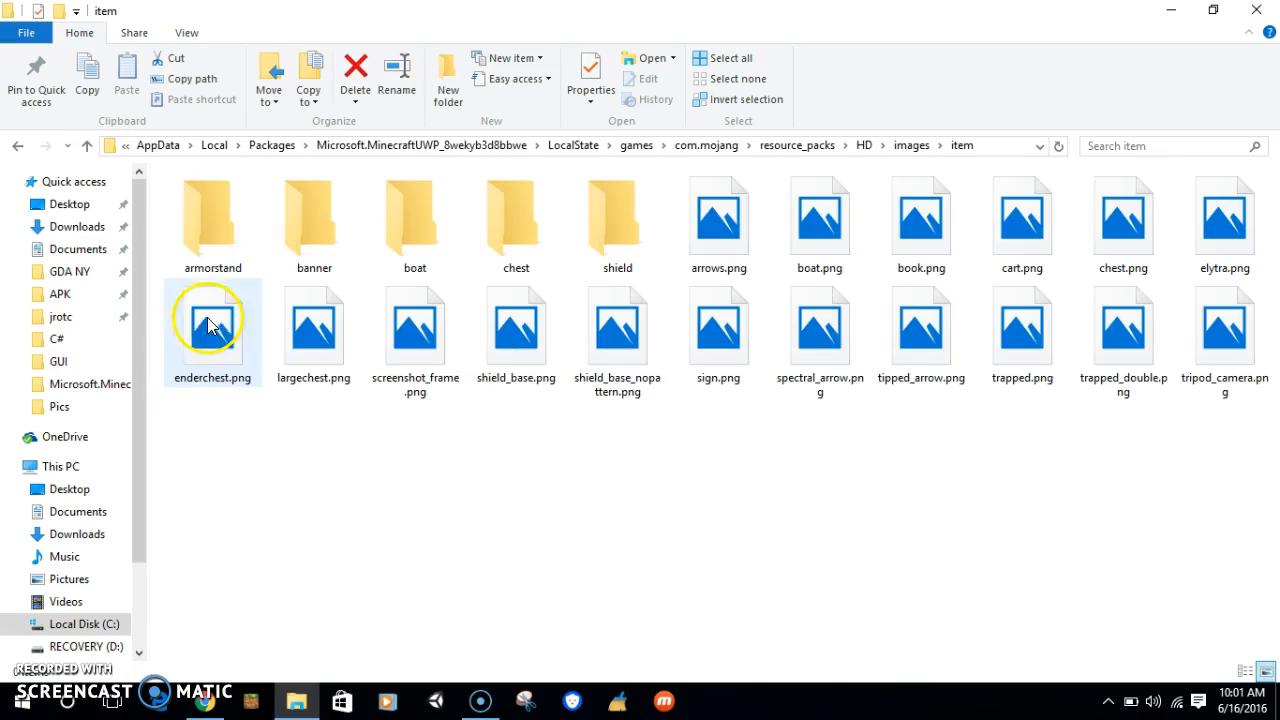
click(516, 220)
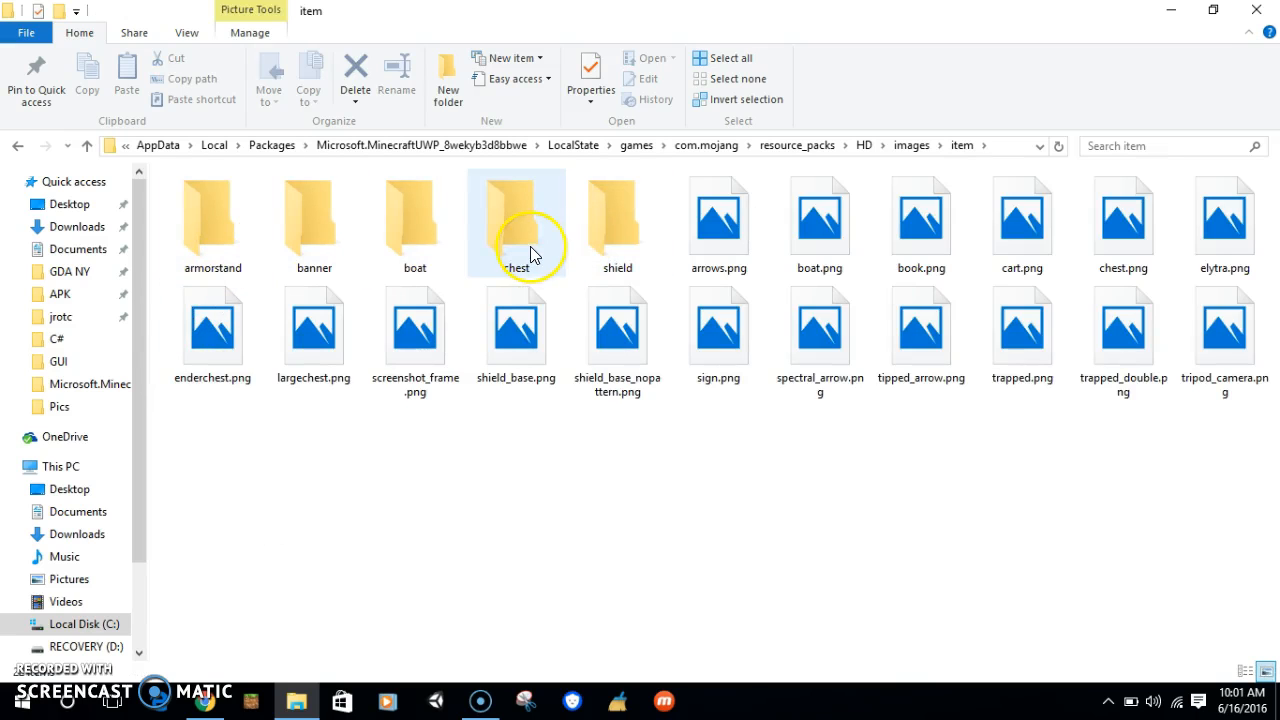
double_click(516, 215)
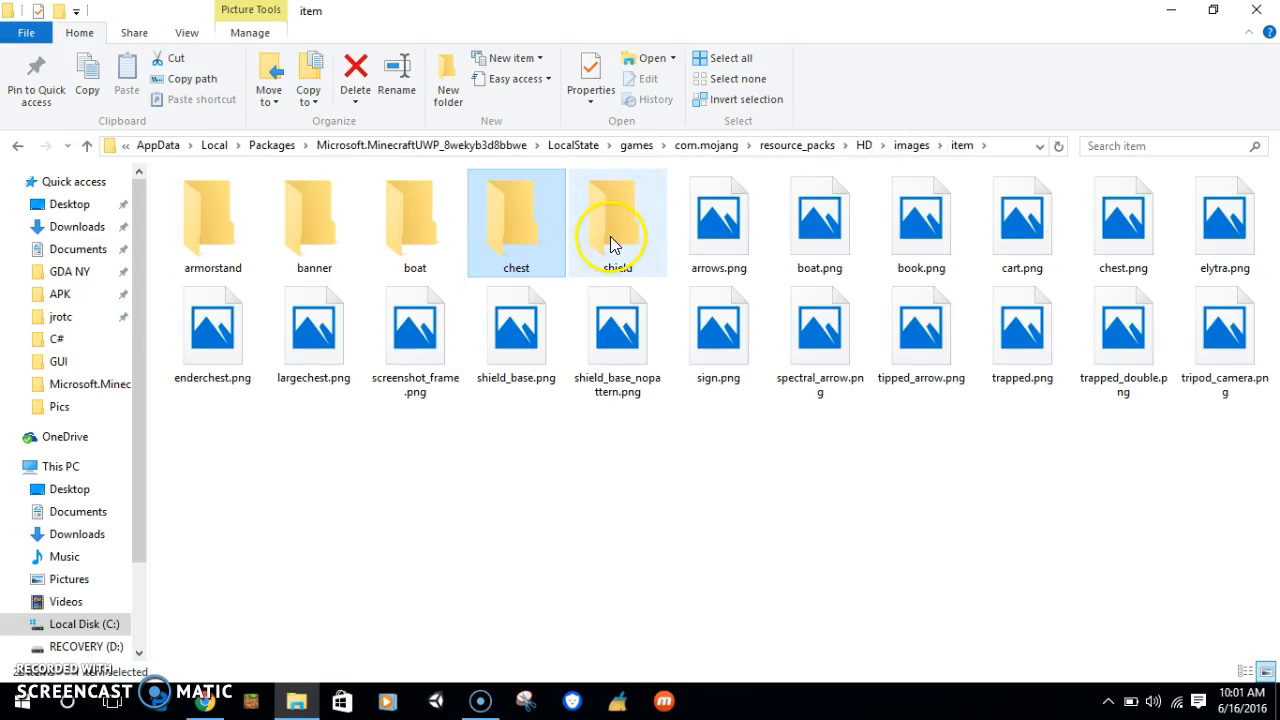
mouse_move(590, 280)
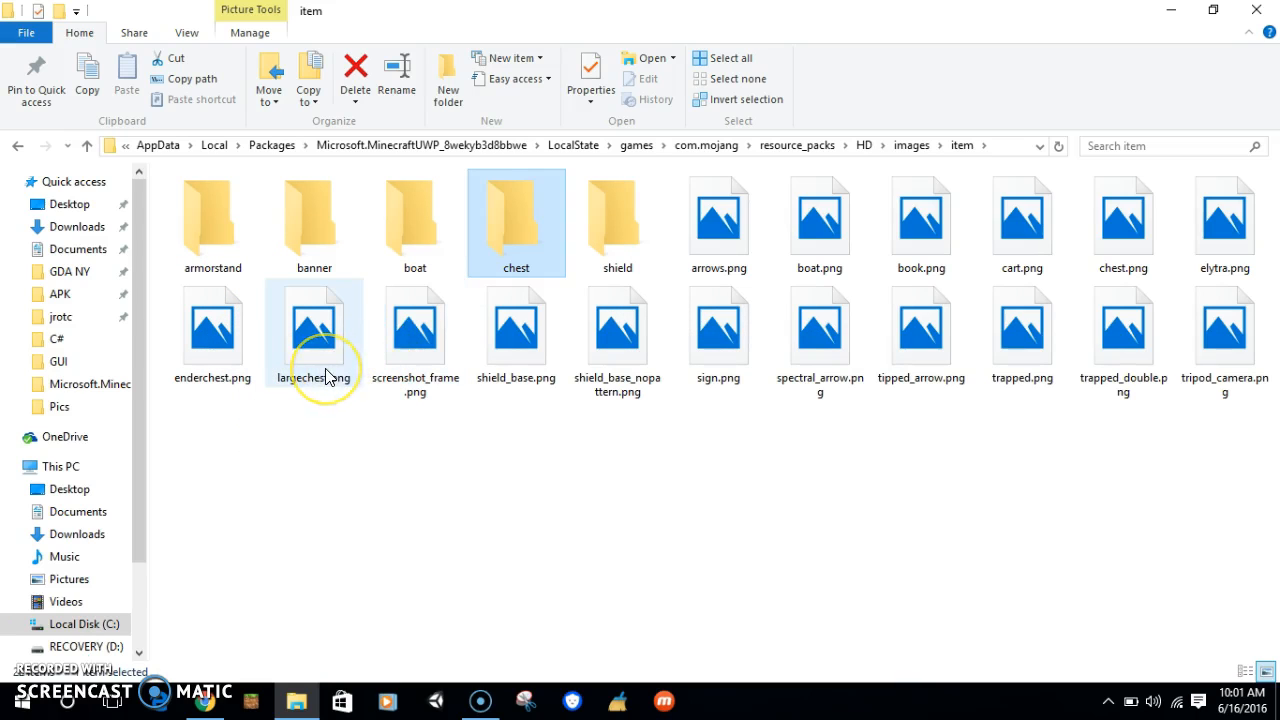
mouse_move(450, 323)
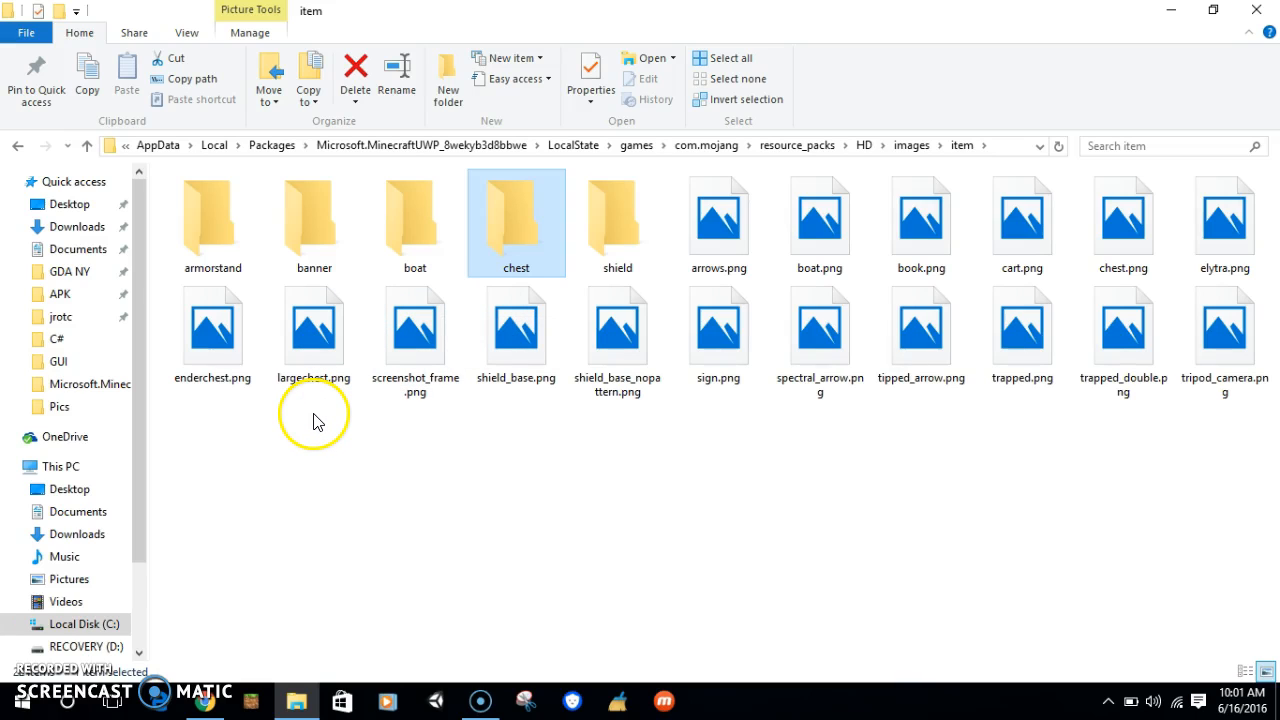
click(313, 325)
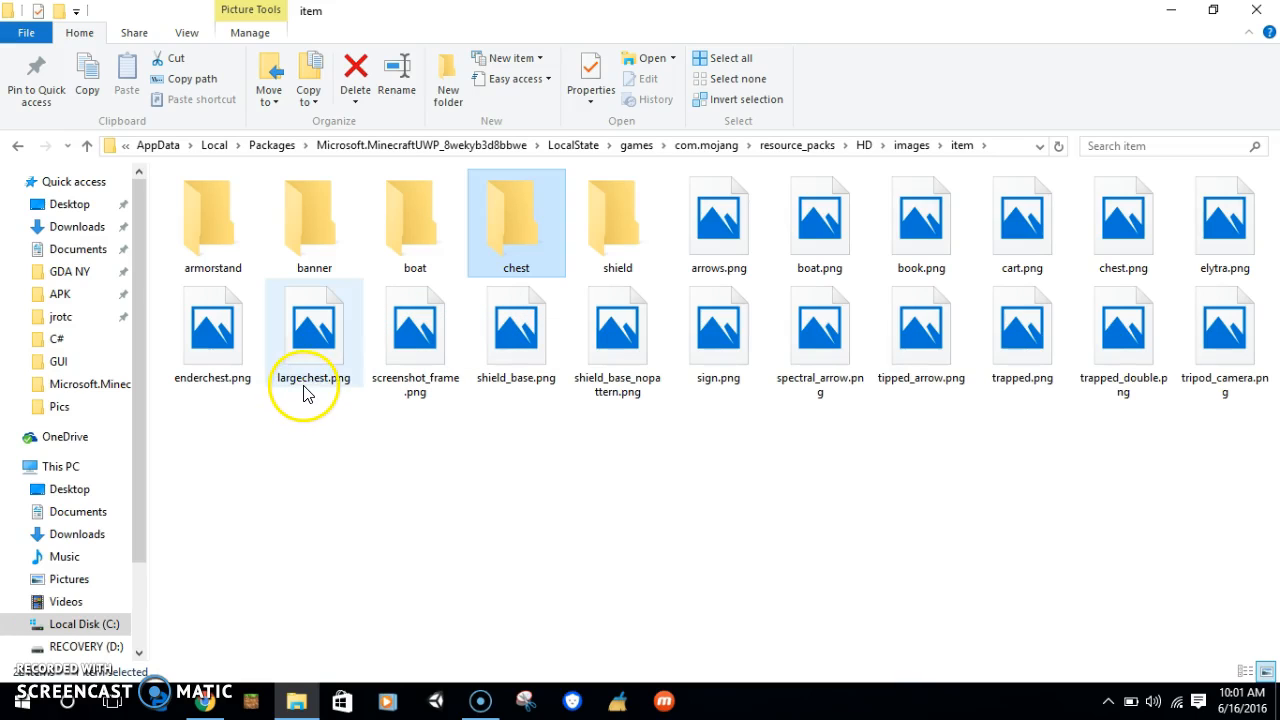
click(313, 332)
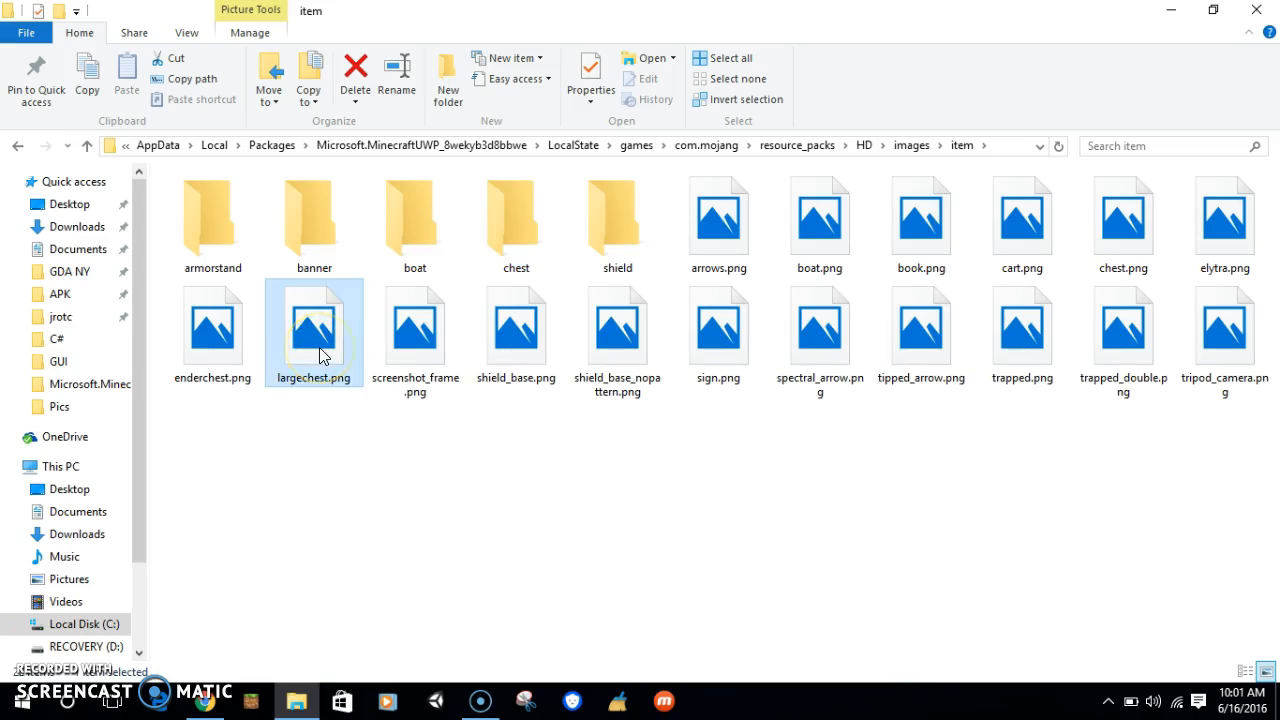
double_click(314, 327)
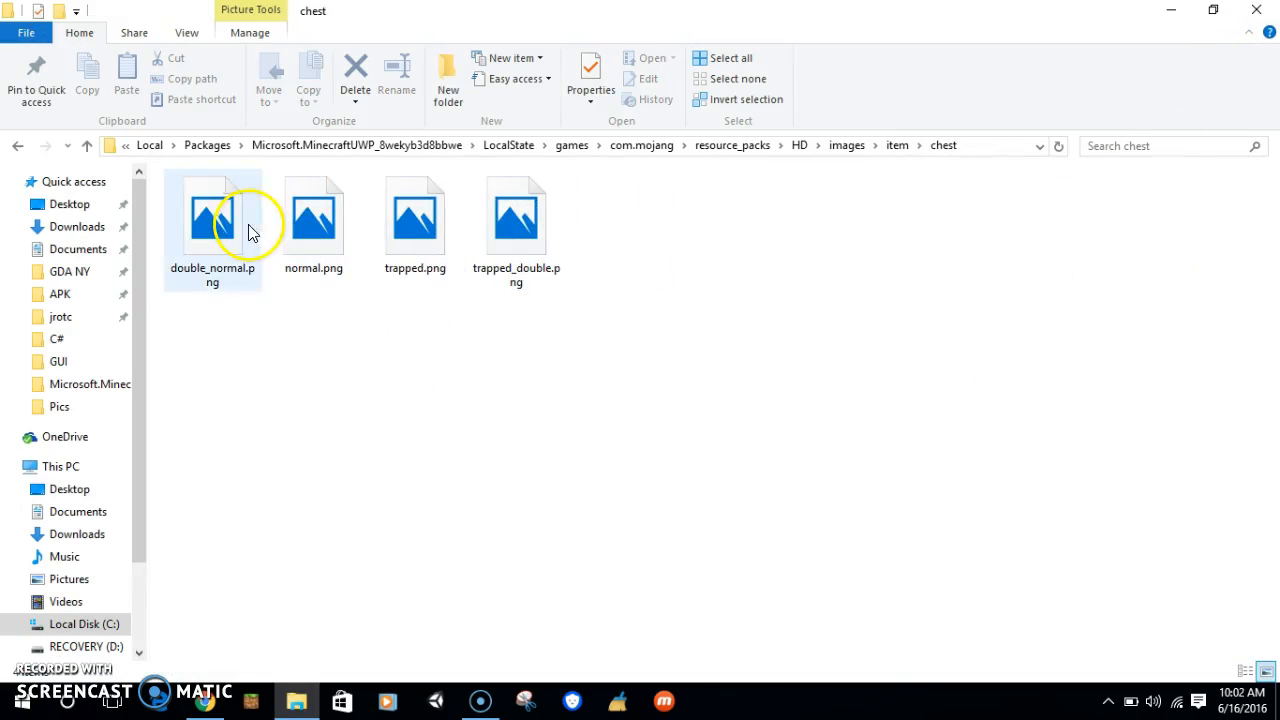
click(212, 215)
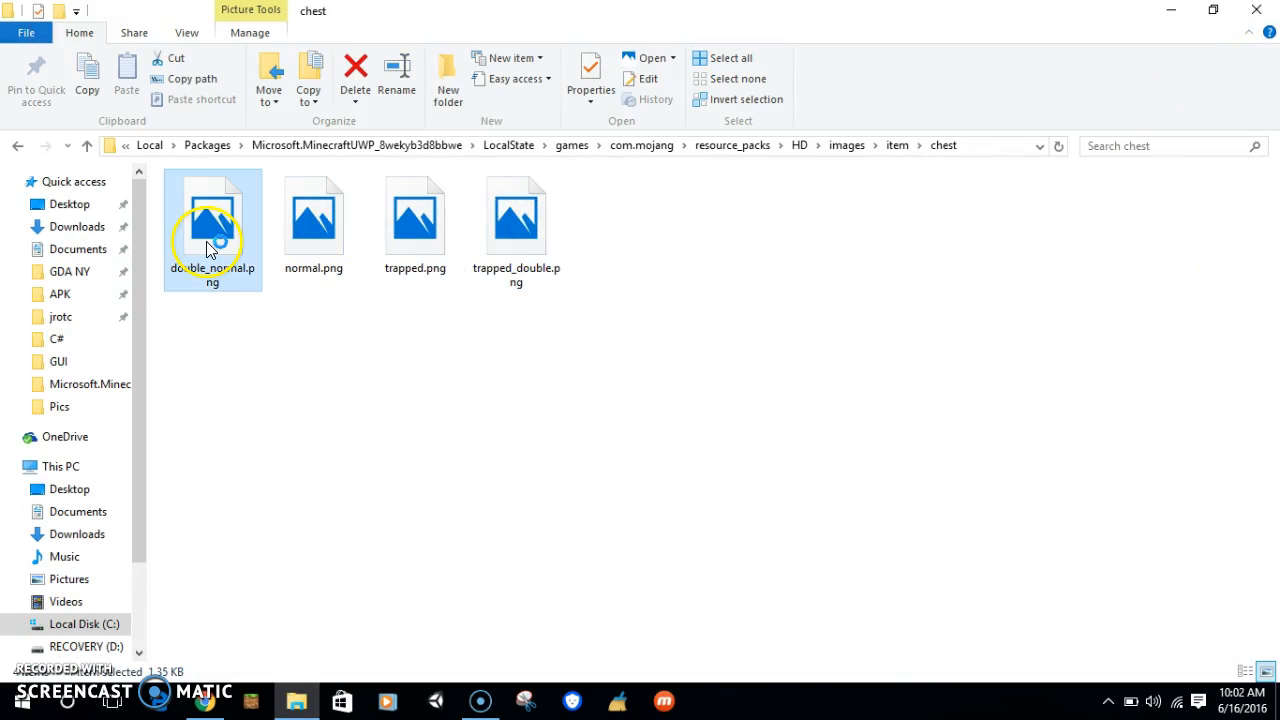
double_click(212, 215)
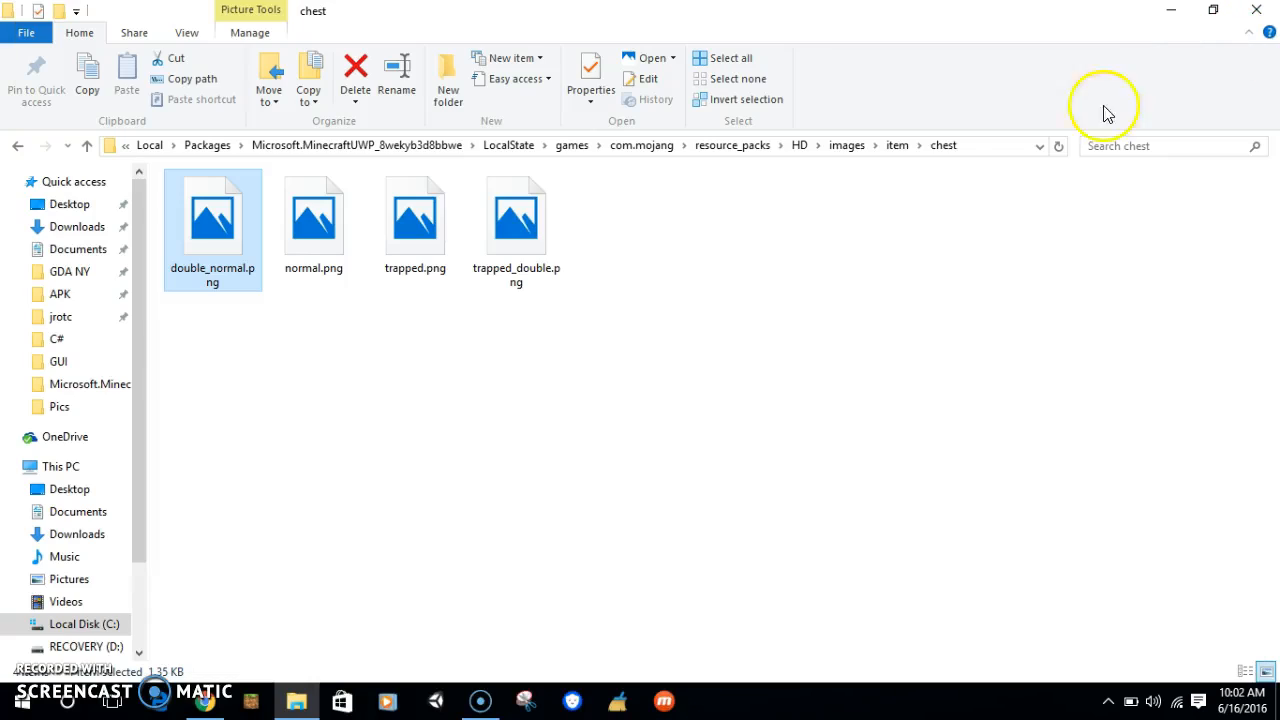
mouse_move(847, 145)
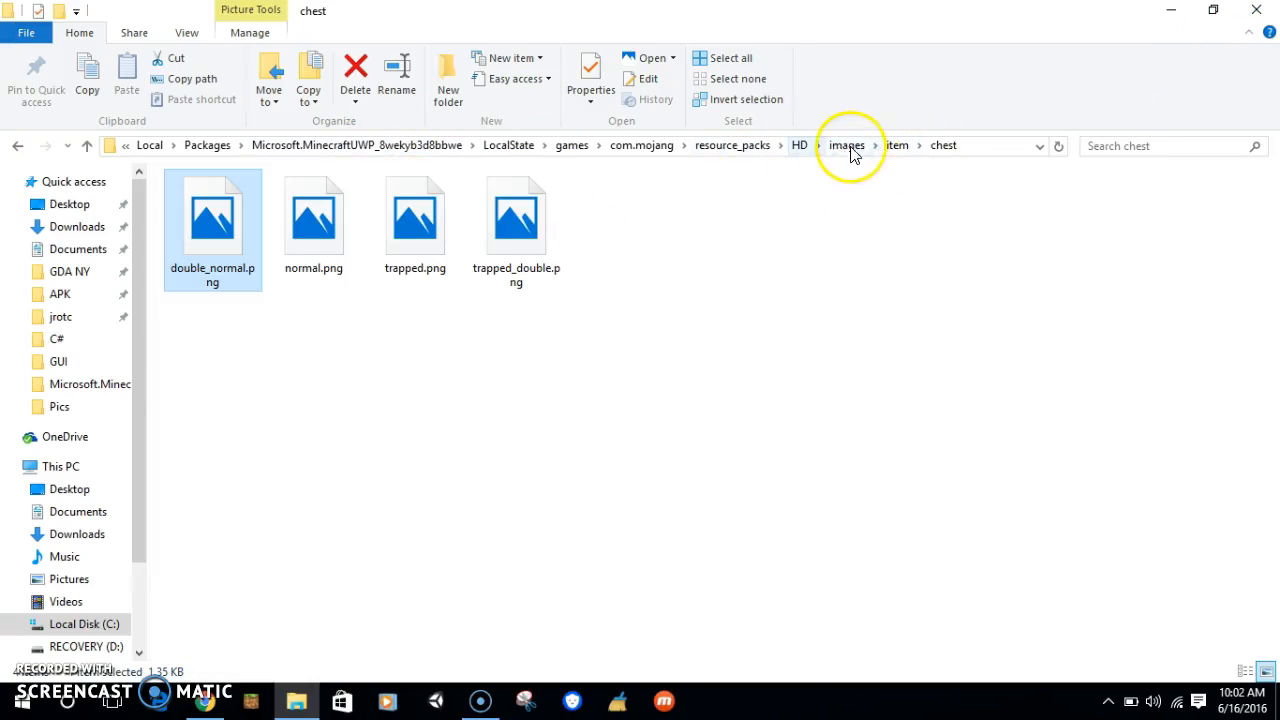
click(897, 145)
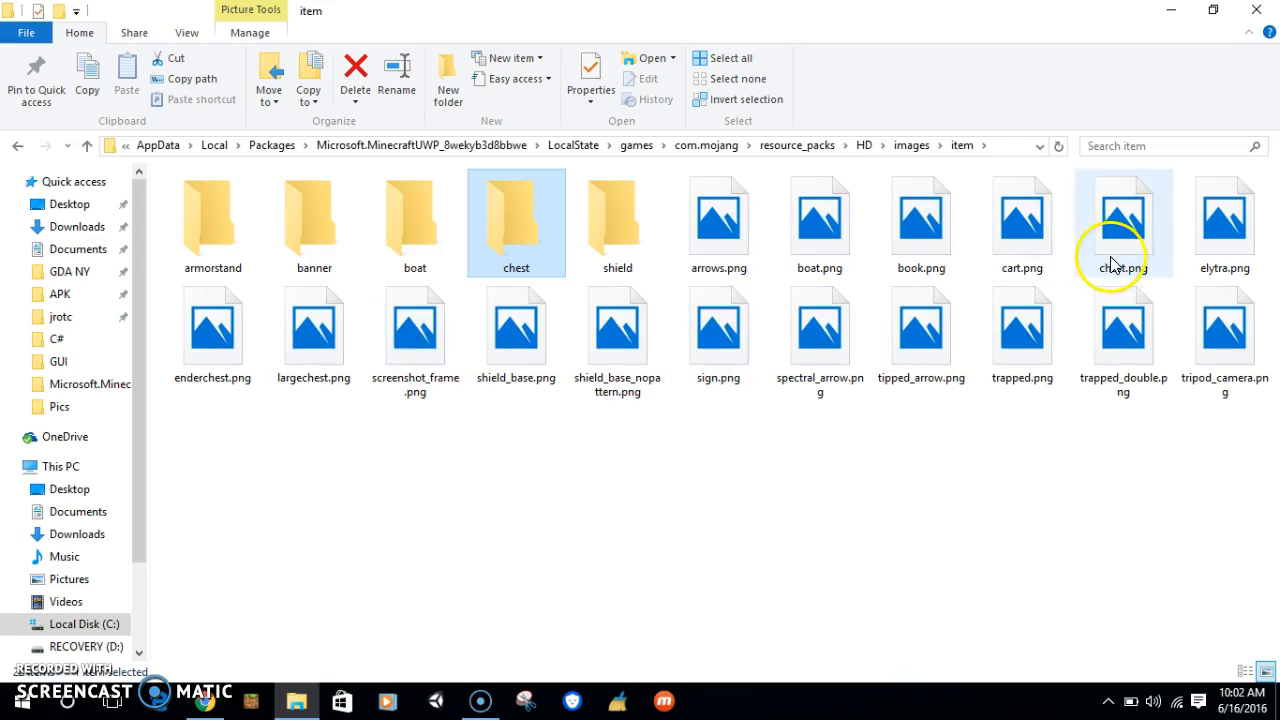
click(1123, 218)
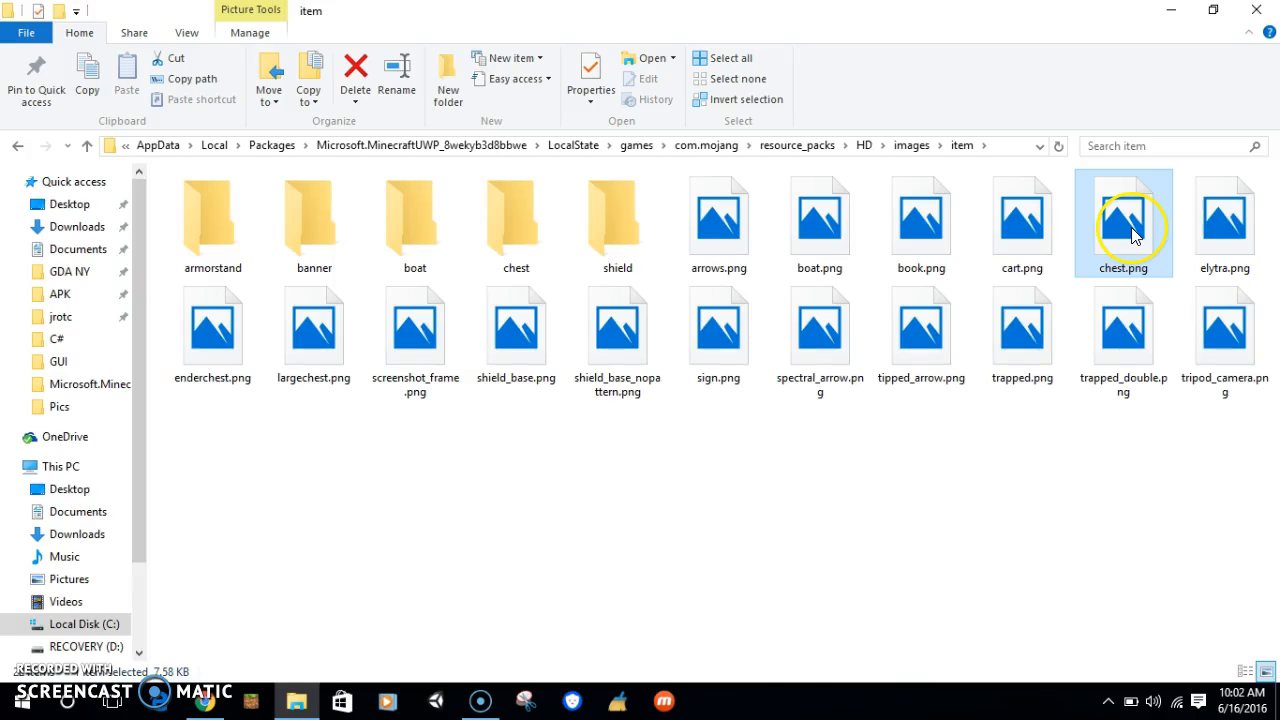
double_click(1123, 218)
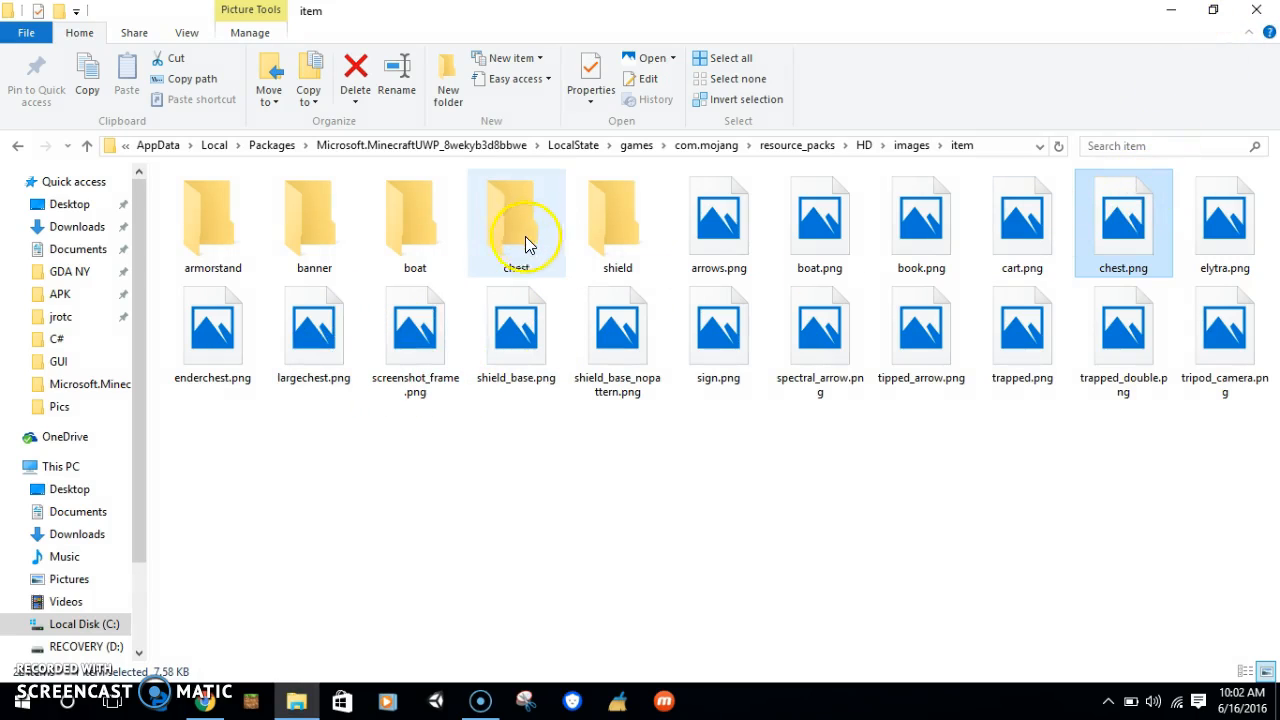
double_click(516, 215)
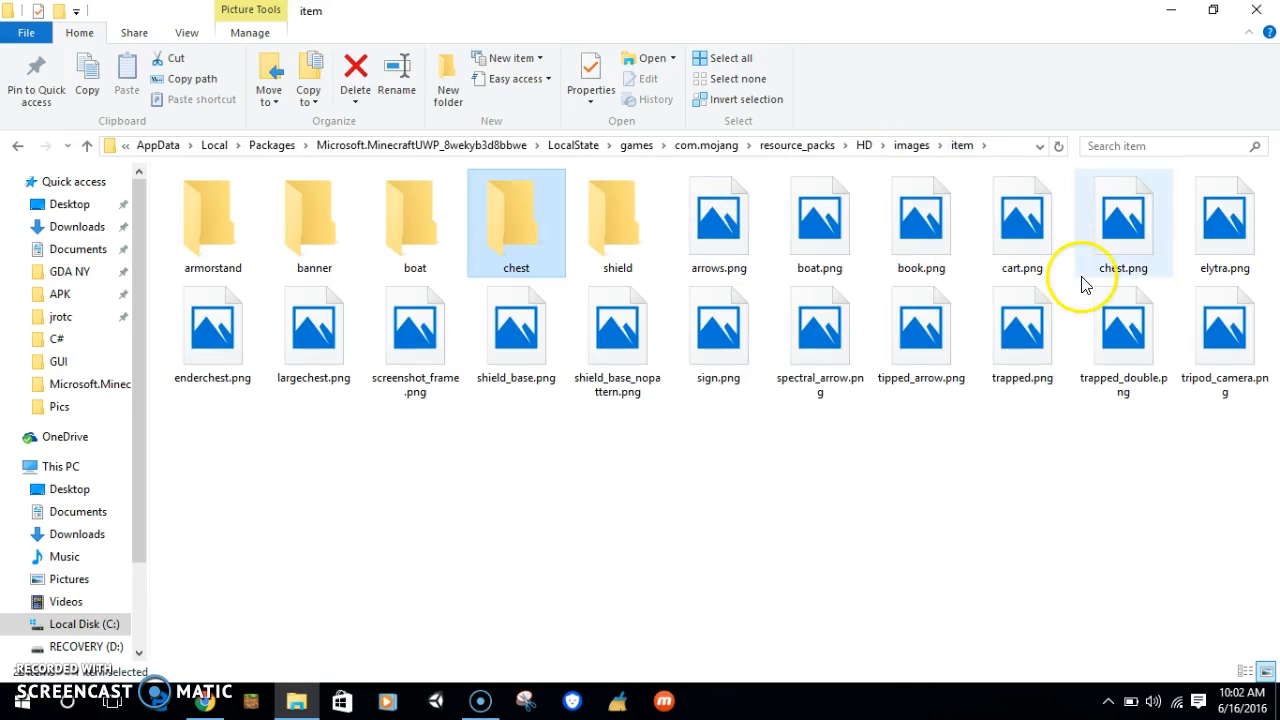
- Select chest.png in the HD item folder and open it to view the texture
click(313, 325)
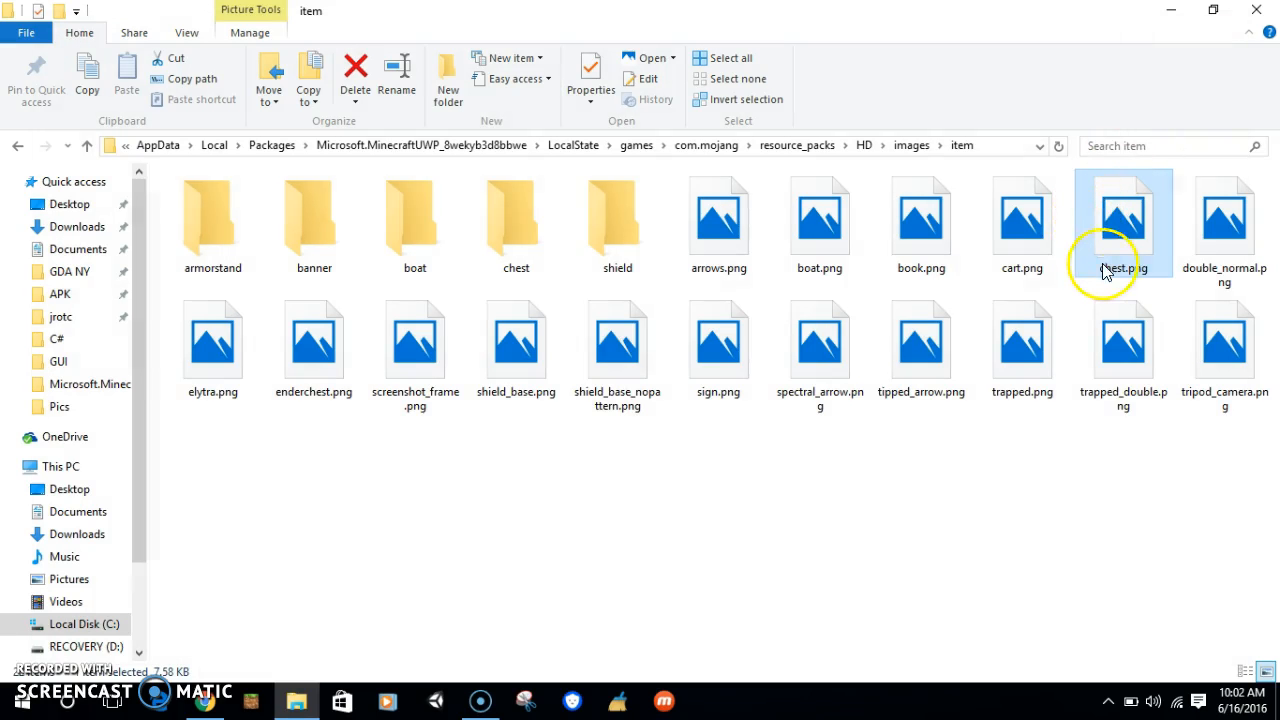
double_click(1123, 268)
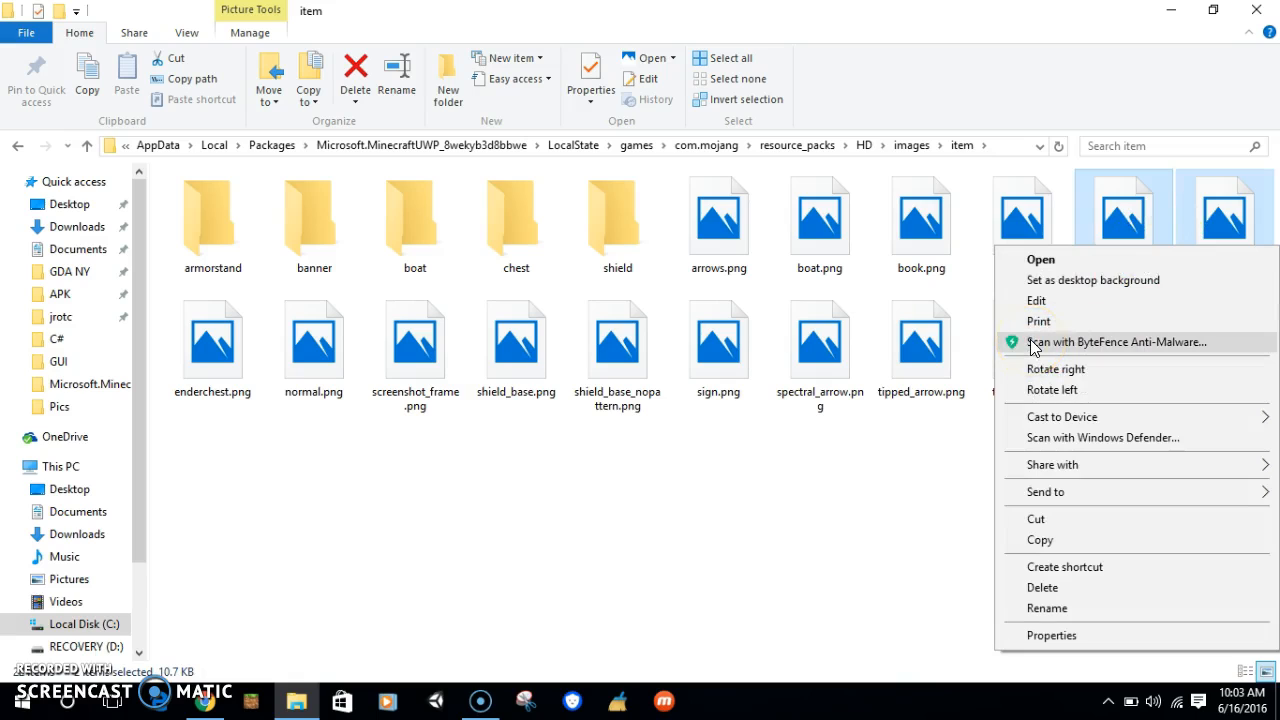
mouse_move(38, 530)
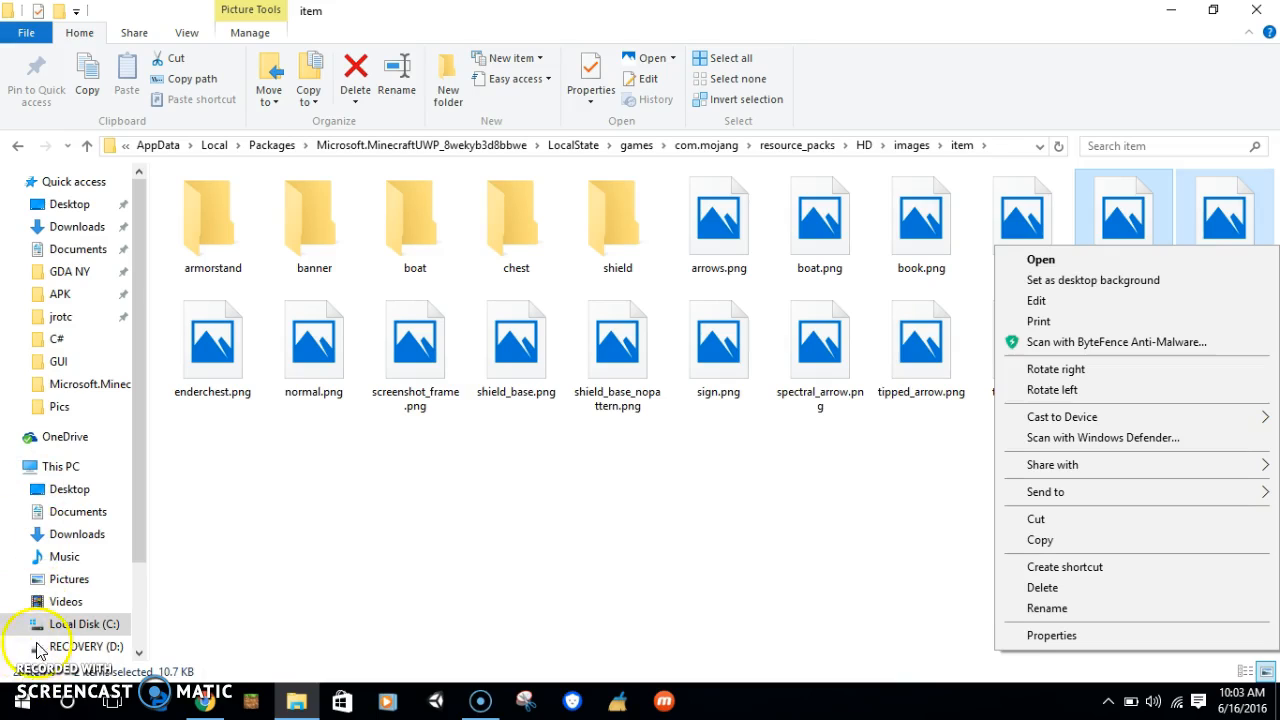
mouse_move(455, 470)
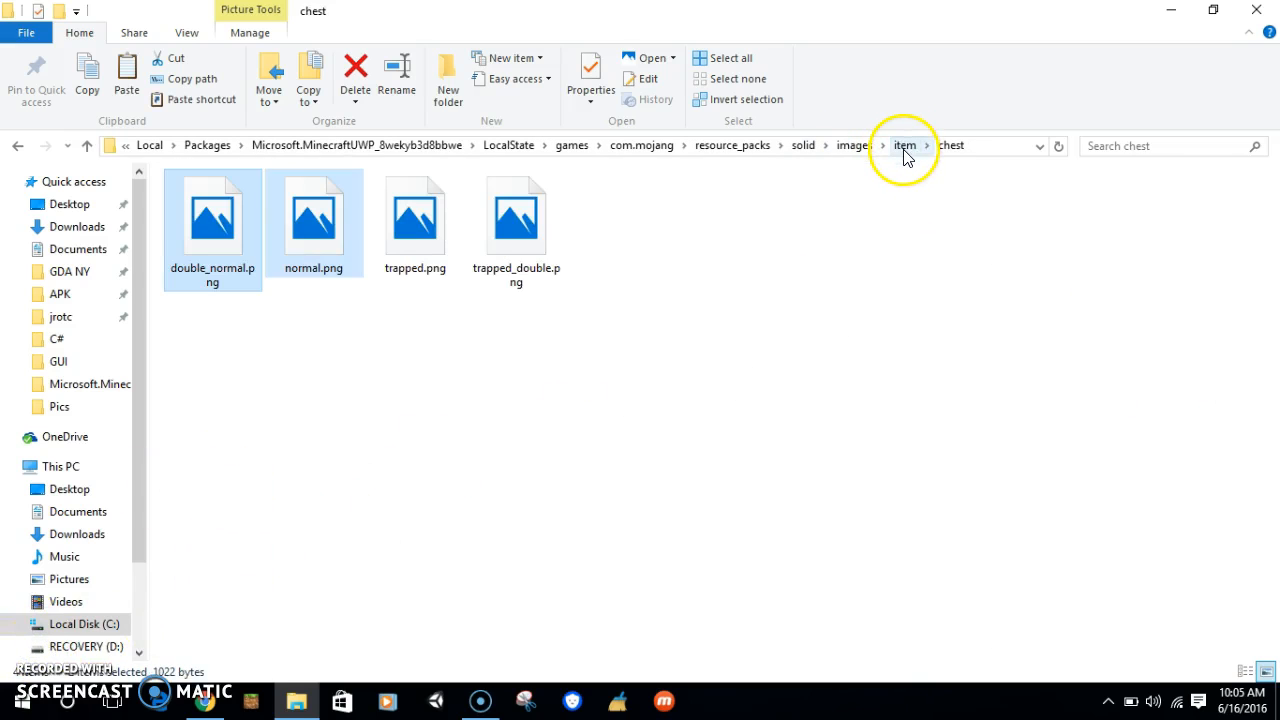
- Inspect trapped_double.png options in solid\images\item, then reopen the chest subfolder
click(905, 145)
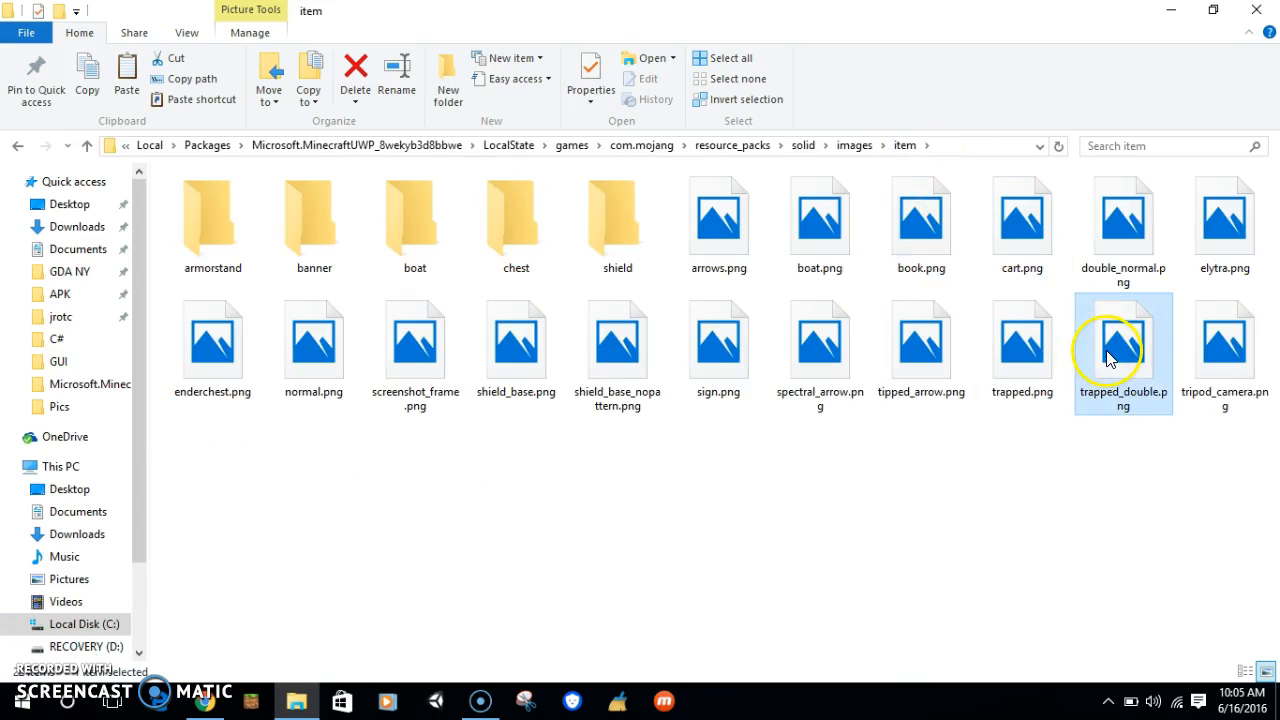
click(1021, 338)
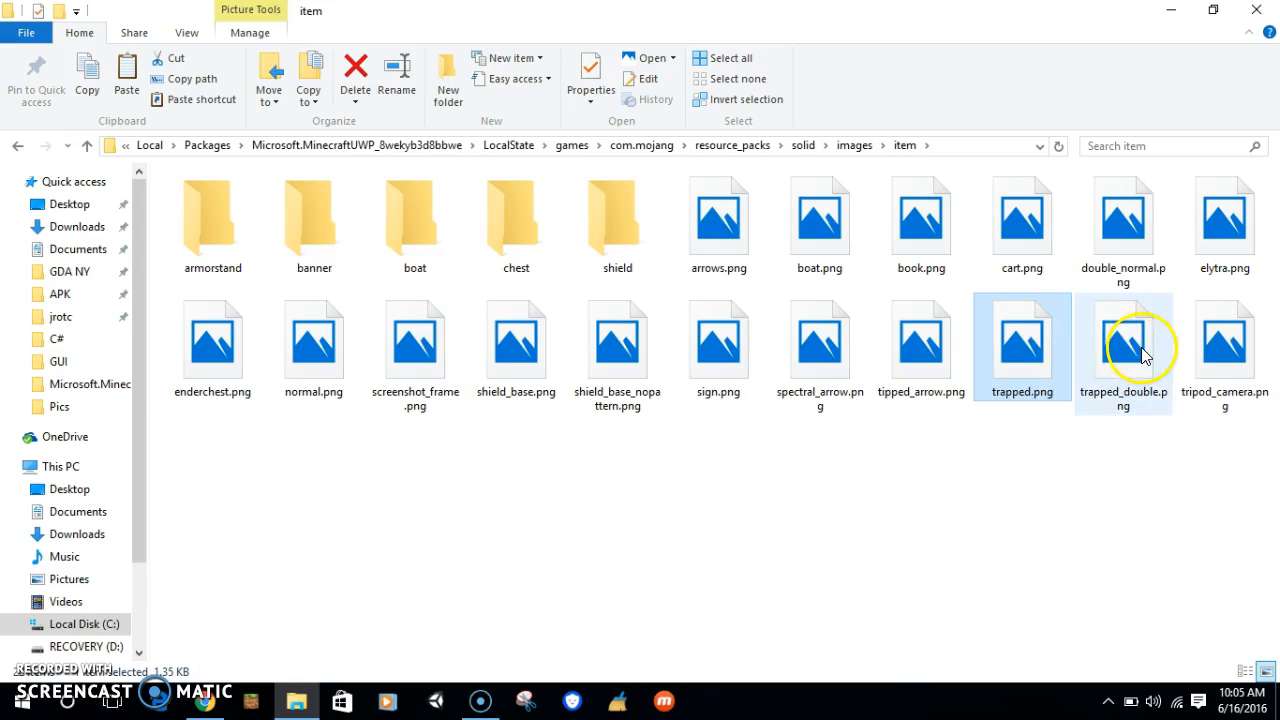
right_click(1123, 345)
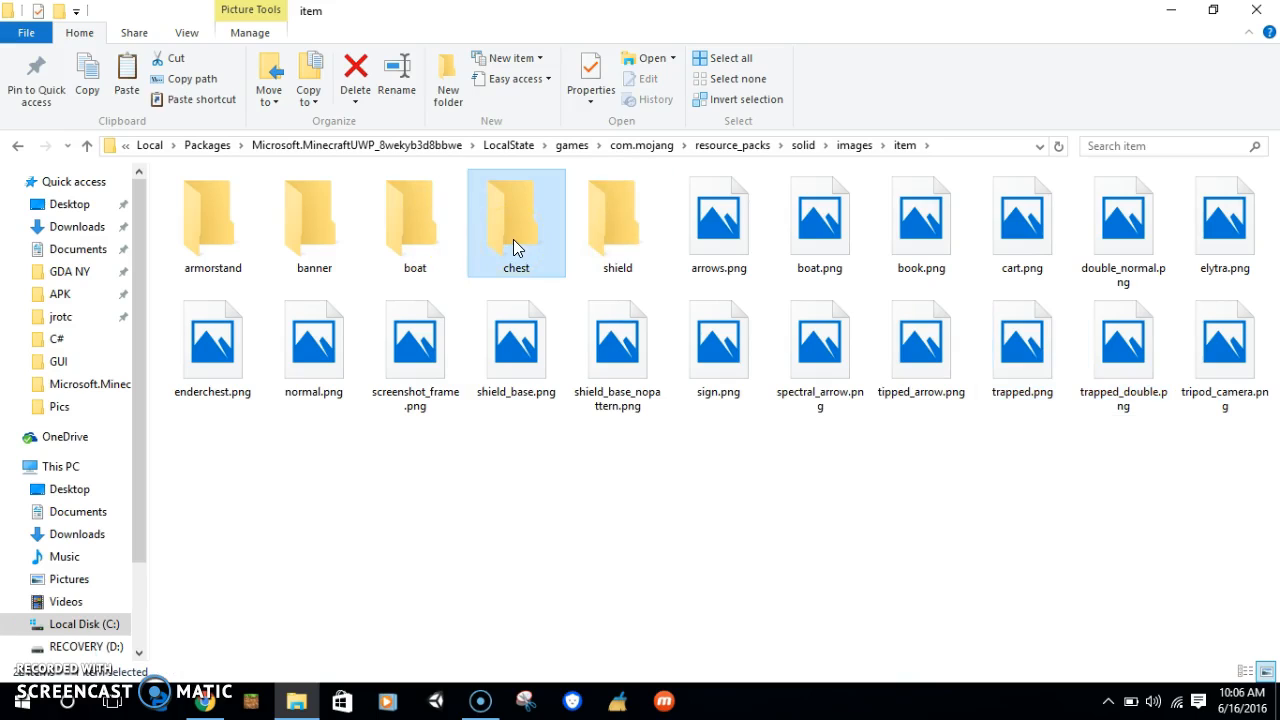
double_click(516, 215)
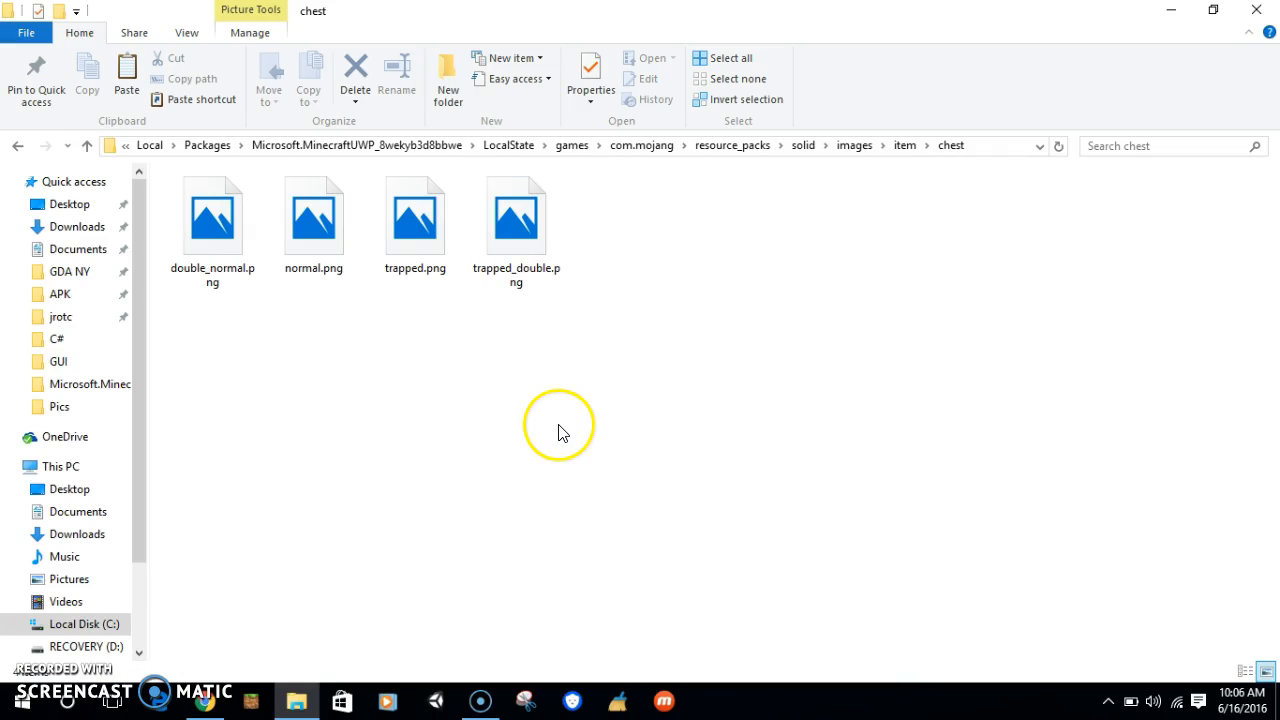
mouse_move(620, 445)
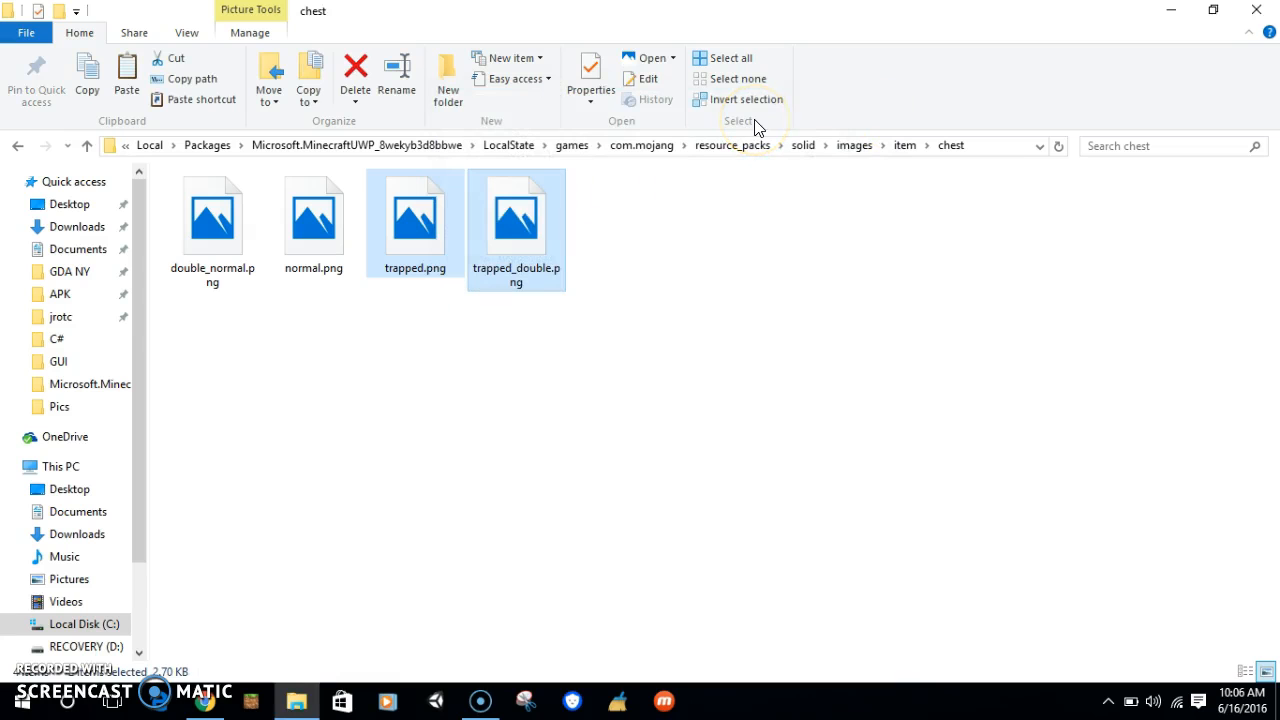
mouse_move(1171, 17)
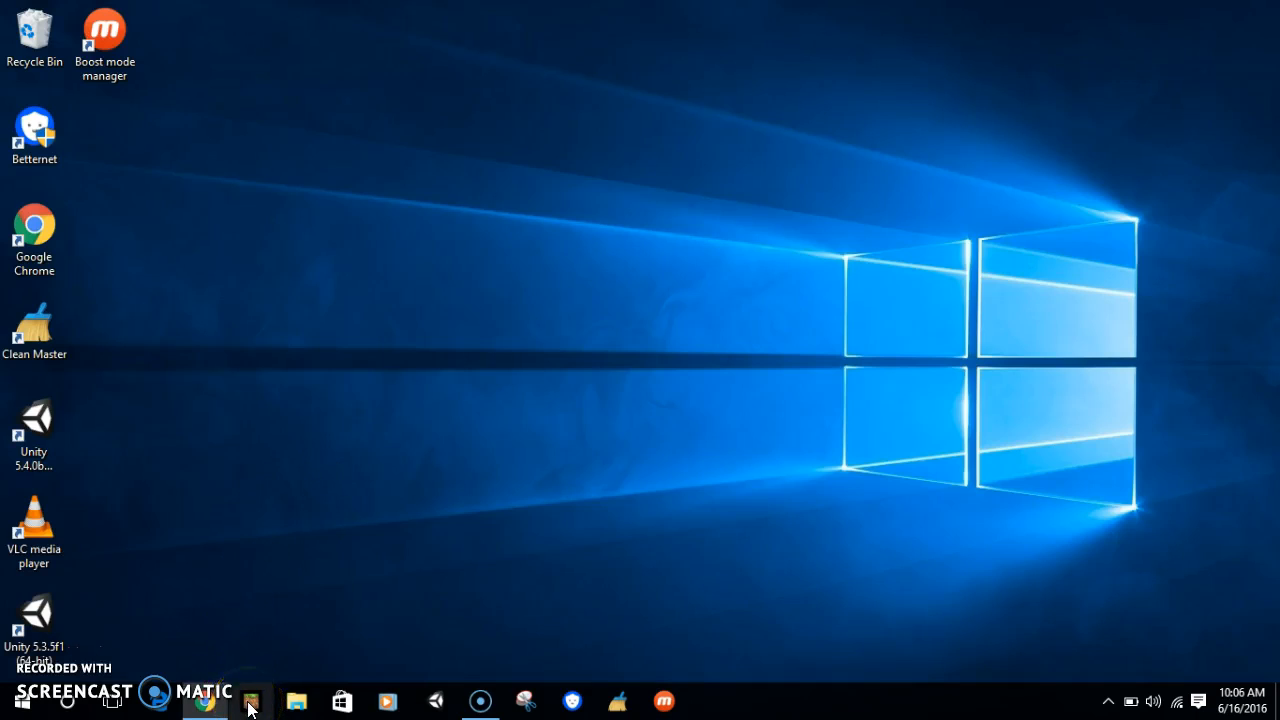
- In Minecraft's texture pack selection, raise HD above Solid, close it and go Back
click(251, 700)
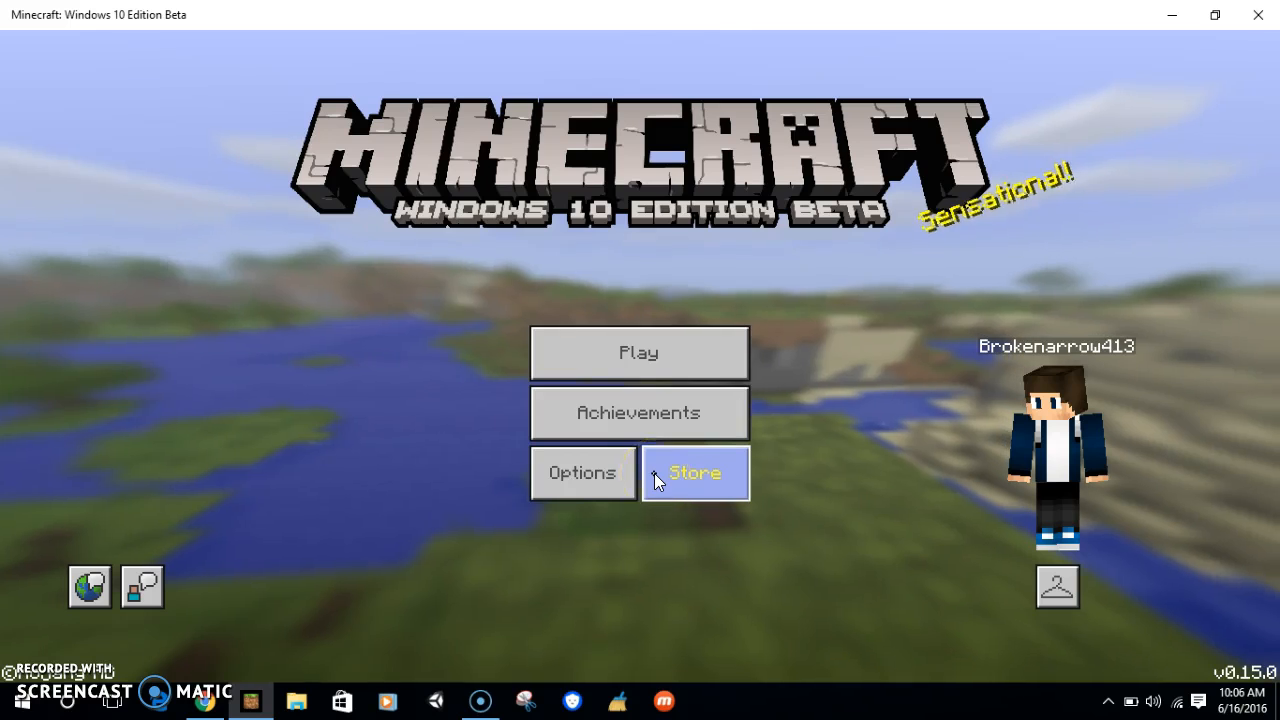
click(582, 472)
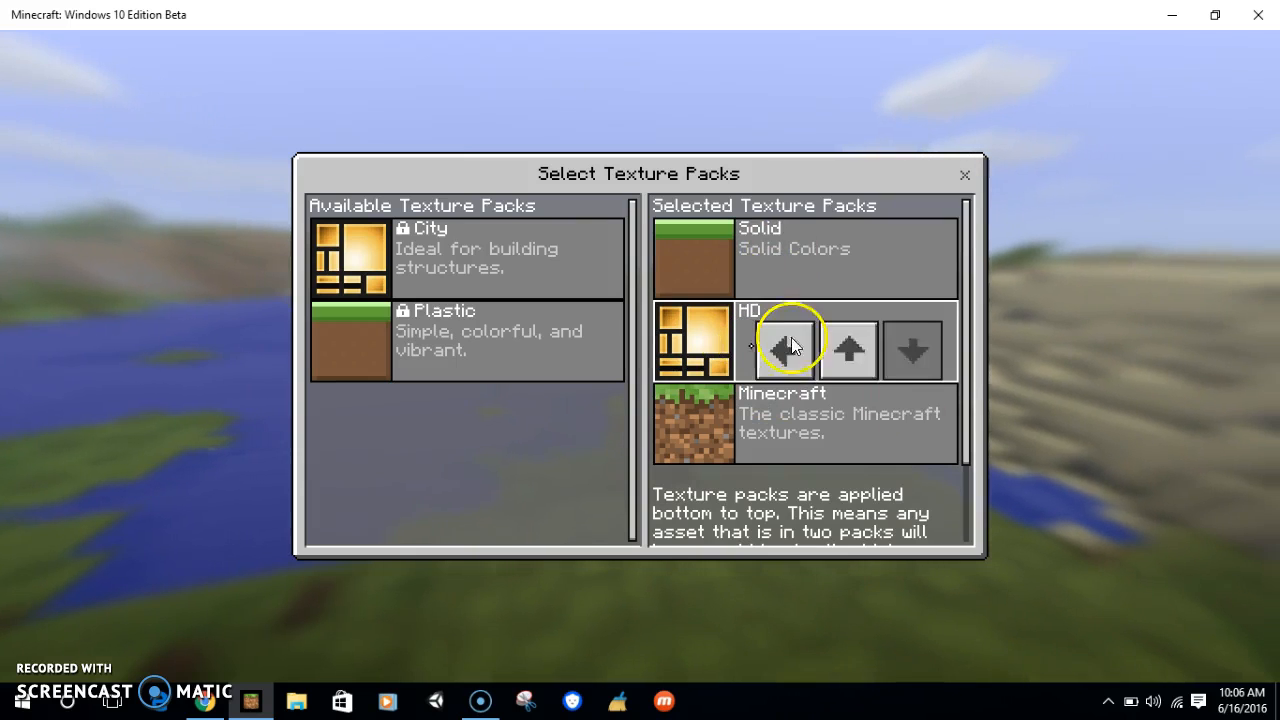
click(785, 347)
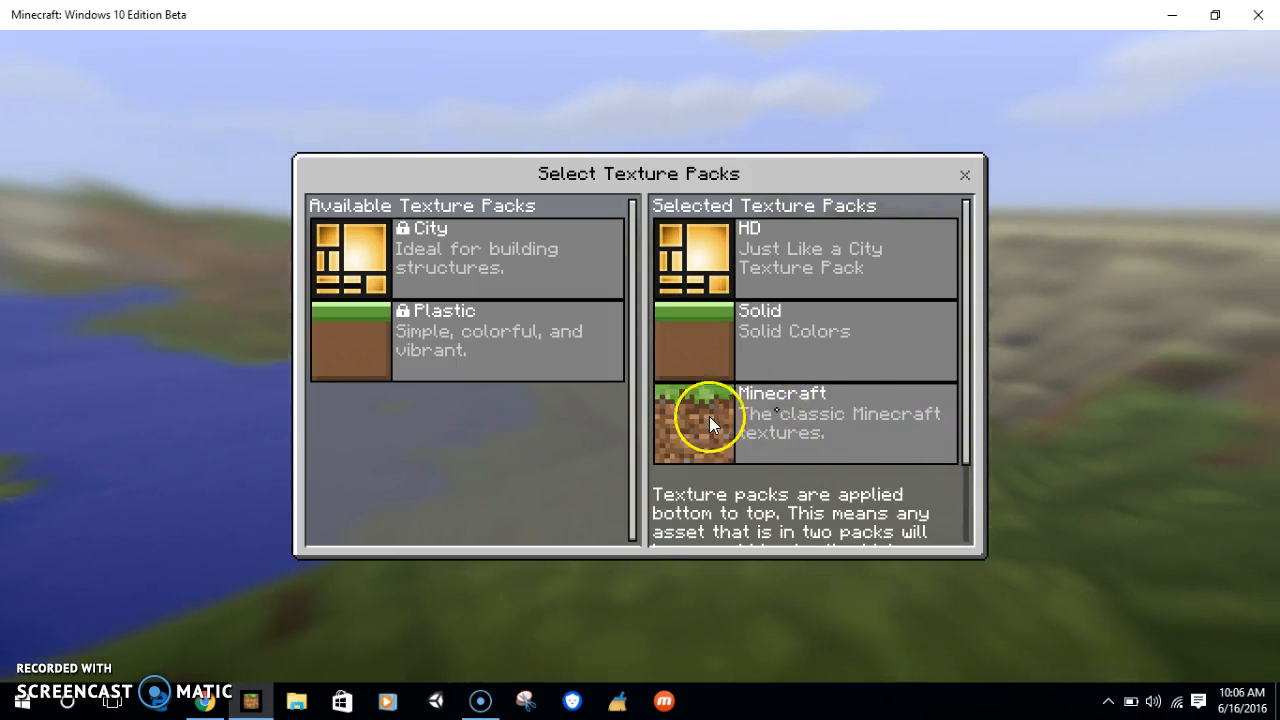
mouse_move(750, 442)
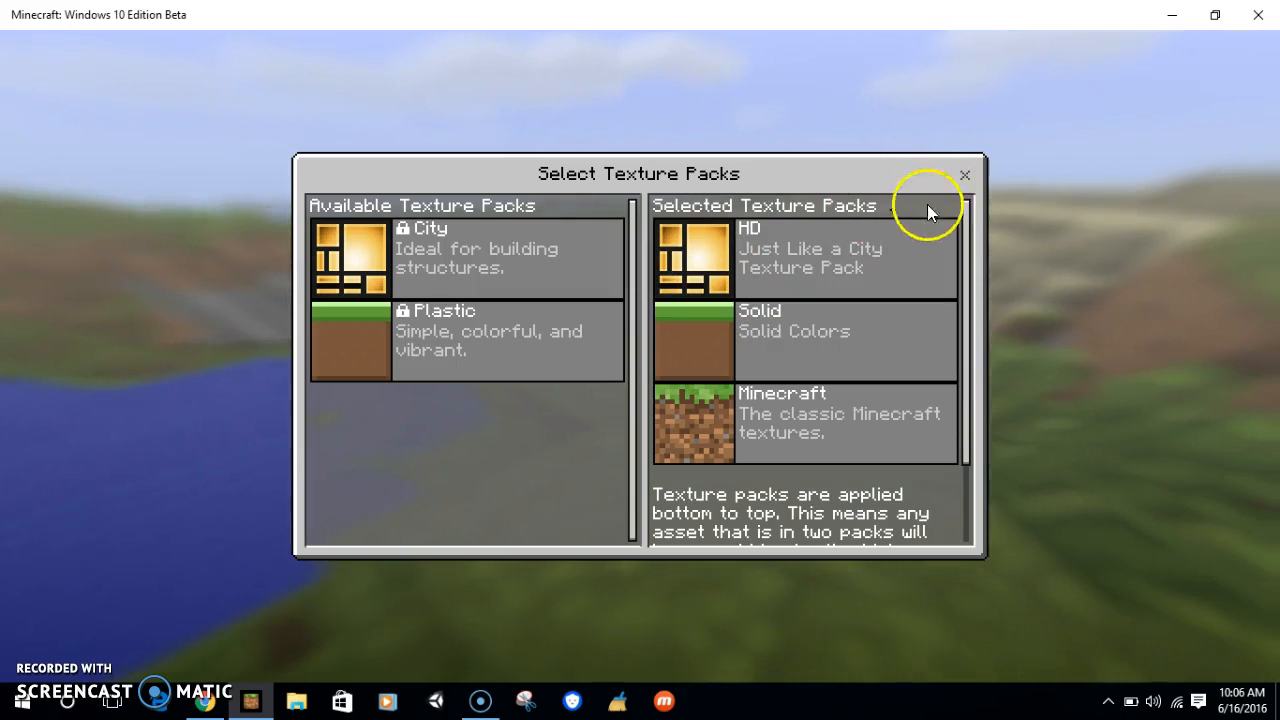
click(964, 175)
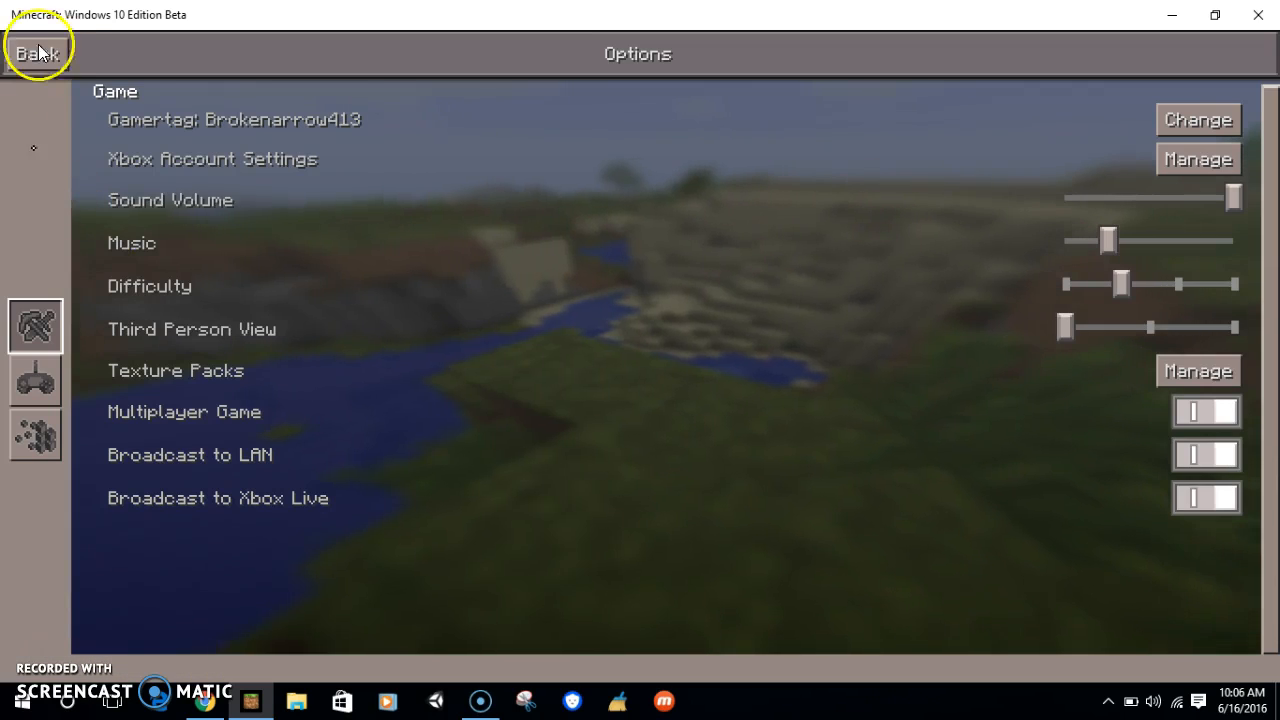
click(38, 53)
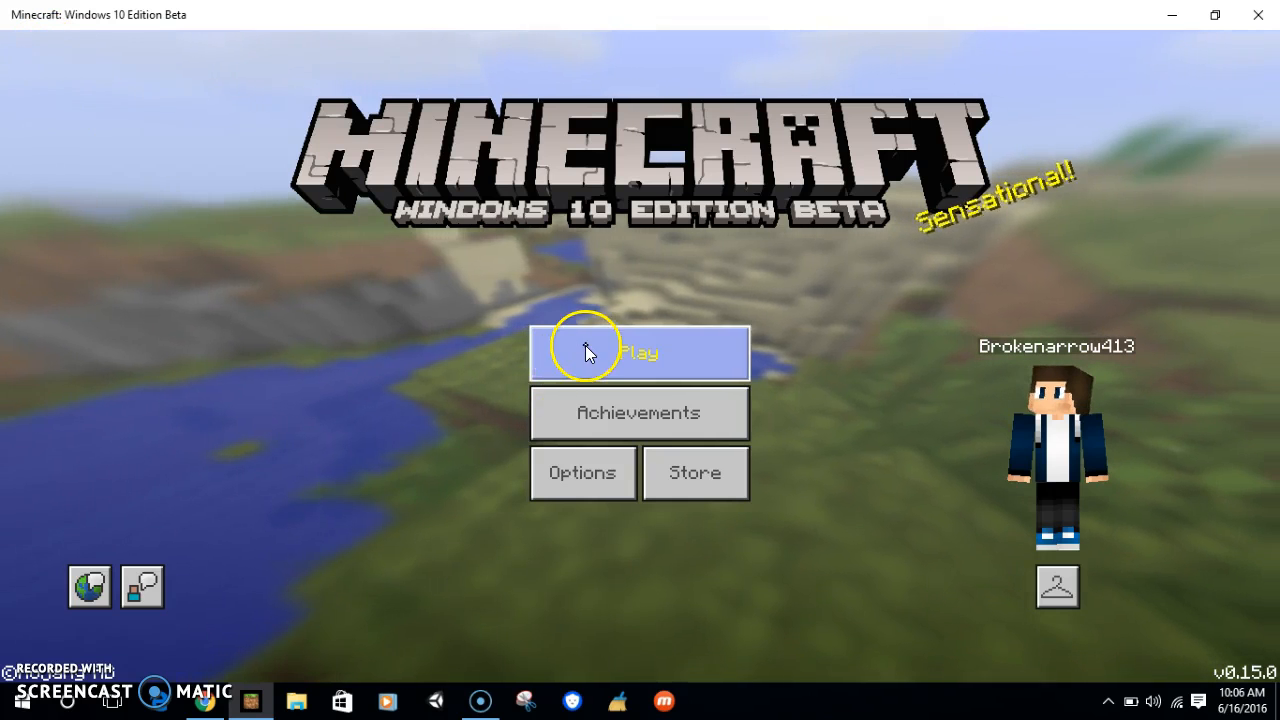
- Enter the world and browse the Decorations, Tools and Miscellaneous creative tabs, then close the inventory
click(639, 352)
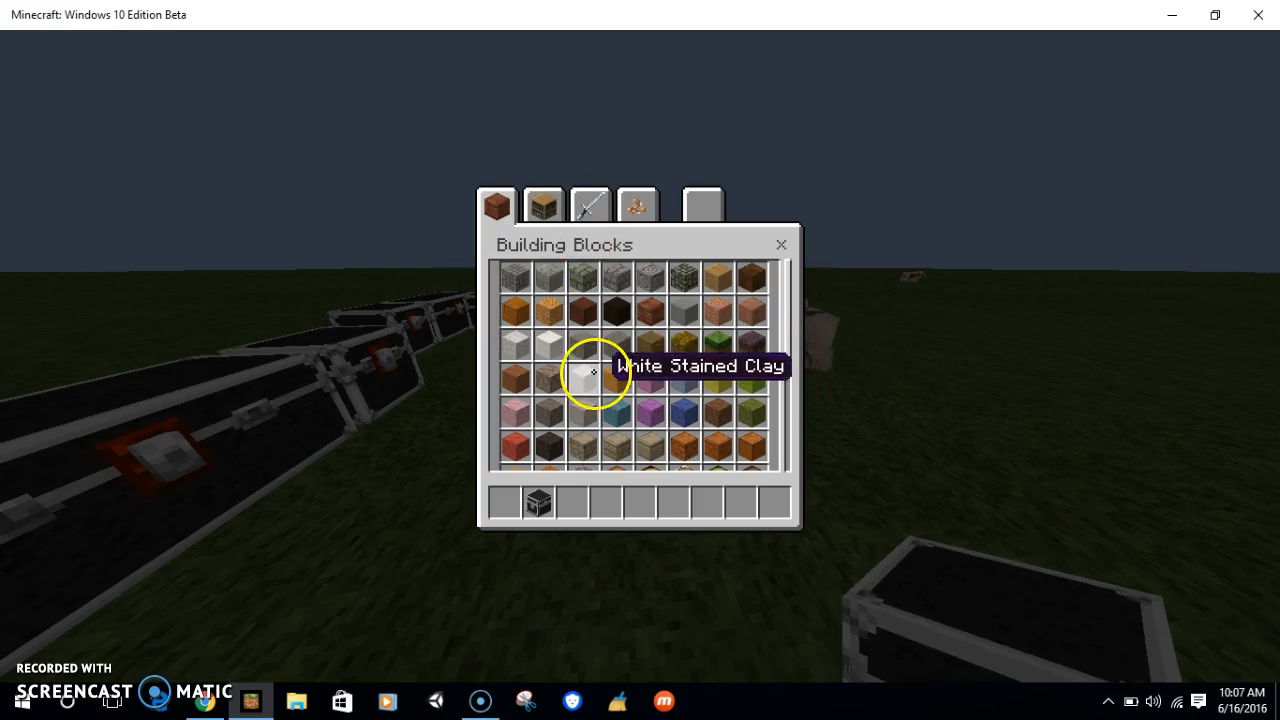
scroll(down, 3)
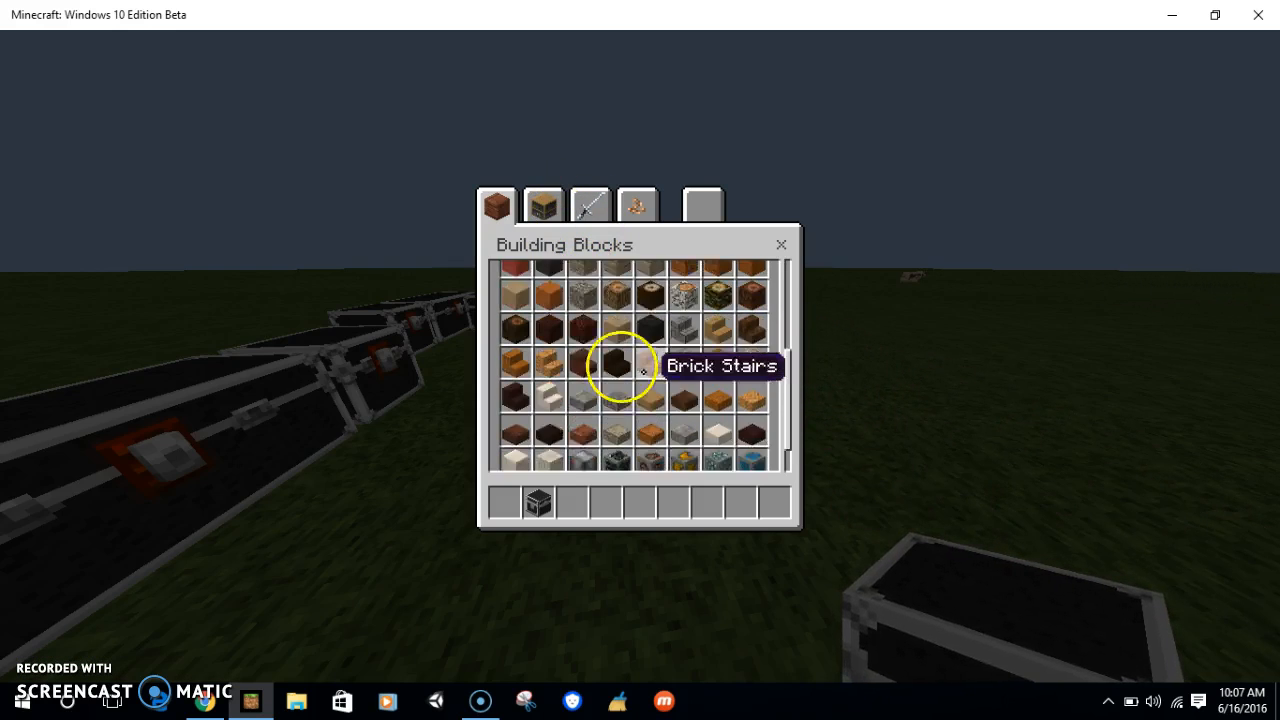
click(543, 205)
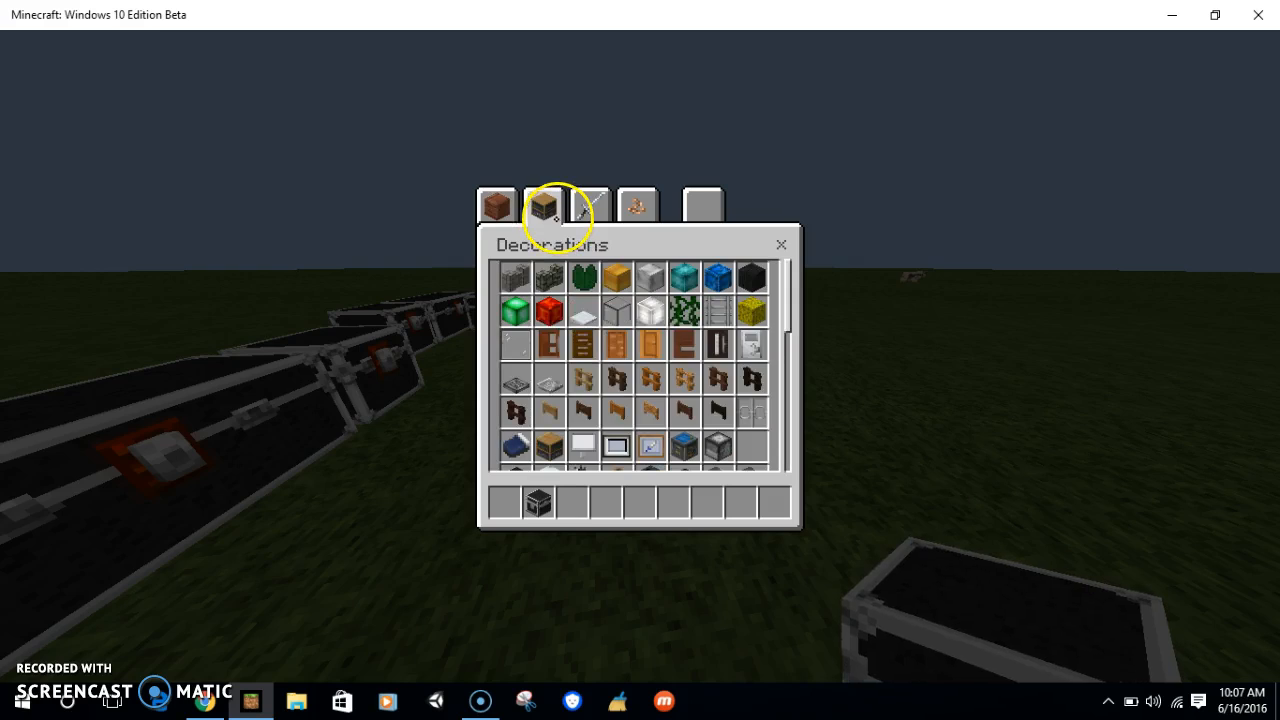
scroll(down, 3)
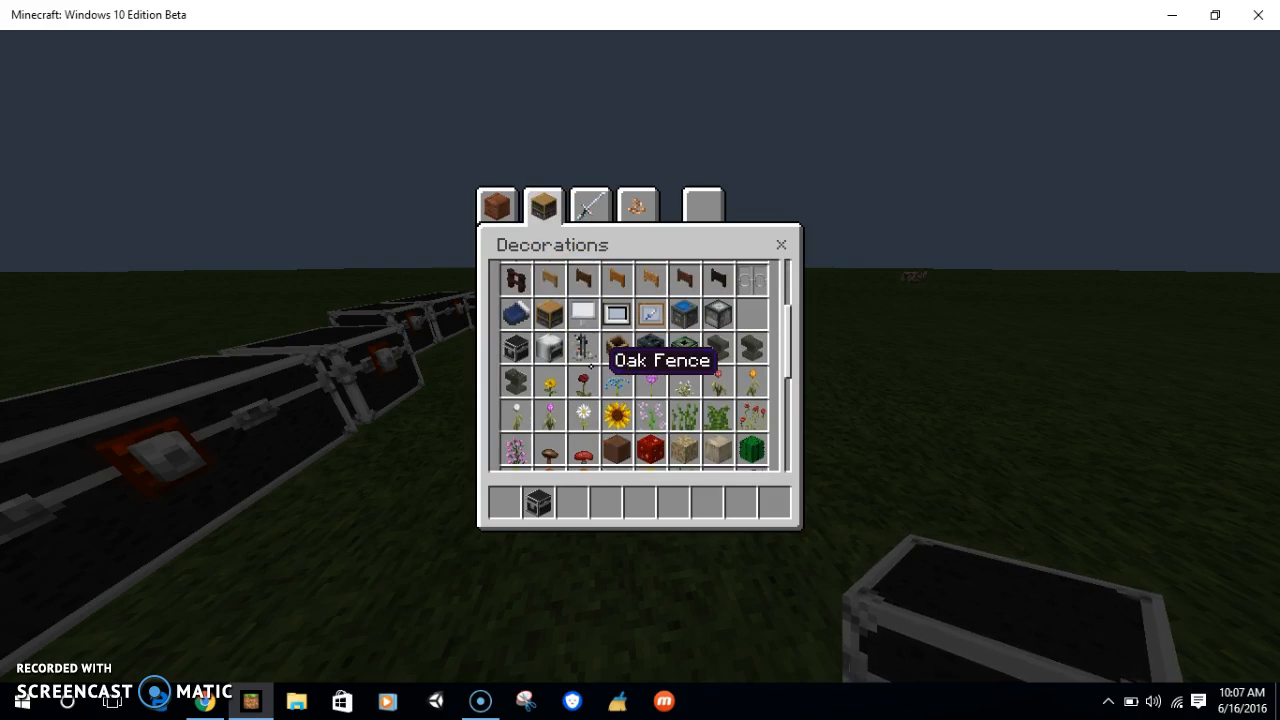
scroll(down, 3)
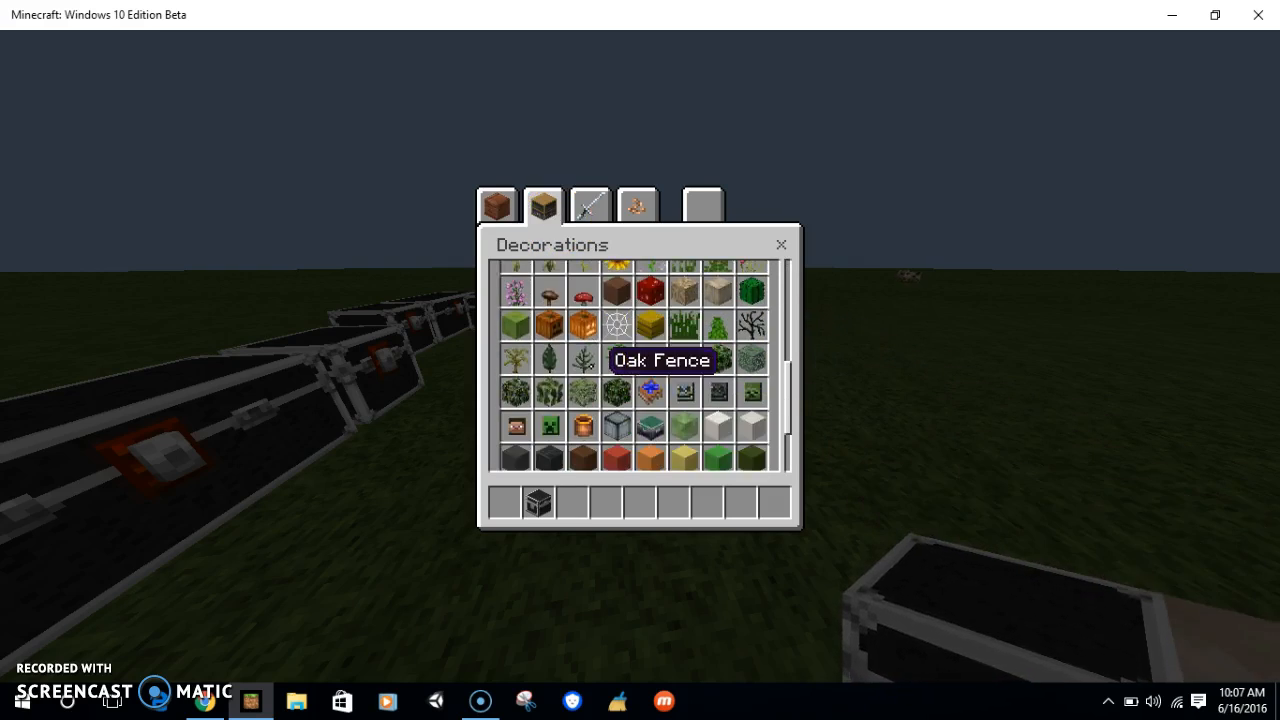
scroll(down, 3)
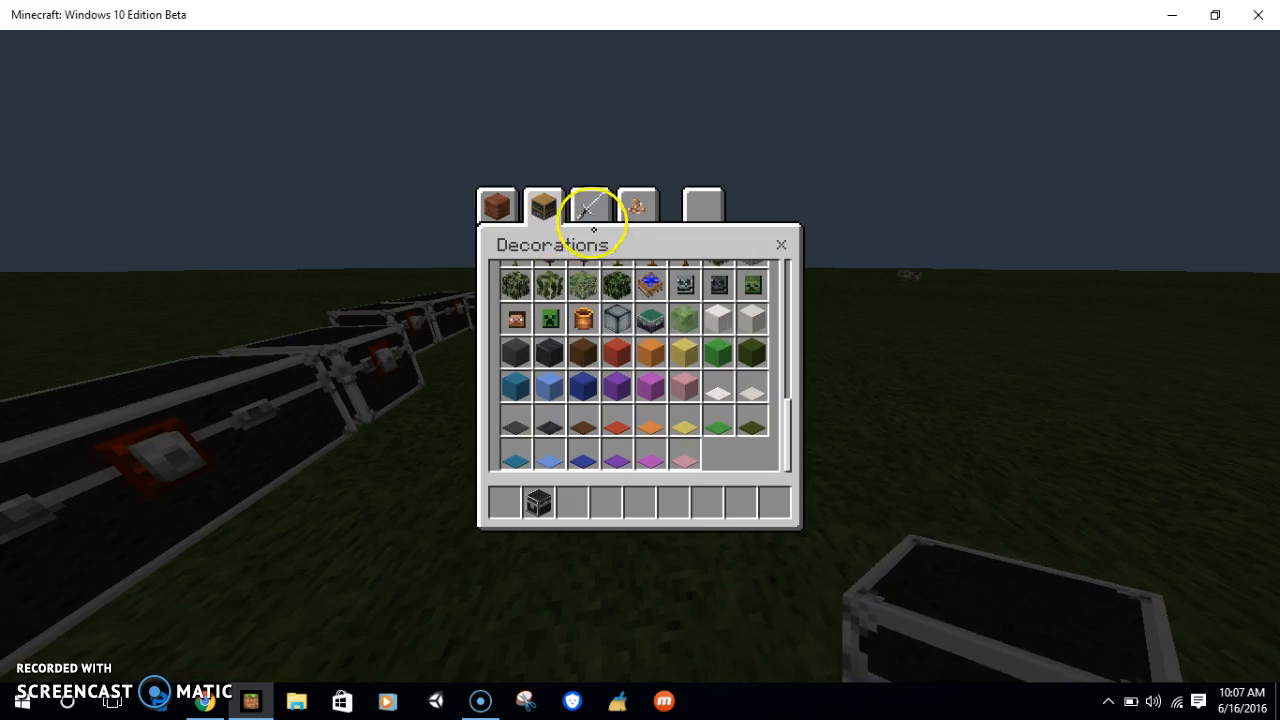
click(589, 205)
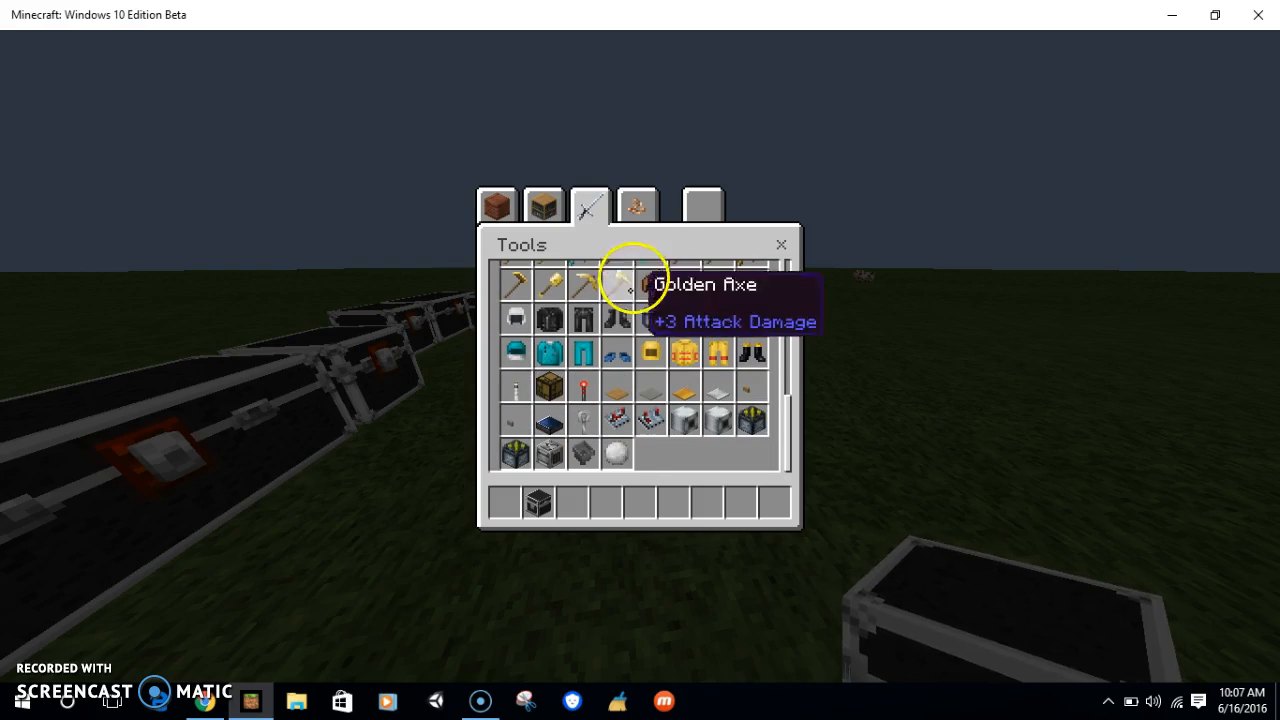
click(637, 206)
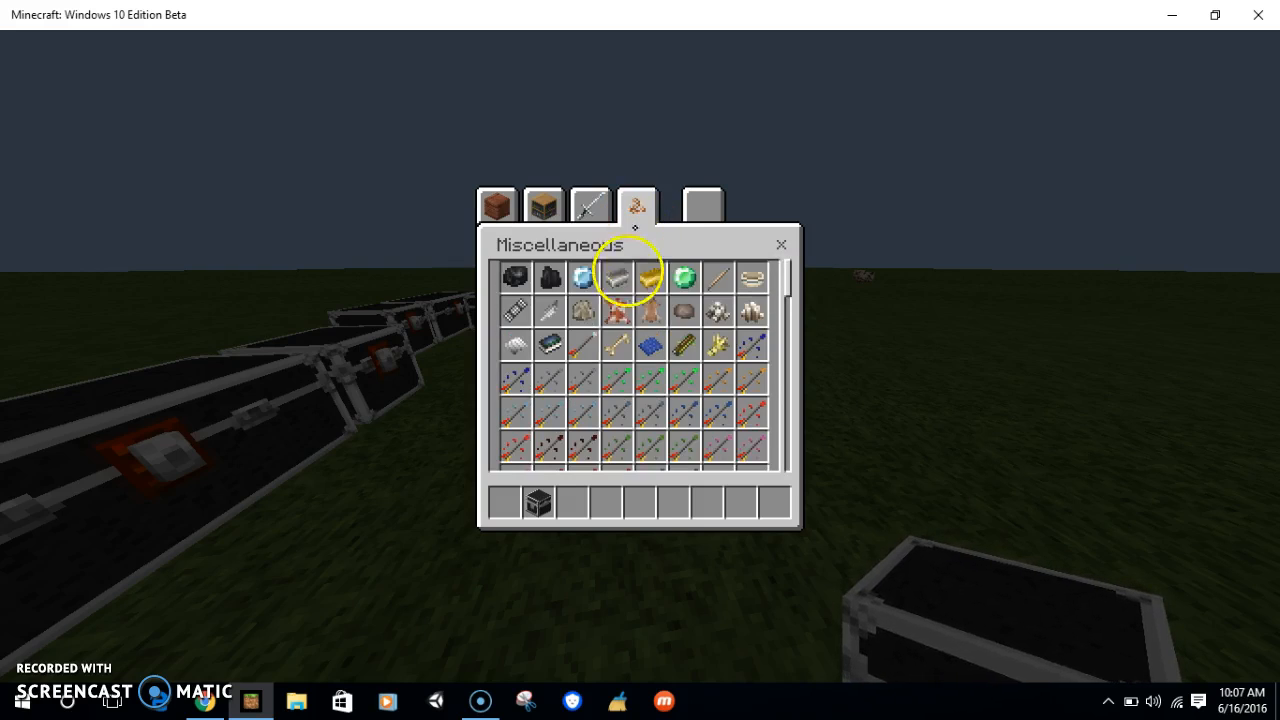
scroll(down, 3)
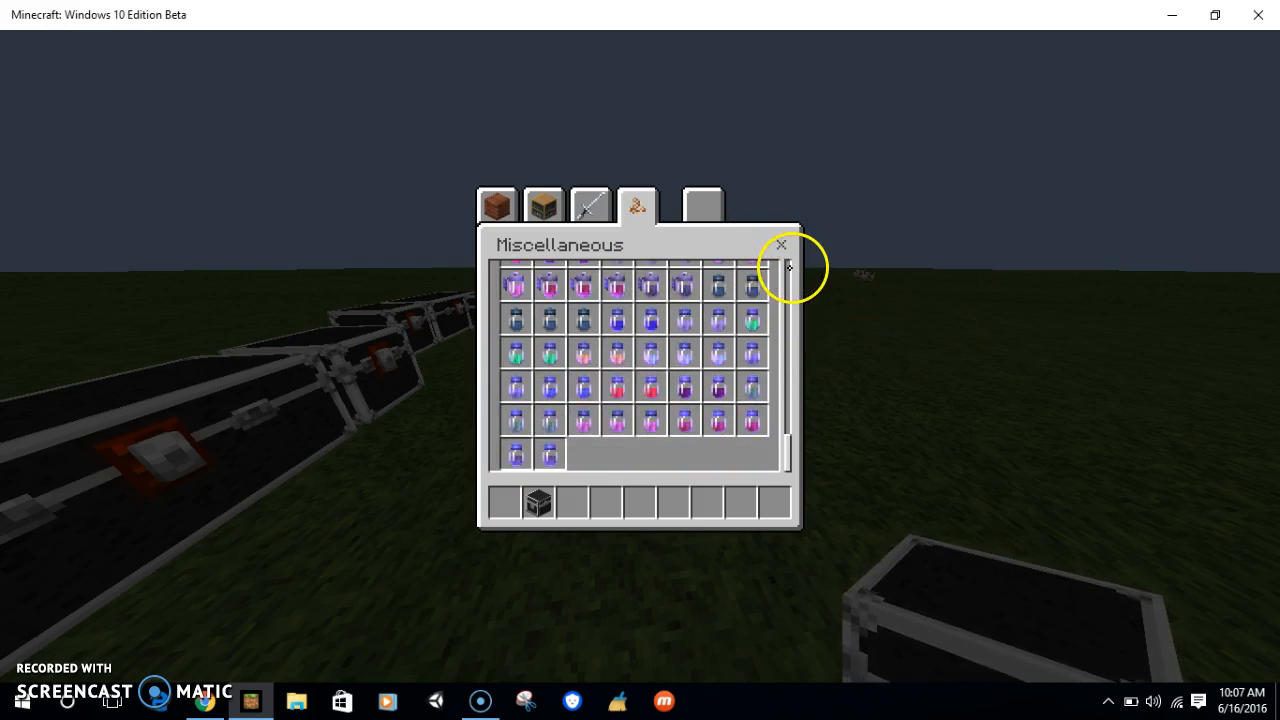
click(781, 244)
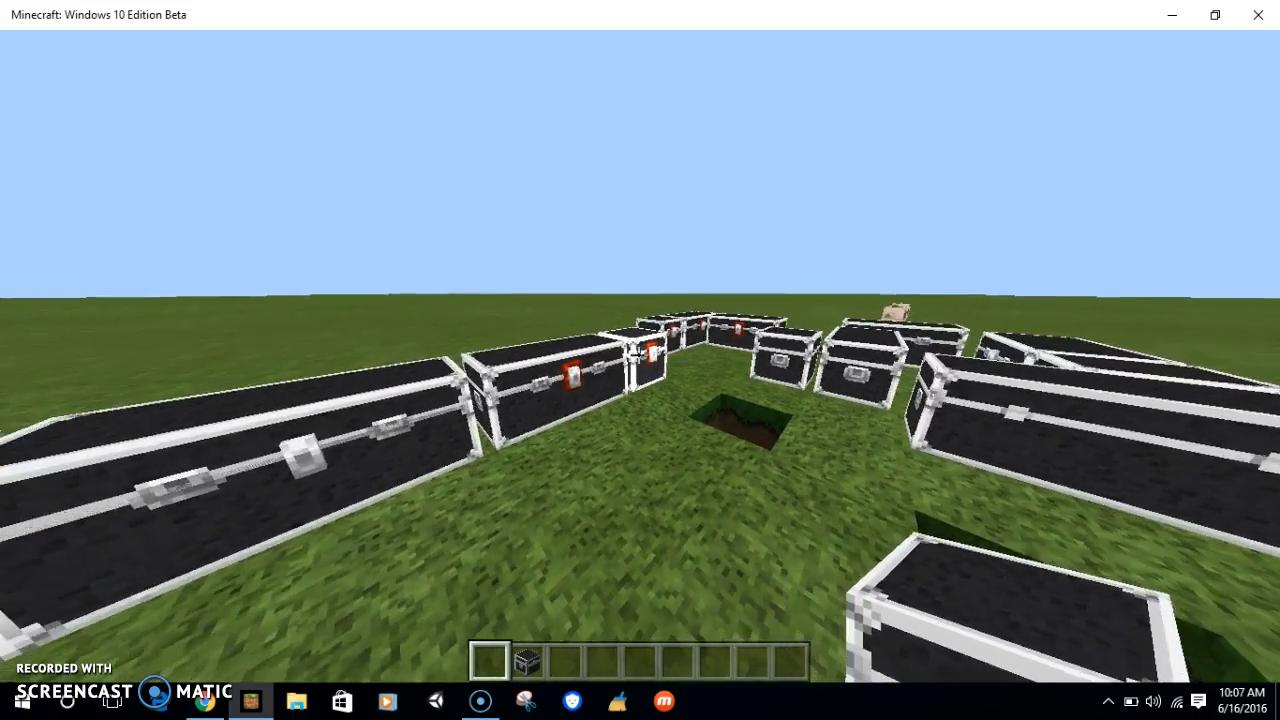
- Quit to title, raise Solid above HD in texture pack management, and leave Options
key(Escape)
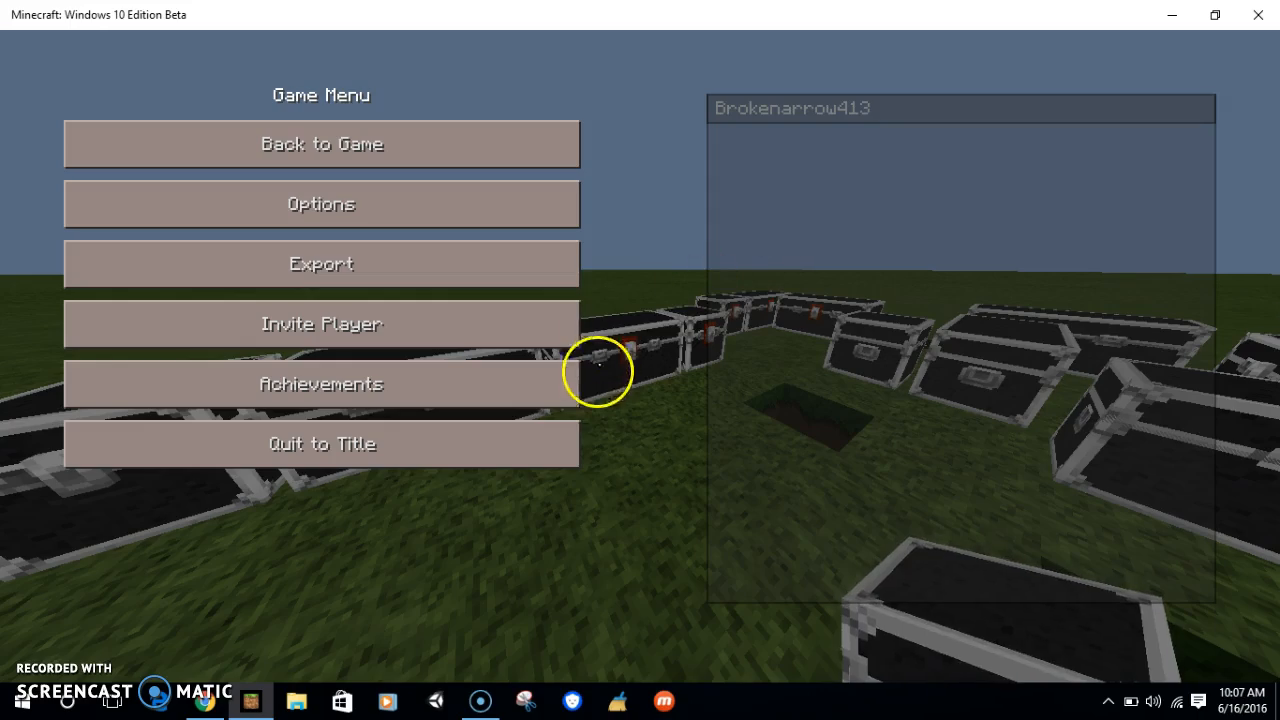
click(321, 444)
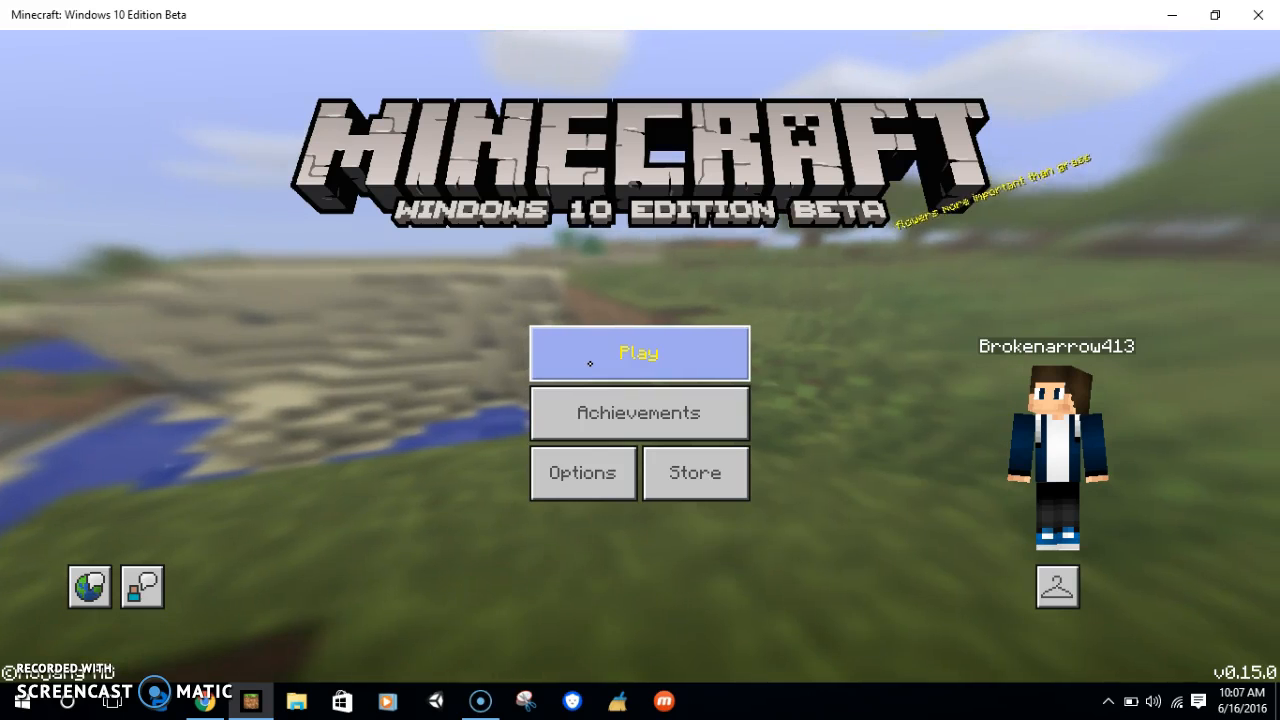
mouse_move(583, 472)
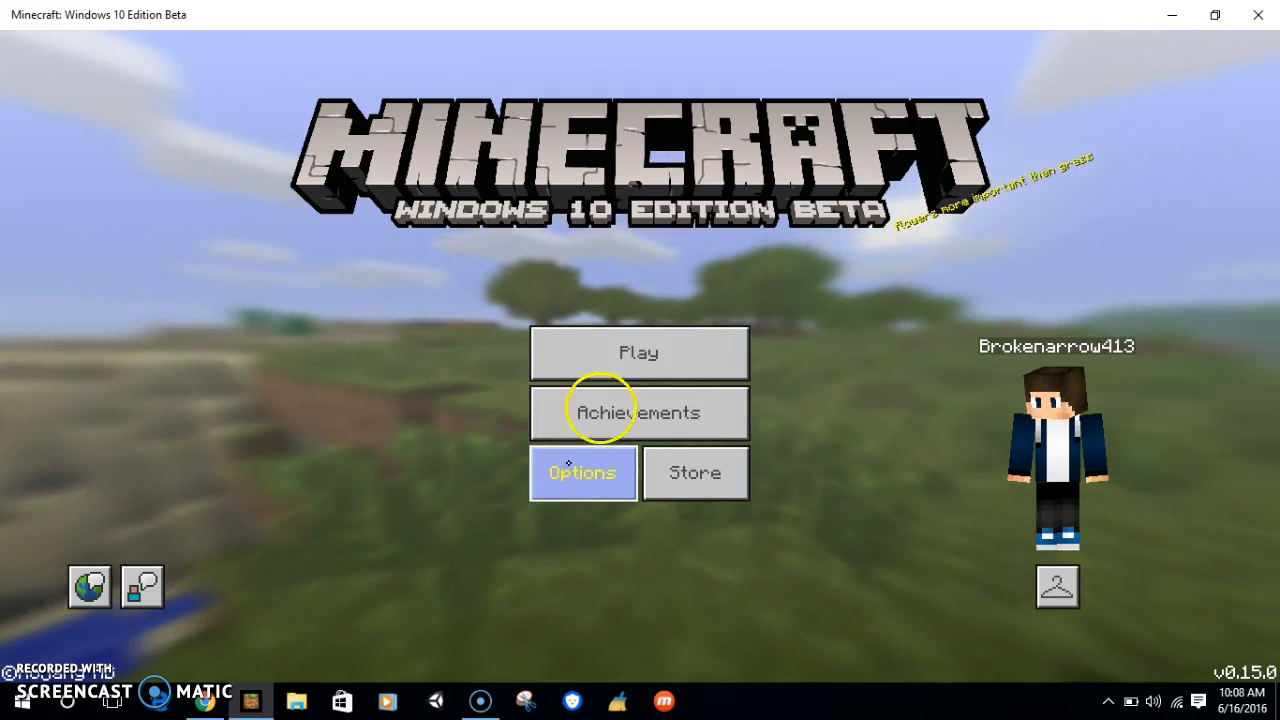
mouse_move(583, 476)
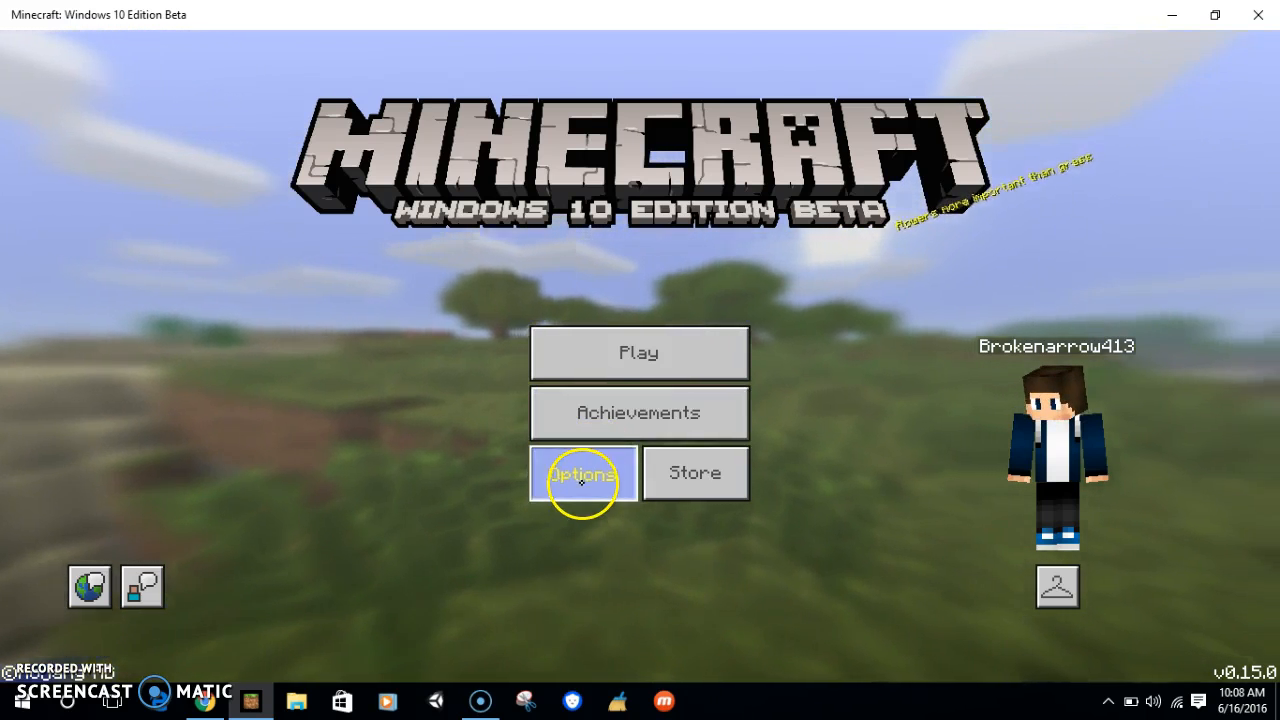
click(582, 473)
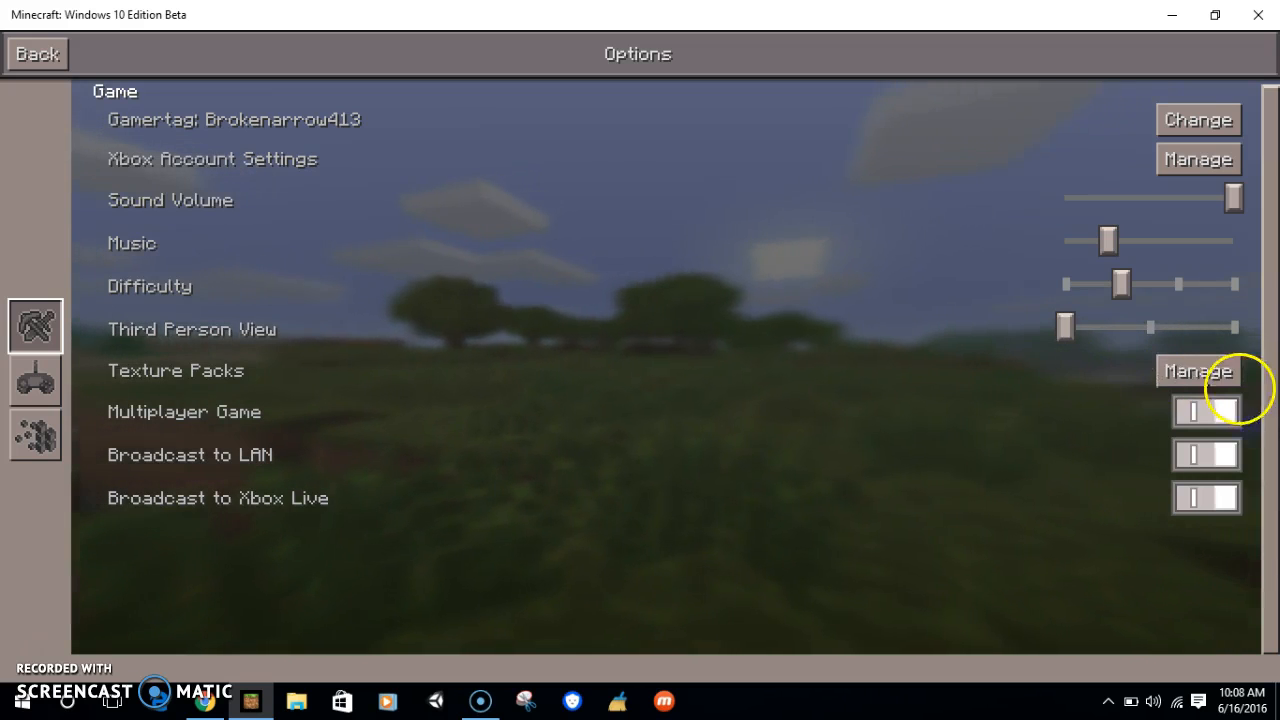
click(1197, 370)
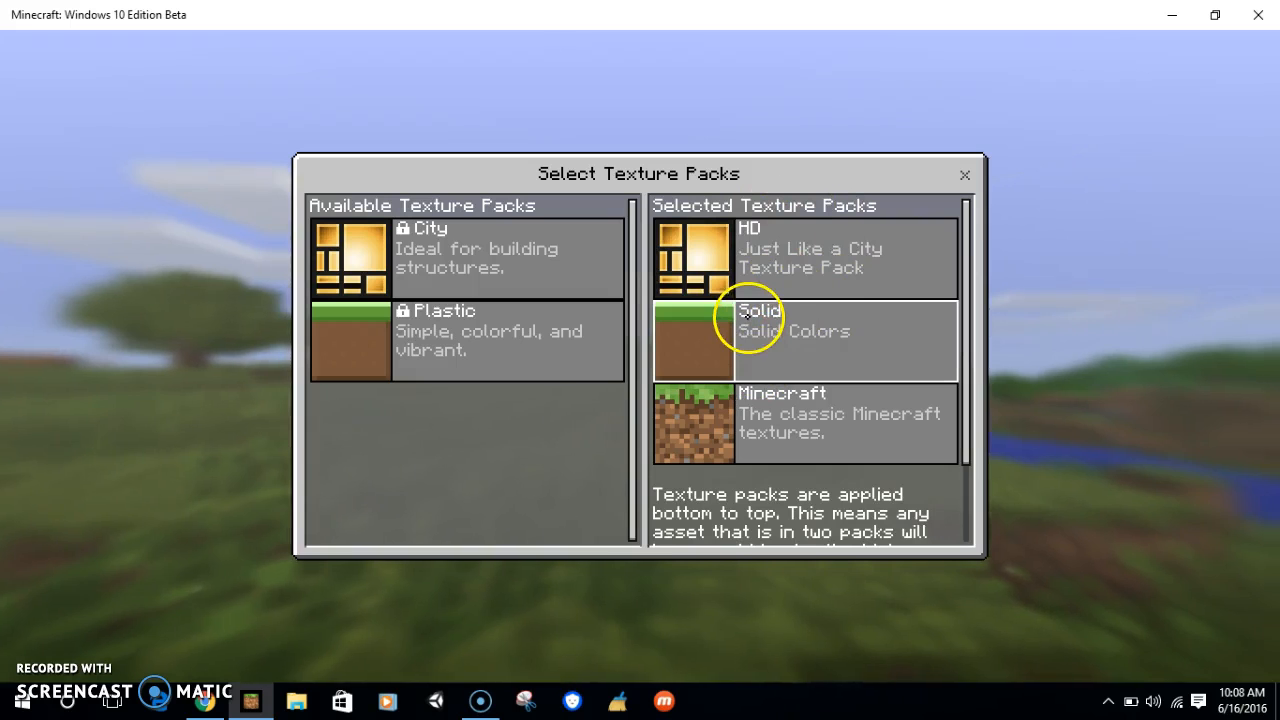
click(759, 310)
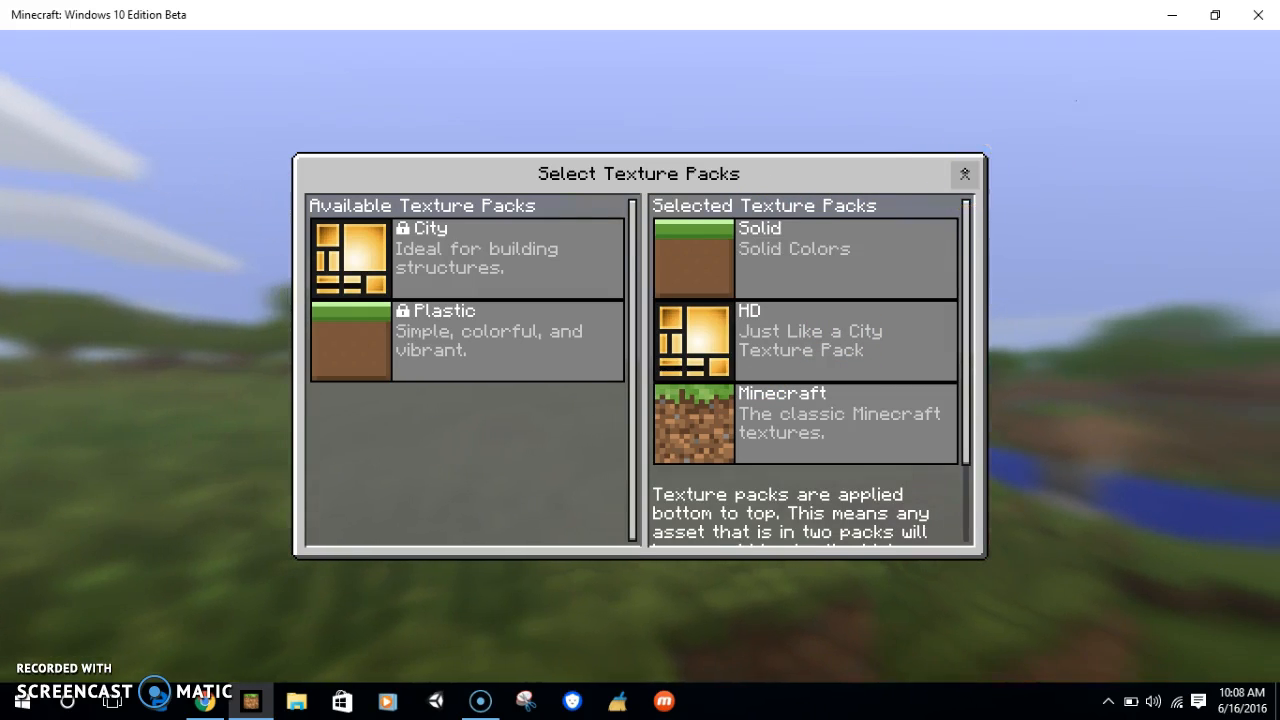
click(963, 173)
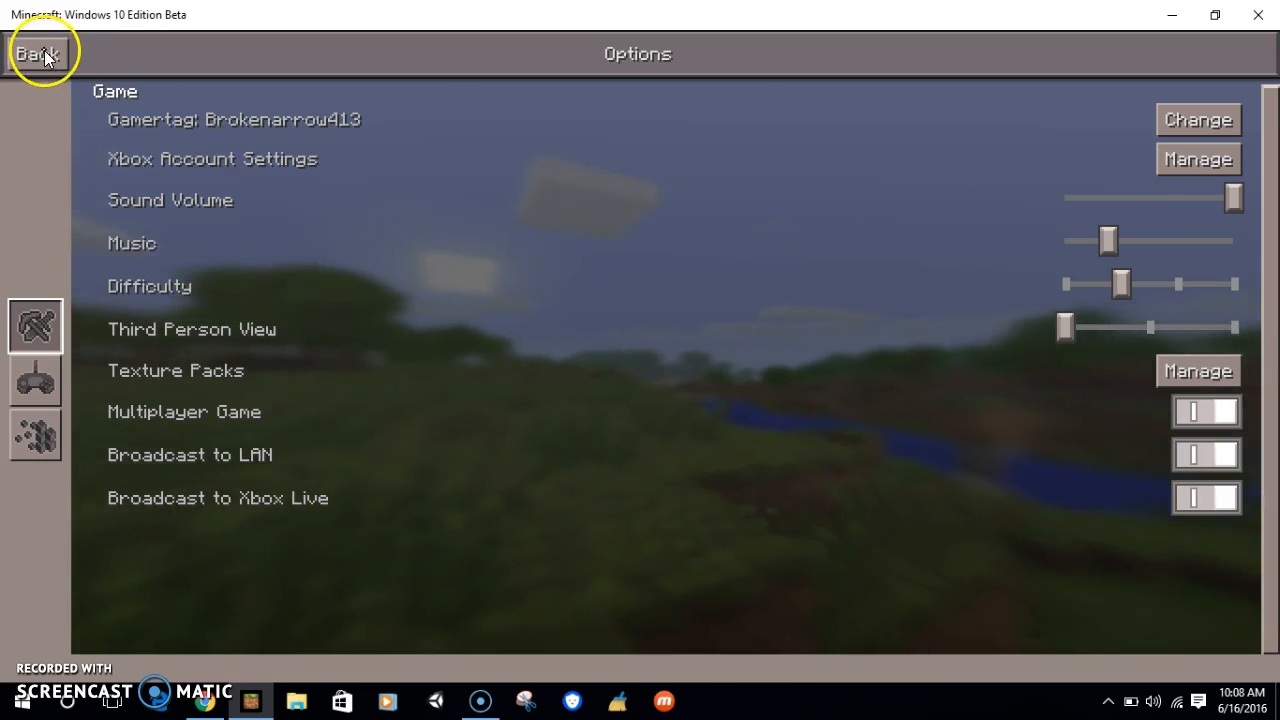
click(38, 53)
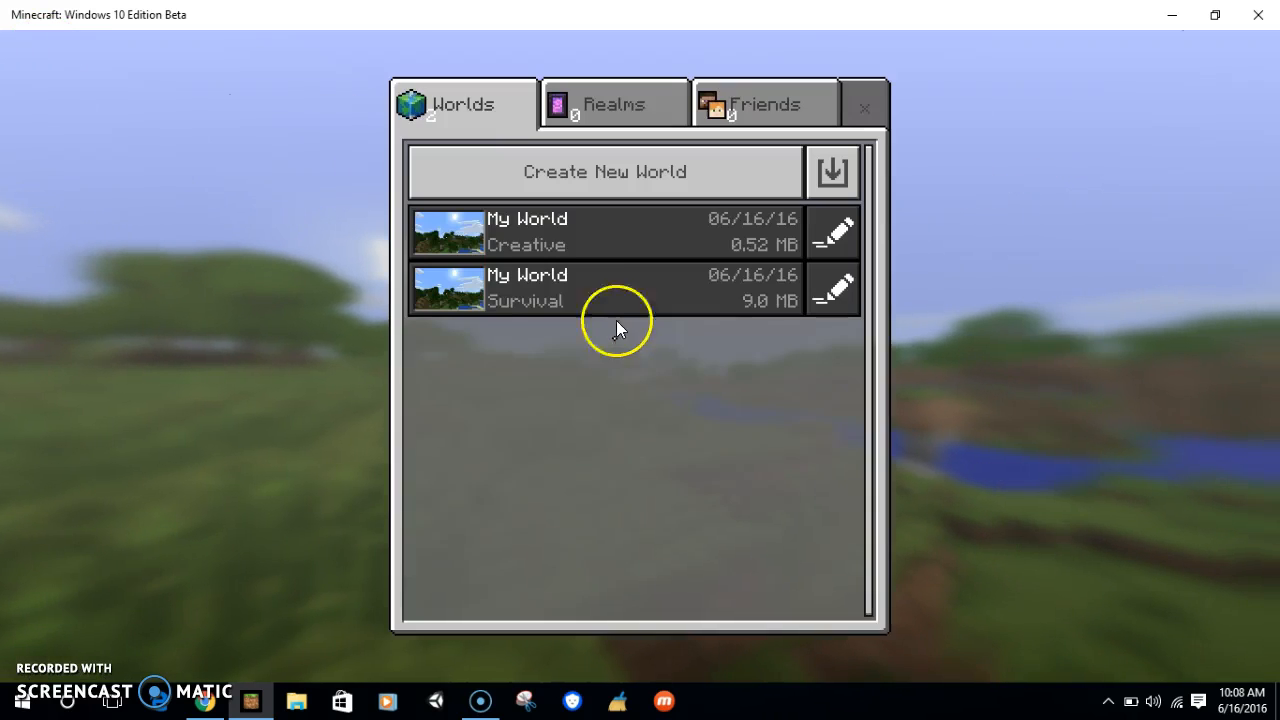
- Load My World to confirm the flat solid-colour textures, then pause the game
click(604, 289)
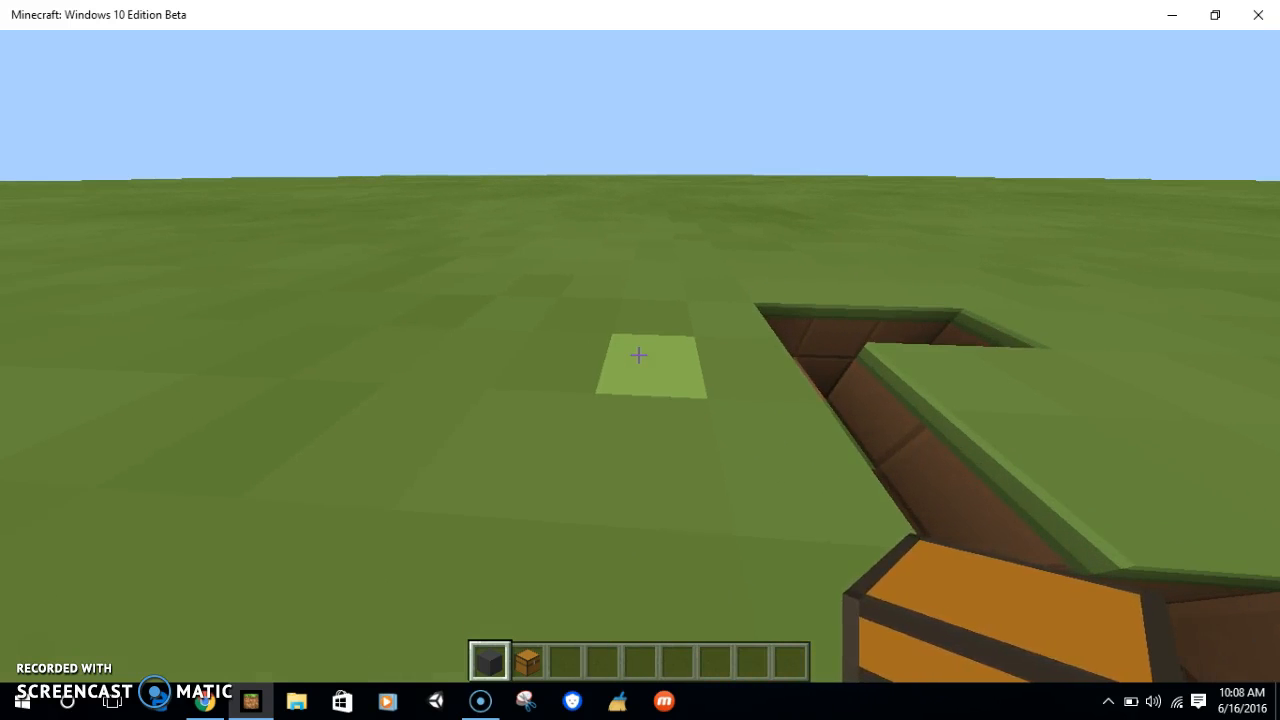
key(Escape)
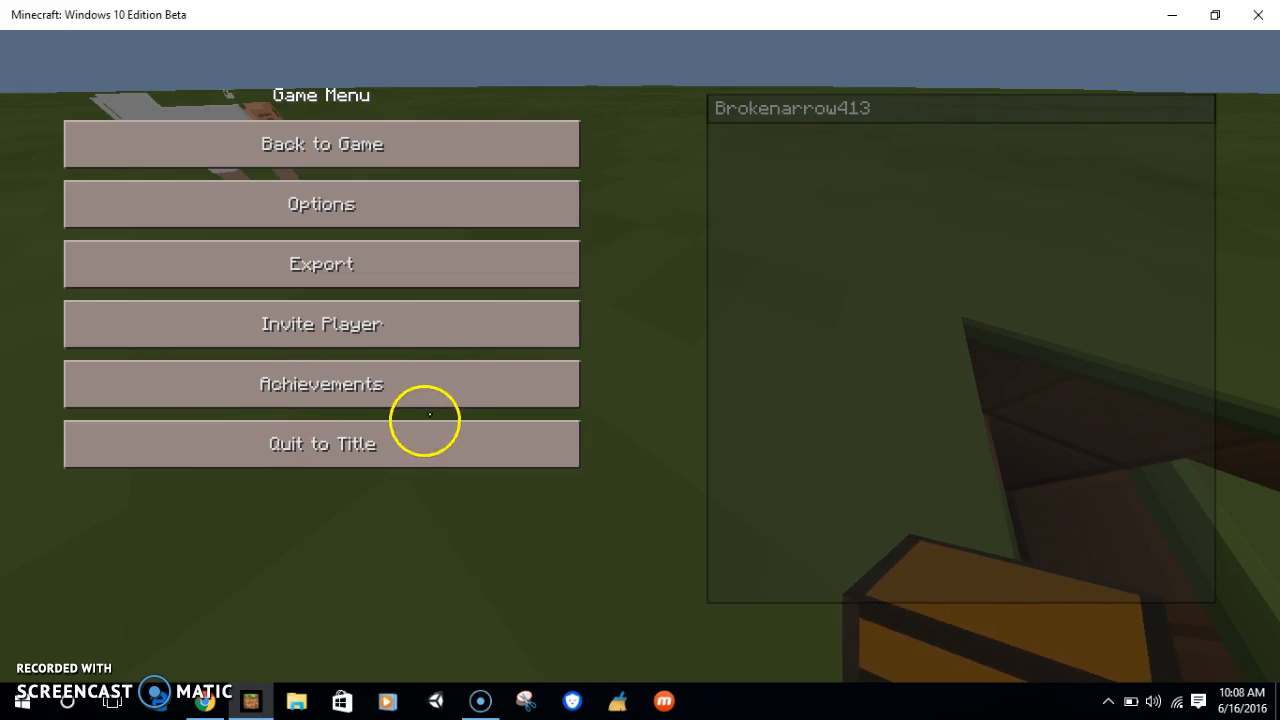
- Quit to title, restore HD above Solid in the texture packs, and exit Minecraft
click(321, 443)
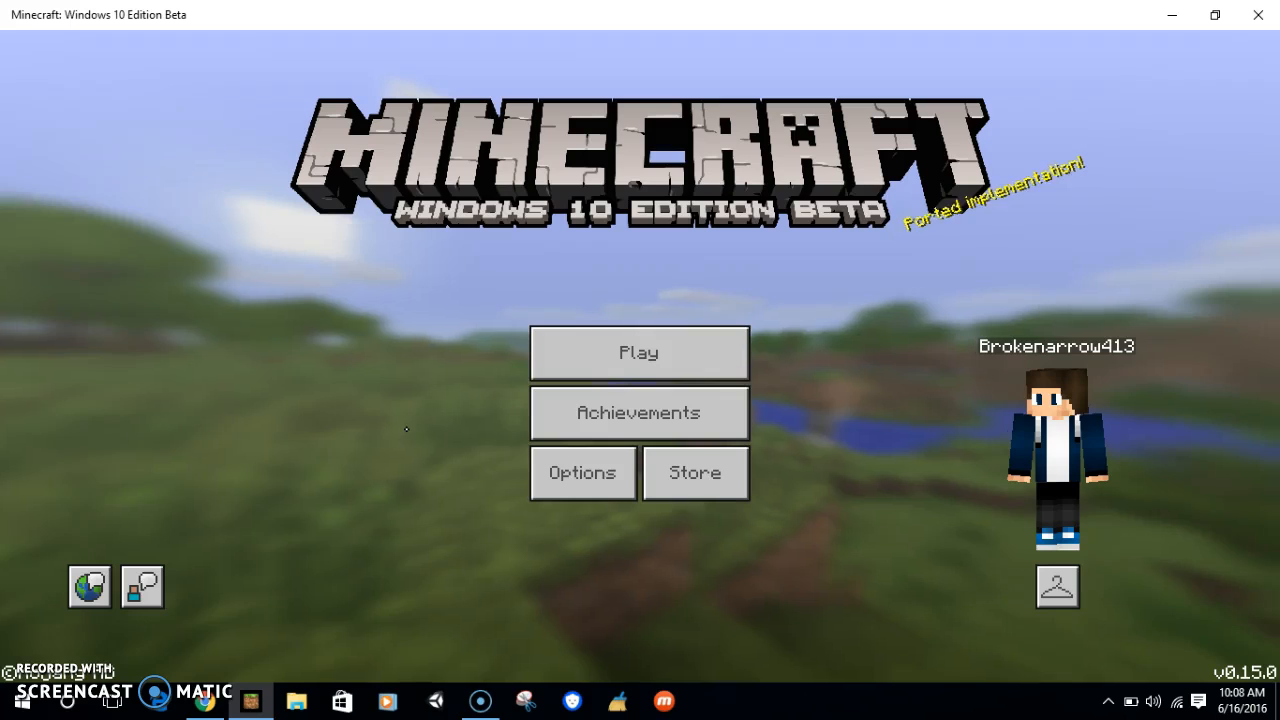
click(581, 472)
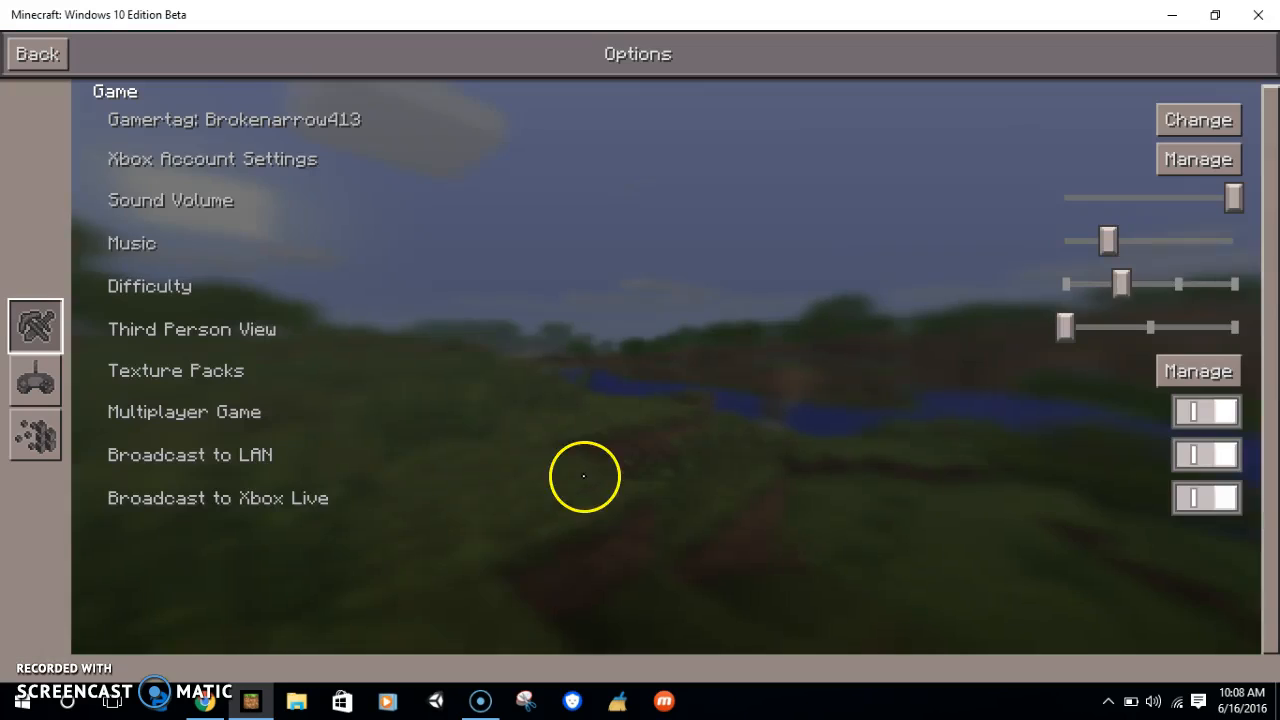
click(1197, 370)
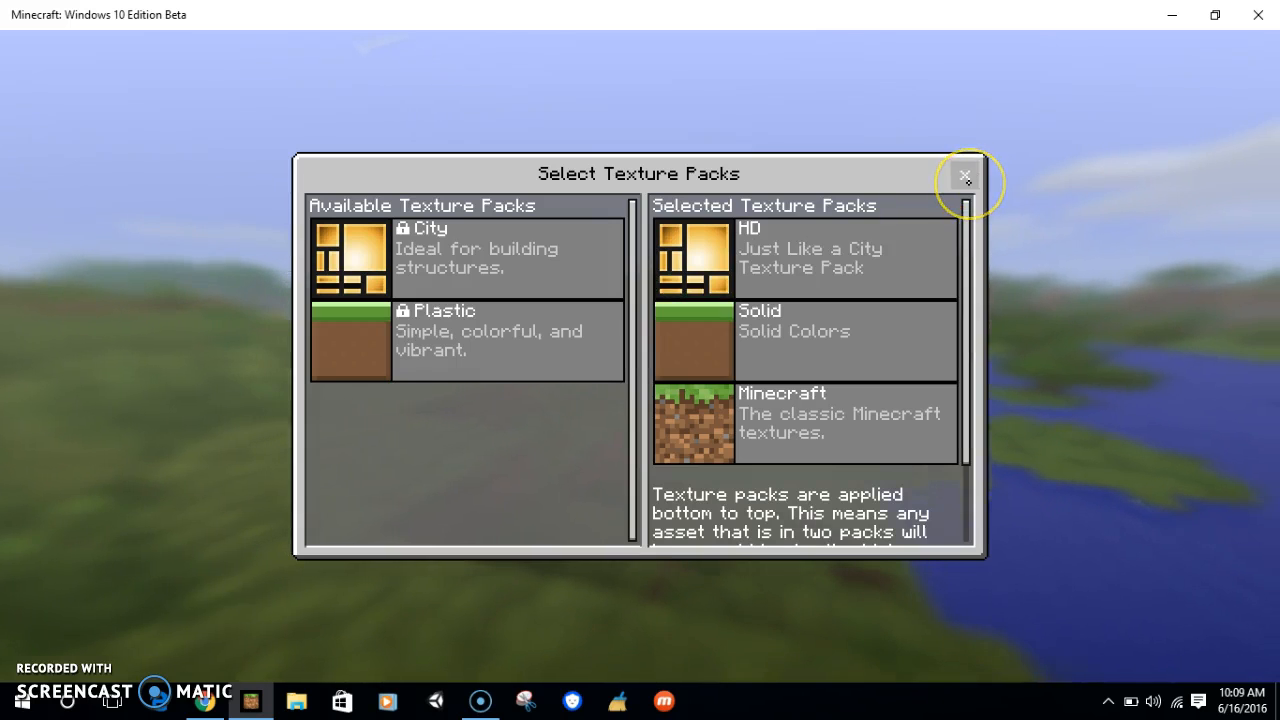
click(964, 176)
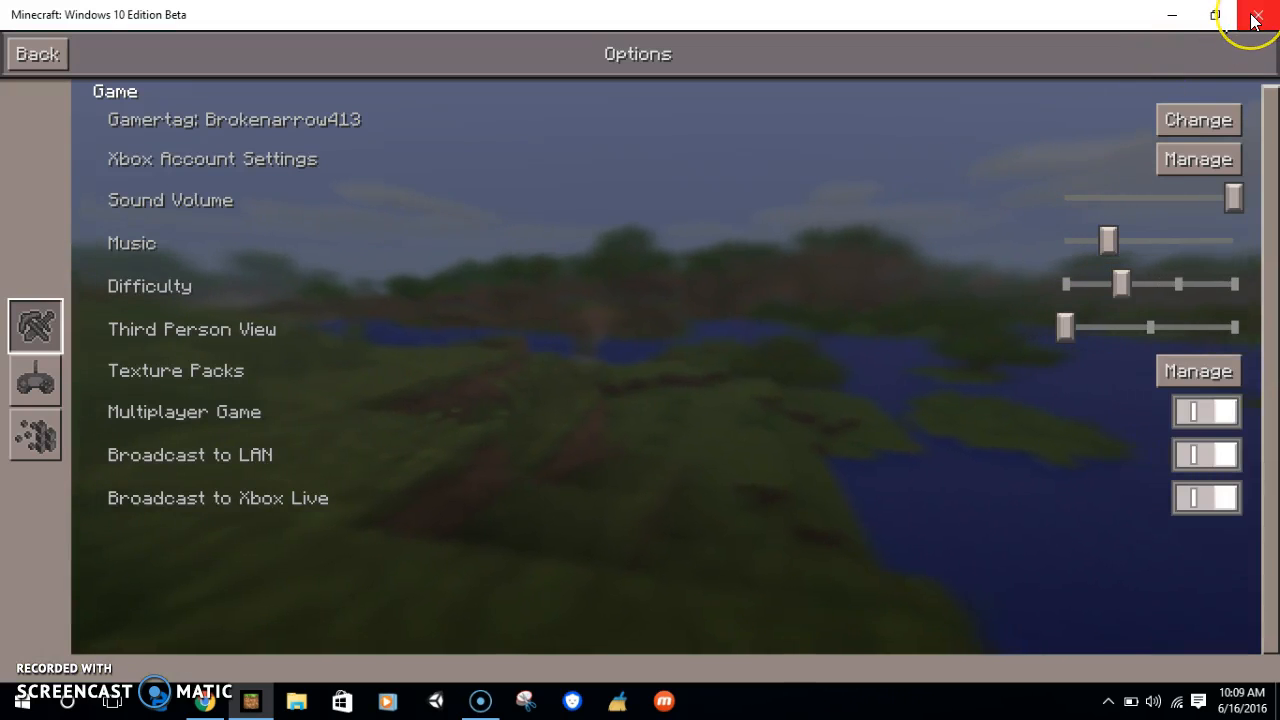
click(1257, 18)
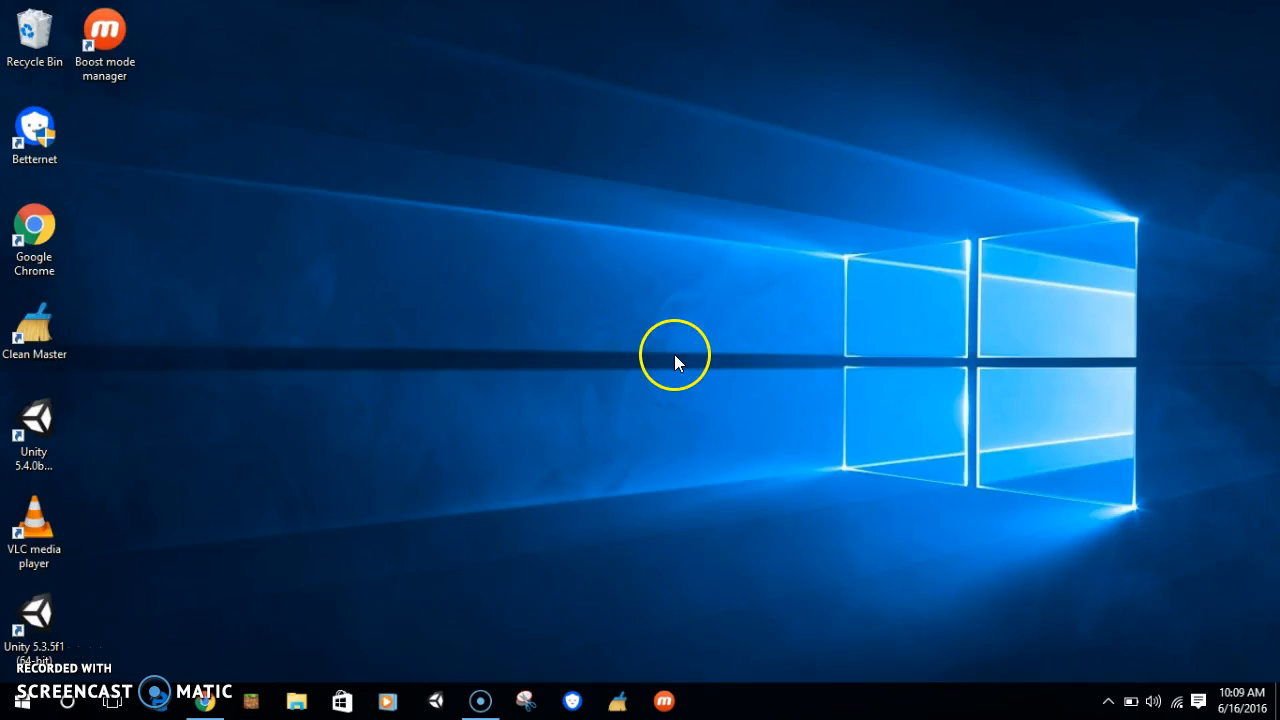
mouse_move(530, 540)
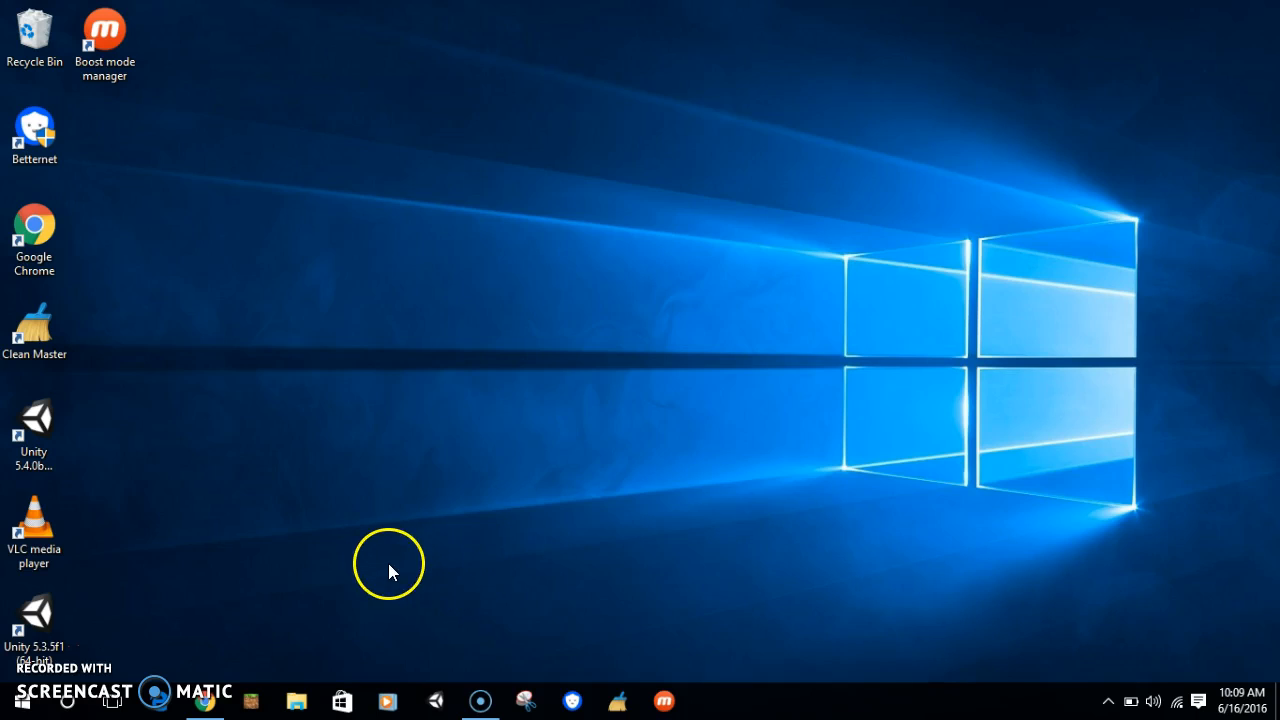
mouse_move(368, 582)
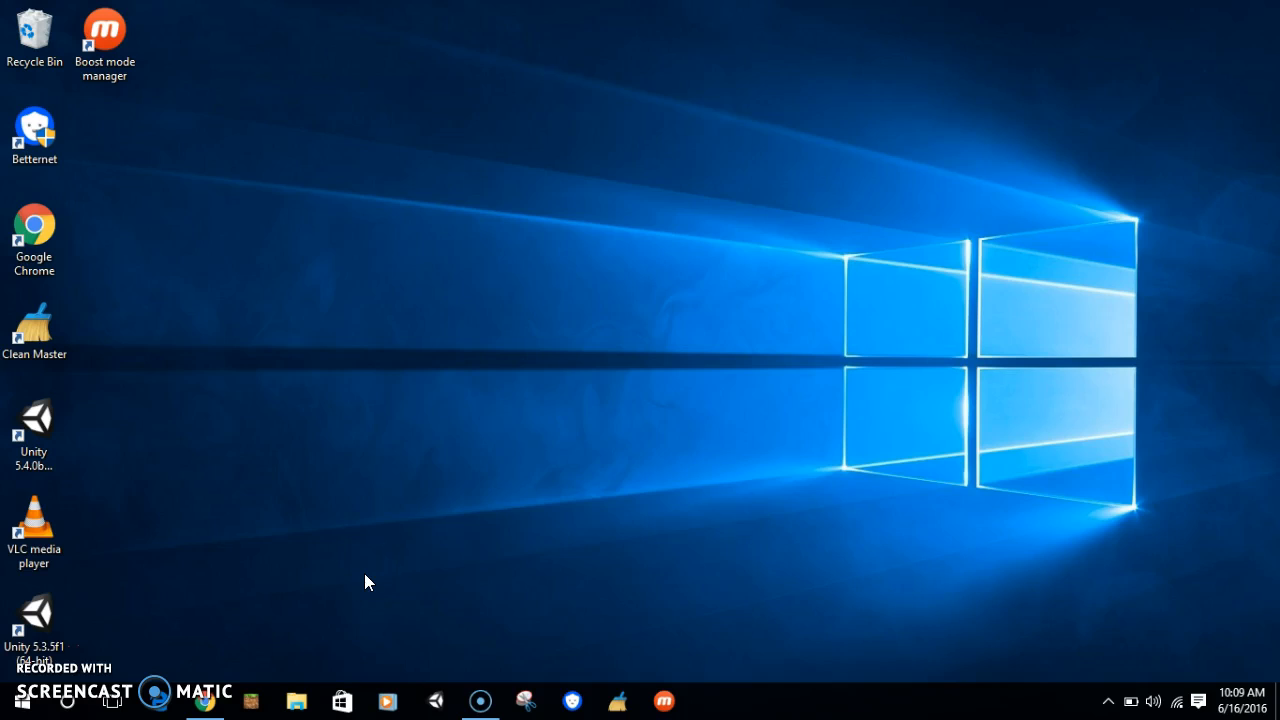
click(35, 615)
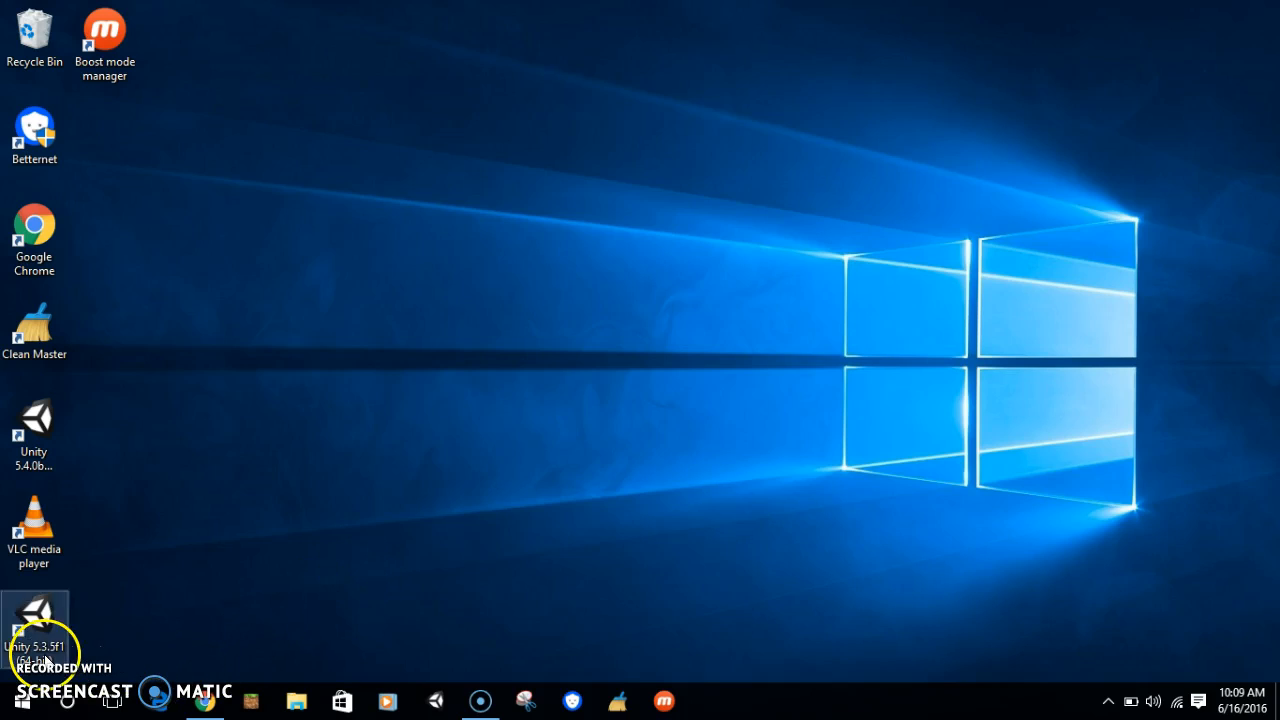